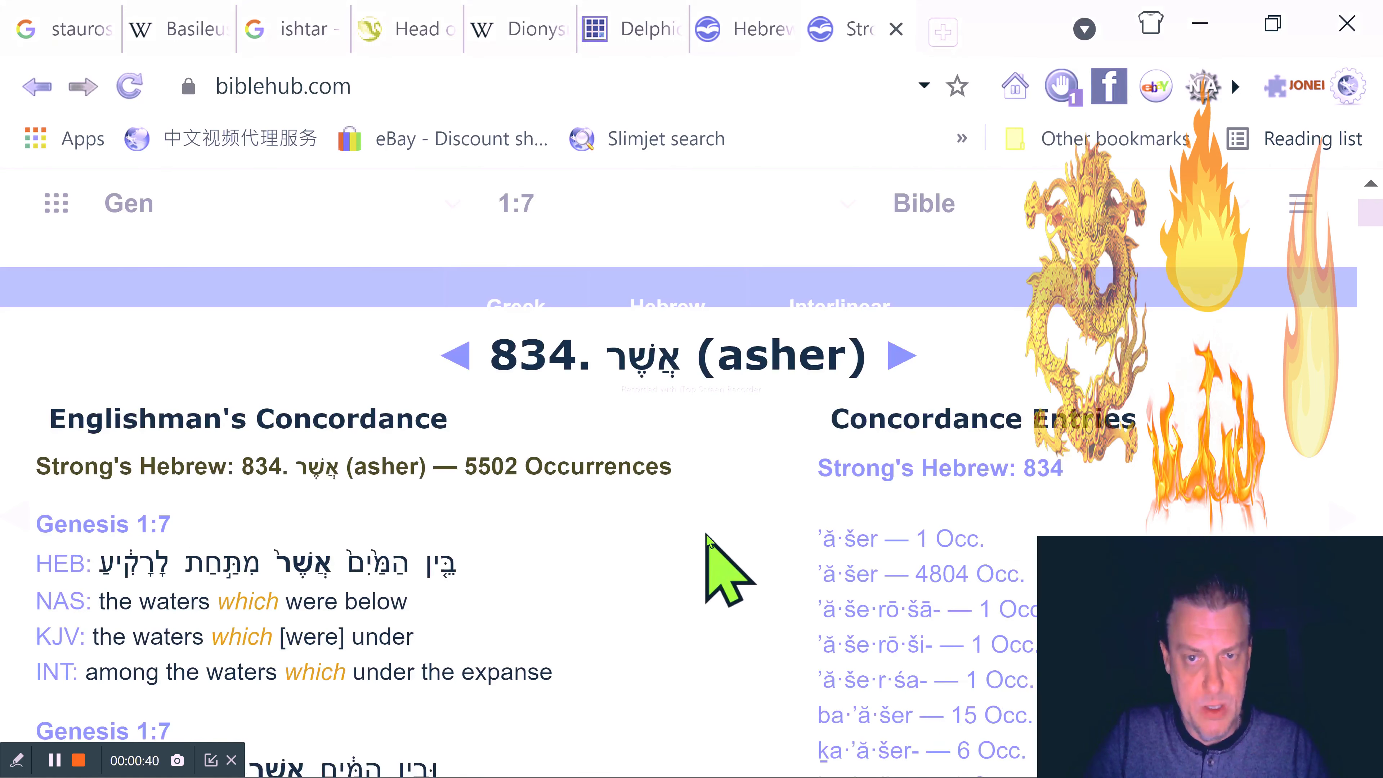
mouse_move(812, 432)
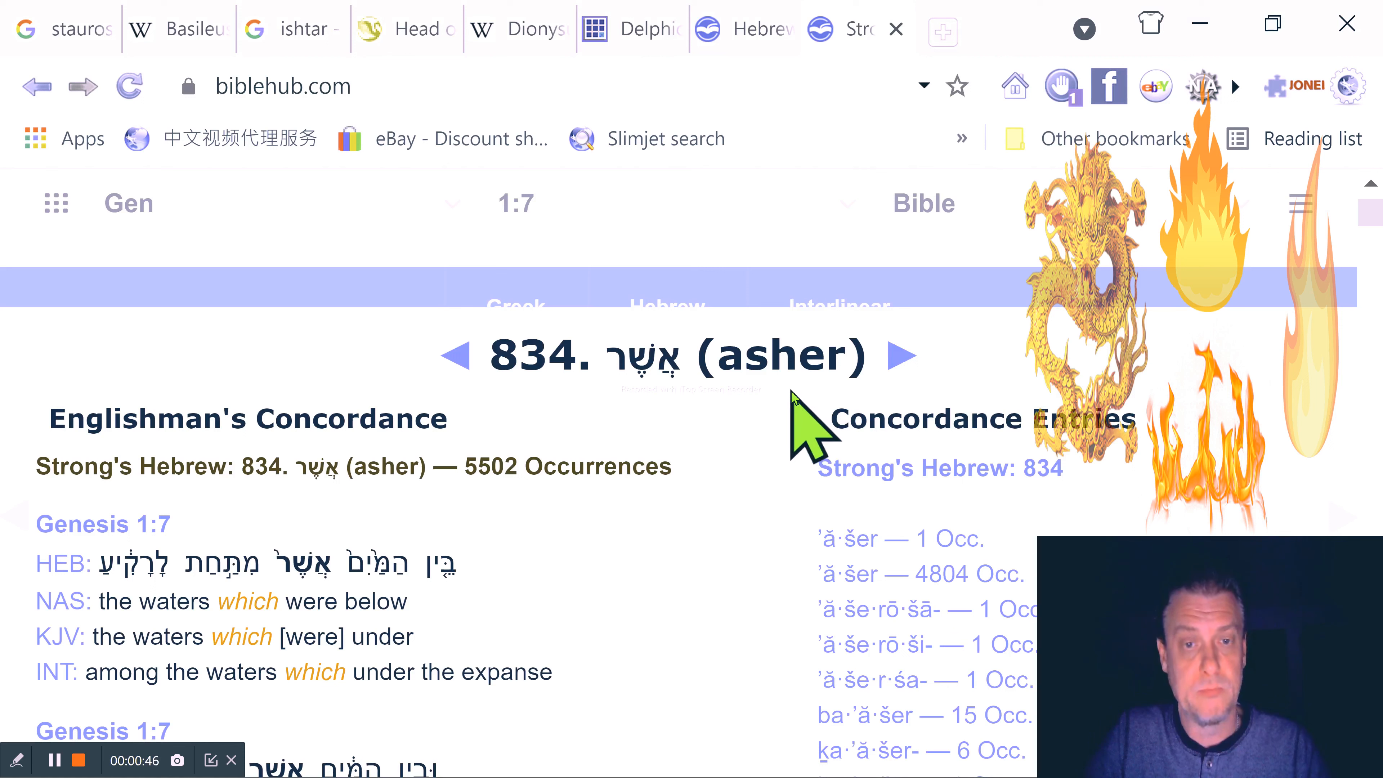
mouse_move(746, 459)
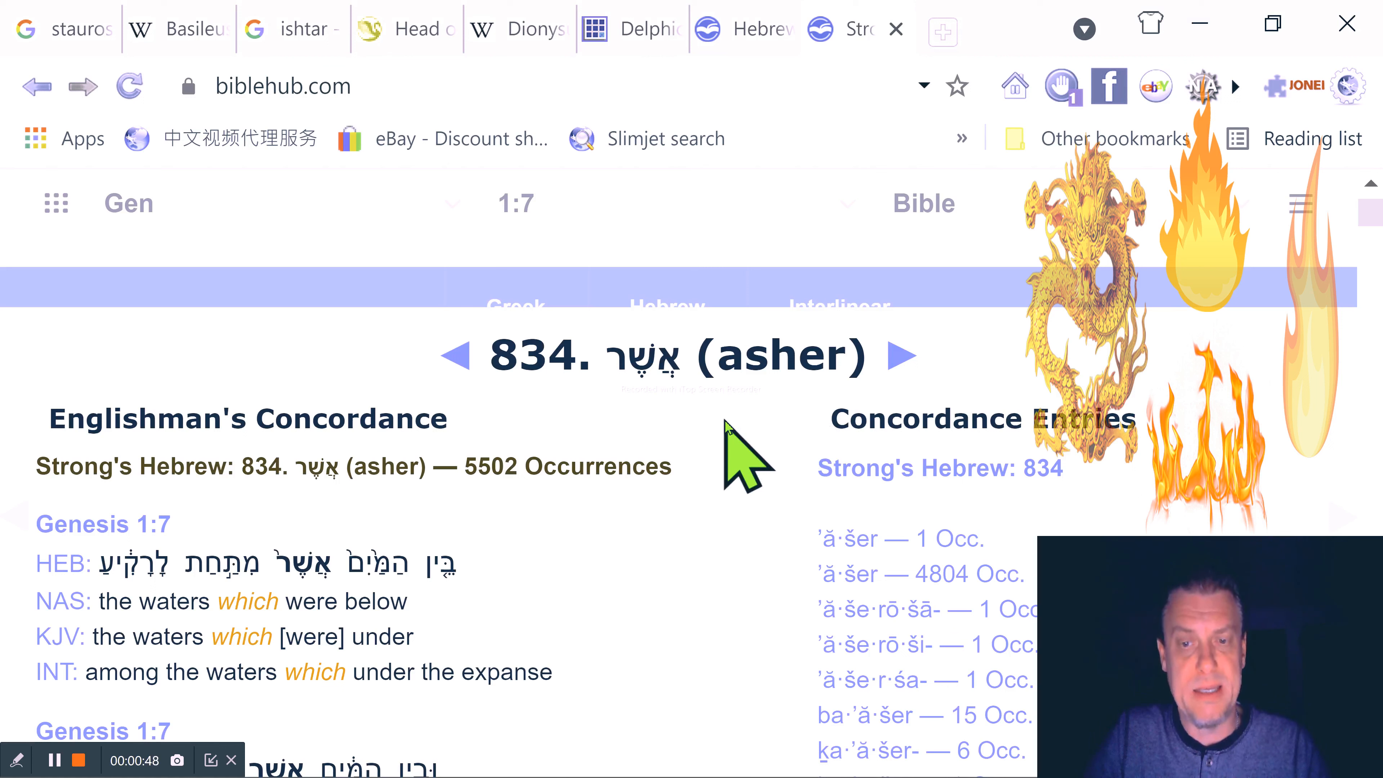
Scroll down the asher concordance through the Genesis entries to around Genesis 6:17–7
scroll("down", 3)
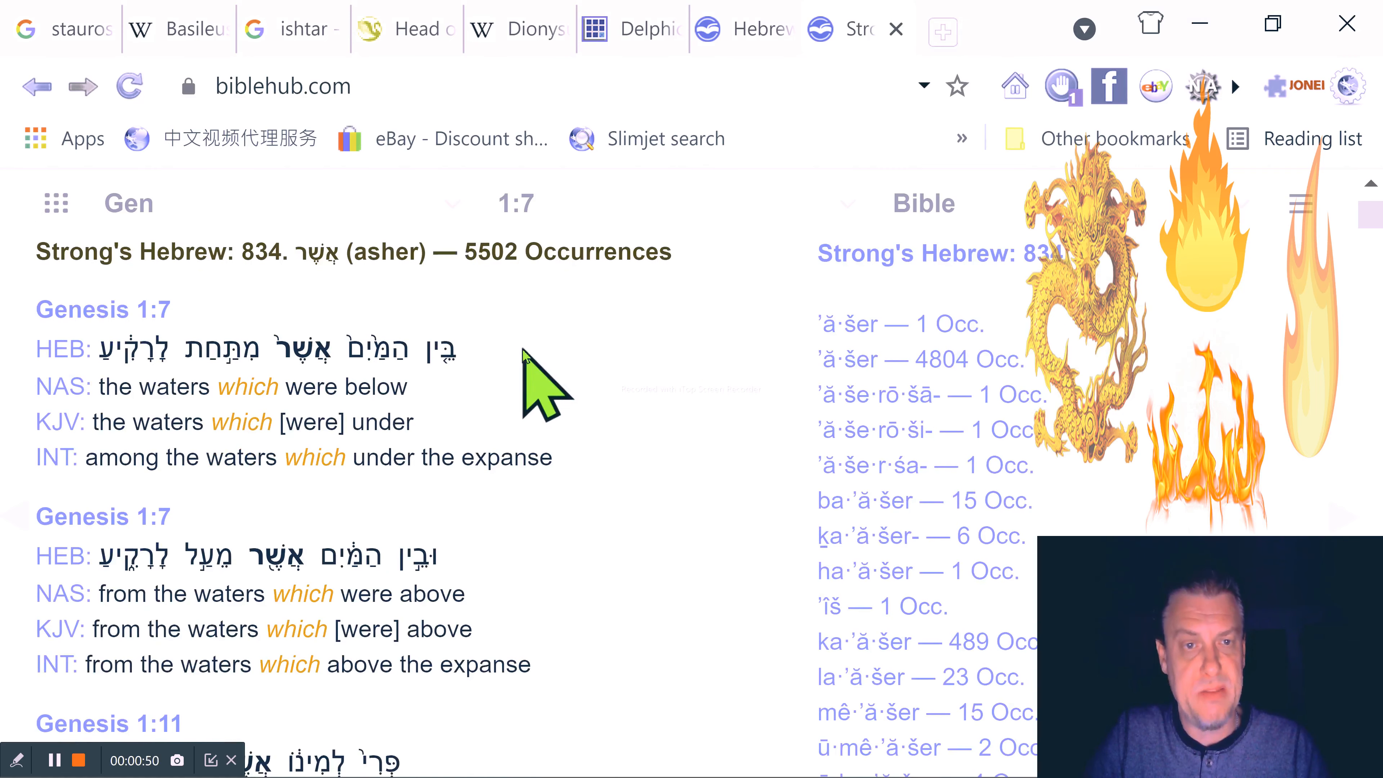
mouse_move(489, 291)
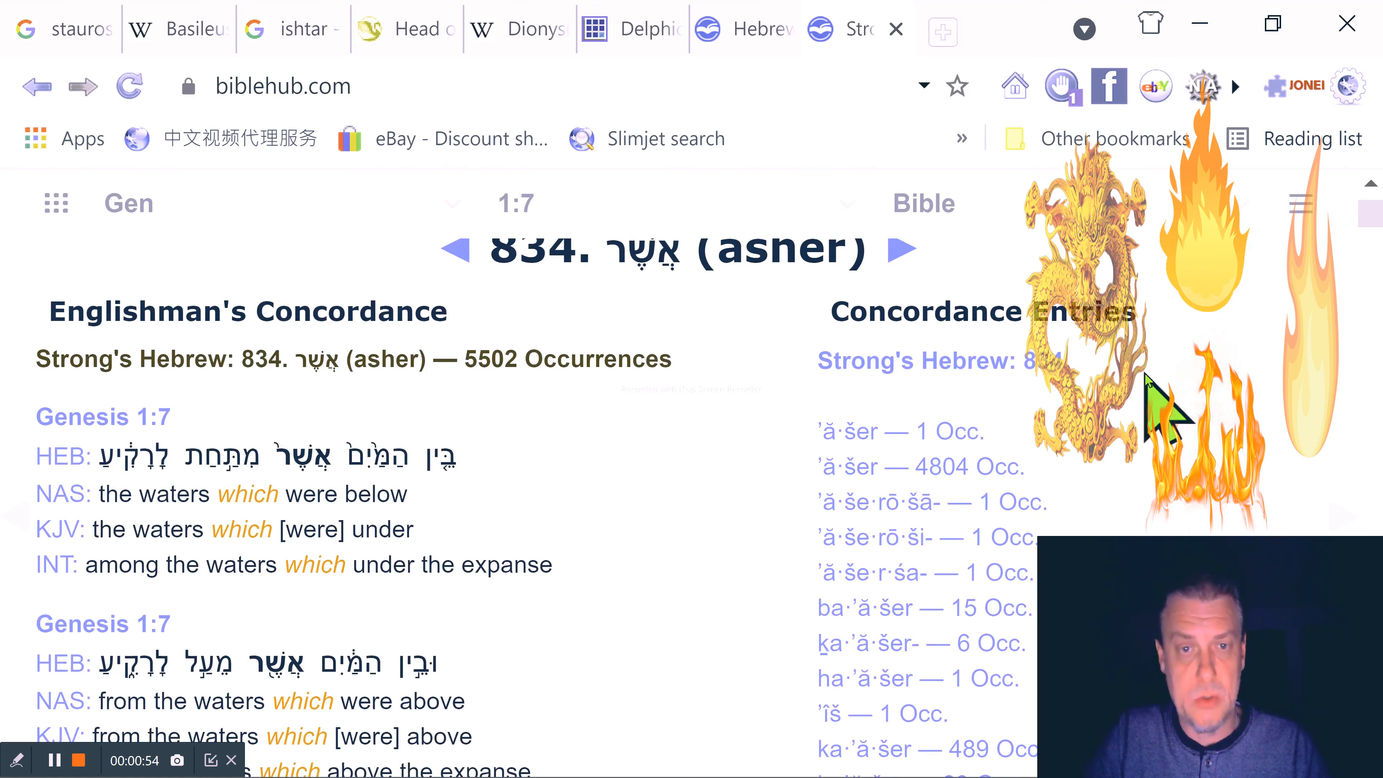
mouse_move(520, 424)
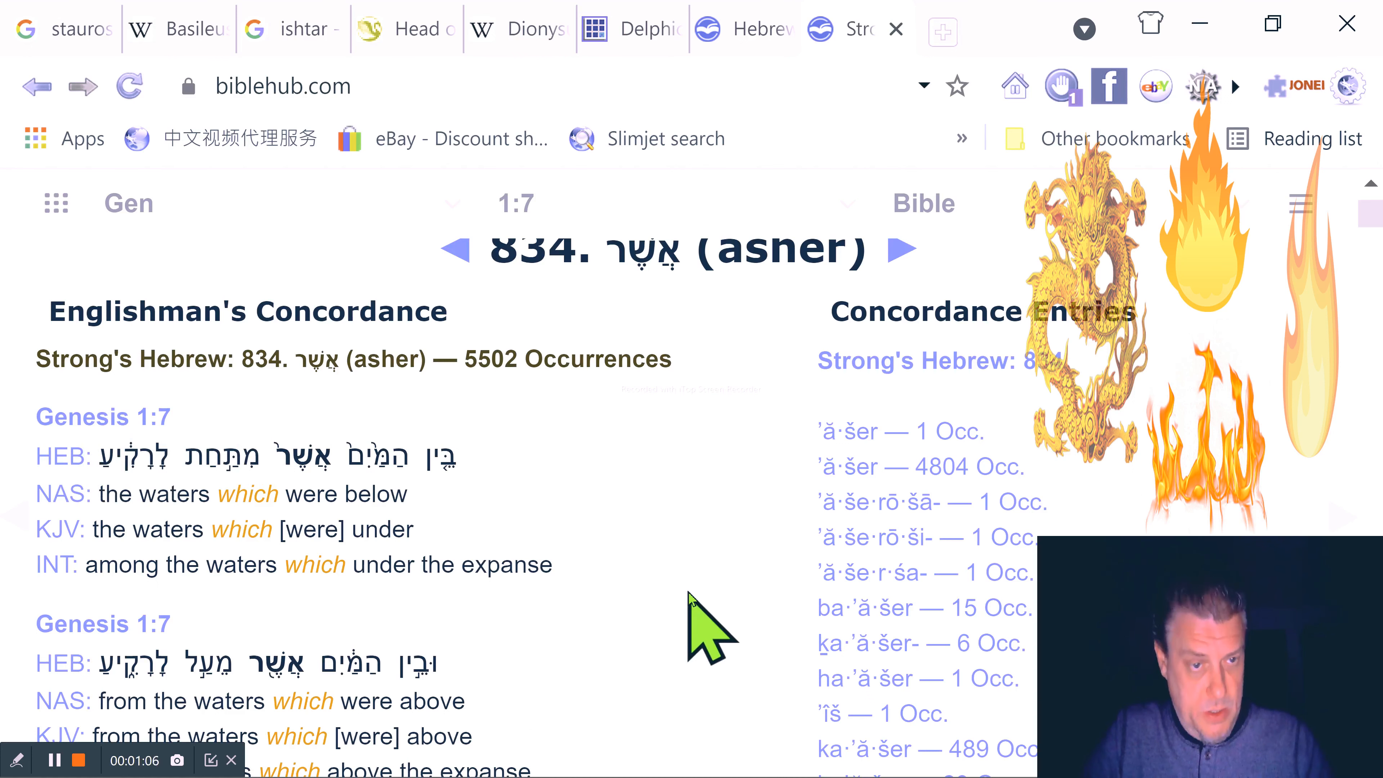
scroll("down", 3)
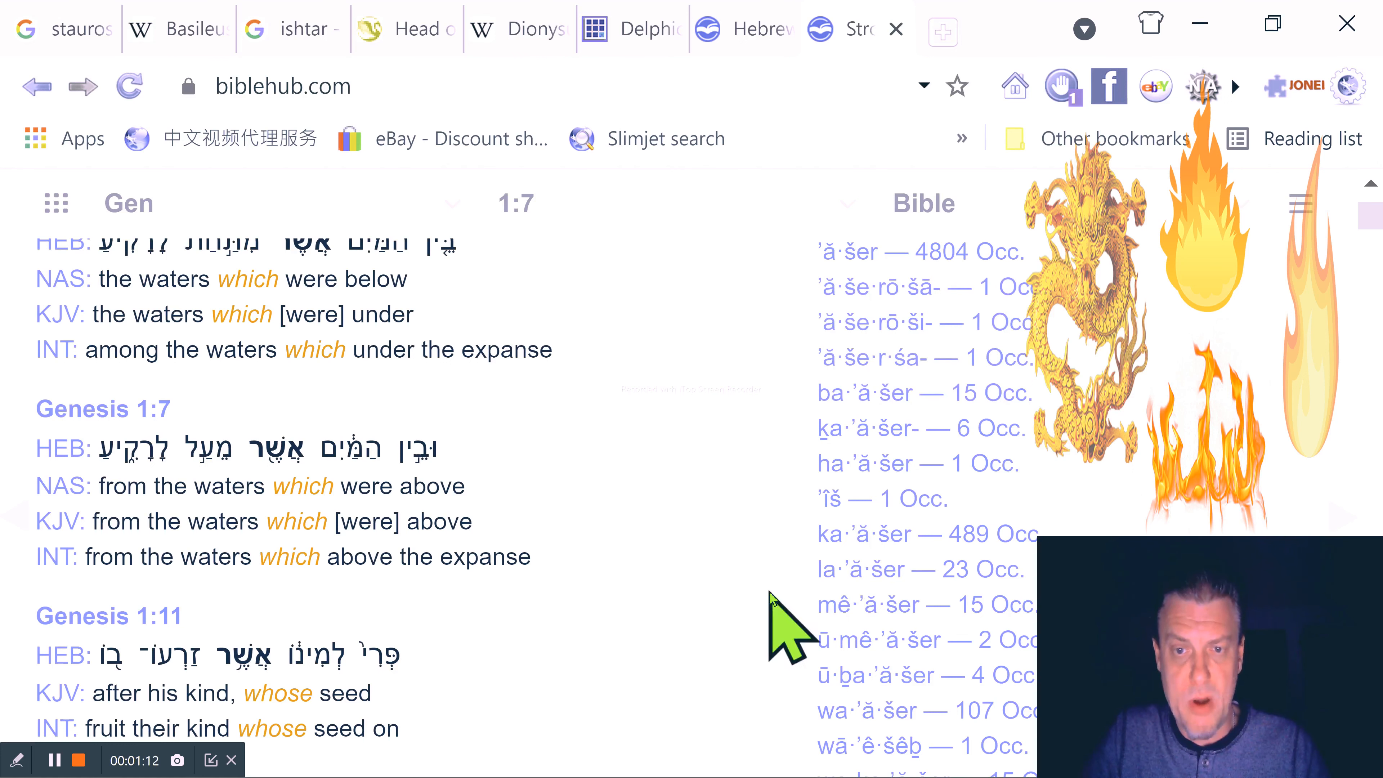
scroll("down", 3)
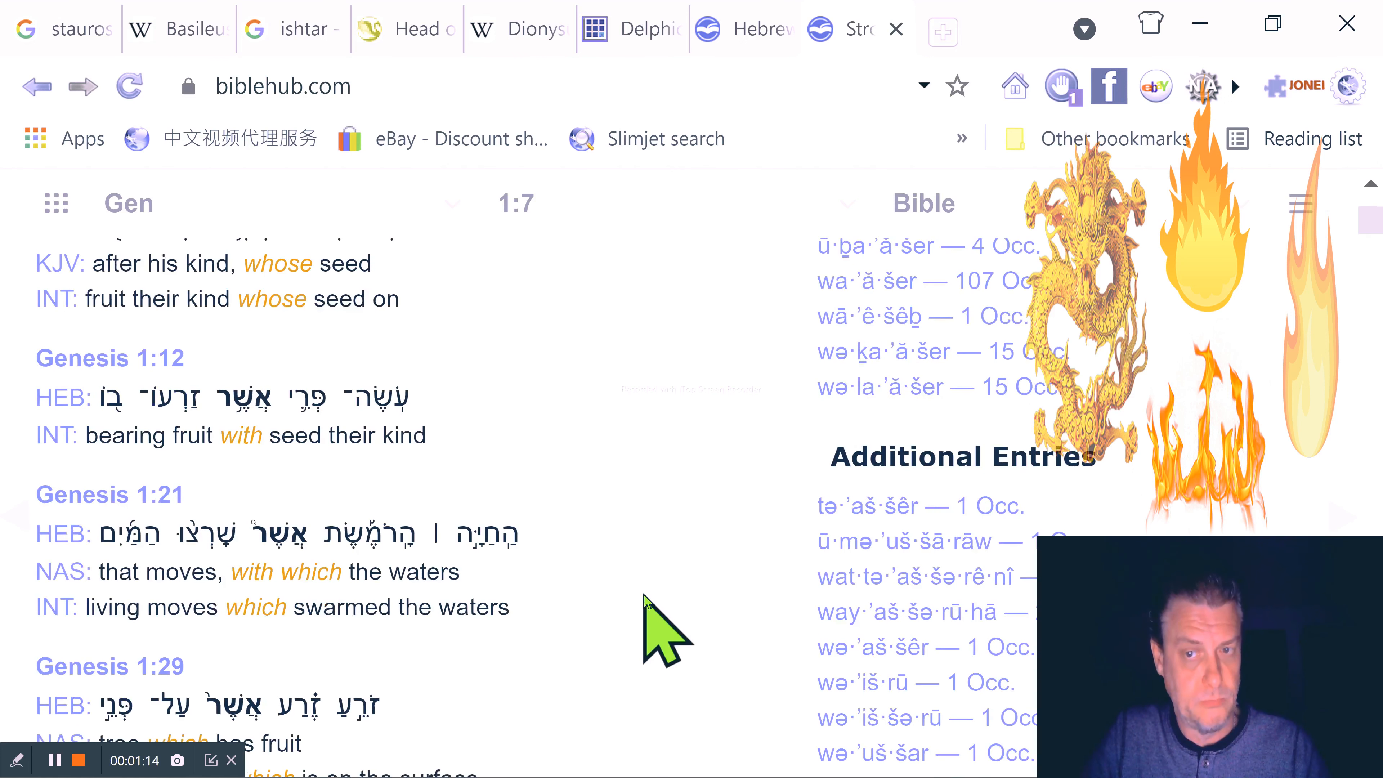
scroll("down", 3)
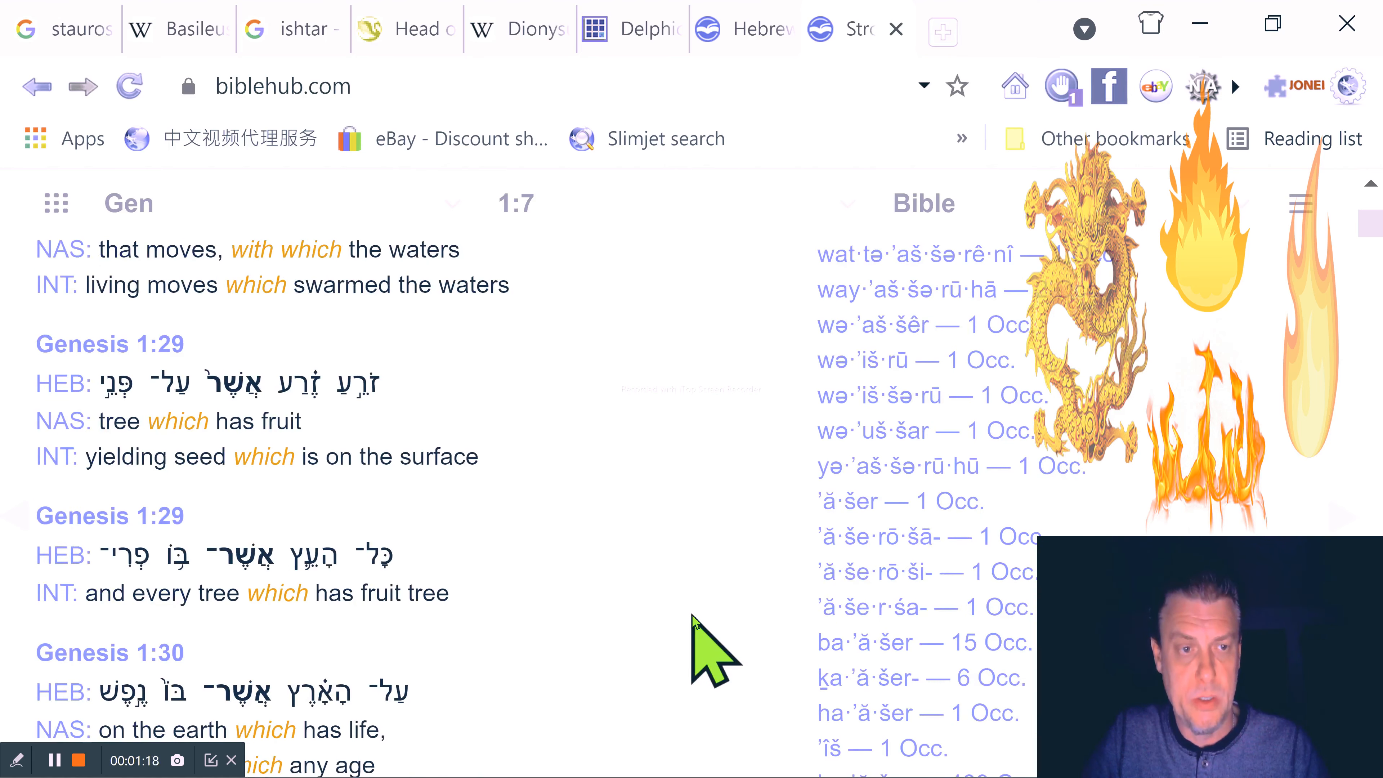
scroll("up", 3)
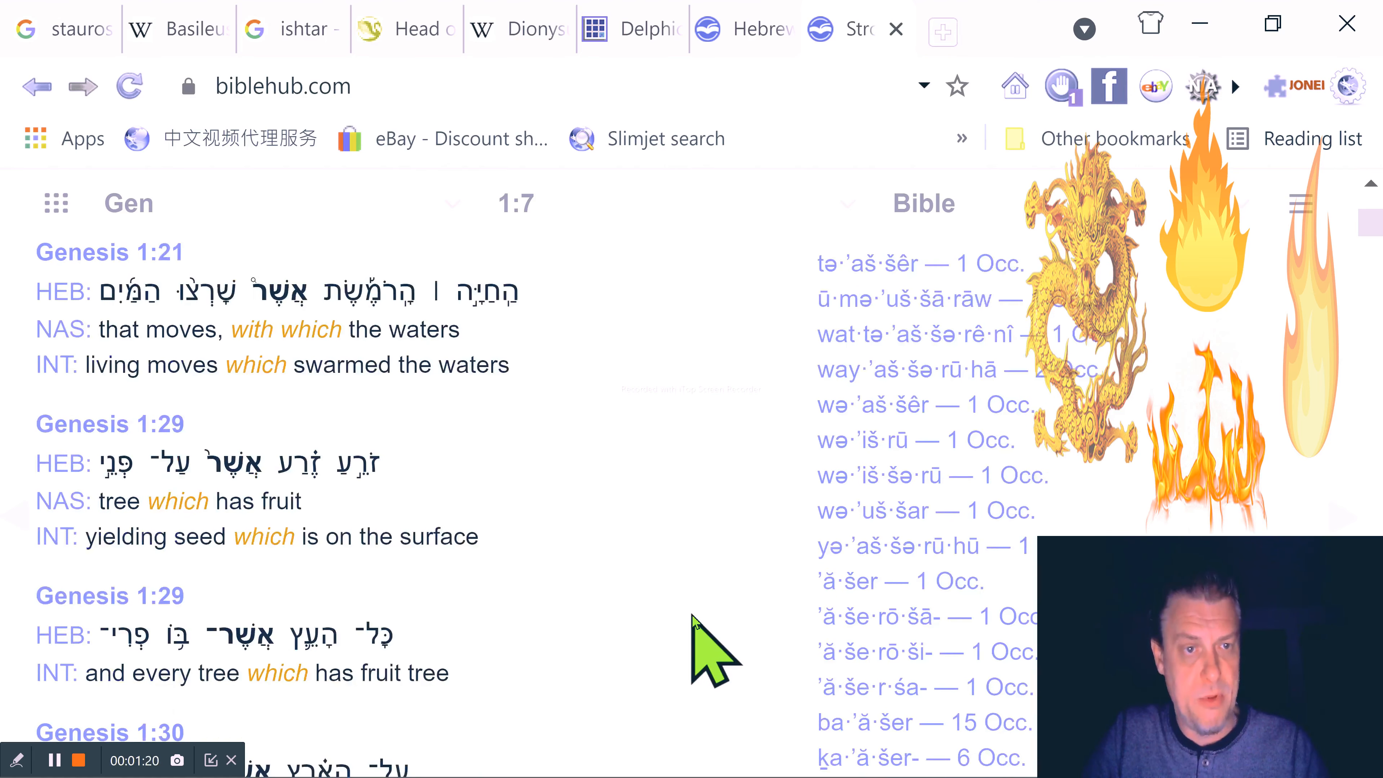
scroll("up", 3)
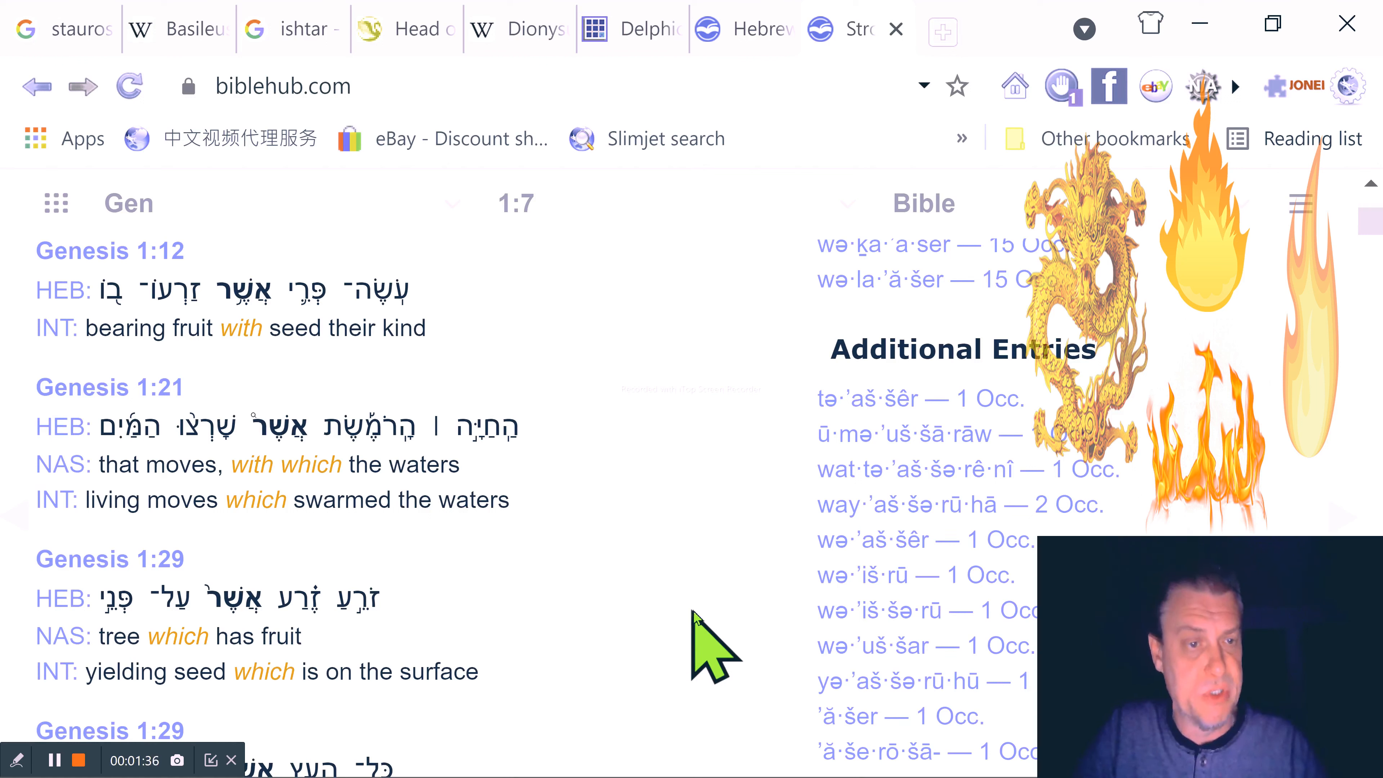
mouse_move(256, 370)
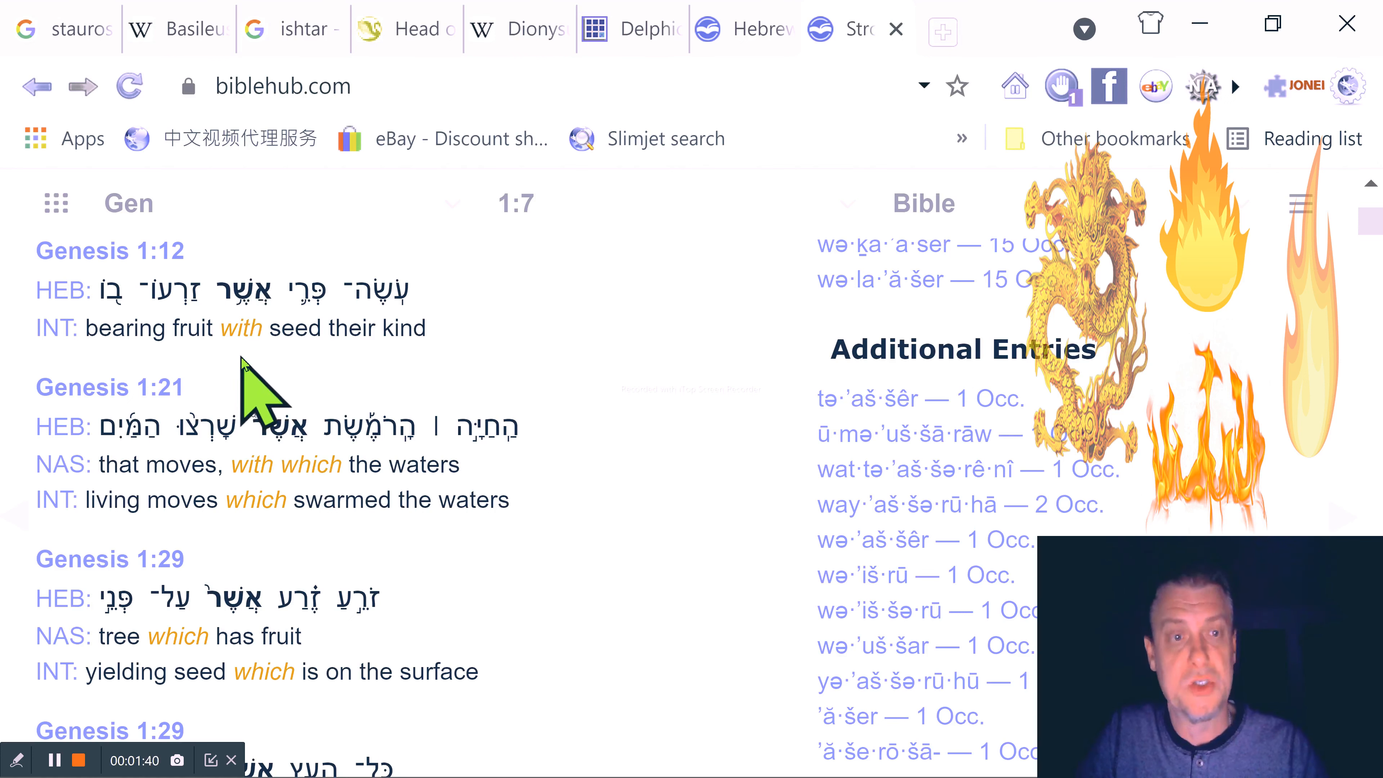
mouse_move(384, 493)
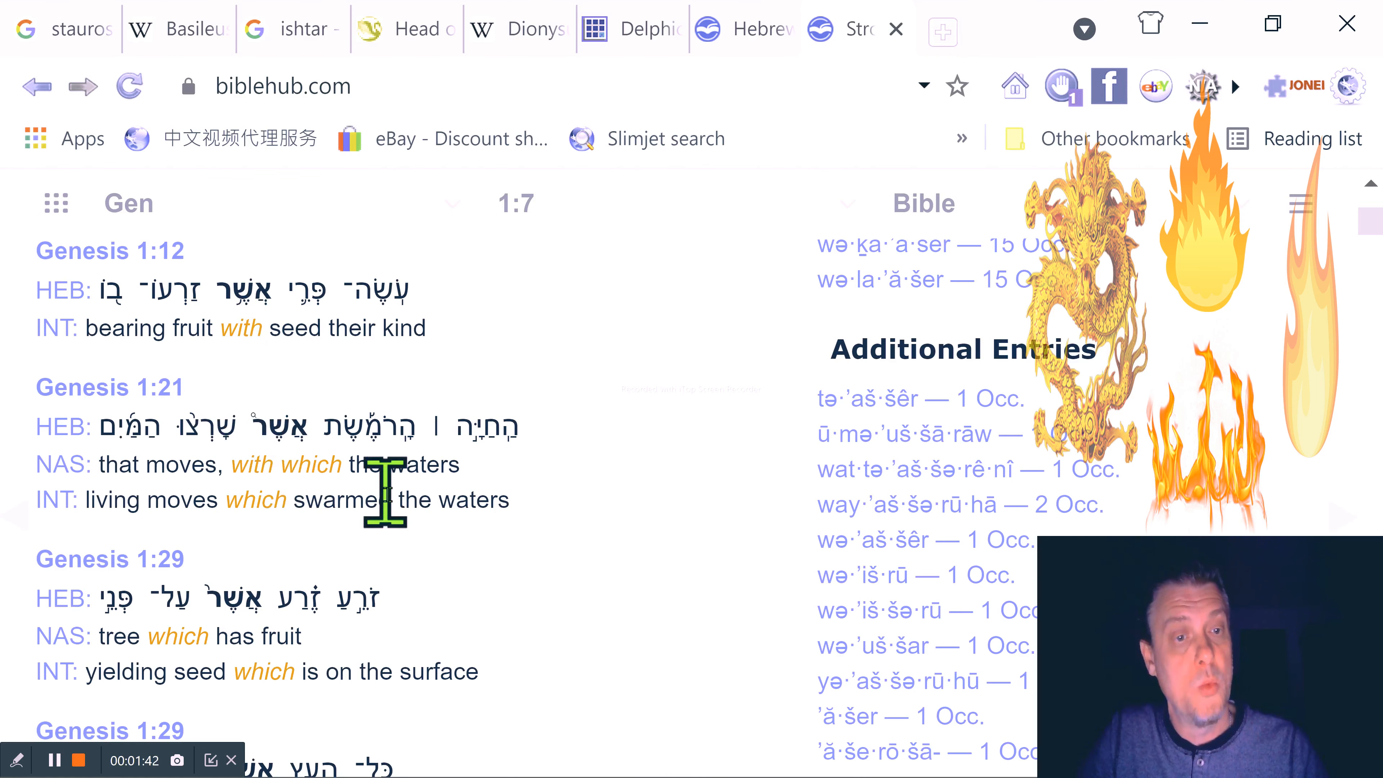
scroll("down", 3)
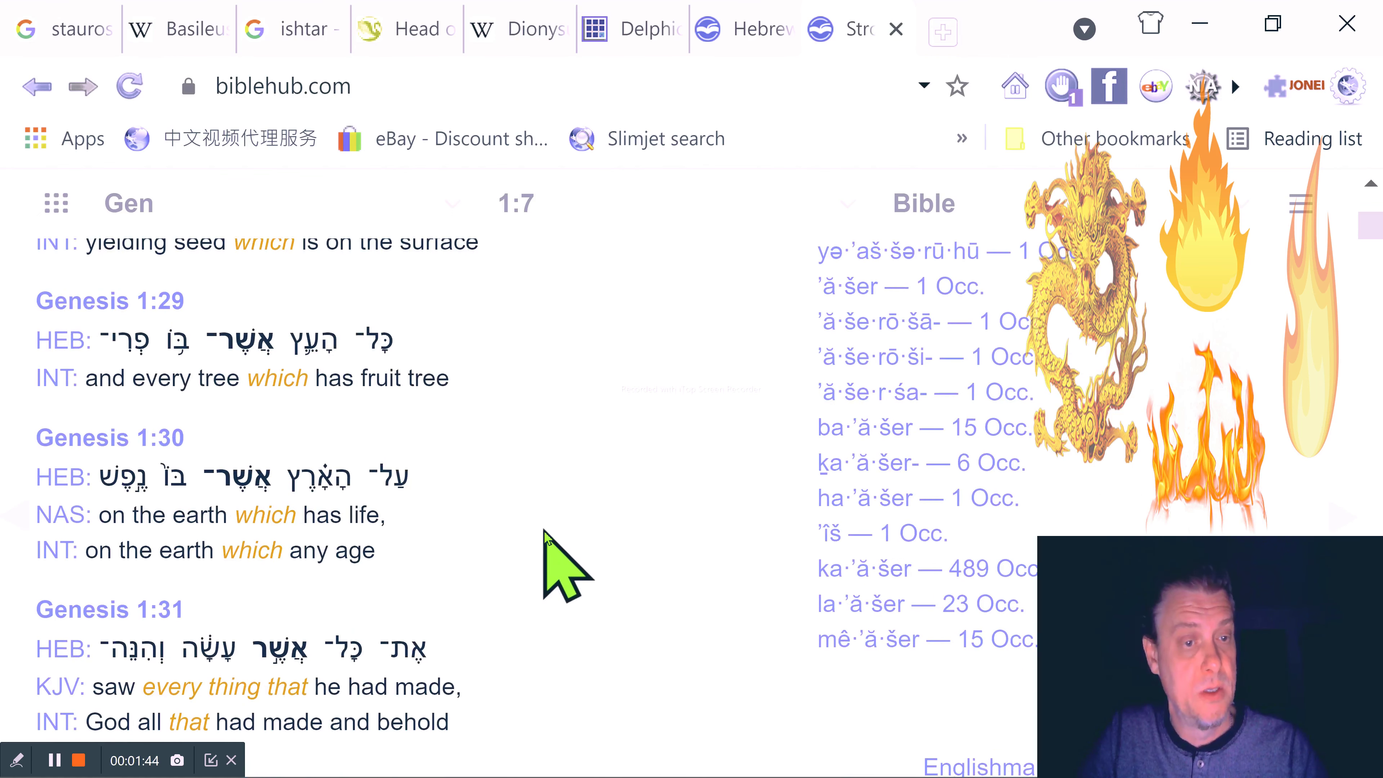
scroll("down", 3)
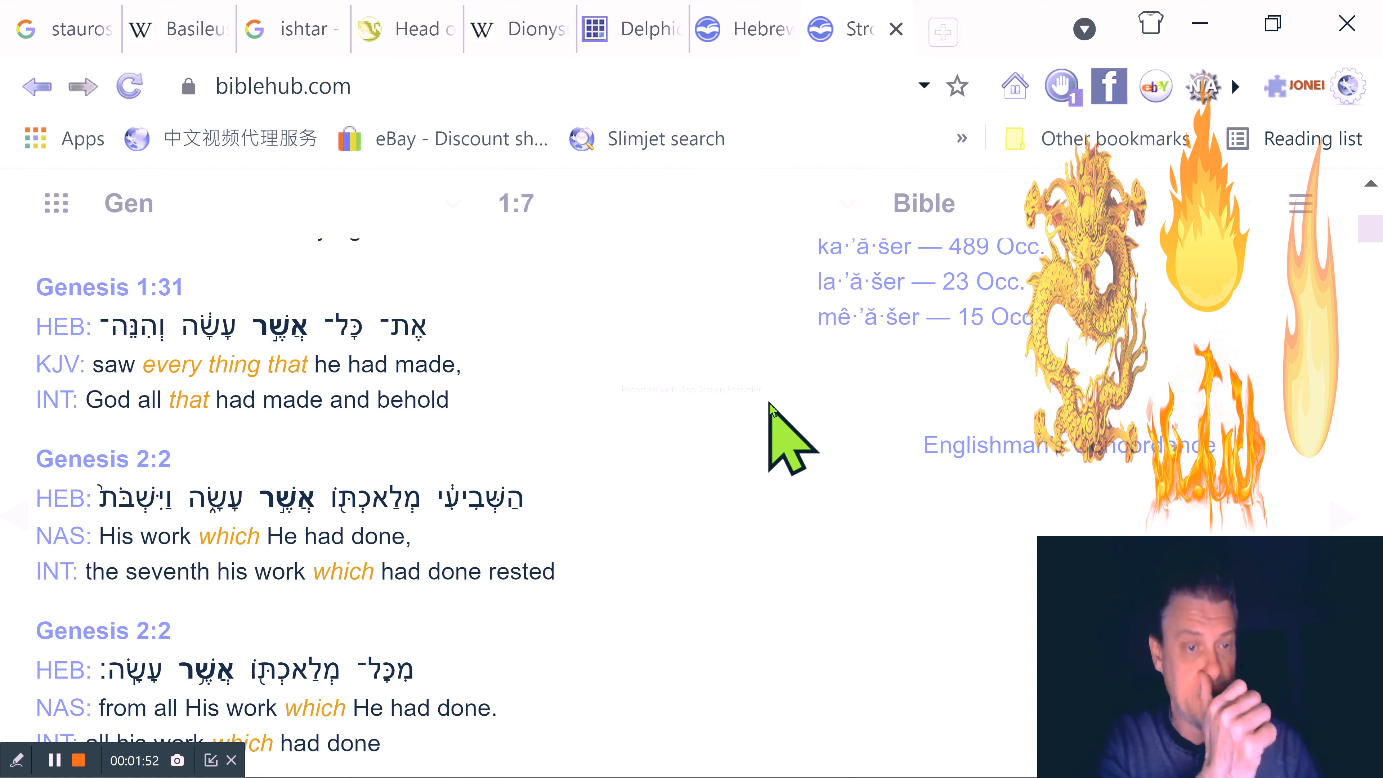
scroll("down", 3)
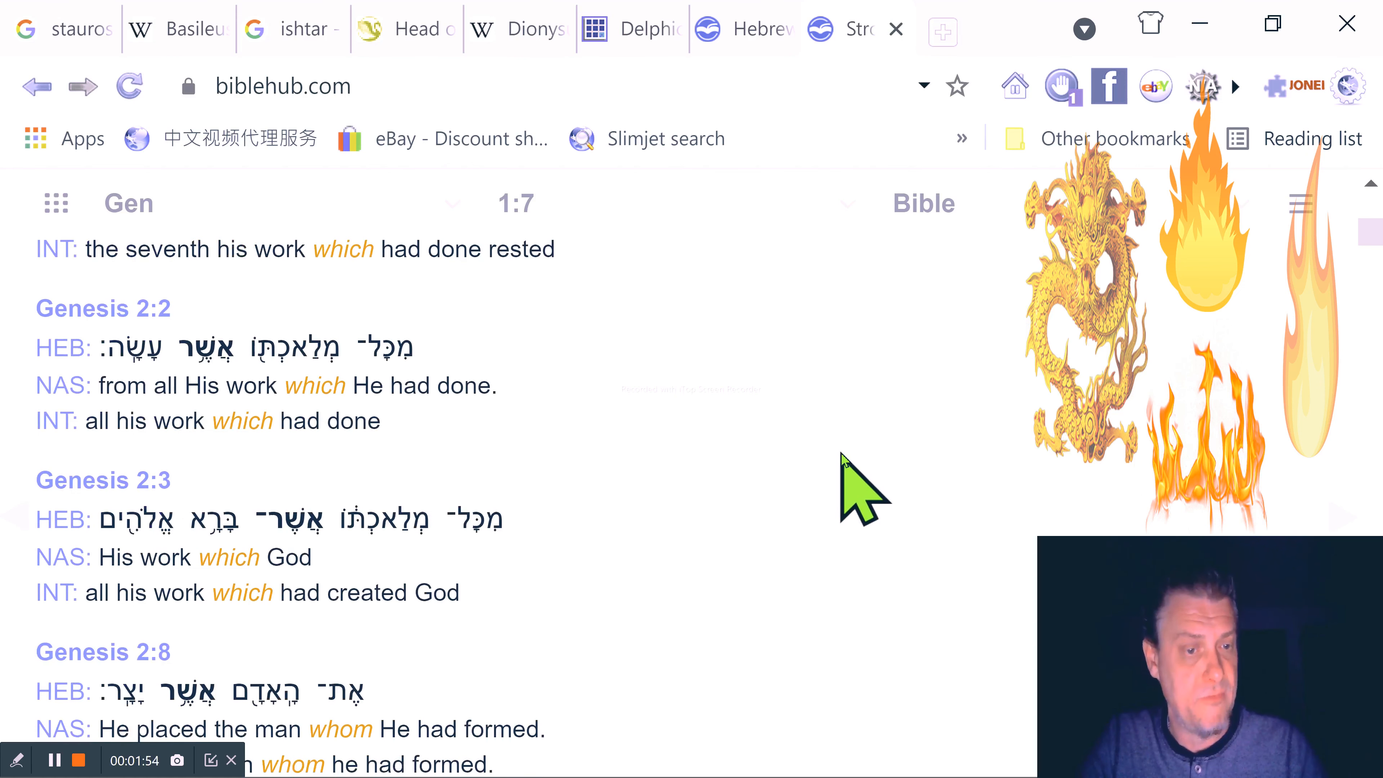
scroll("down", 3)
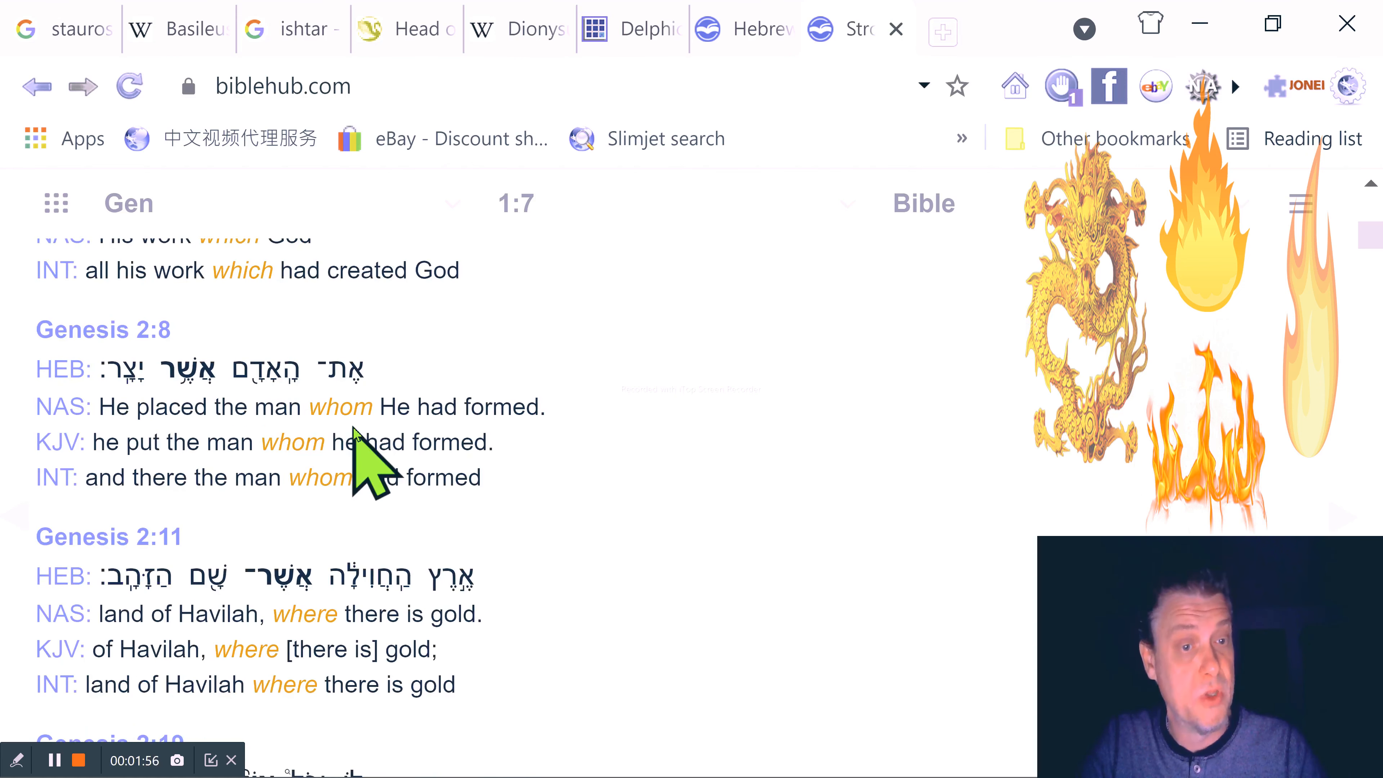
scroll("down", 3)
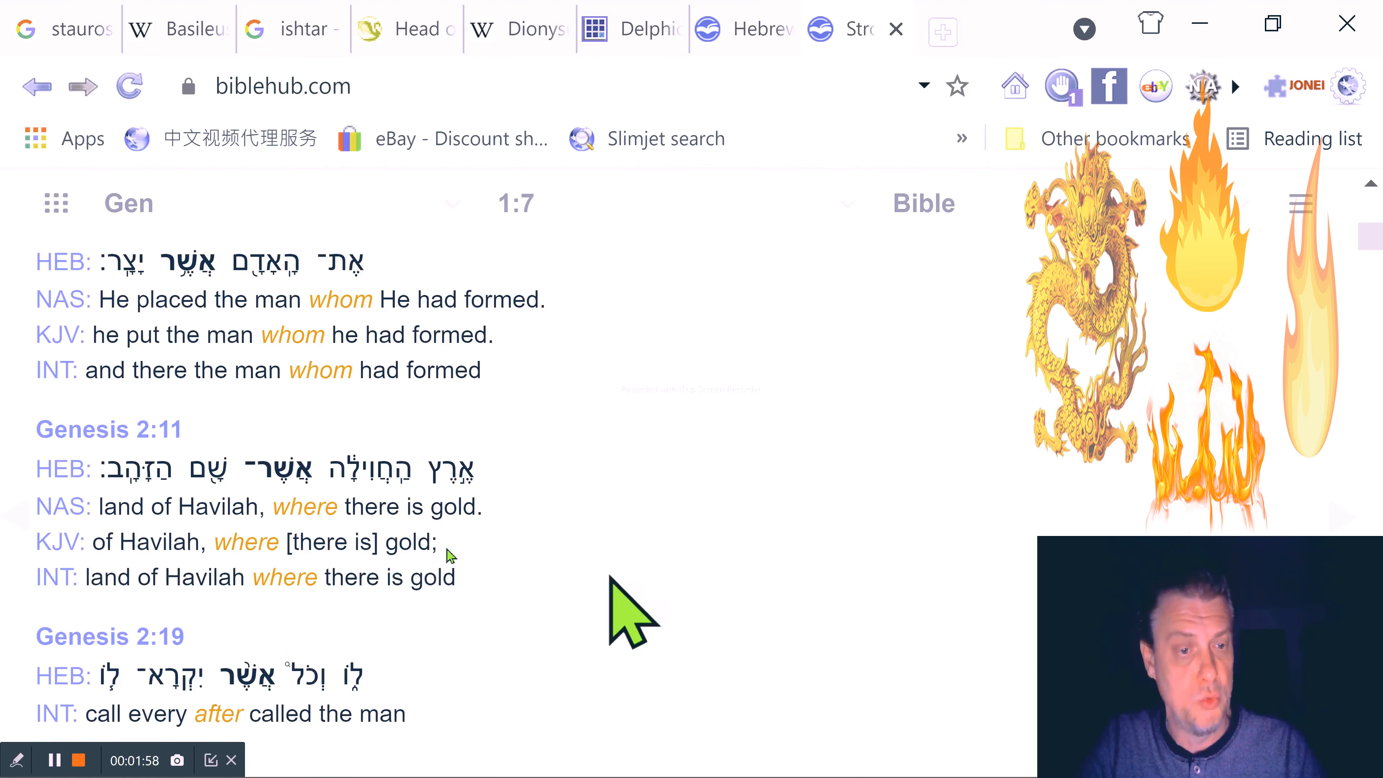
scroll("down", 3)
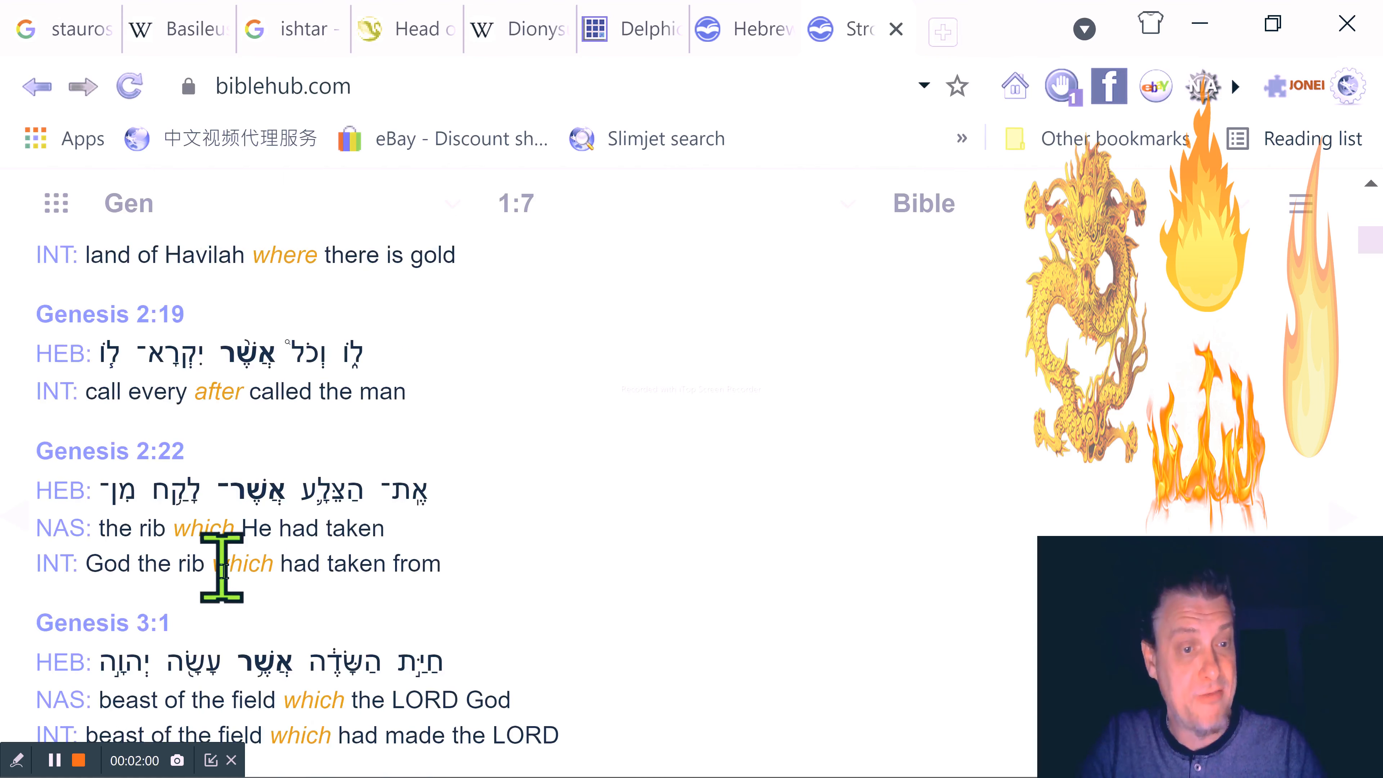
scroll("down", 3)
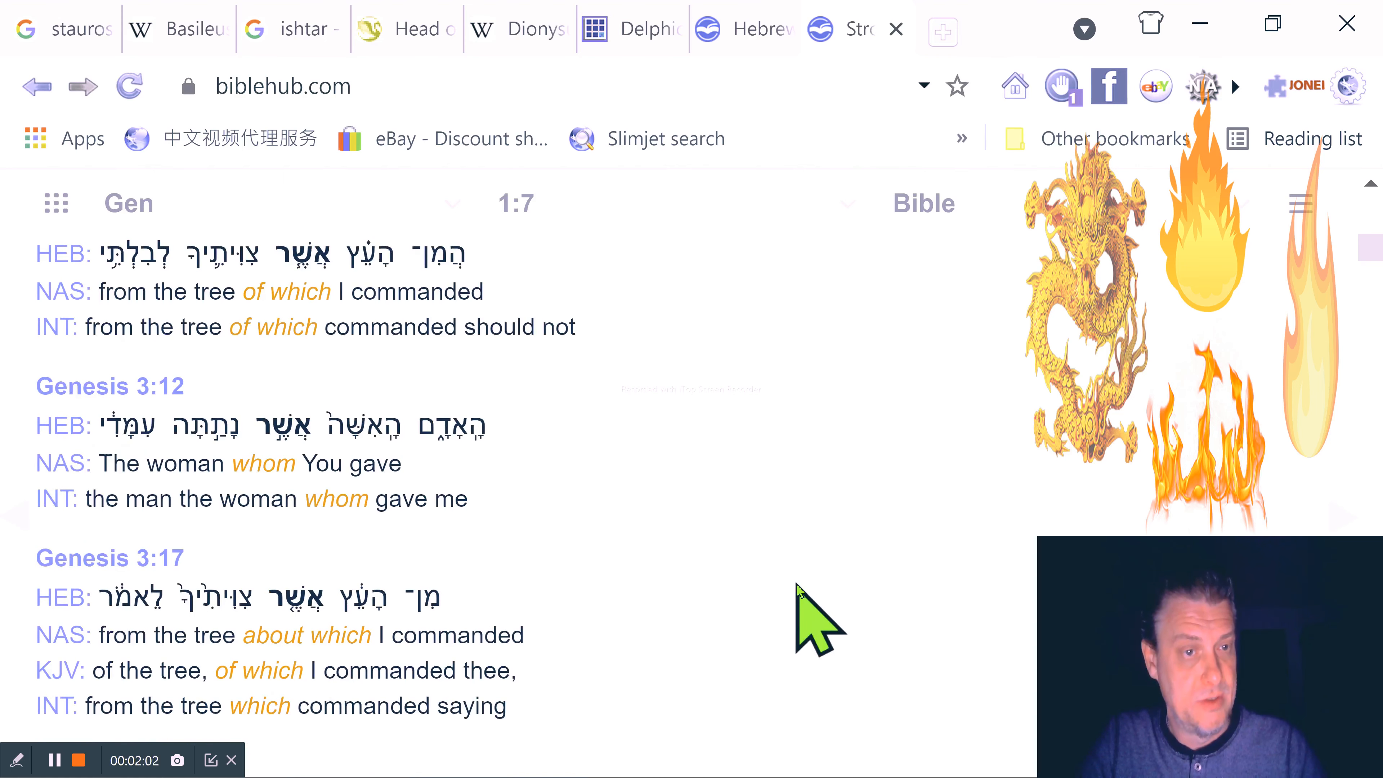
scroll("down", 3)
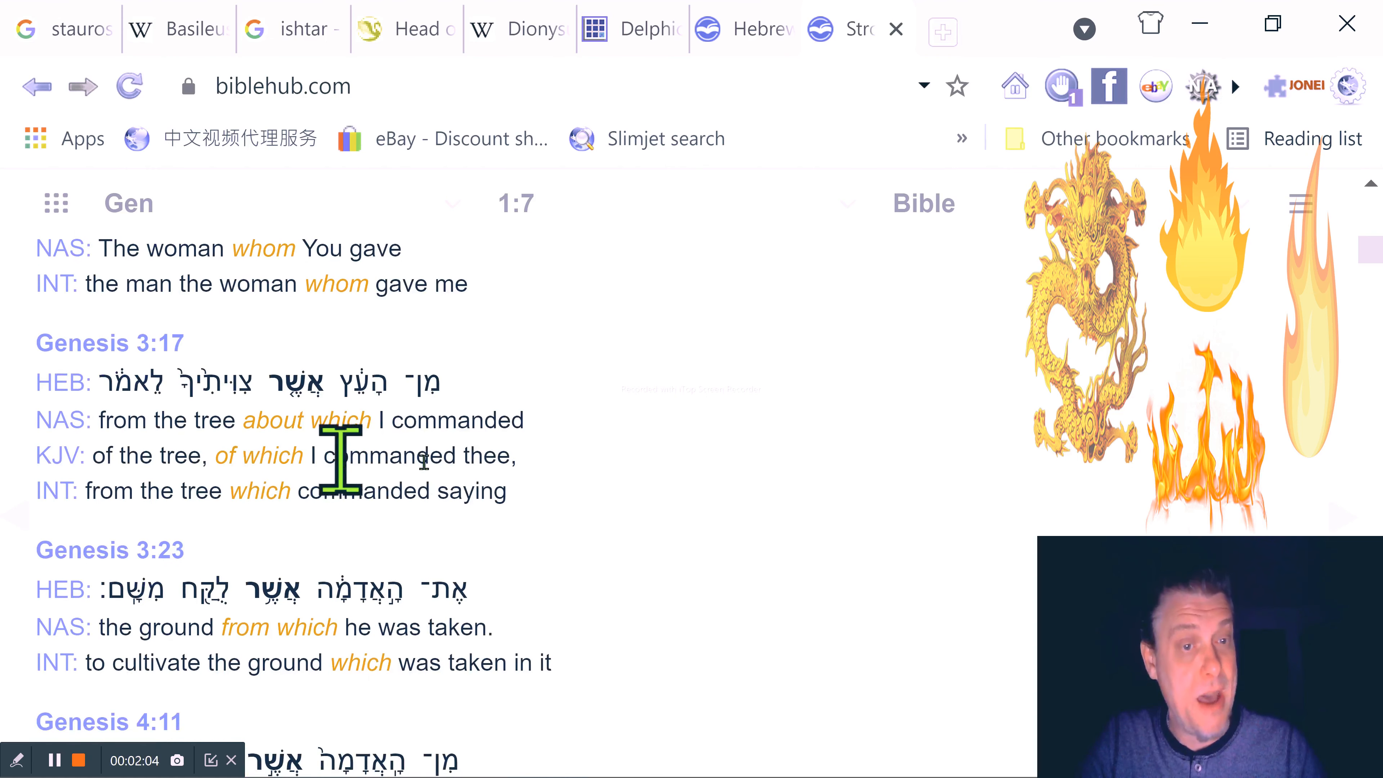
scroll("down", 3)
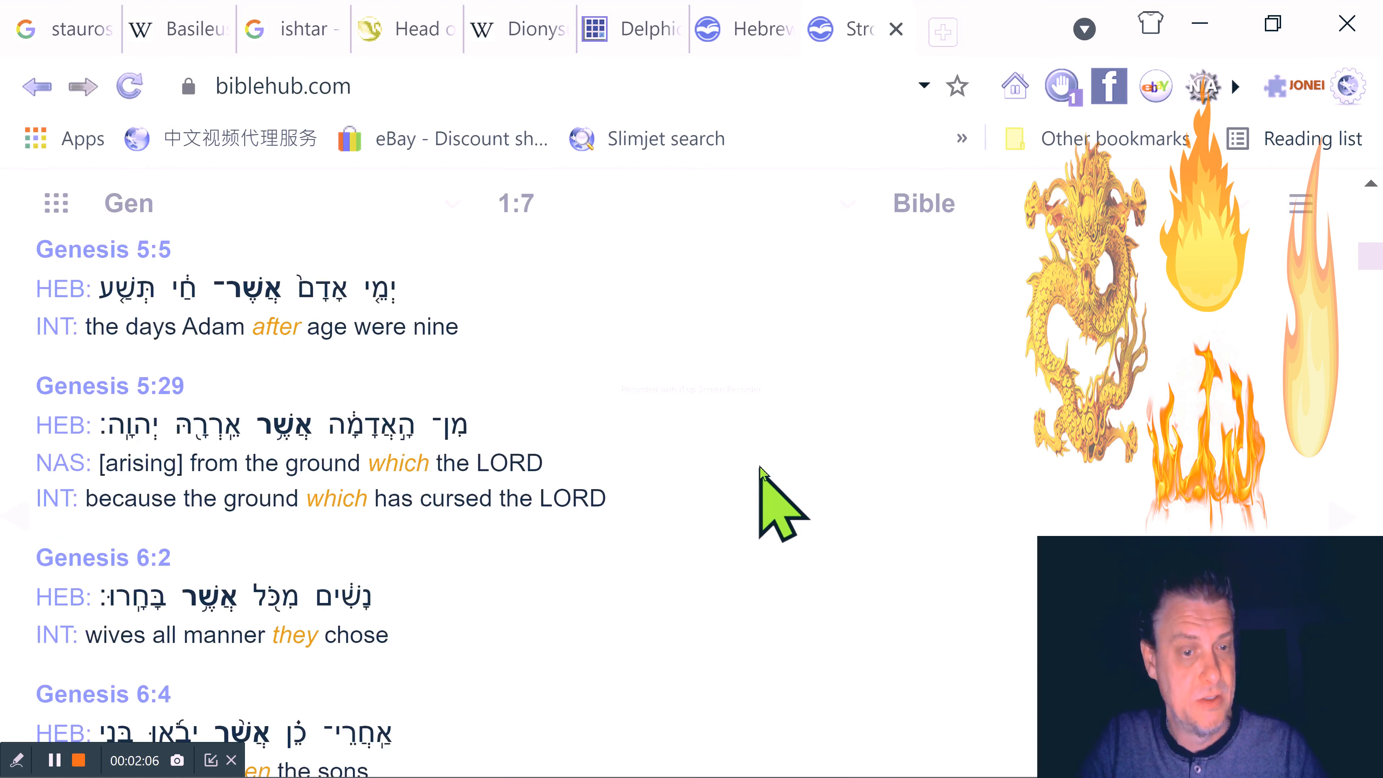
scroll("down", 3)
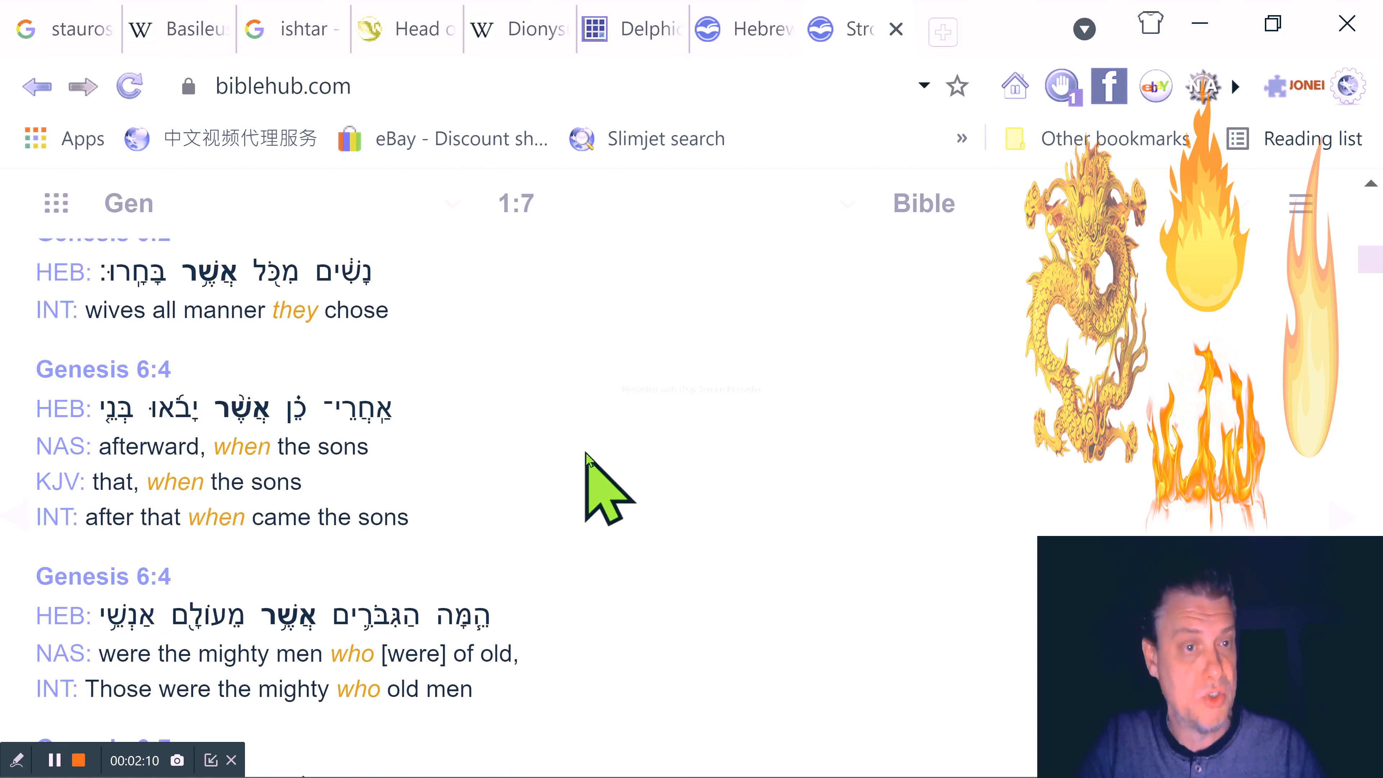
scroll("down", 3)
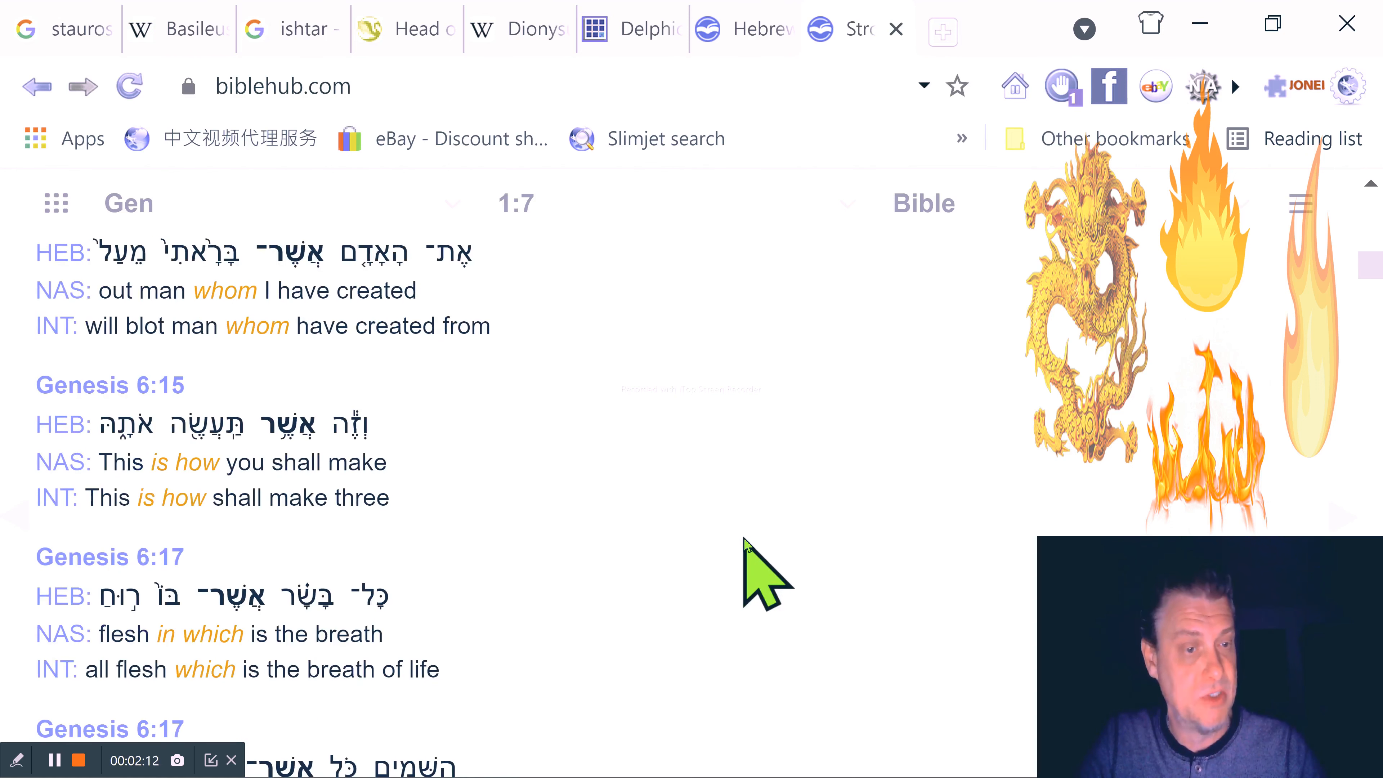
scroll("down", 3)
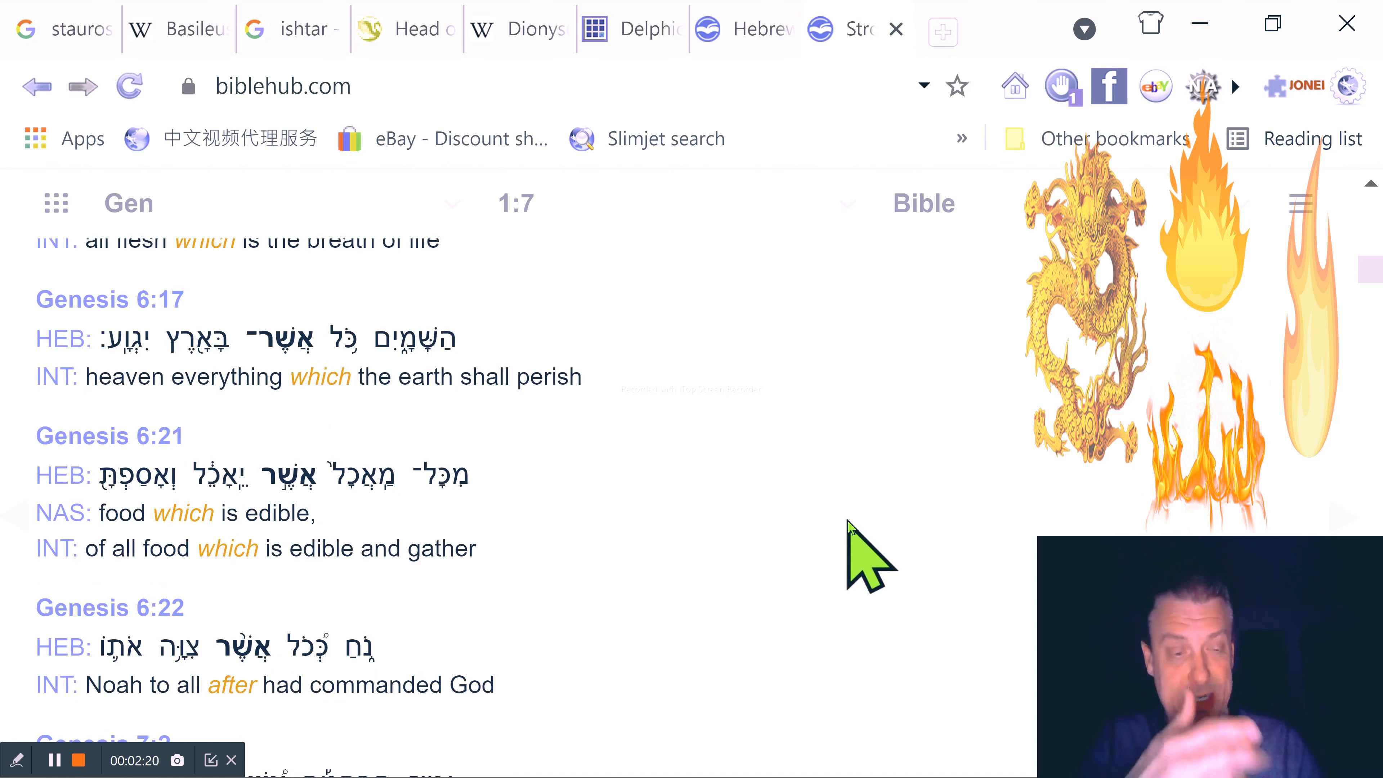
scroll("down", 3)
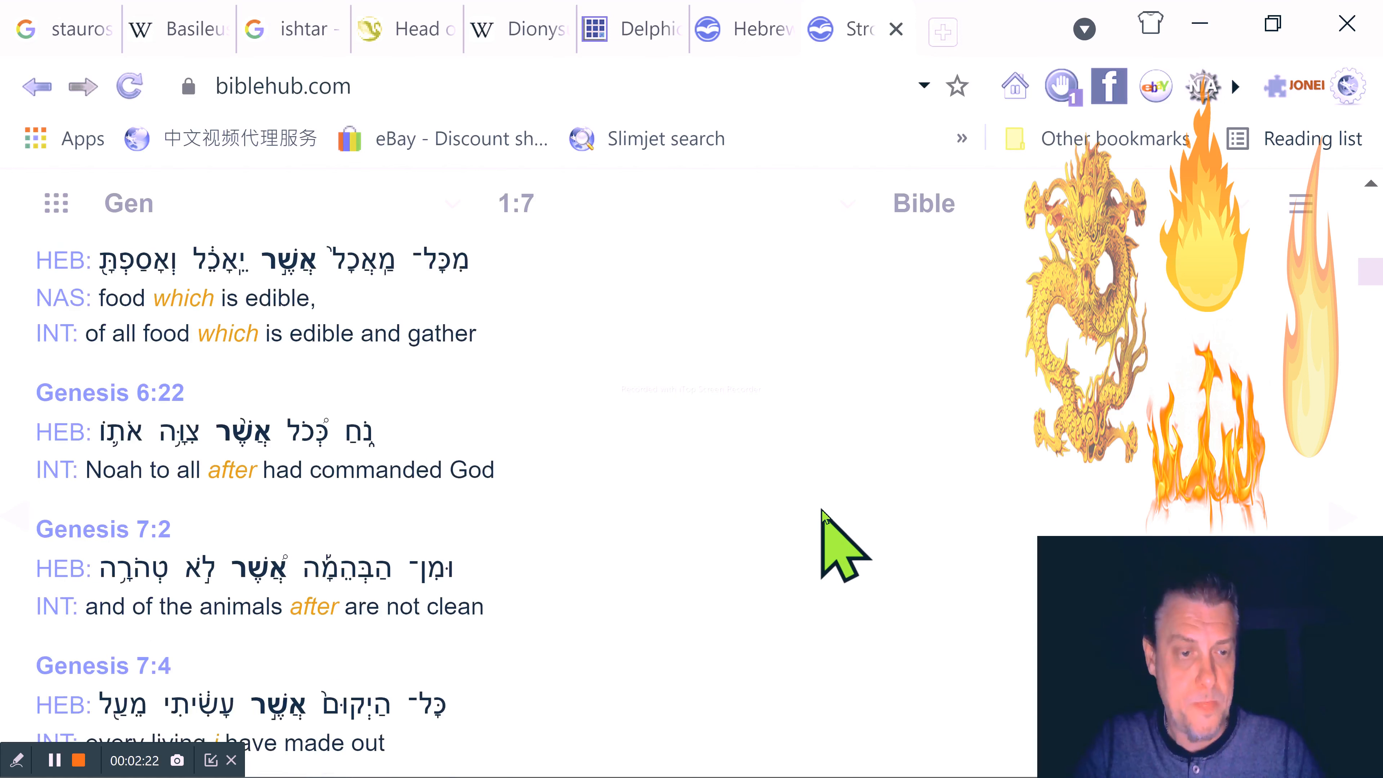
scroll("down", 3)
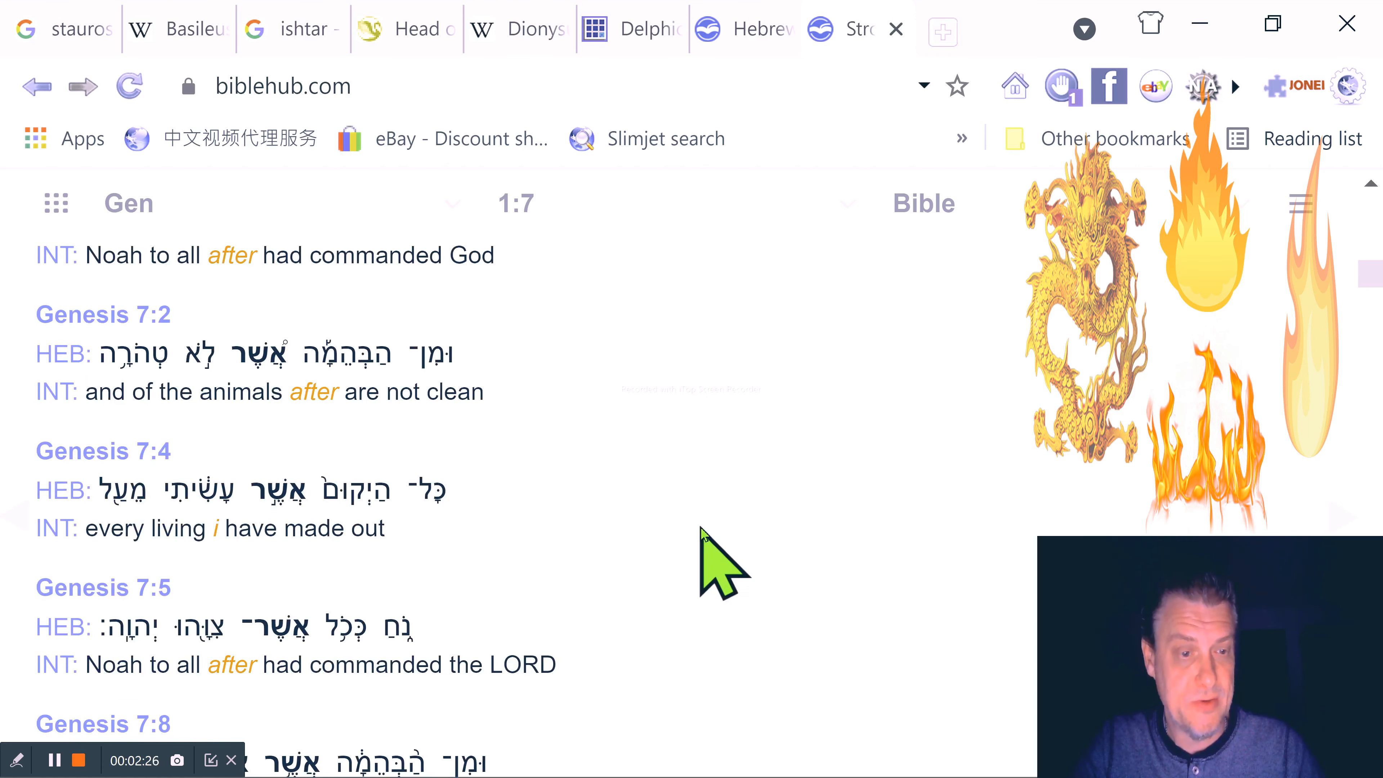
scroll("down", 3)
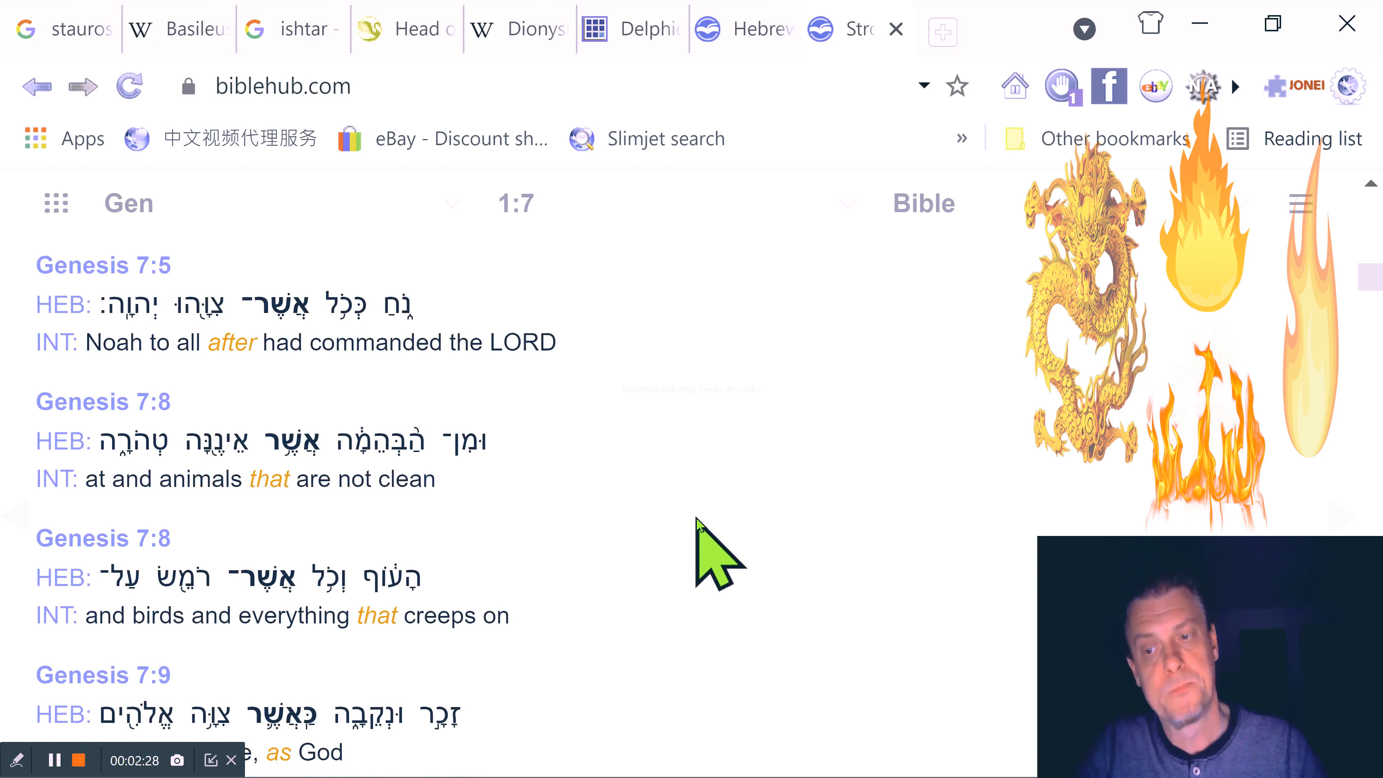
scroll("down", 3)
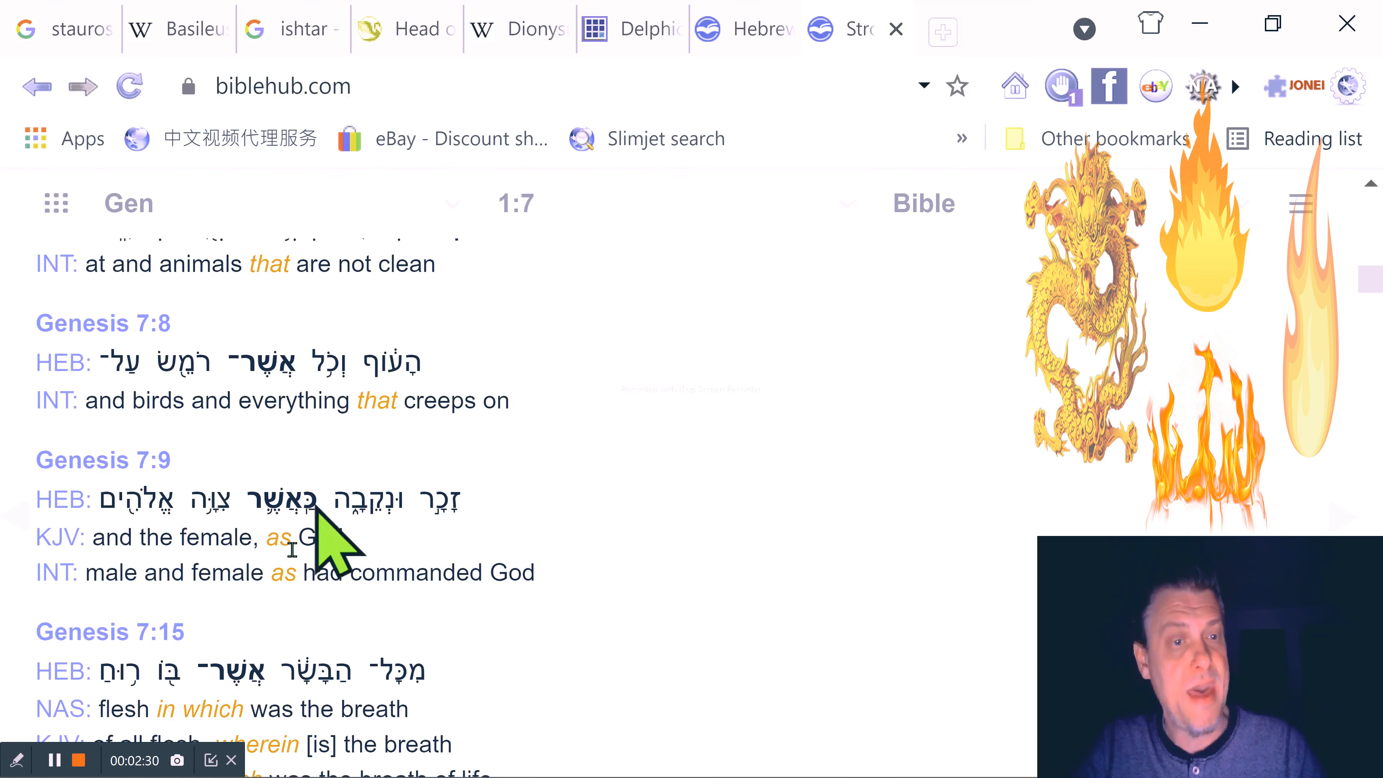
scroll("down", 3)
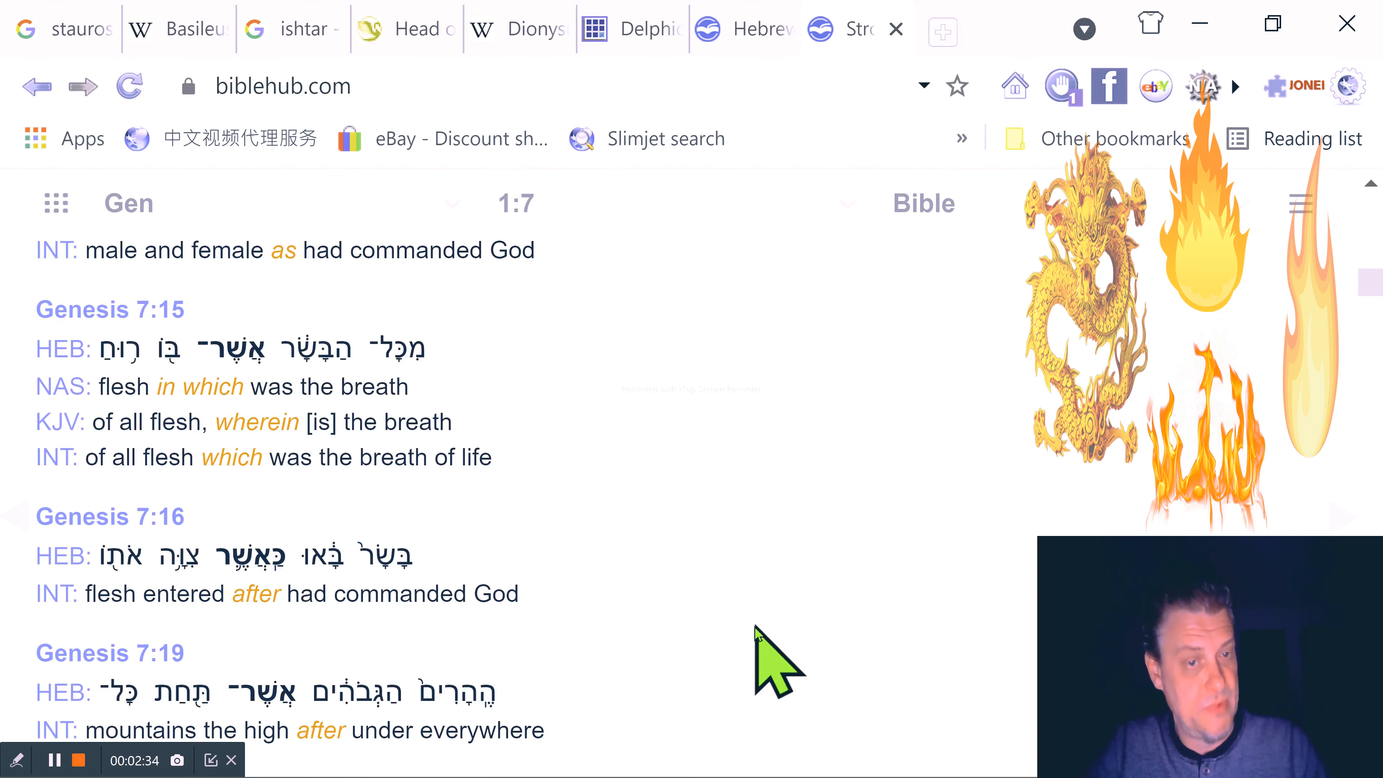
Scroll back up the list until the Genesis 2:3, 2:8 and 2:11 entries are showing
scroll("up", 3)
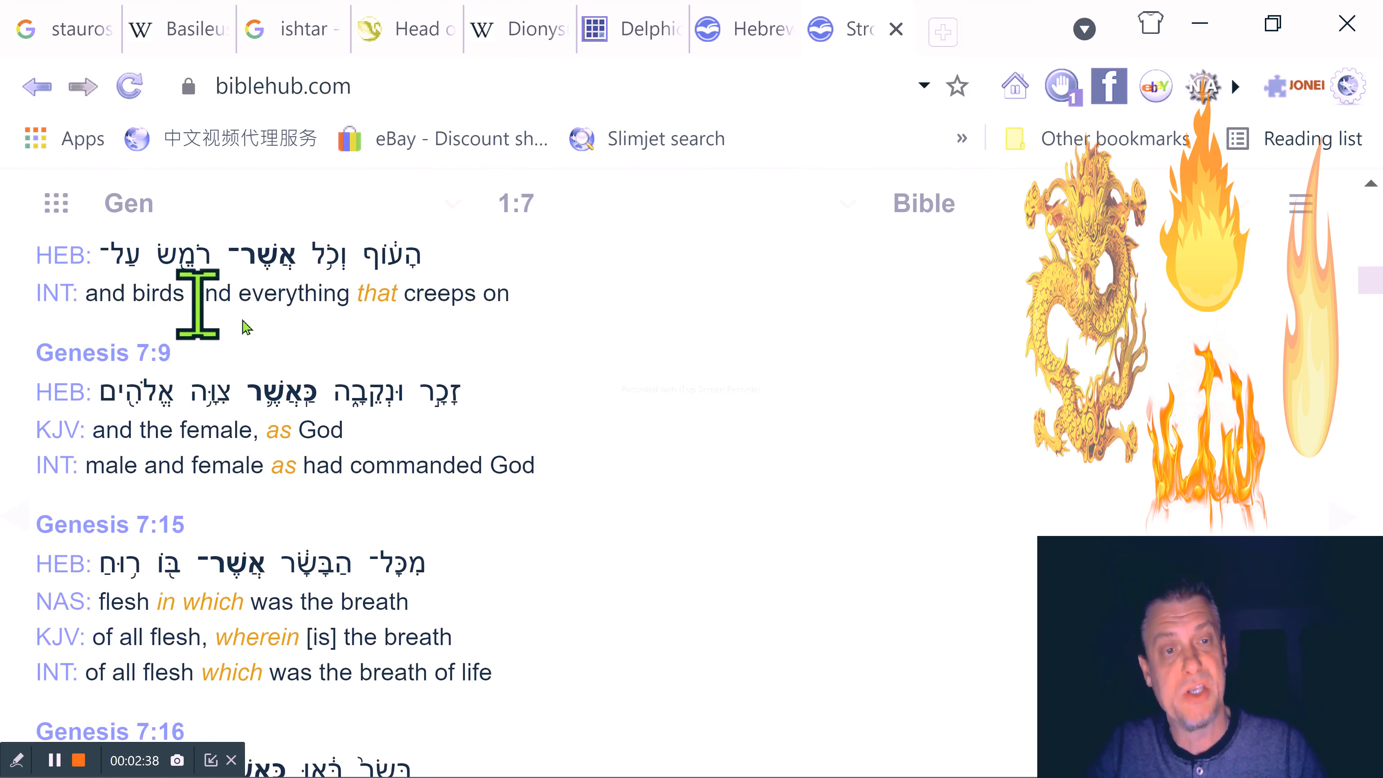
mouse_move(421, 307)
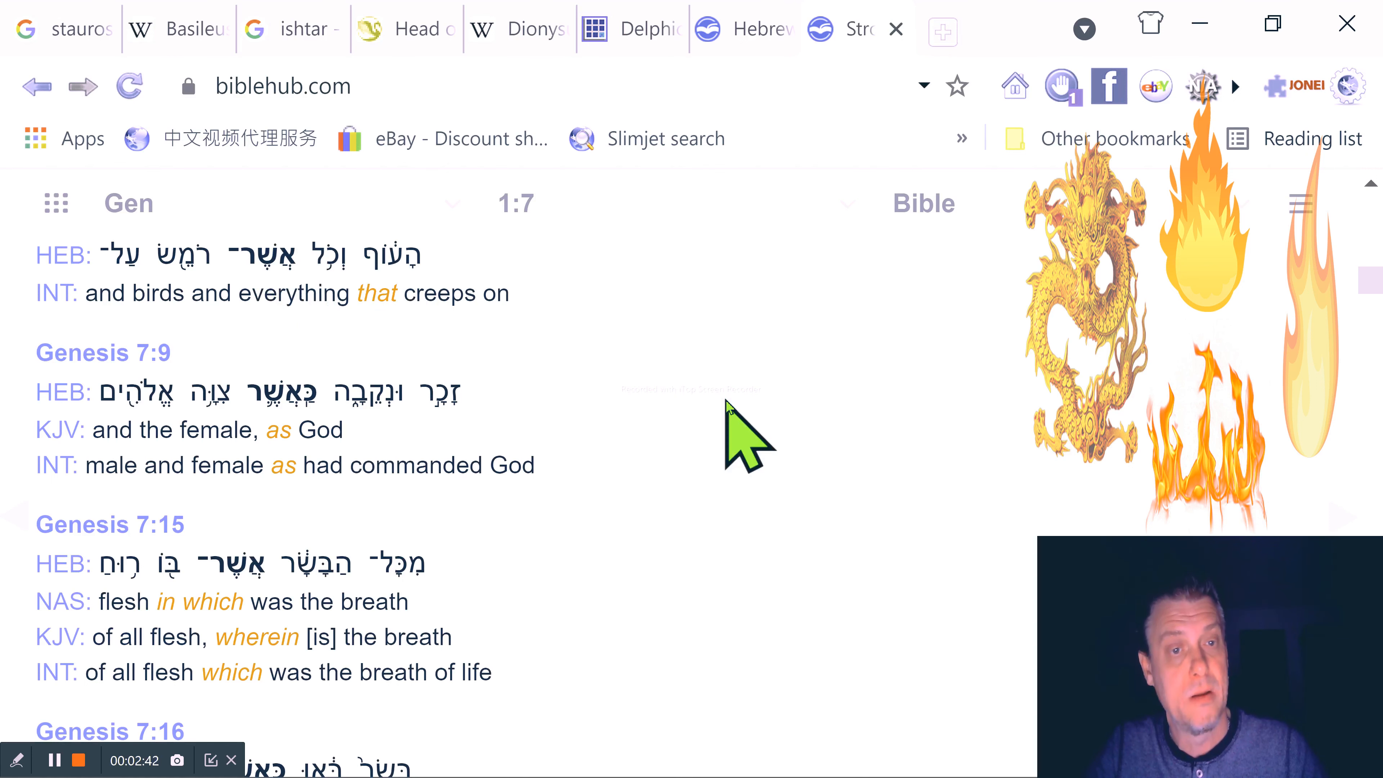
scroll("up", 3)
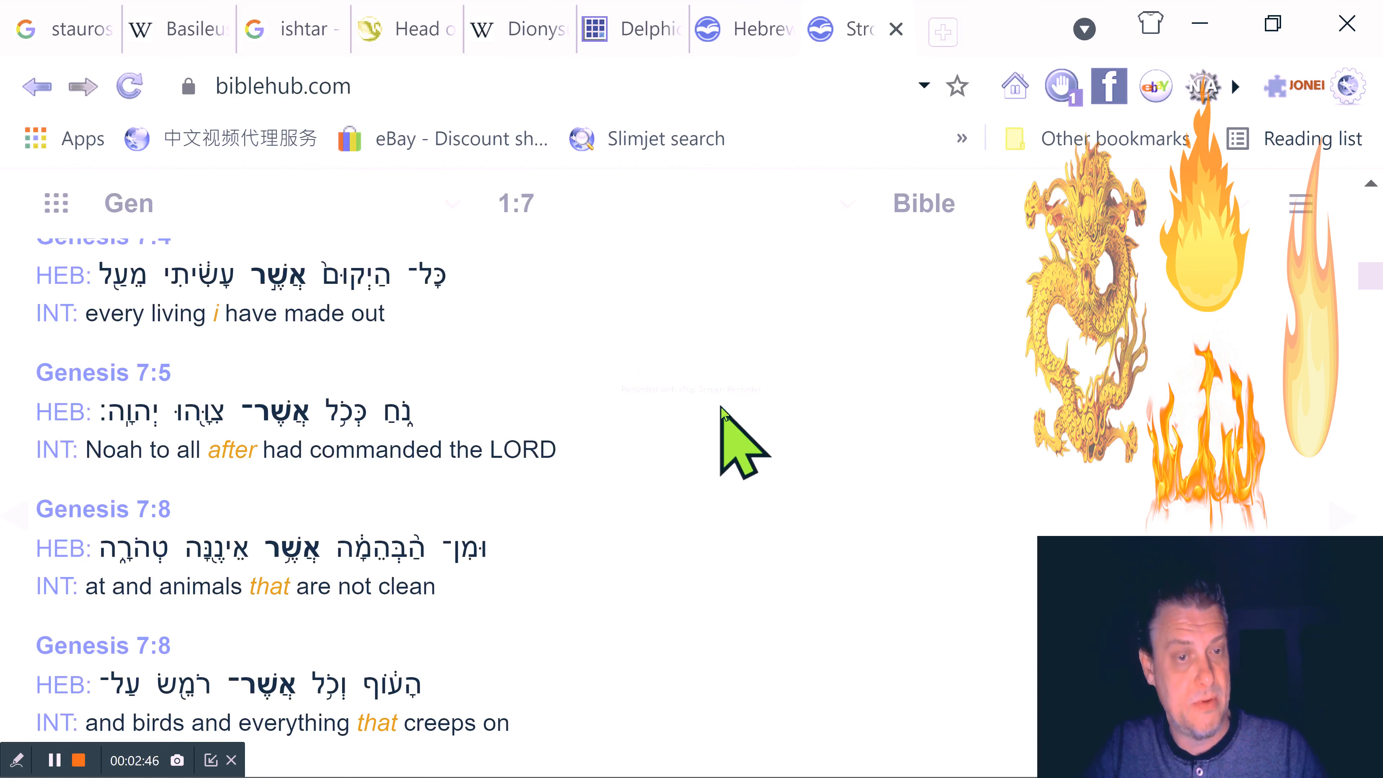
scroll("up", 3)
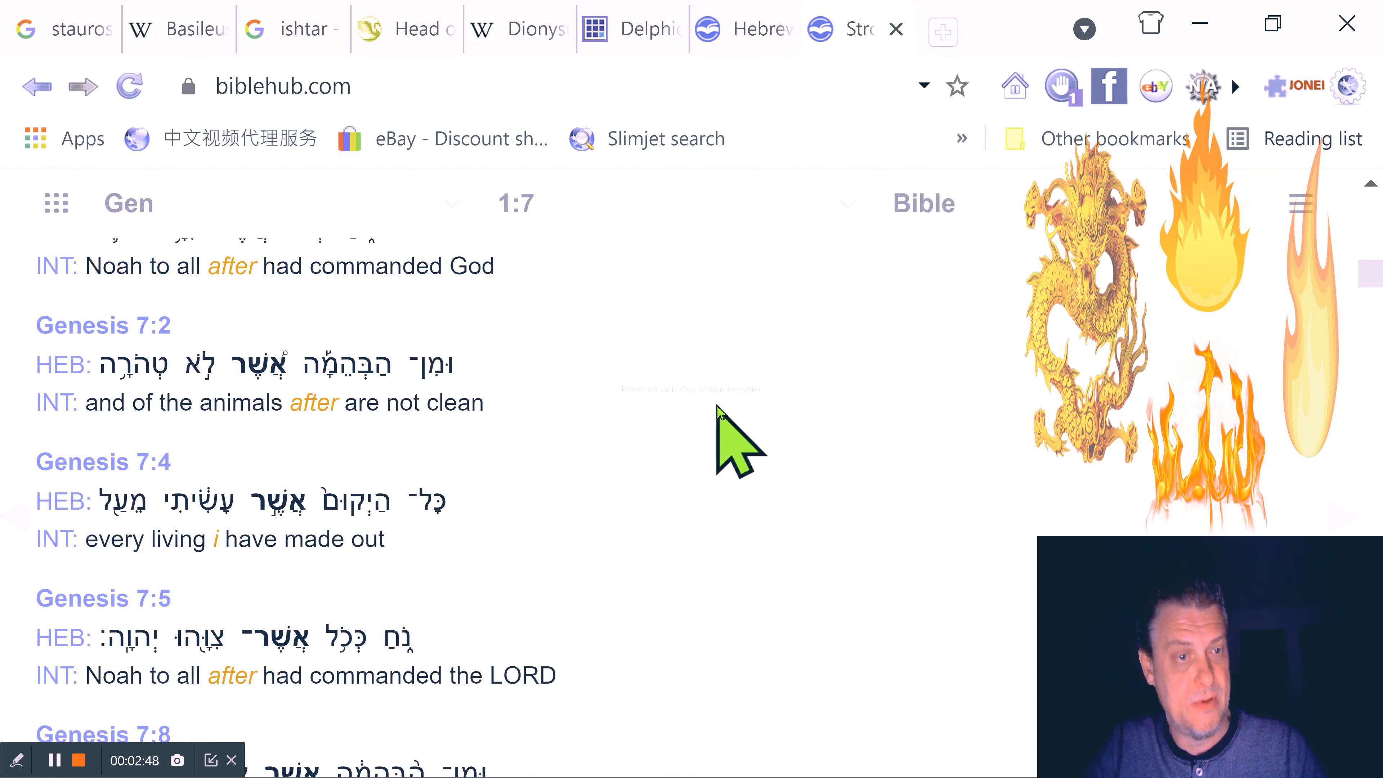
scroll("up", 3)
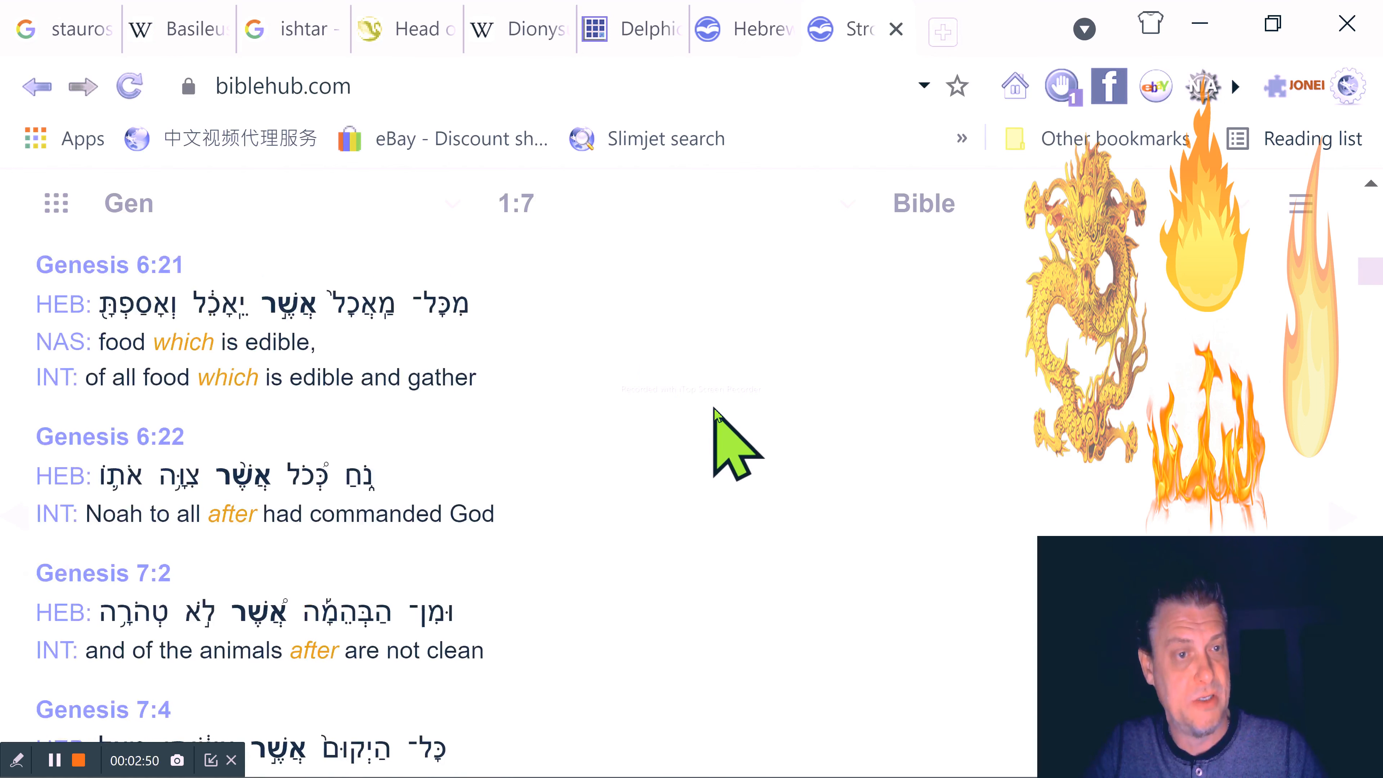
scroll("up", 3)
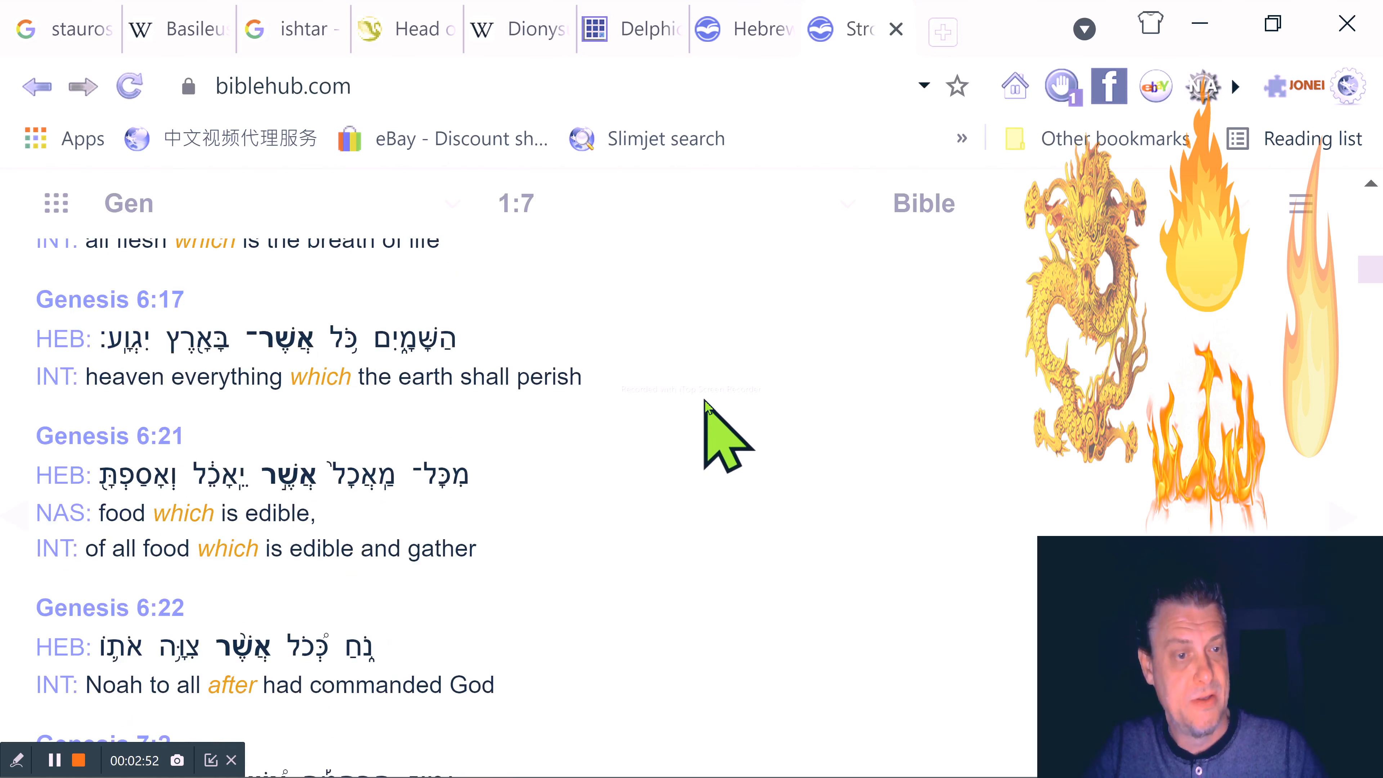
scroll("up", 3)
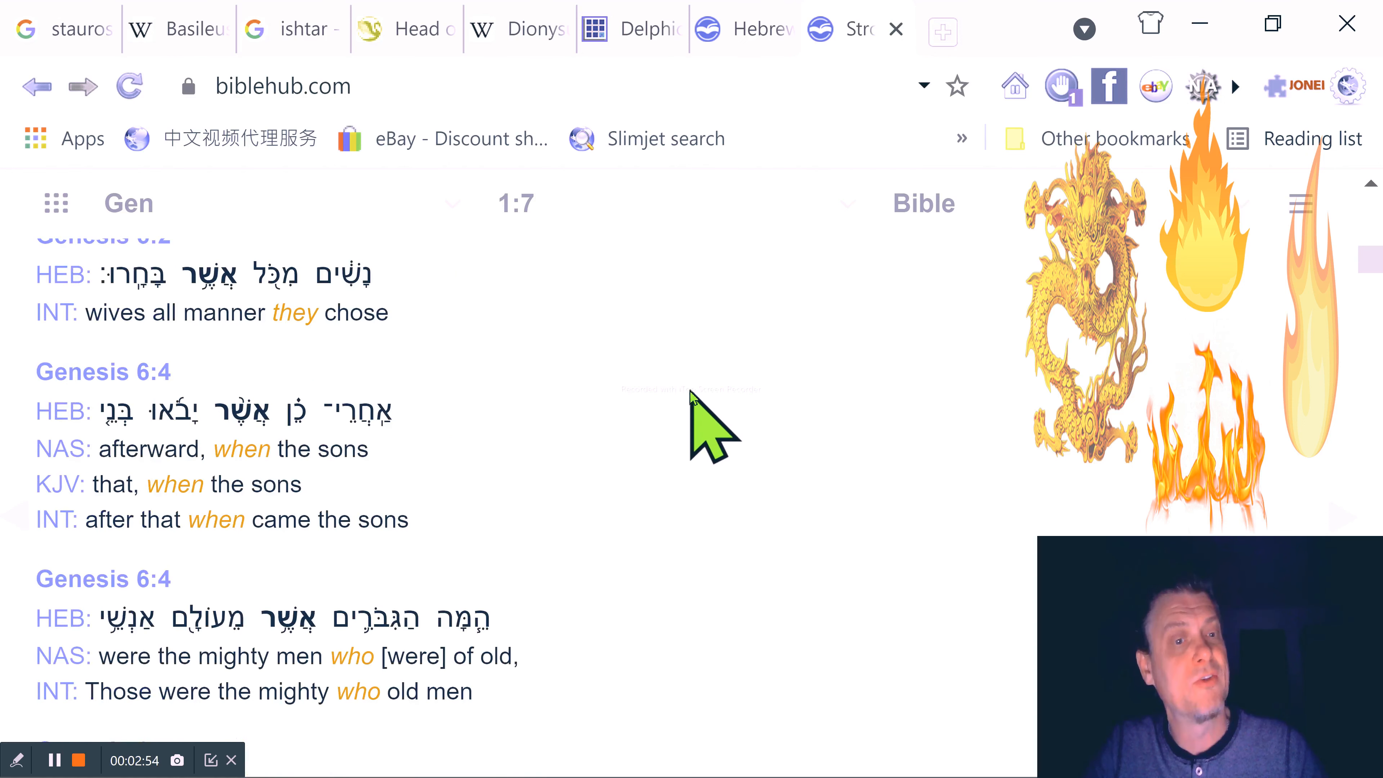
scroll("up", 3)
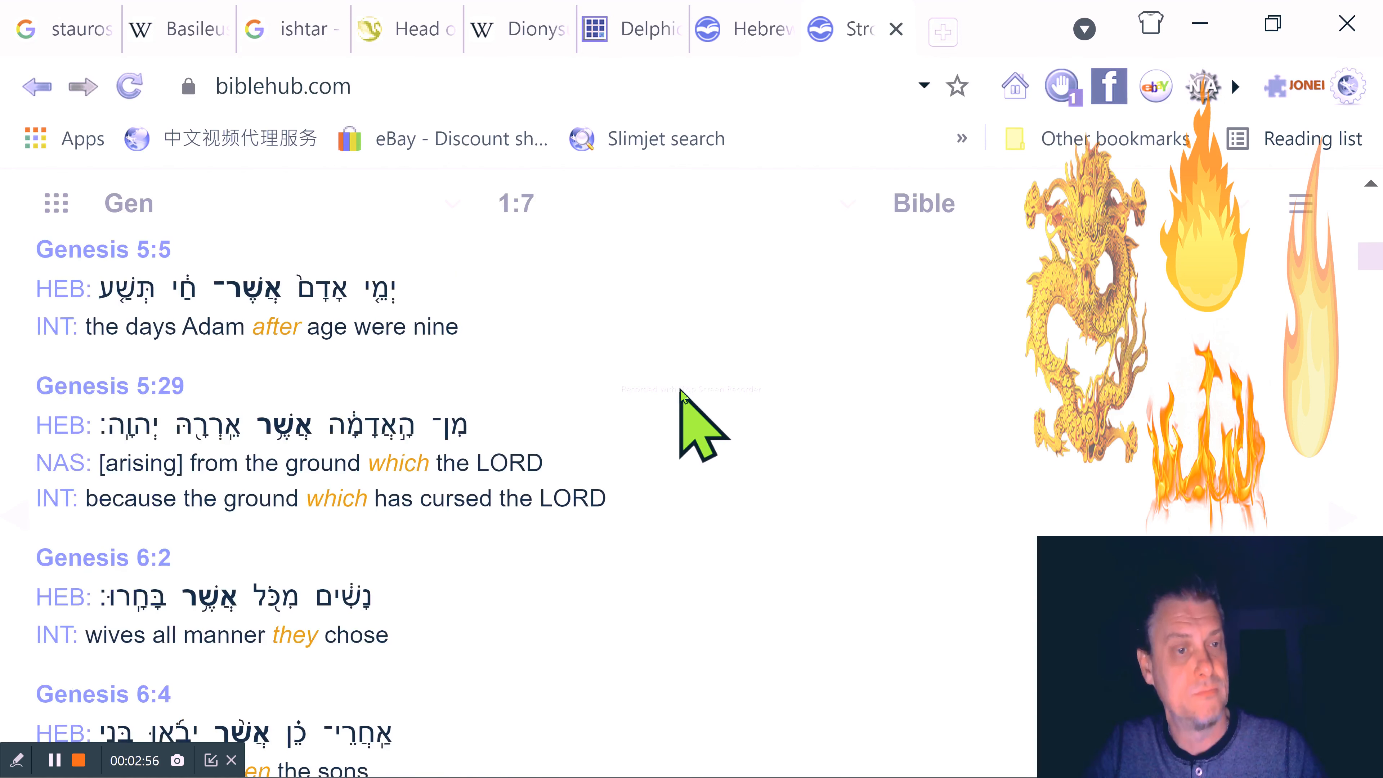
scroll("down", 3)
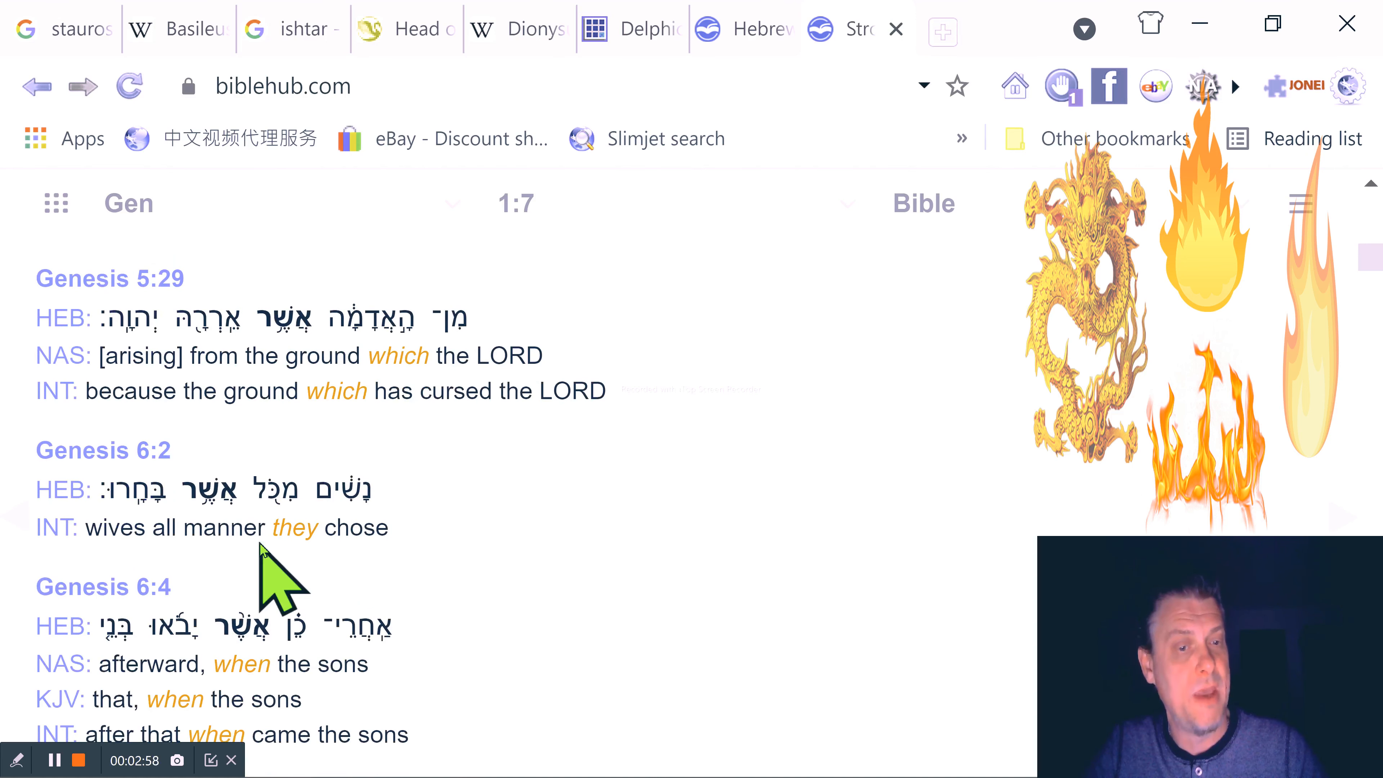
mouse_move(516, 613)
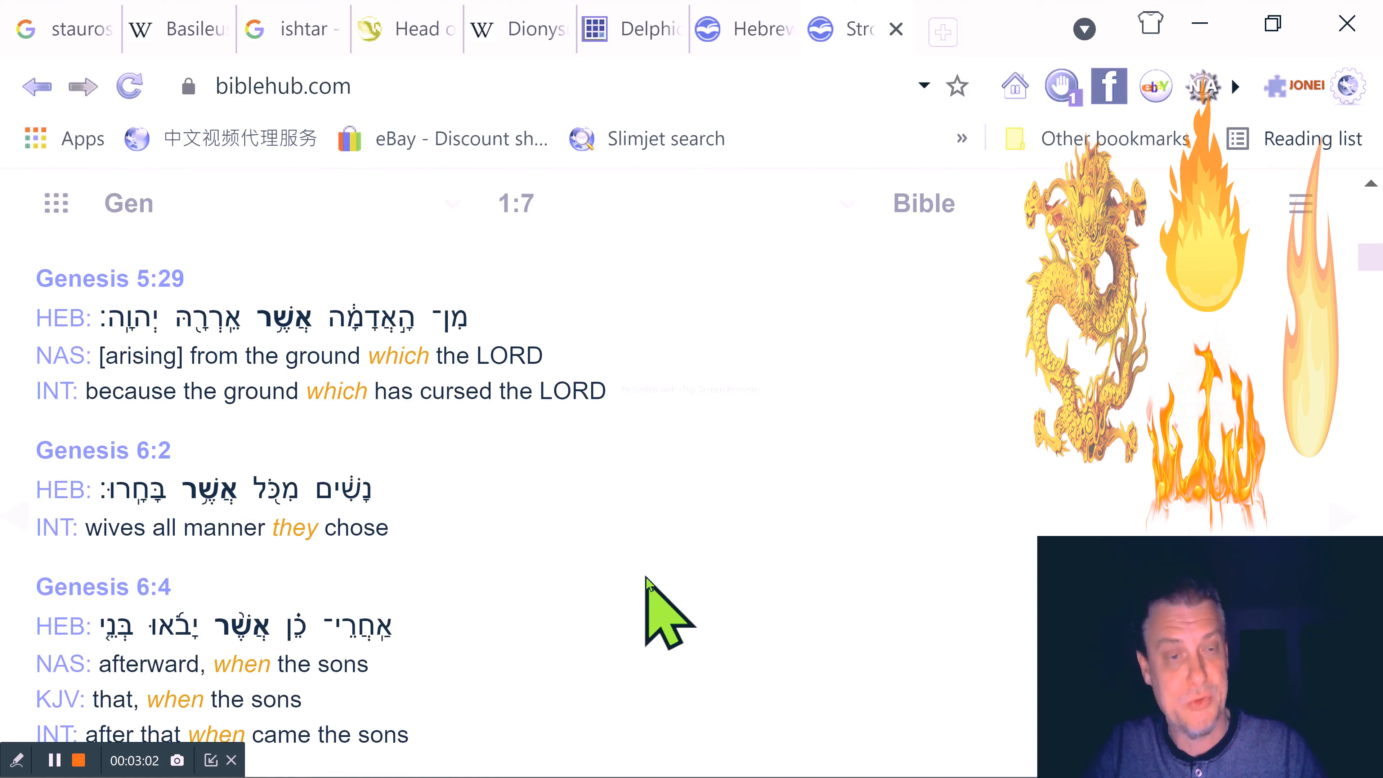
scroll("up", 3)
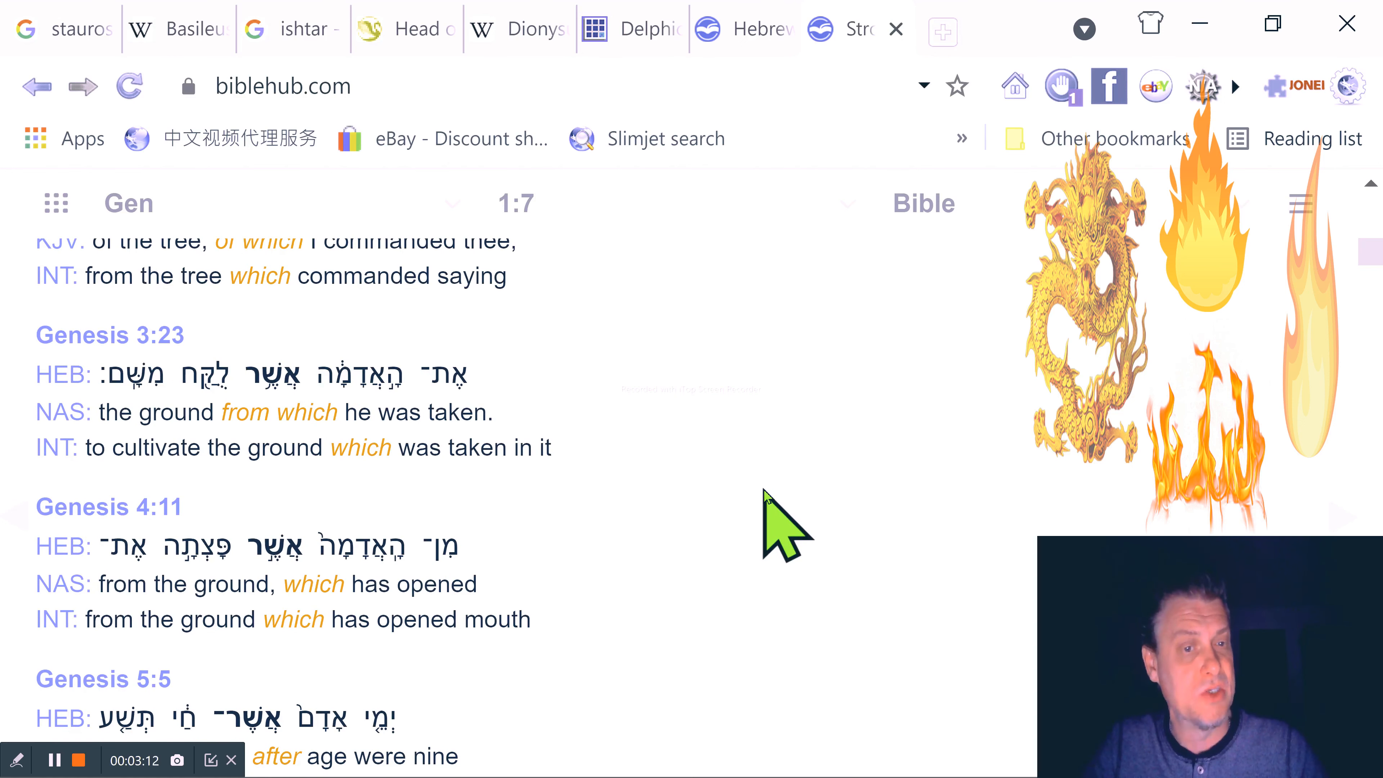
scroll("up", 3)
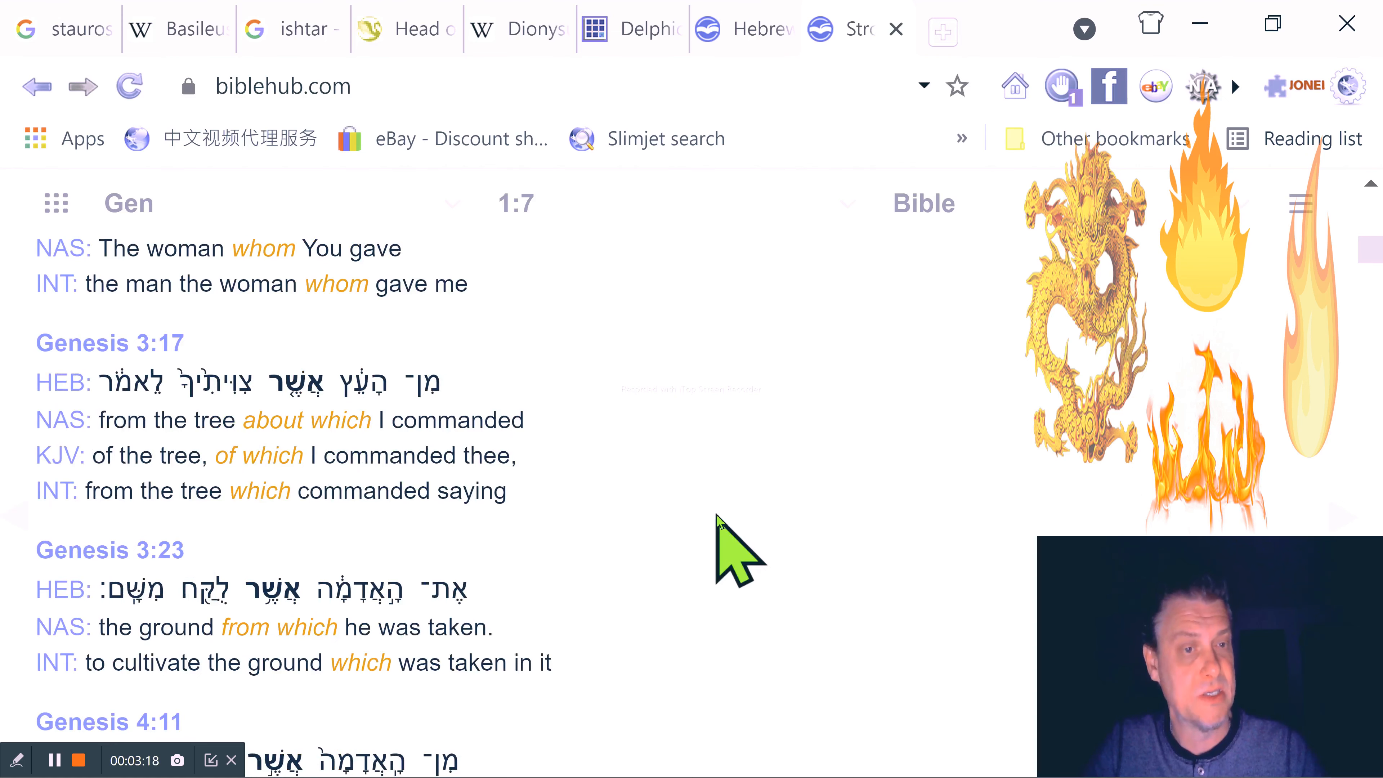
scroll("up", 3)
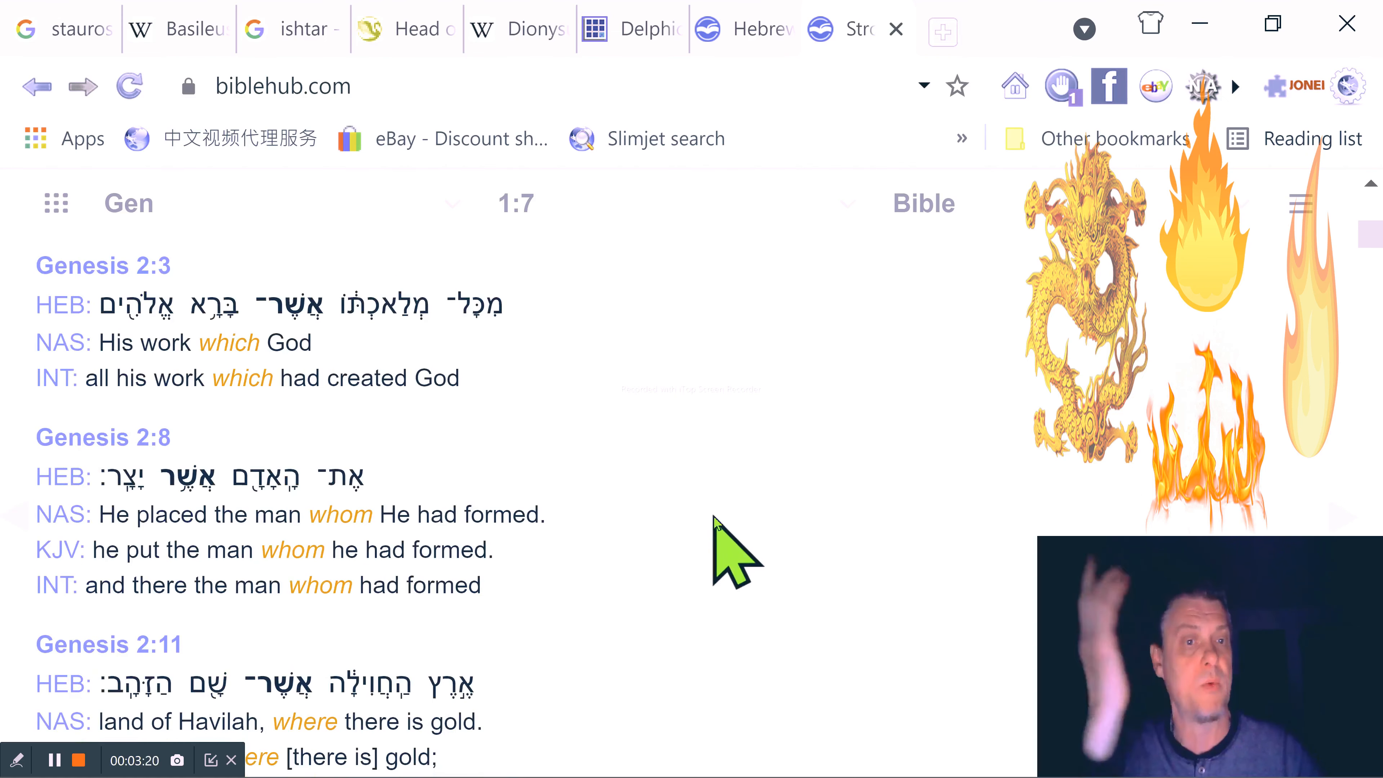
mouse_move(424, 459)
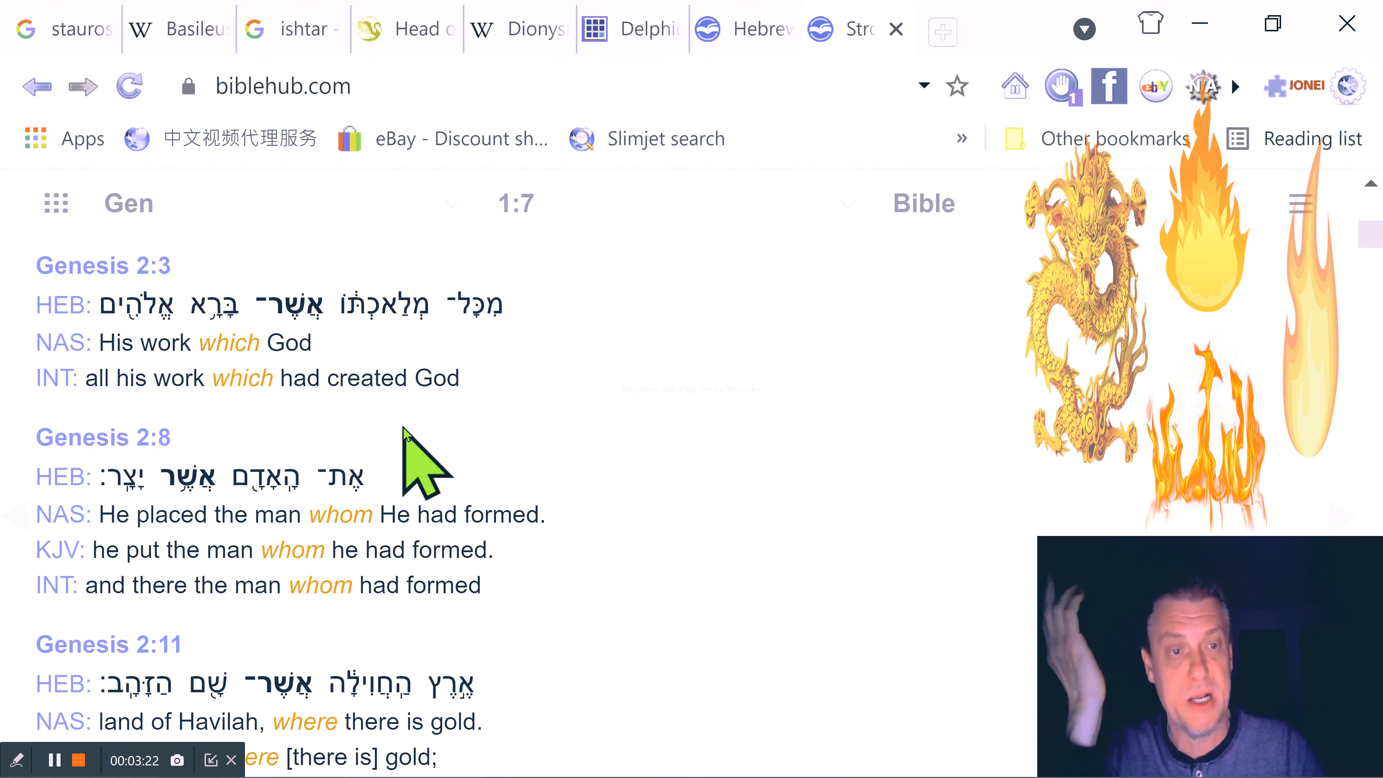
mouse_move(381, 445)
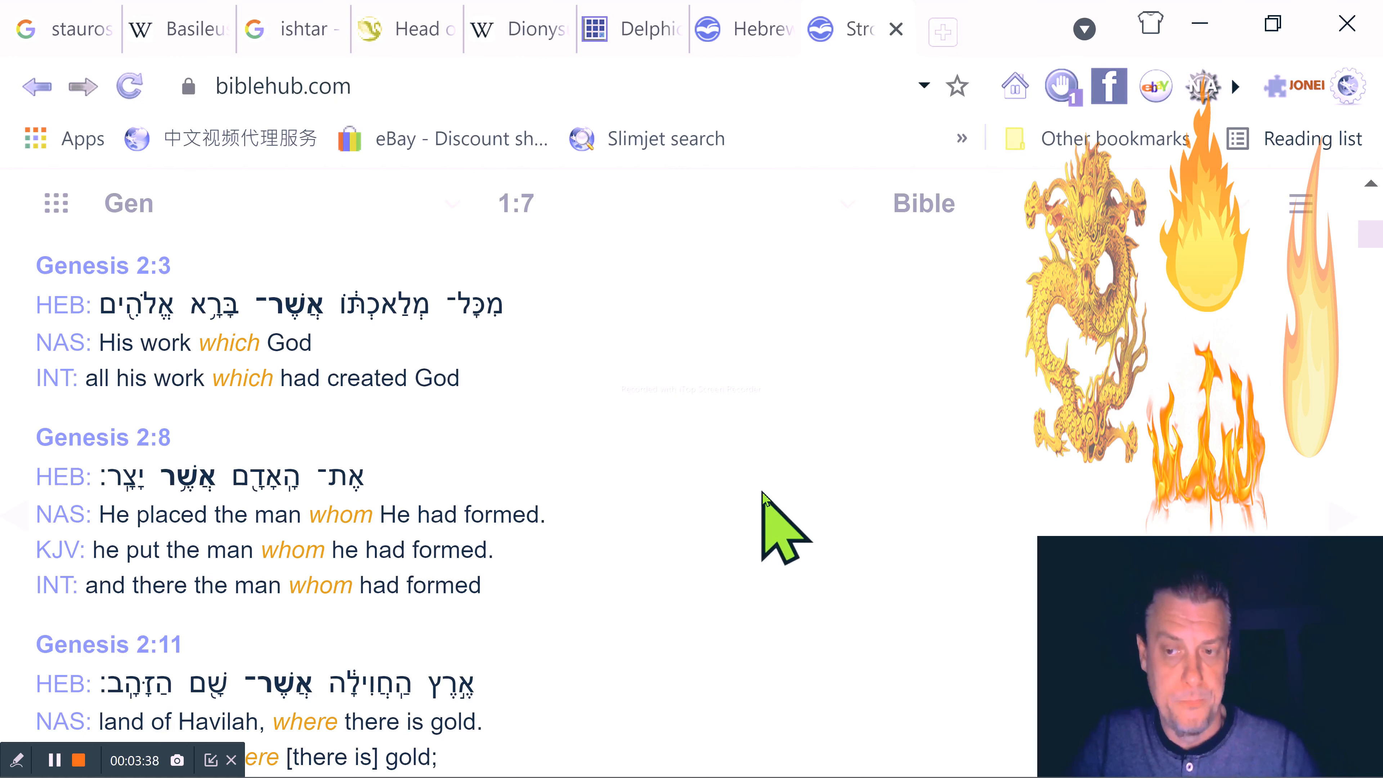
Scroll to the top of the asher page, showing the 5502 occurrences heading and Genesis 1:7
scroll("up", 3)
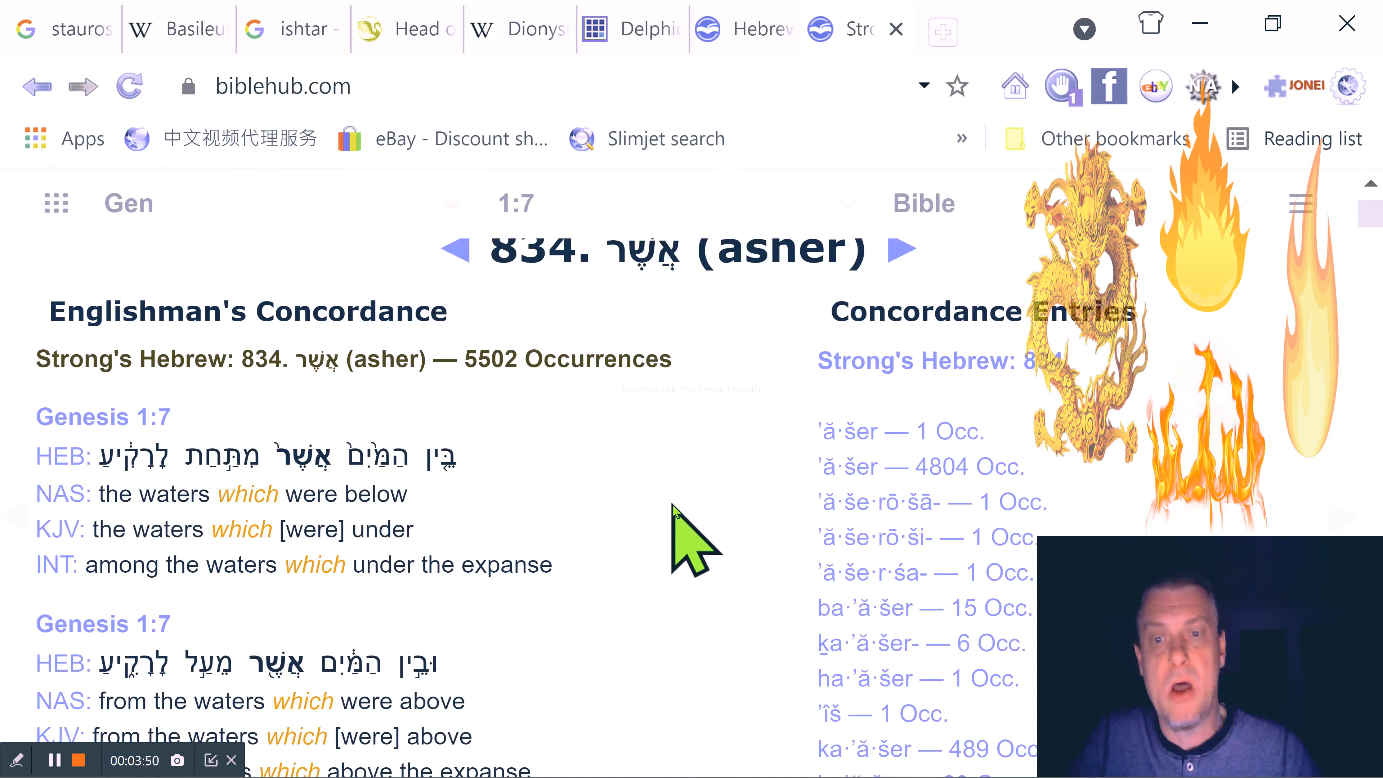
Scroll just below the Strong's 834 heading so the Genesis 1:7 entries and forms show
scroll("down", 3)
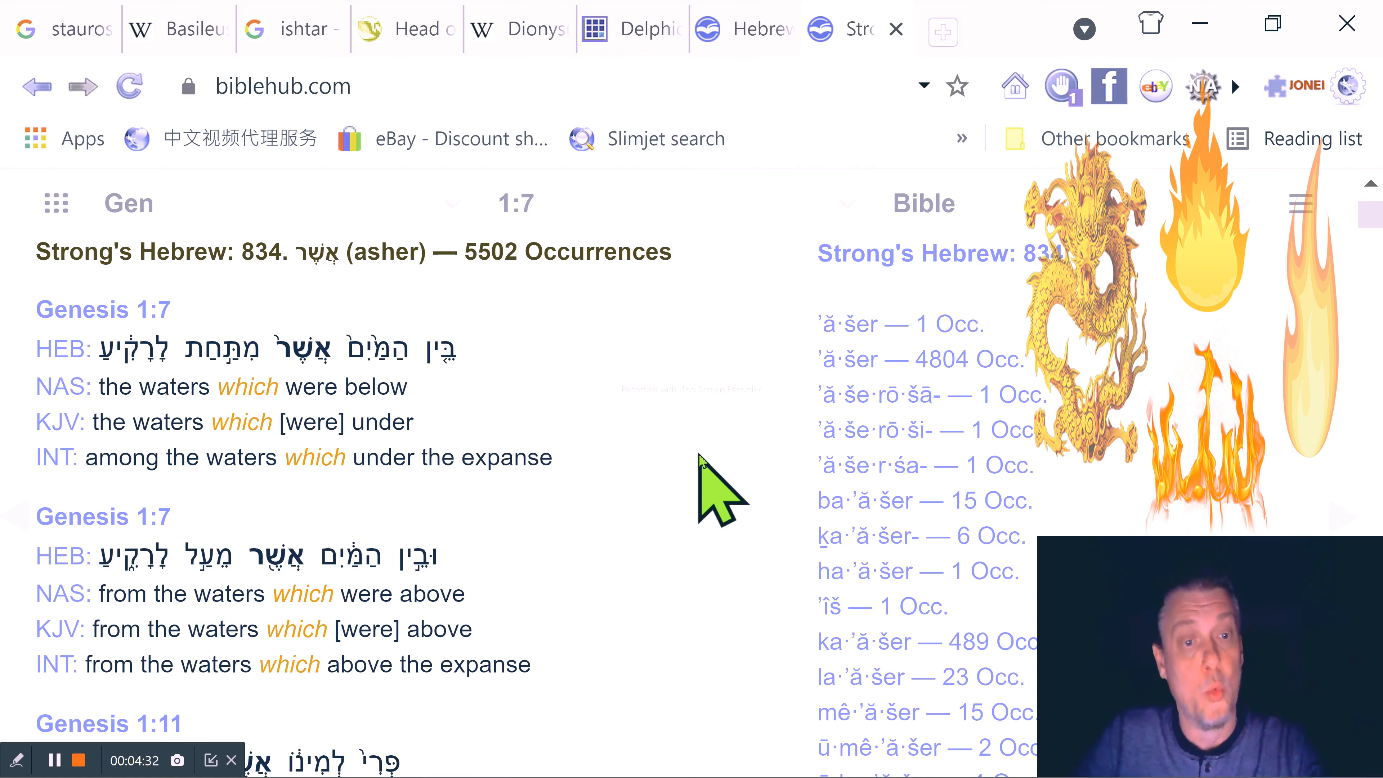
Scroll down the asher occurrences from Genesis 2:11 through 3:1, 3:11 and 6:17 to 6:21
scroll("down", 3)
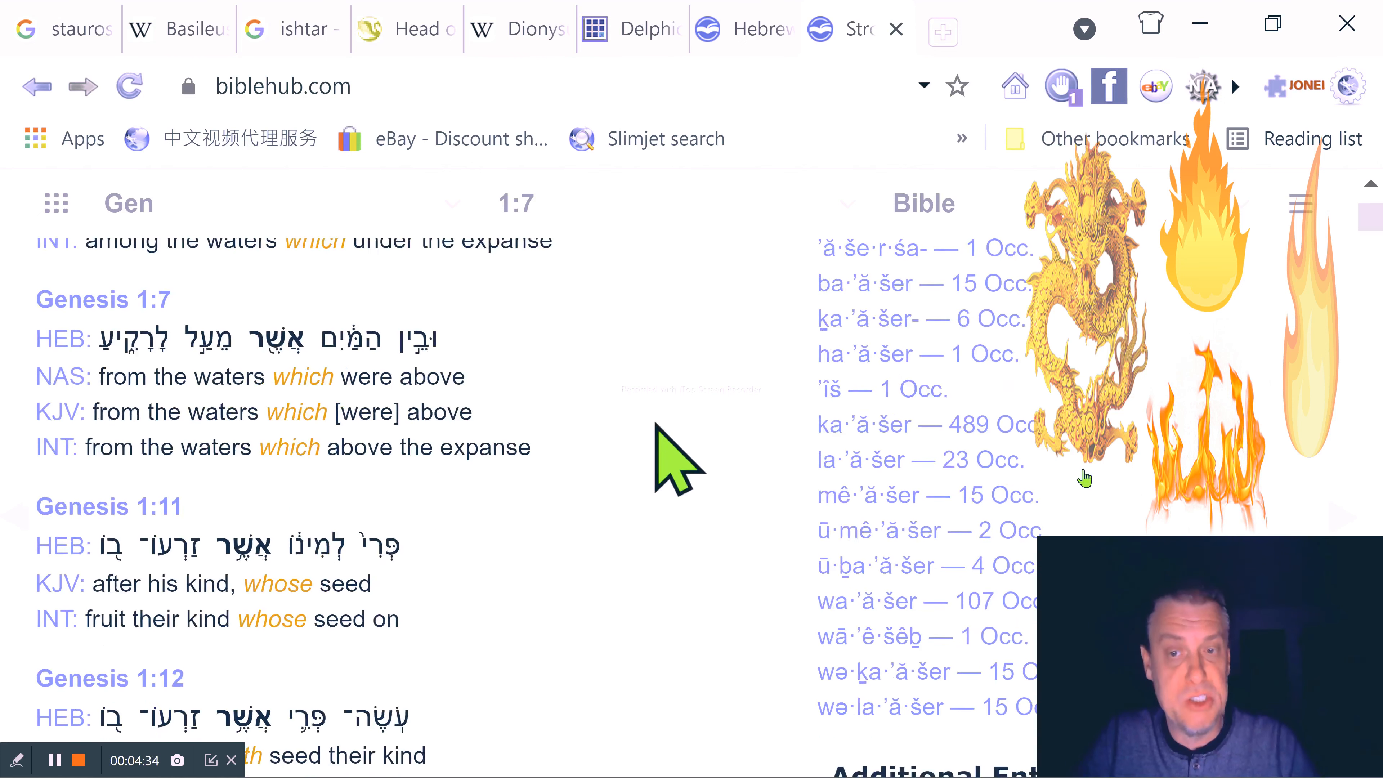
scroll("down", 3)
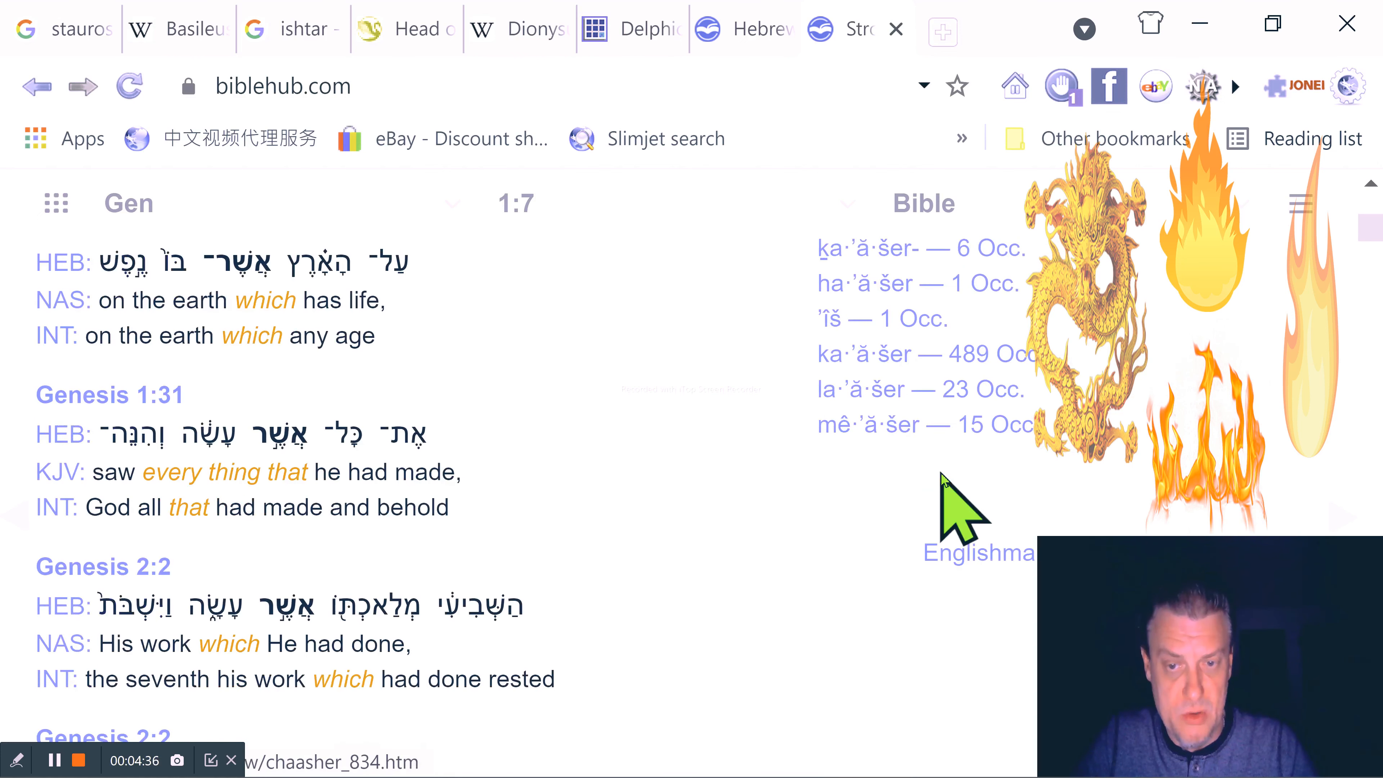
scroll("down", 3)
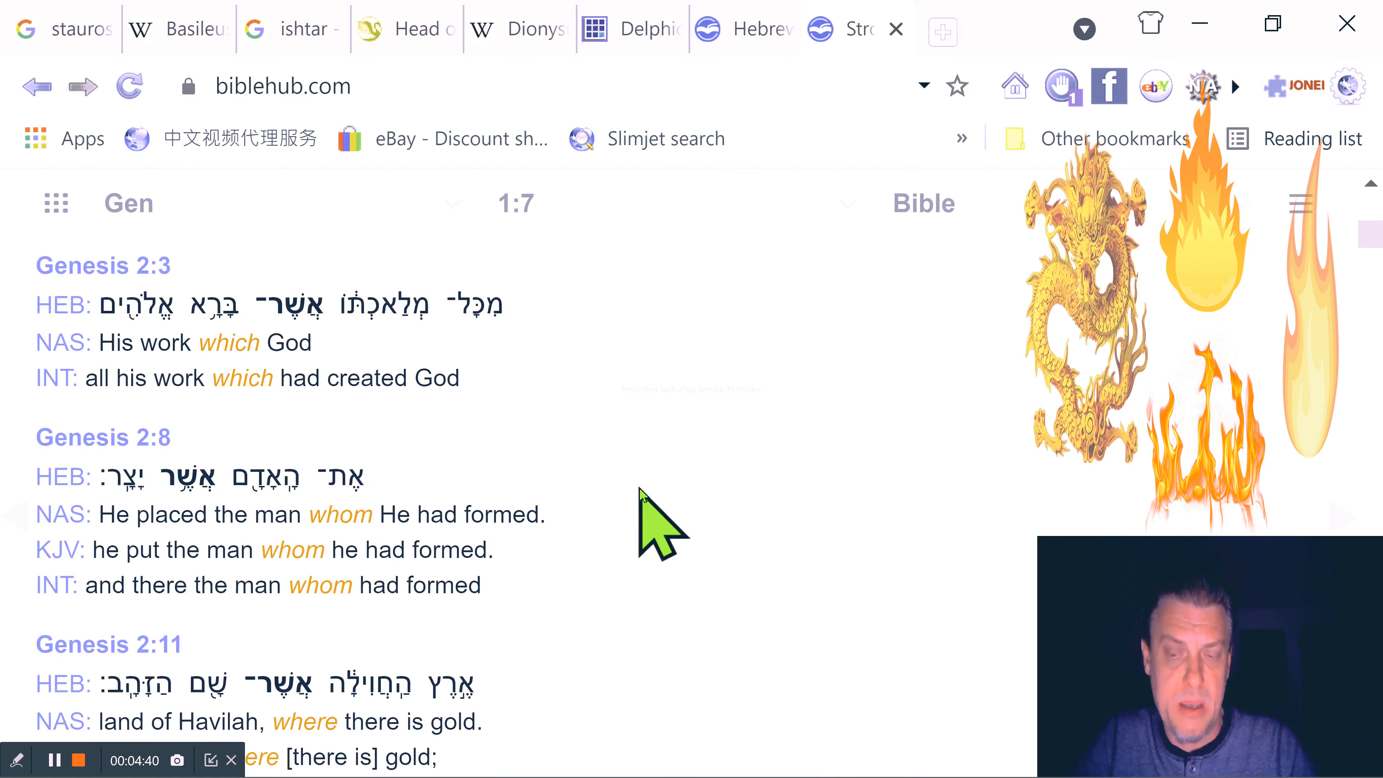
scroll("down", 3)
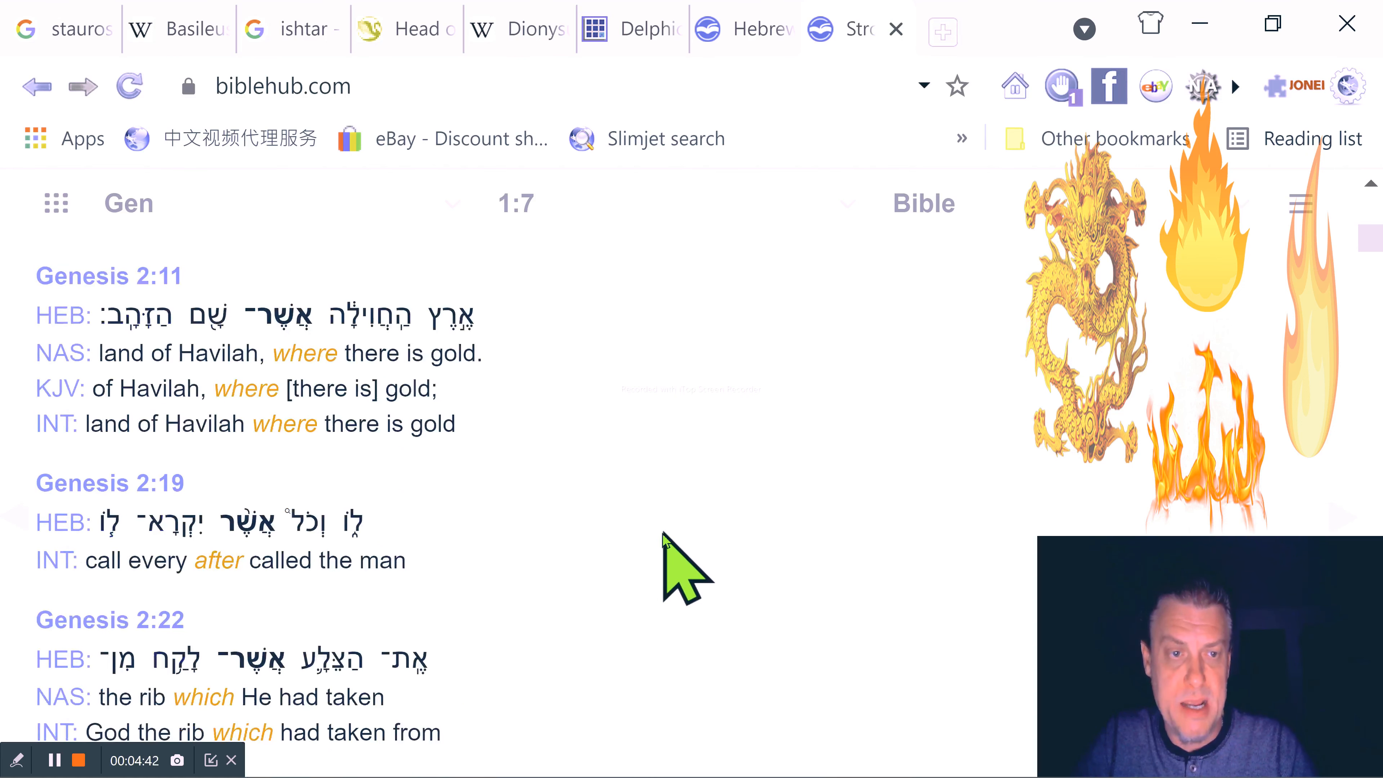
scroll("down", 3)
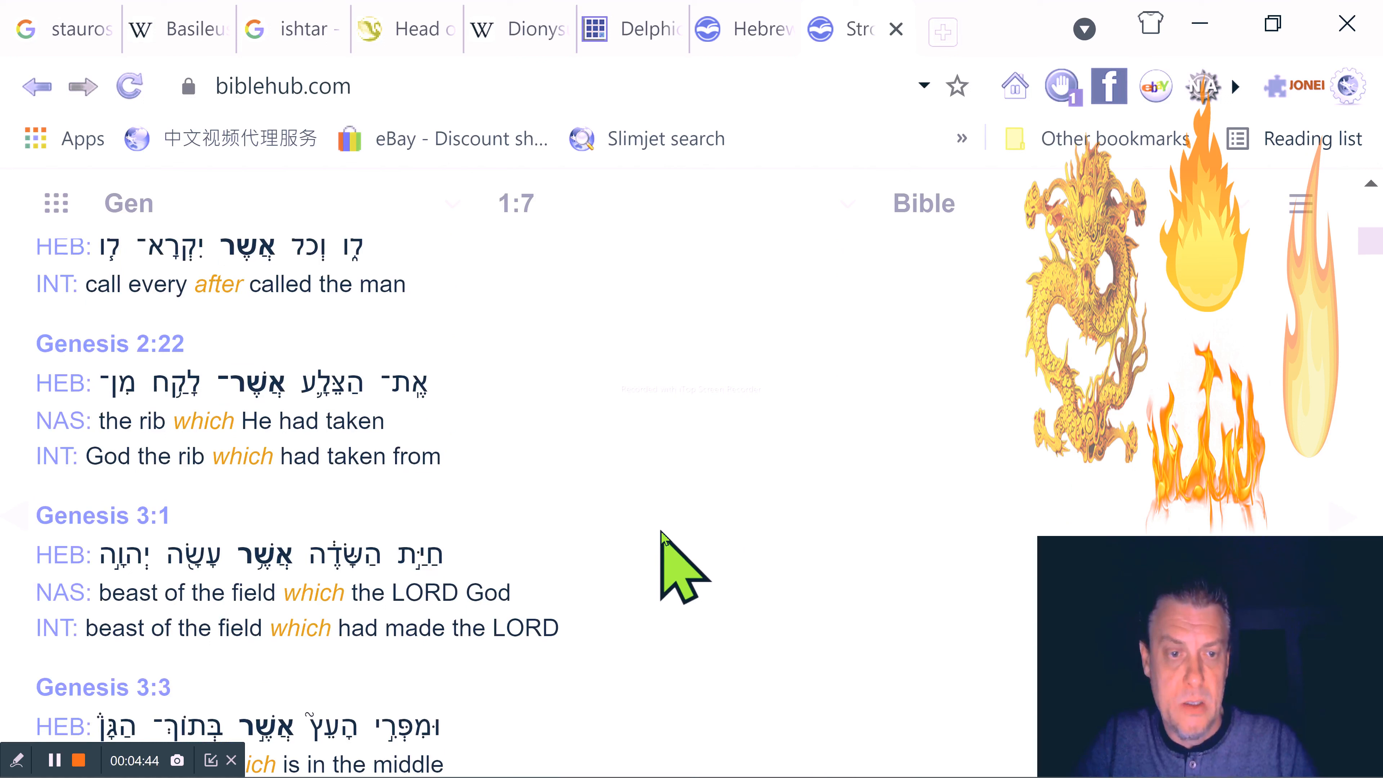
mouse_move(323, 589)
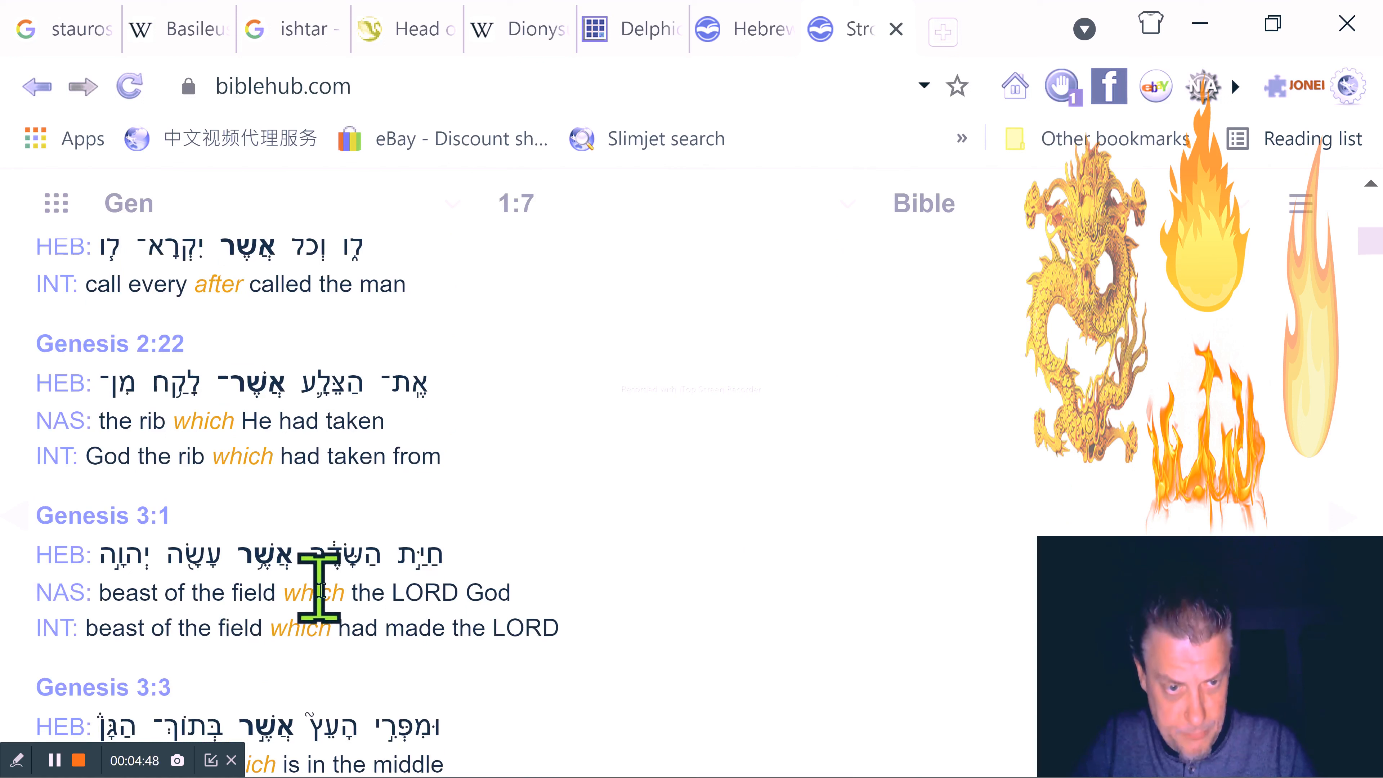
mouse_move(485, 644)
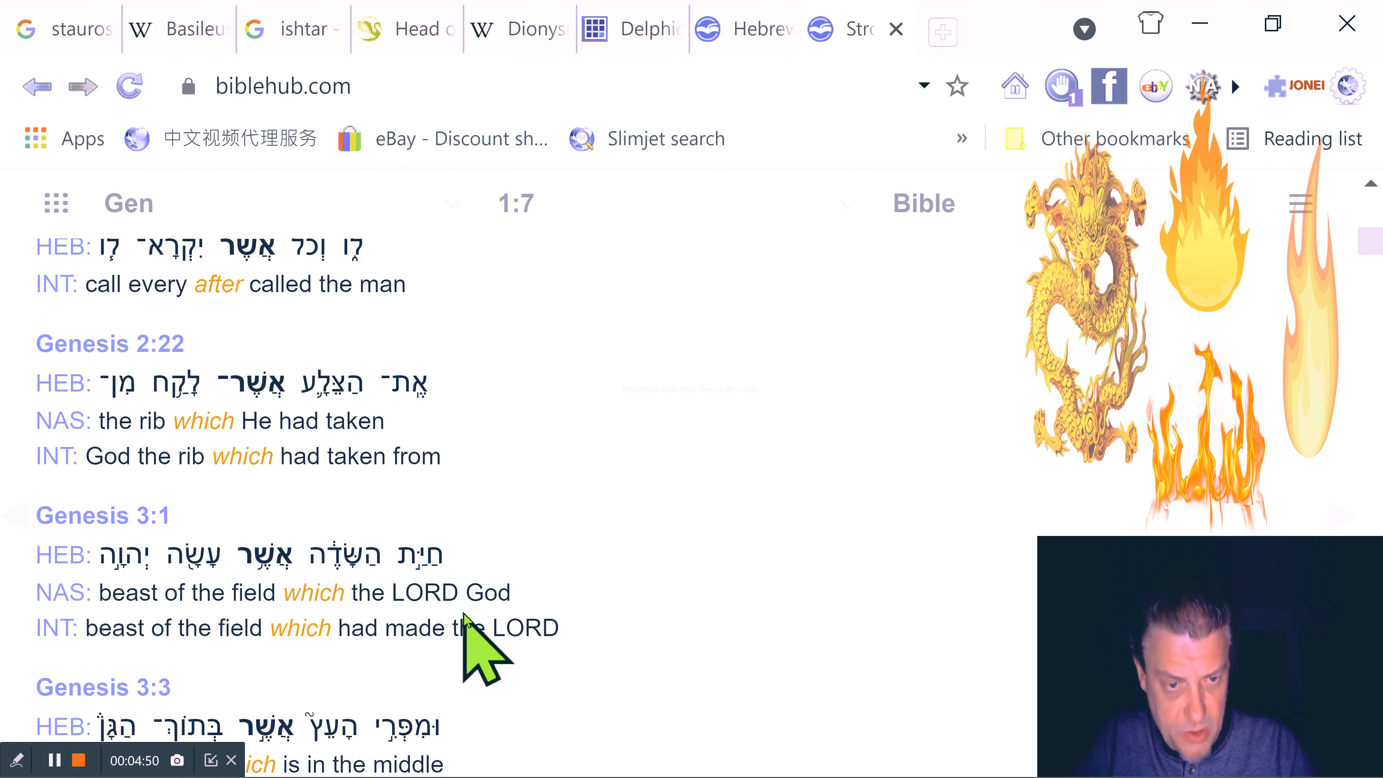
mouse_move(496, 609)
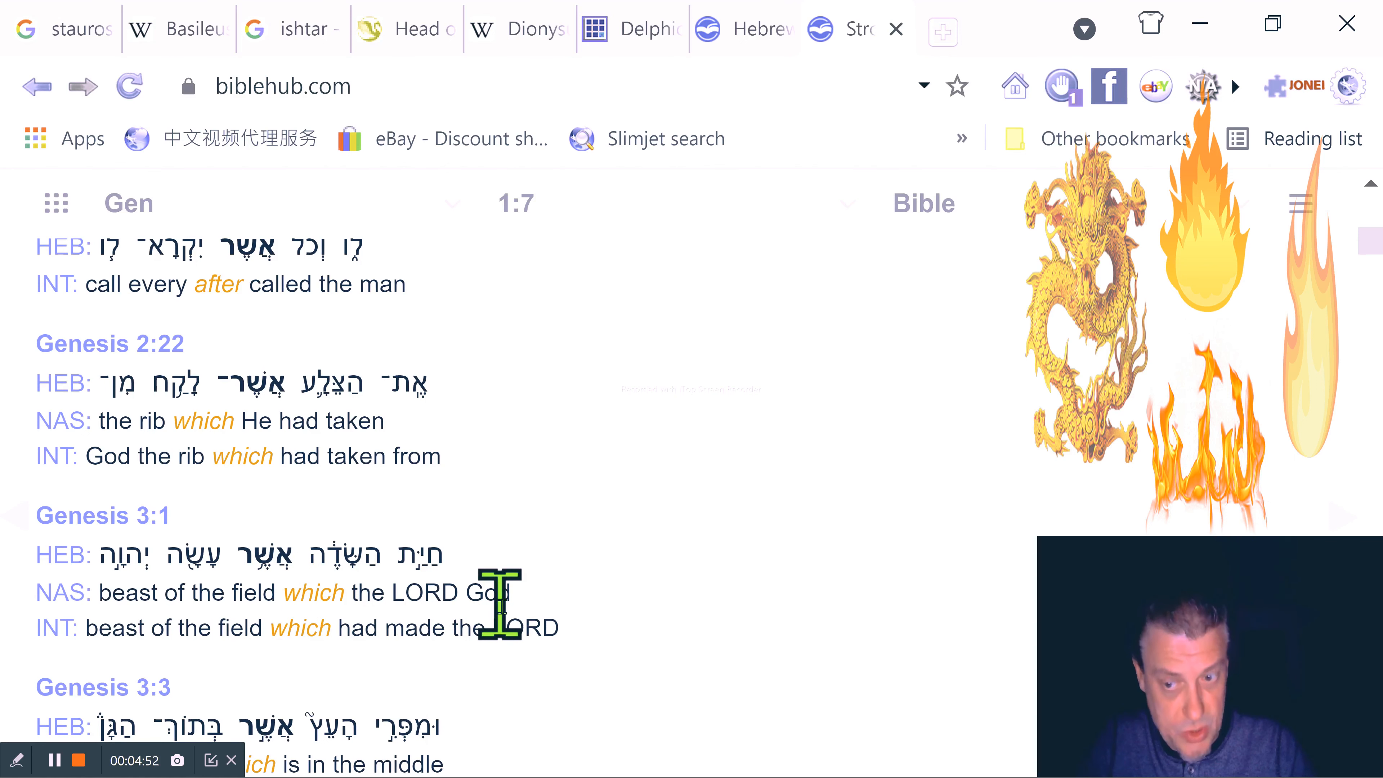
scroll("down", 3)
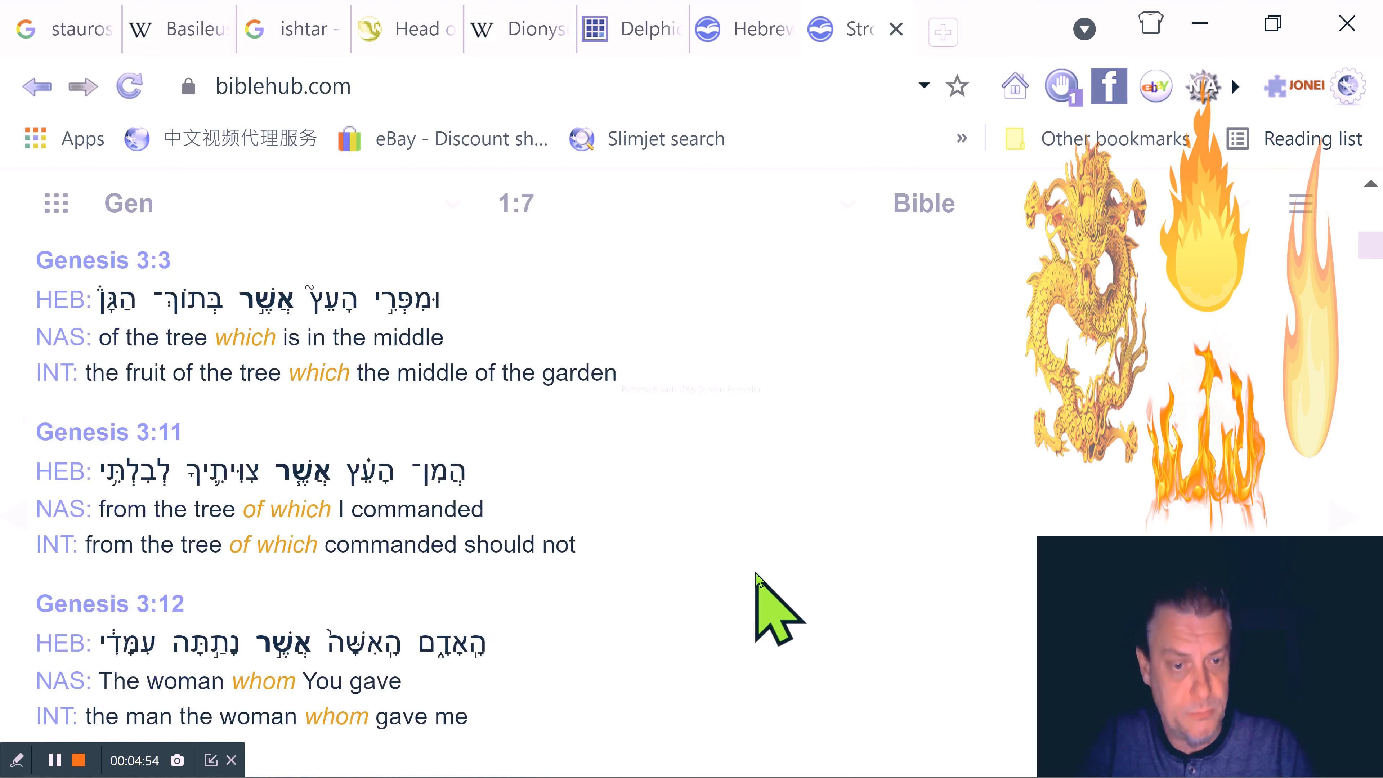
scroll("down", 3)
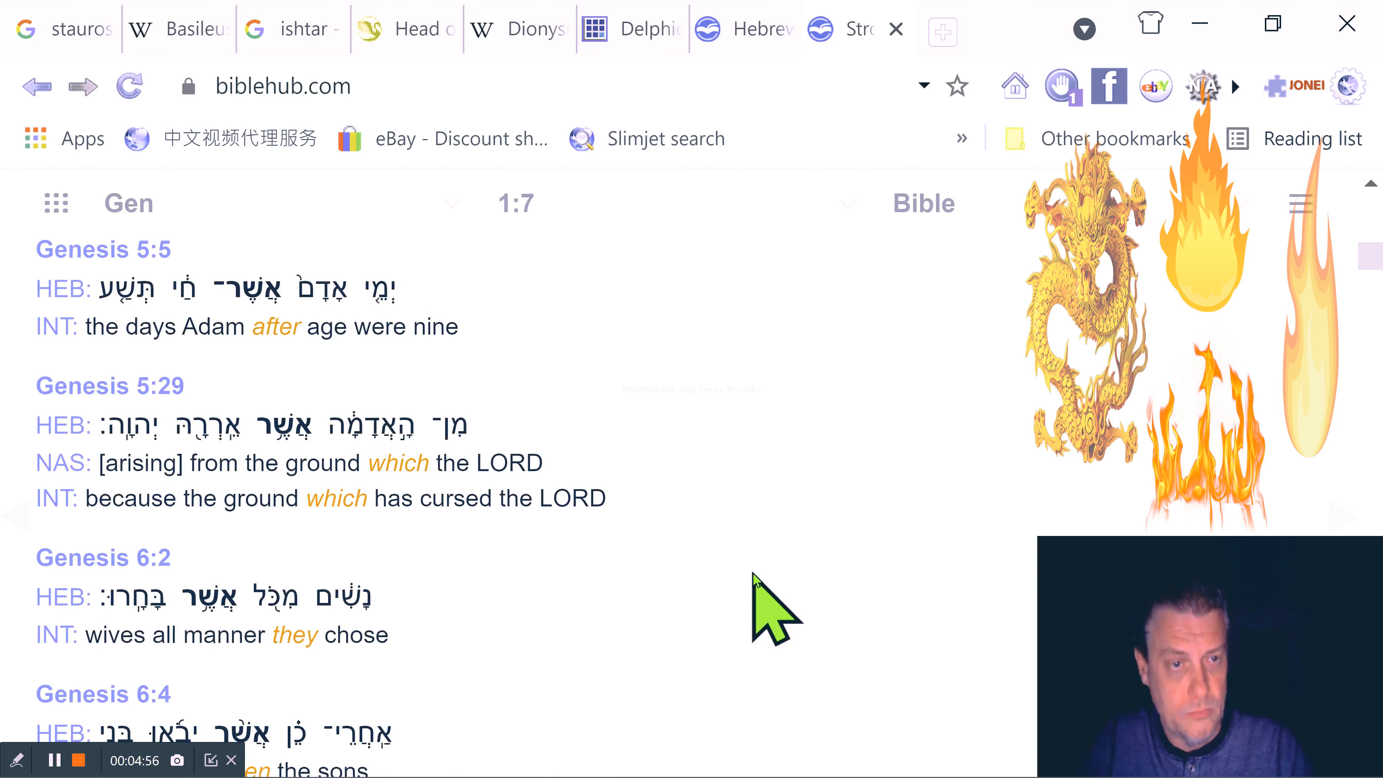
scroll("down", 3)
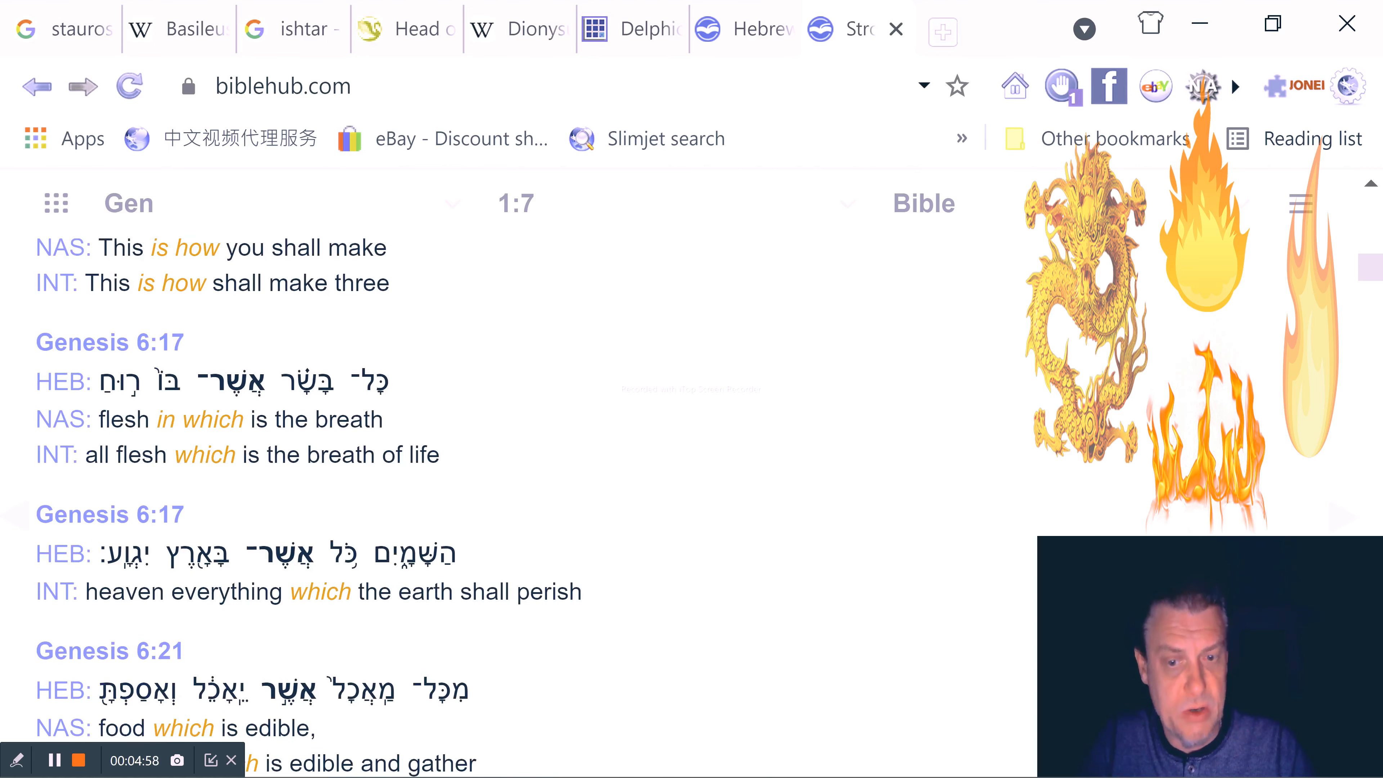
mouse_move(1029, 757)
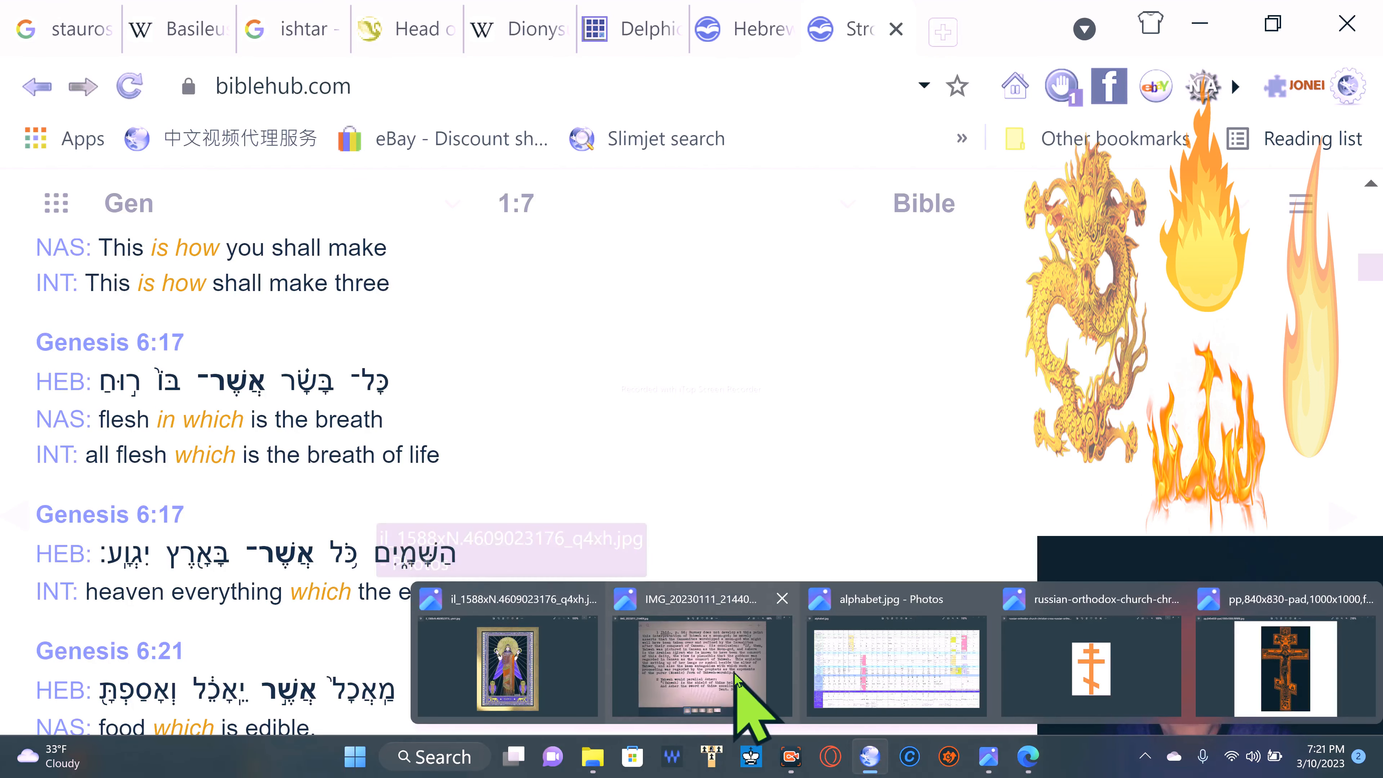
Open the IMG_20230111_214409.jpg photo of the typed footnote page on Yahweh and Asher
left_click(699, 666)
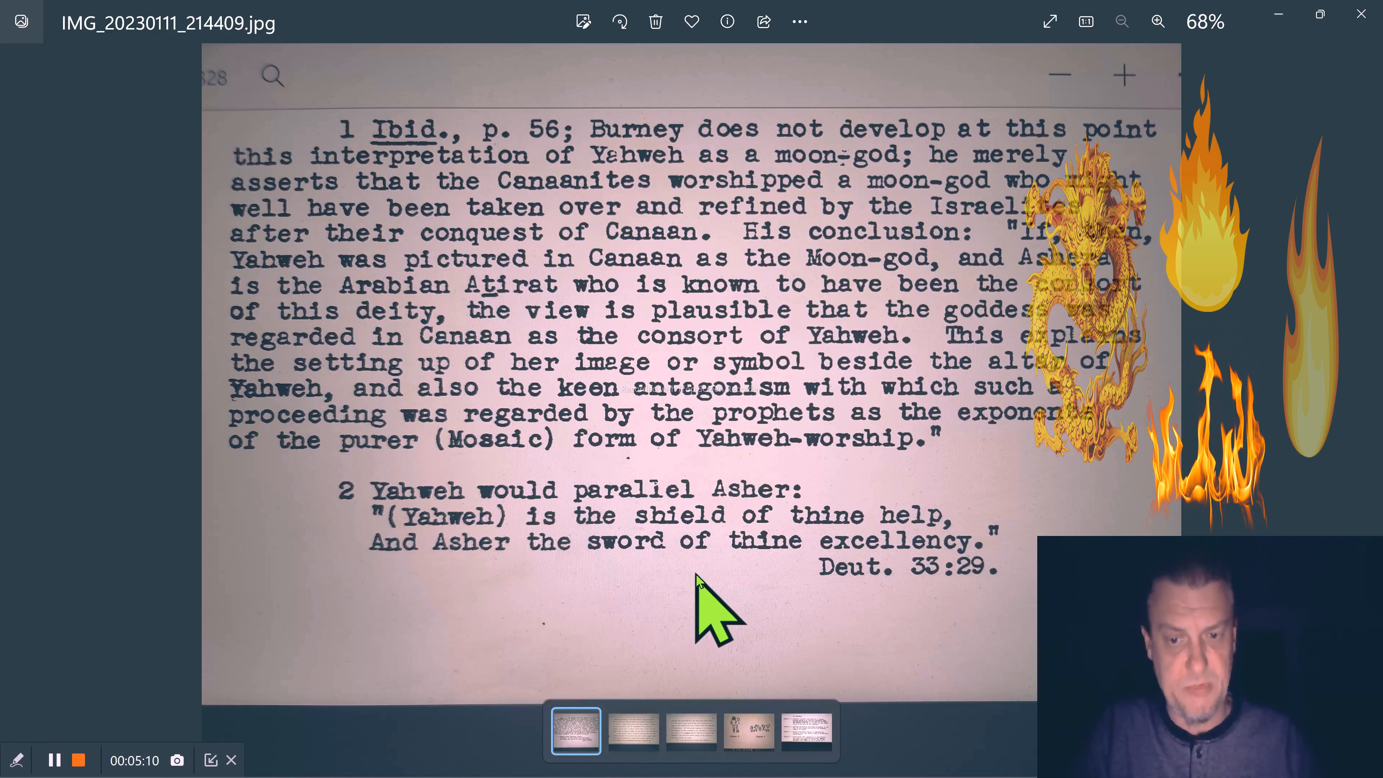
mouse_move(719, 671)
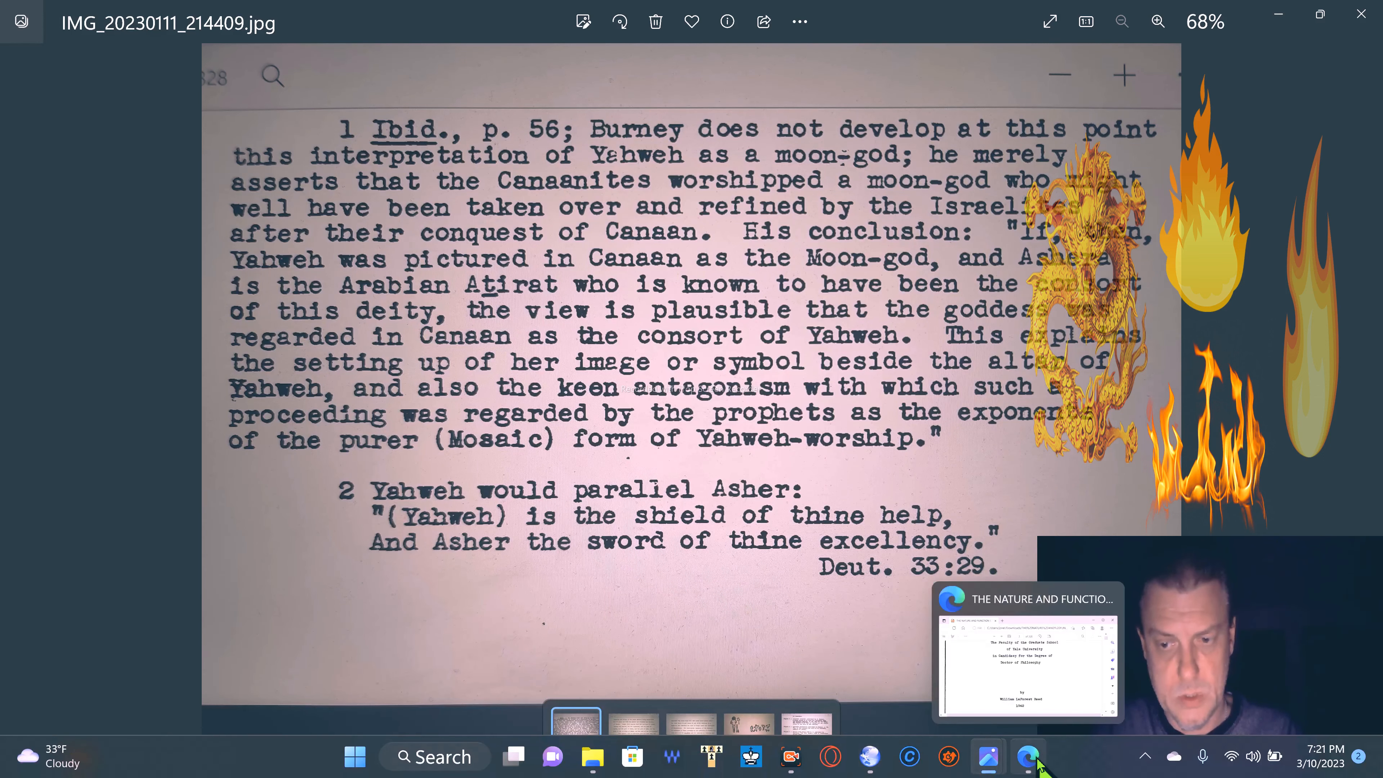
Switch to the Edge PDF and show Reed's 1942 dissertation title page on the Asherah
left_click(1029, 653)
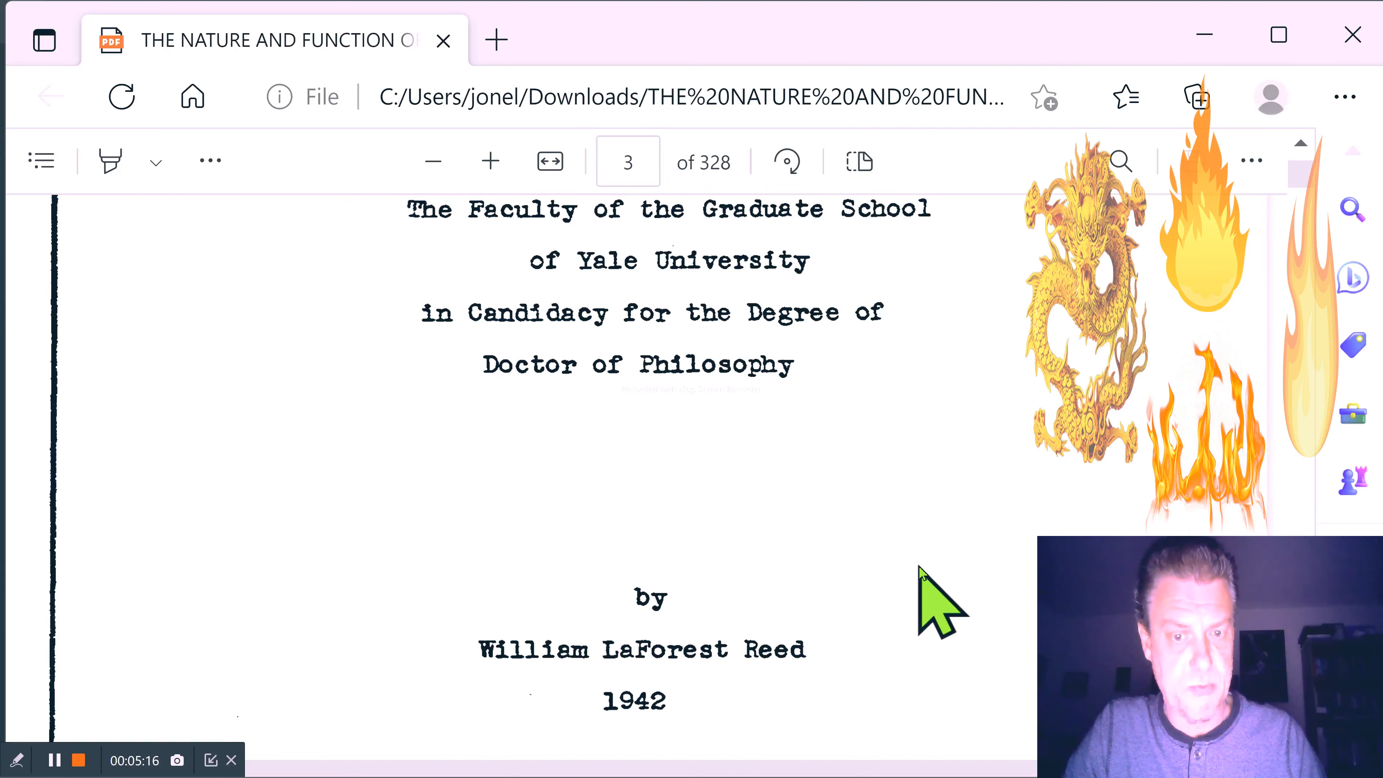
scroll("down", 3)
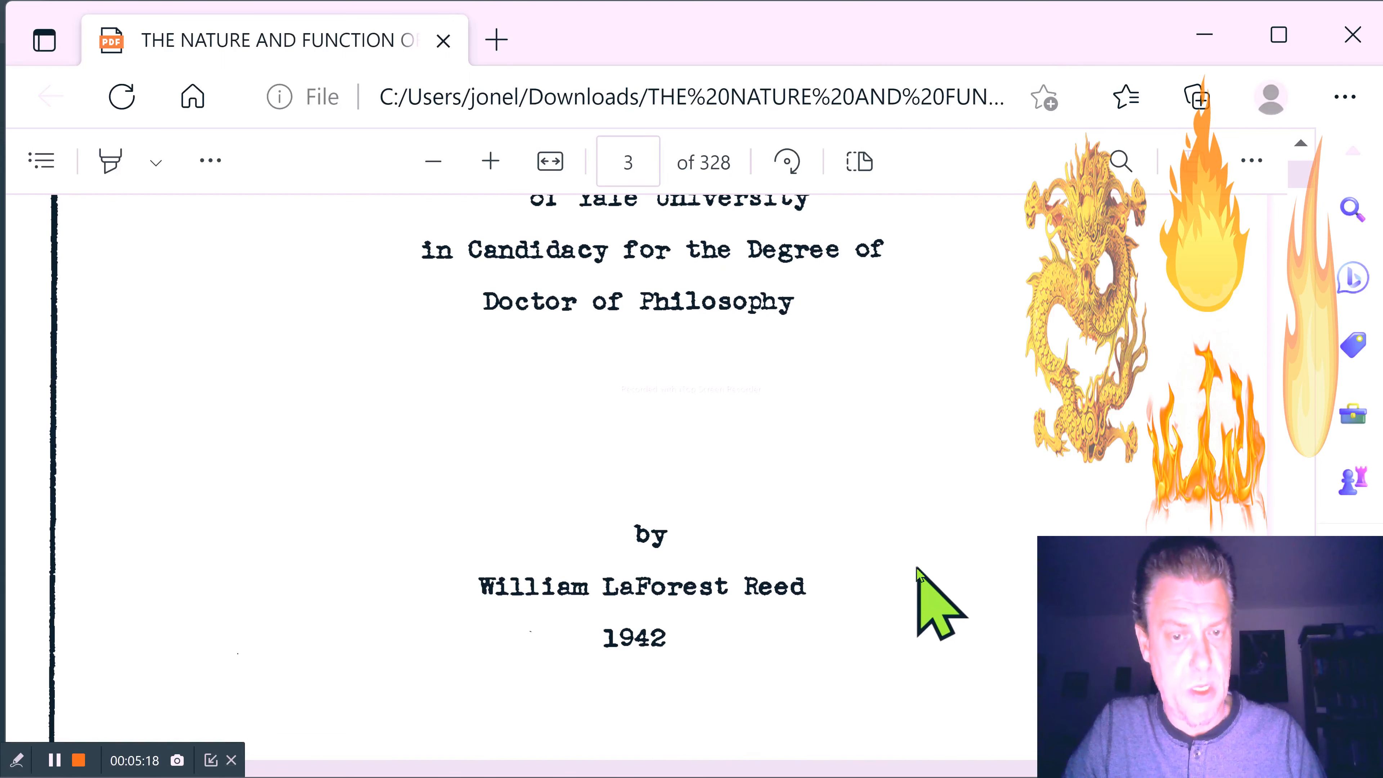
scroll("up", 3)
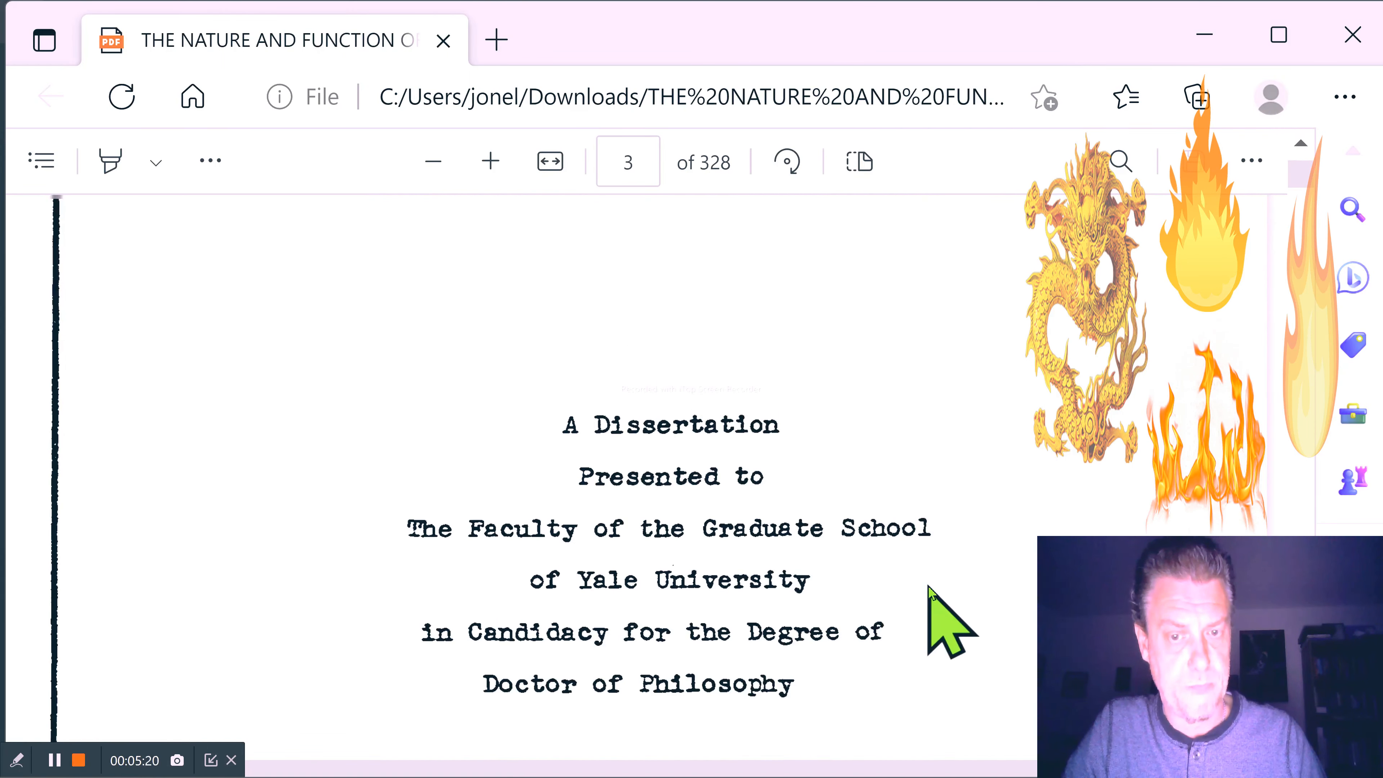
scroll("up", 3)
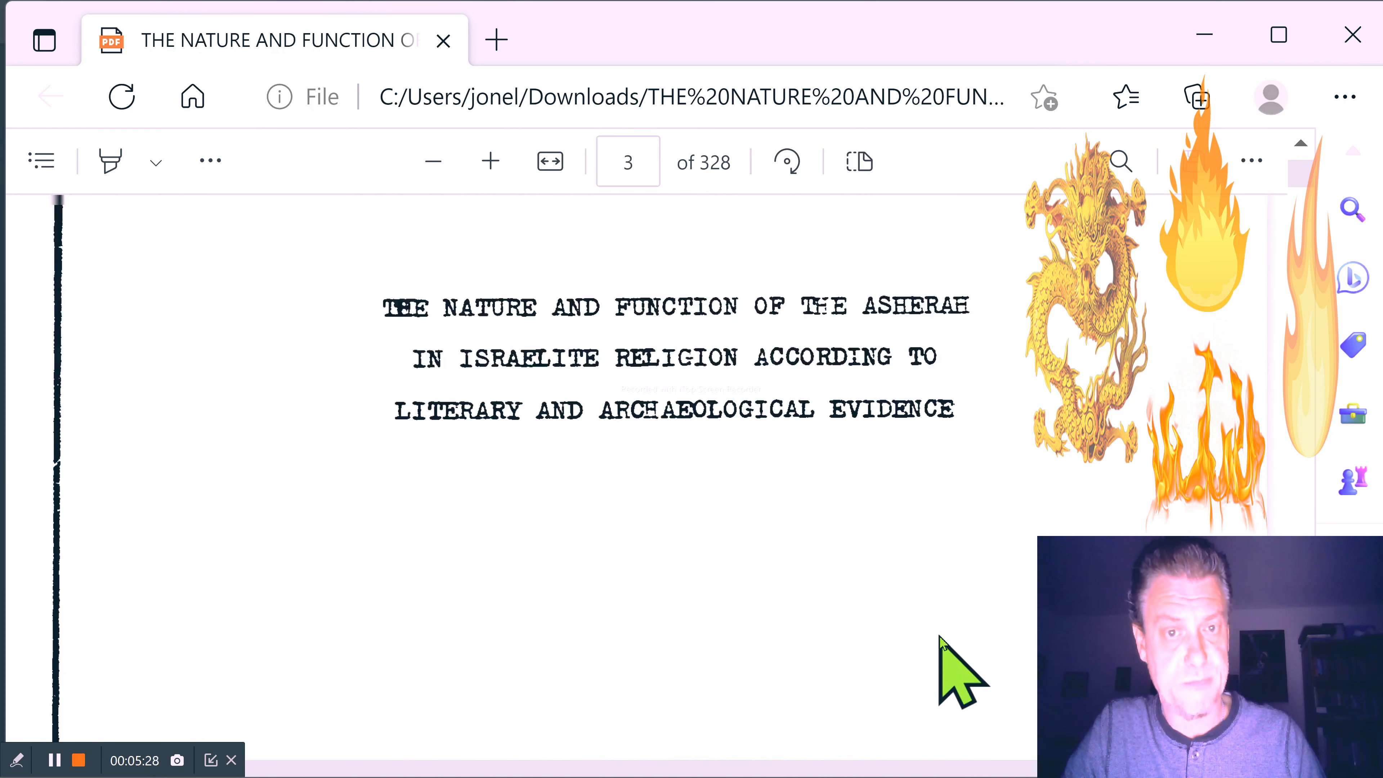
scroll("down", 3)
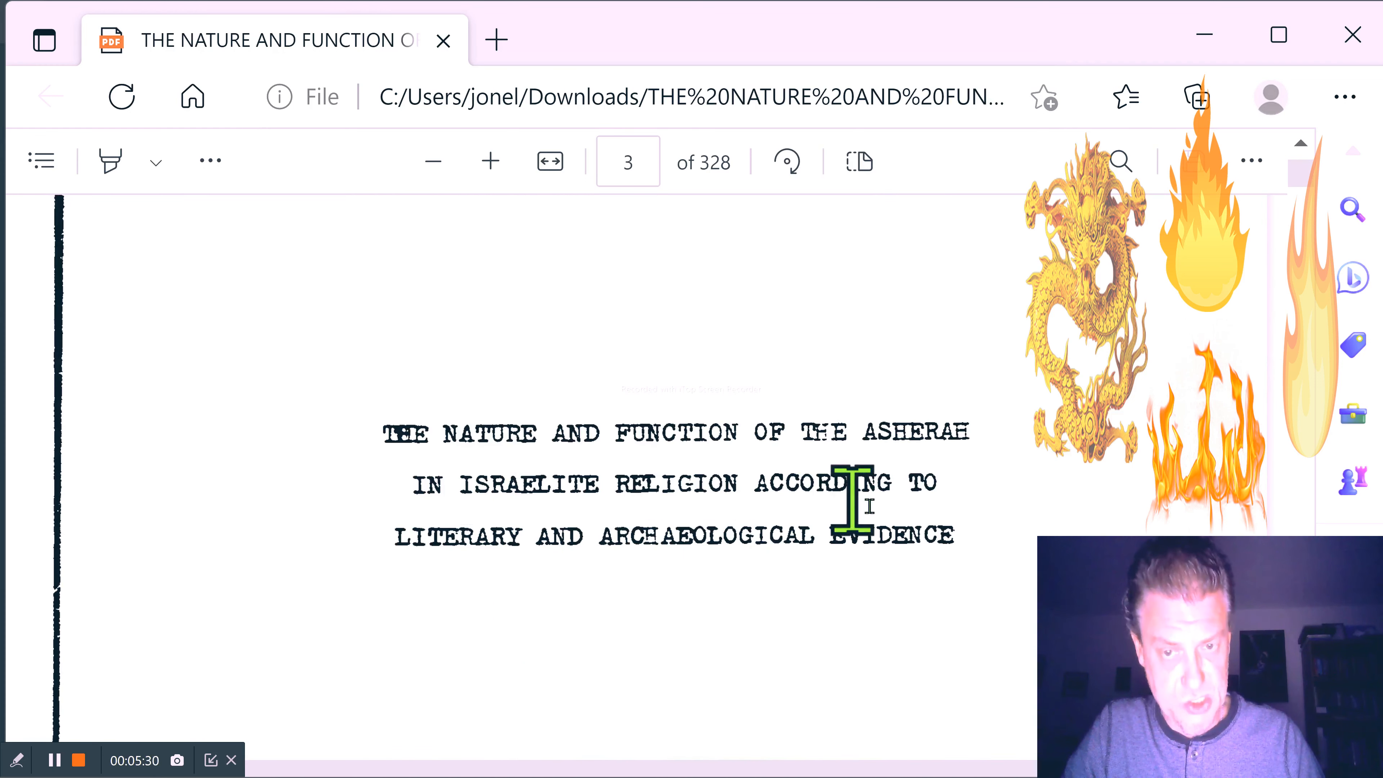
mouse_move(616, 539)
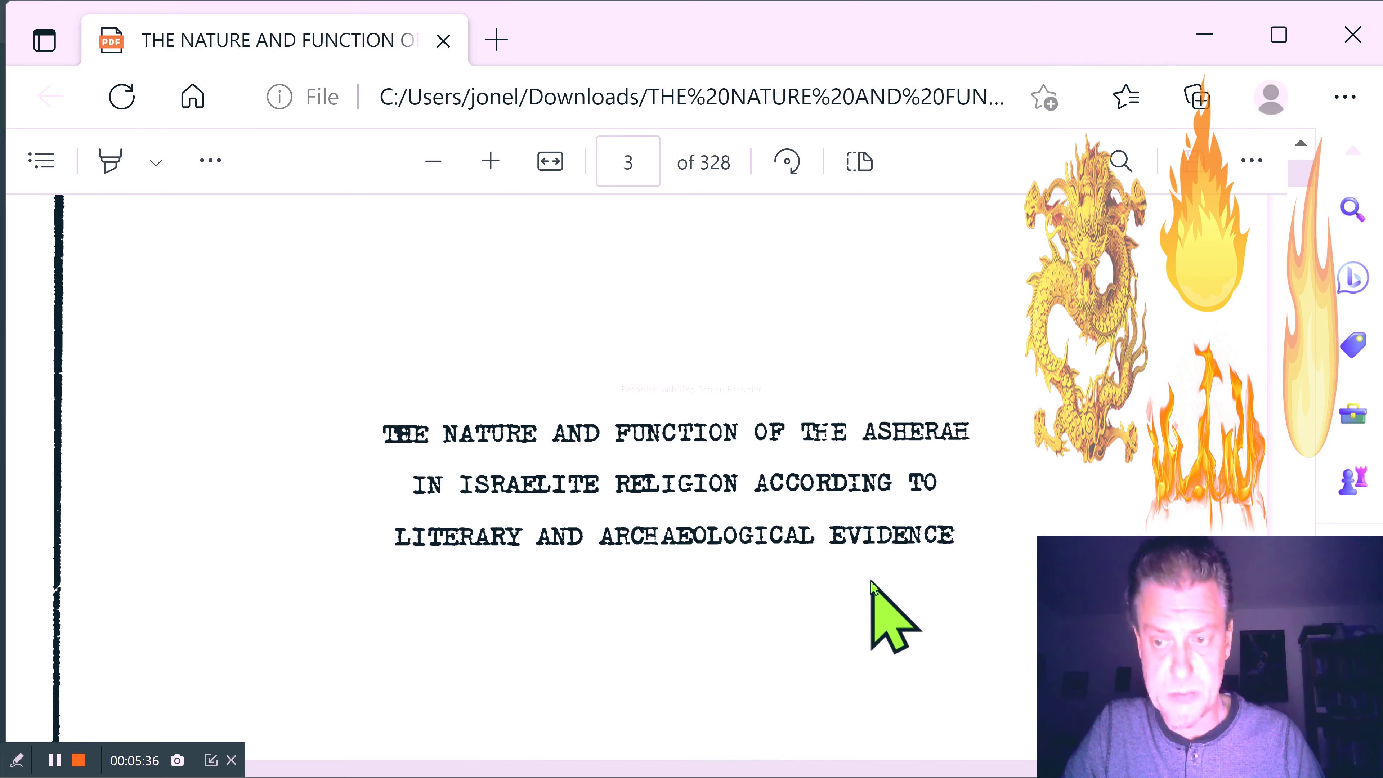
mouse_move(995, 757)
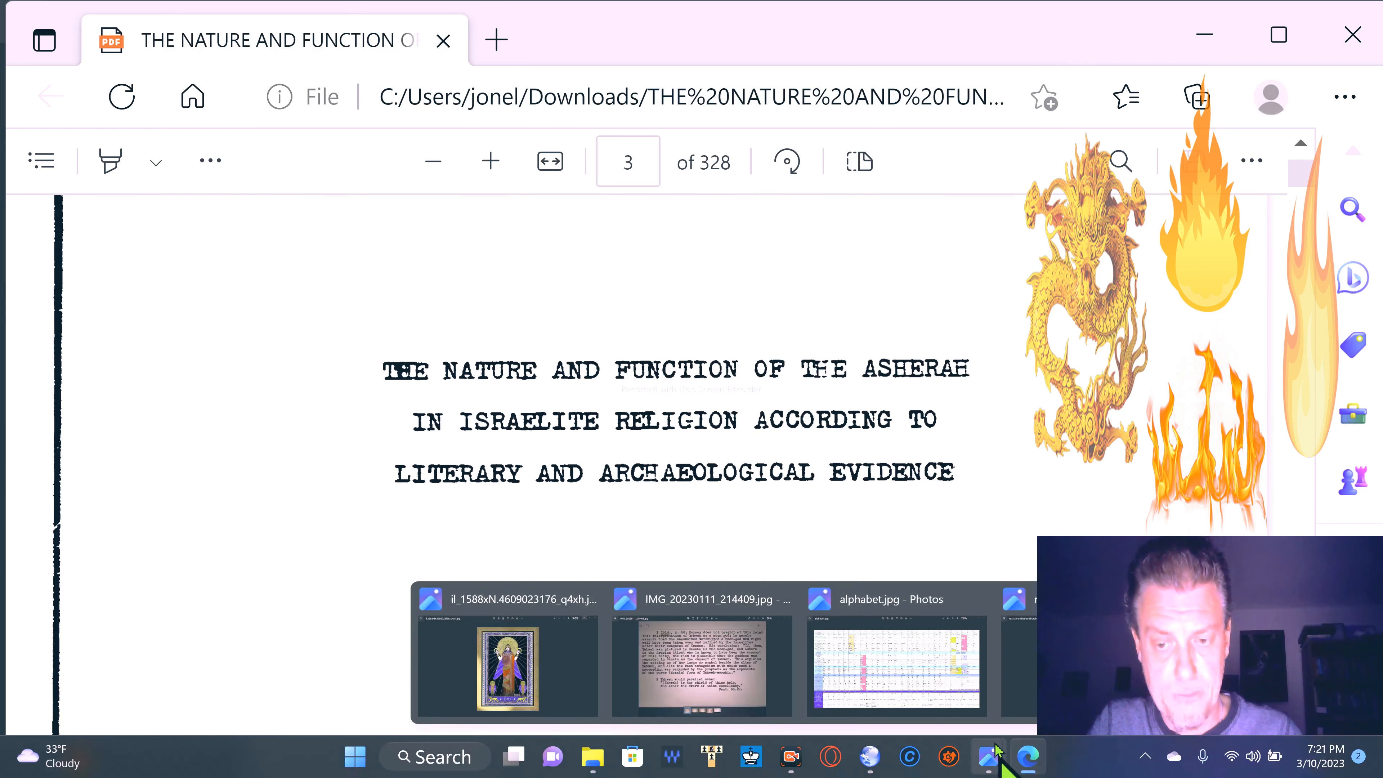
Return to the IMG_20230111_214409.jpg footnote page paralleling Yahweh and Asher in Photos
left_click(700, 653)
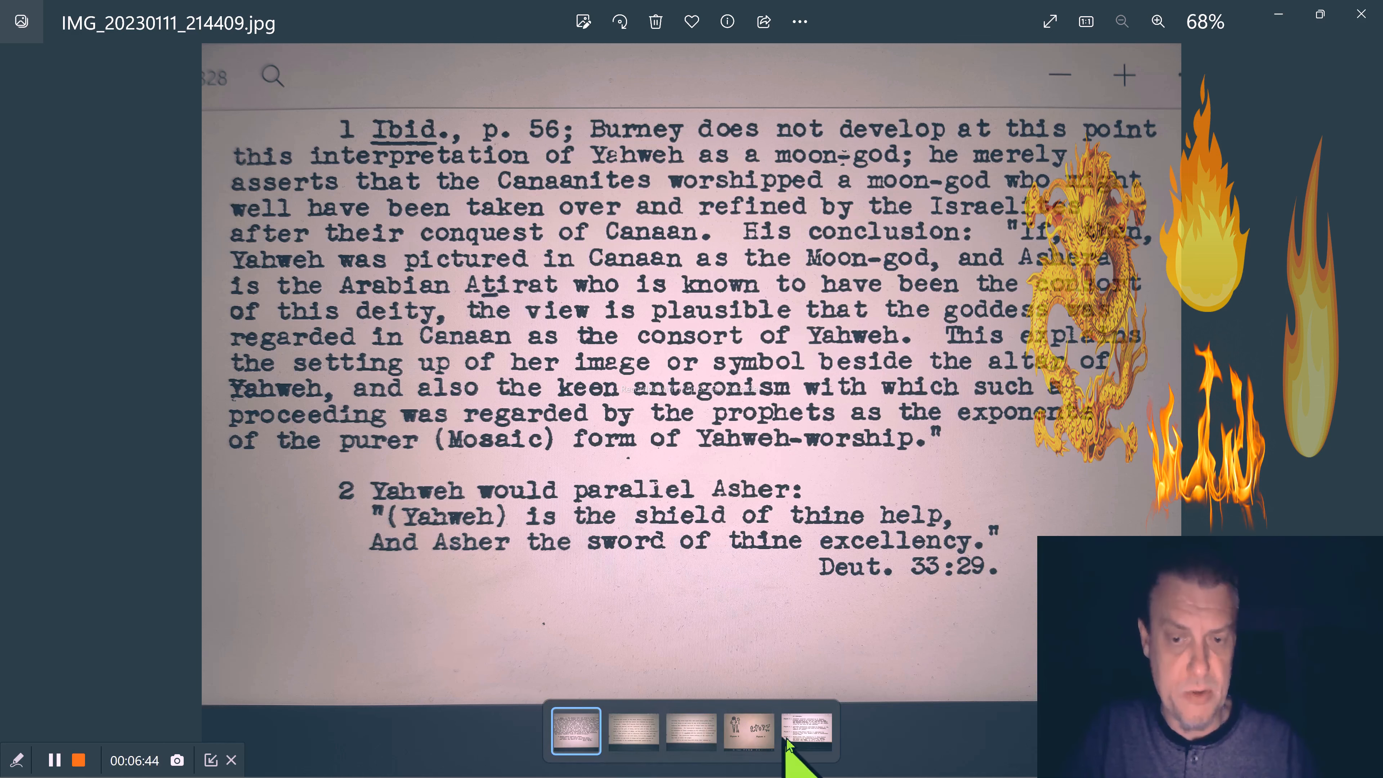
left_click(806, 730)
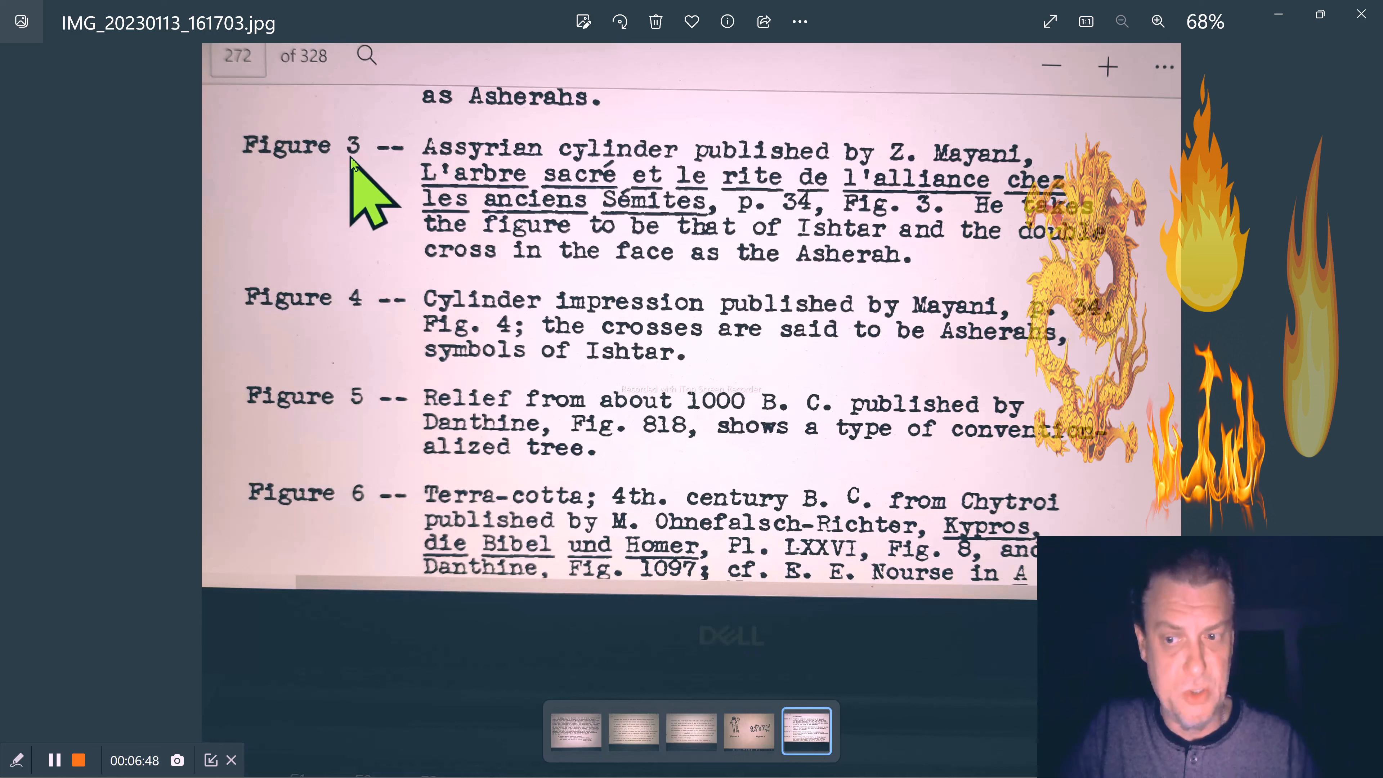
mouse_move(899, 256)
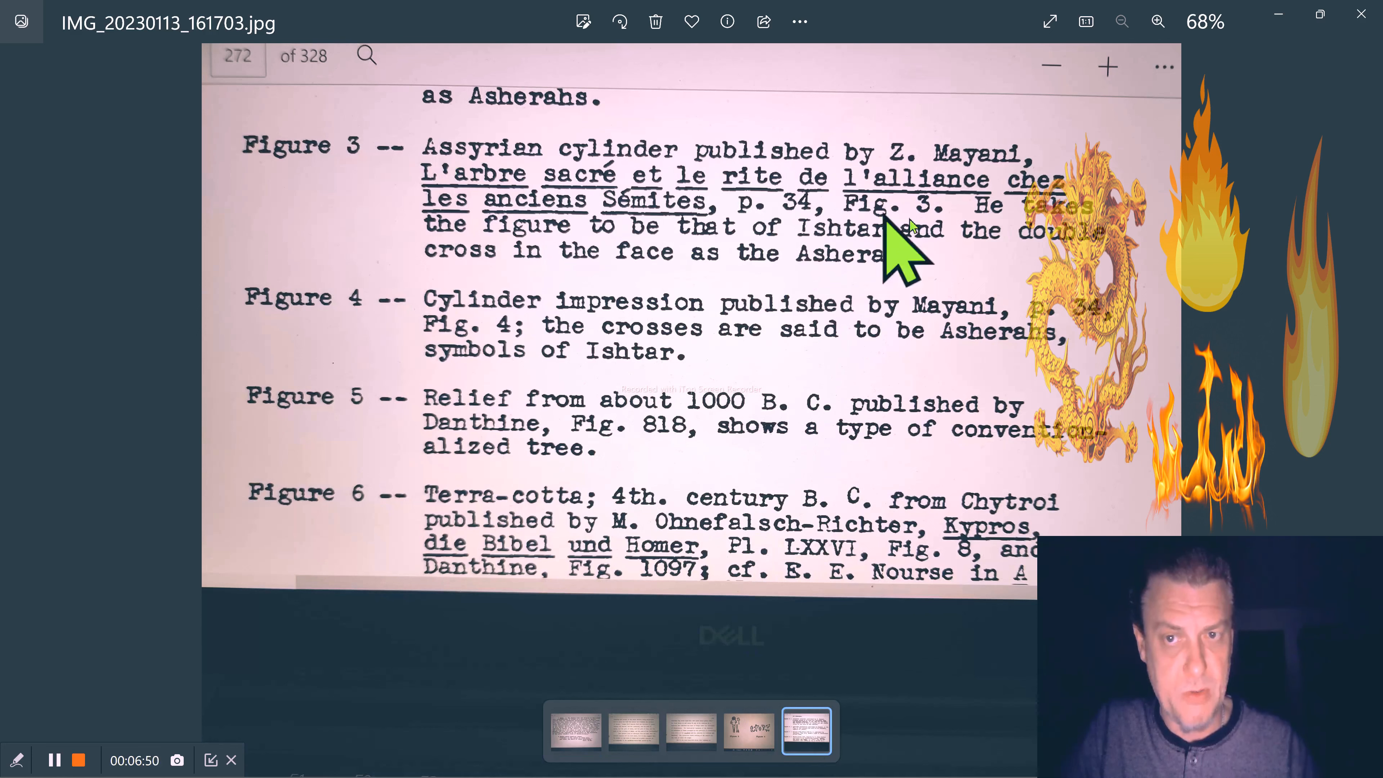
mouse_move(917, 189)
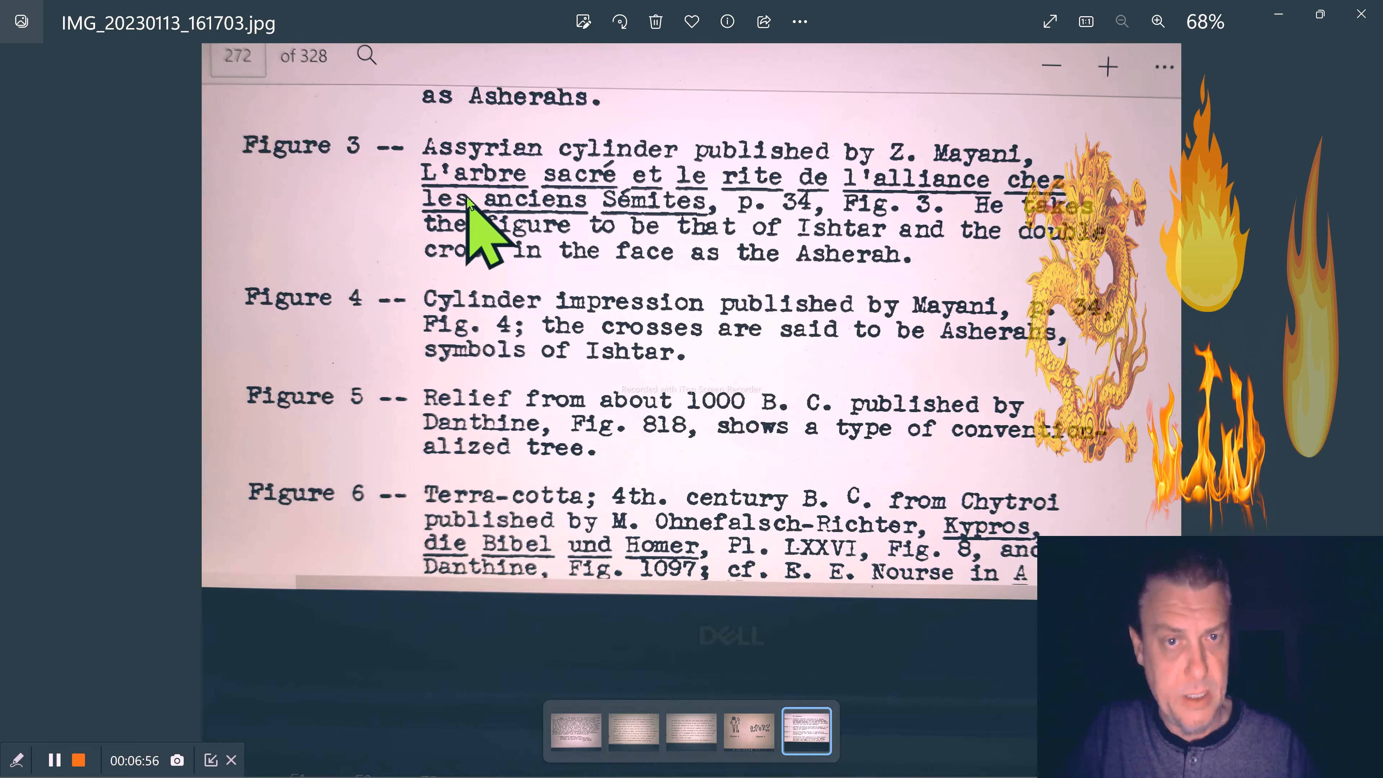
mouse_move(662, 274)
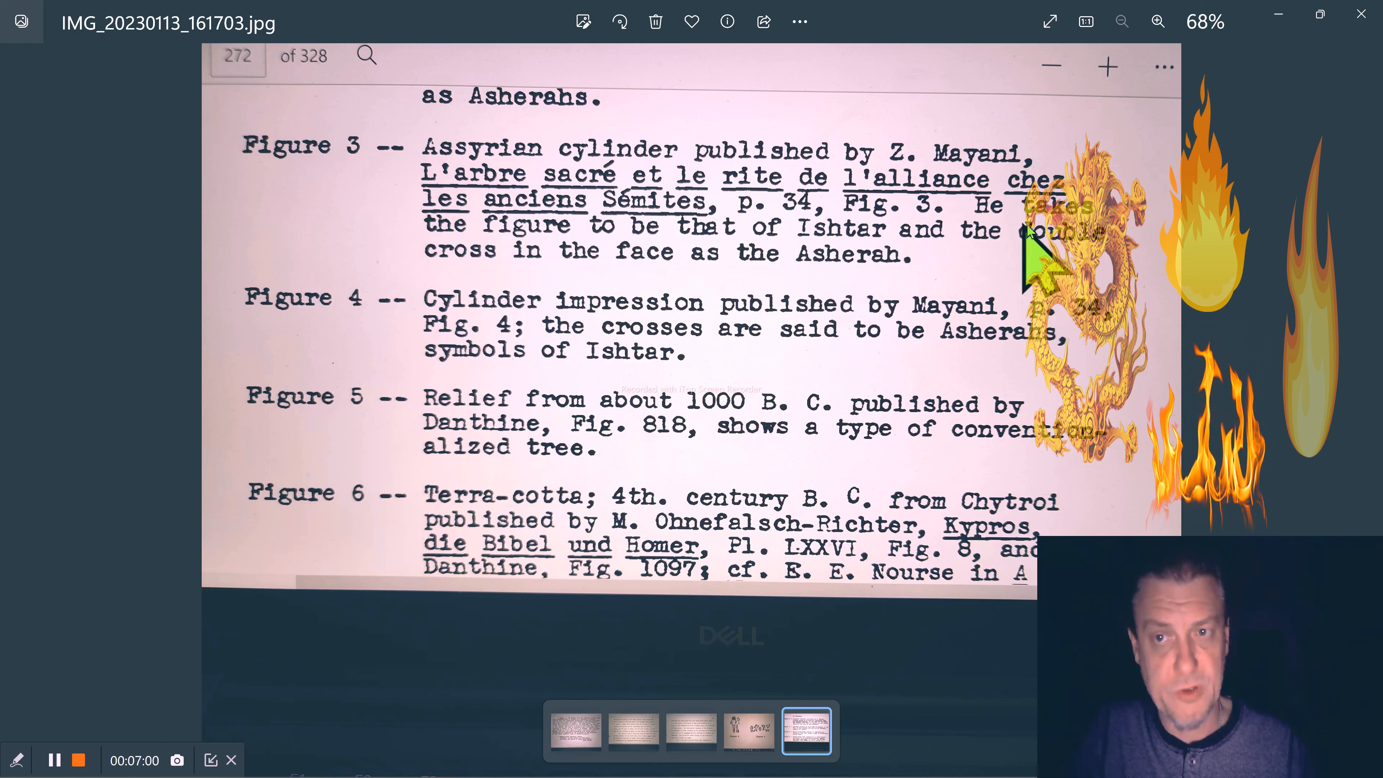
mouse_move(970, 283)
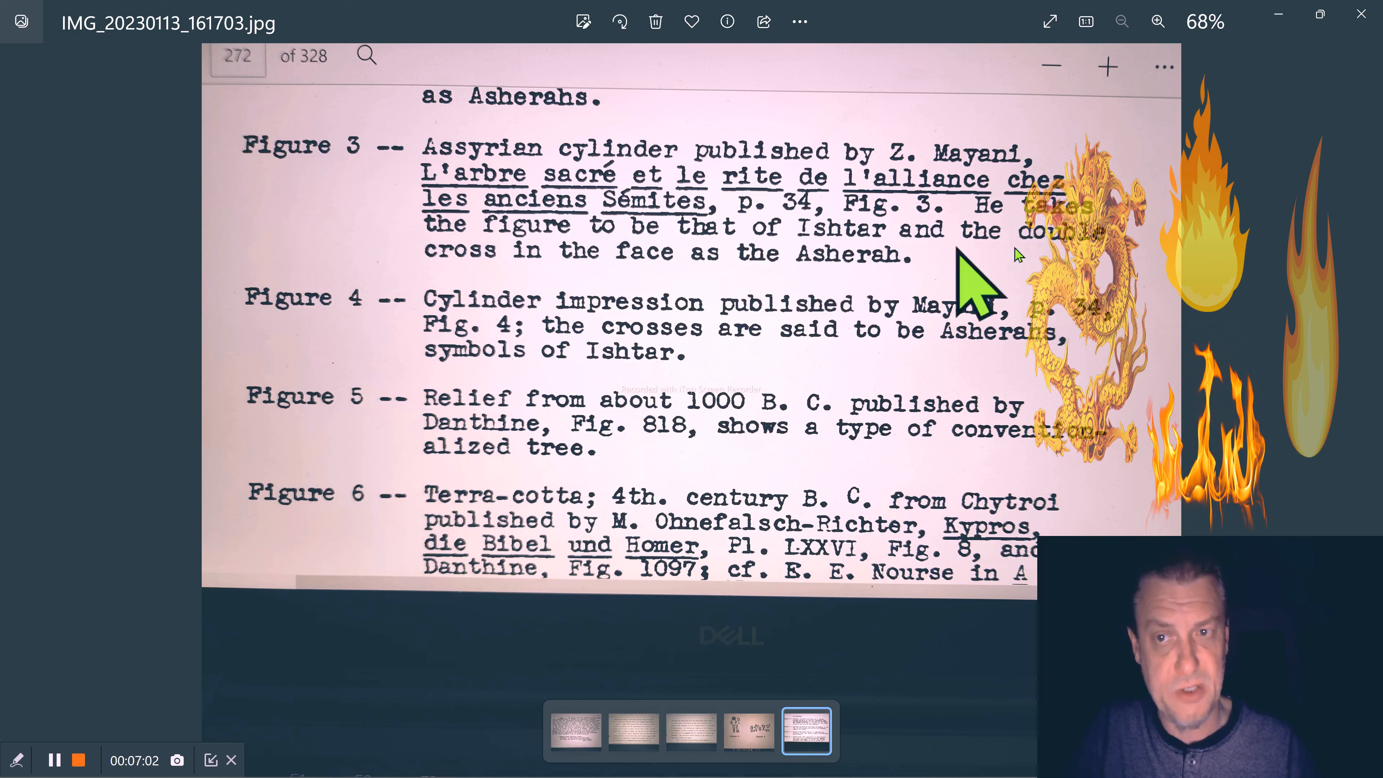
mouse_move(838, 309)
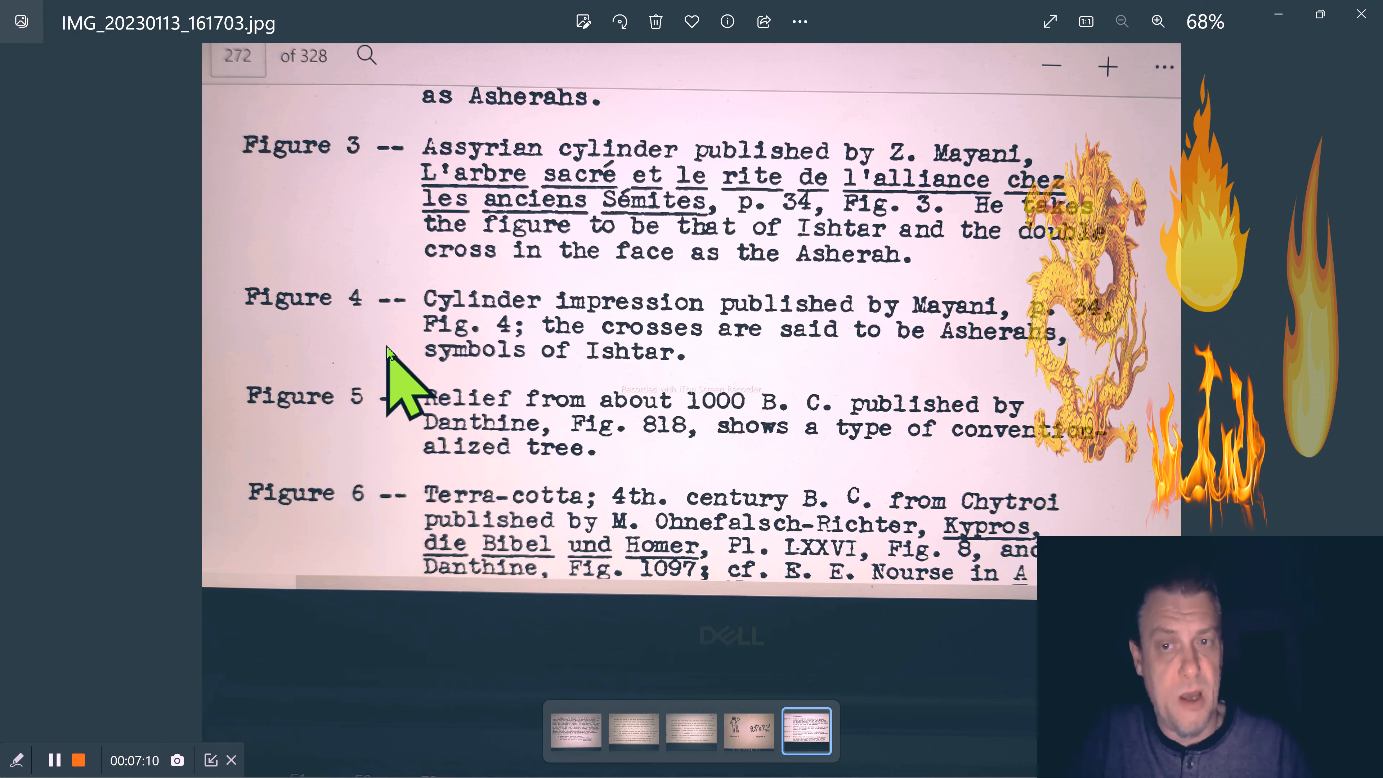
mouse_move(979, 397)
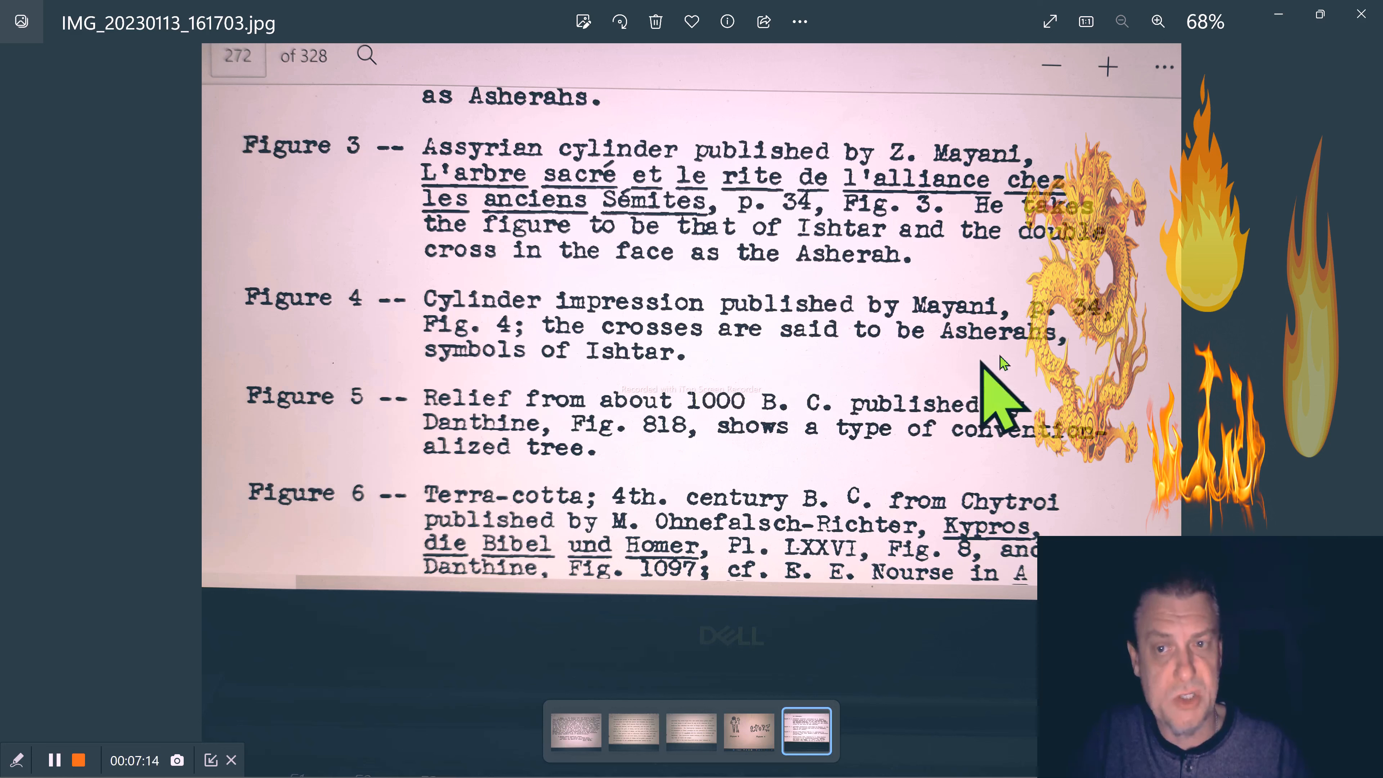
mouse_move(860, 476)
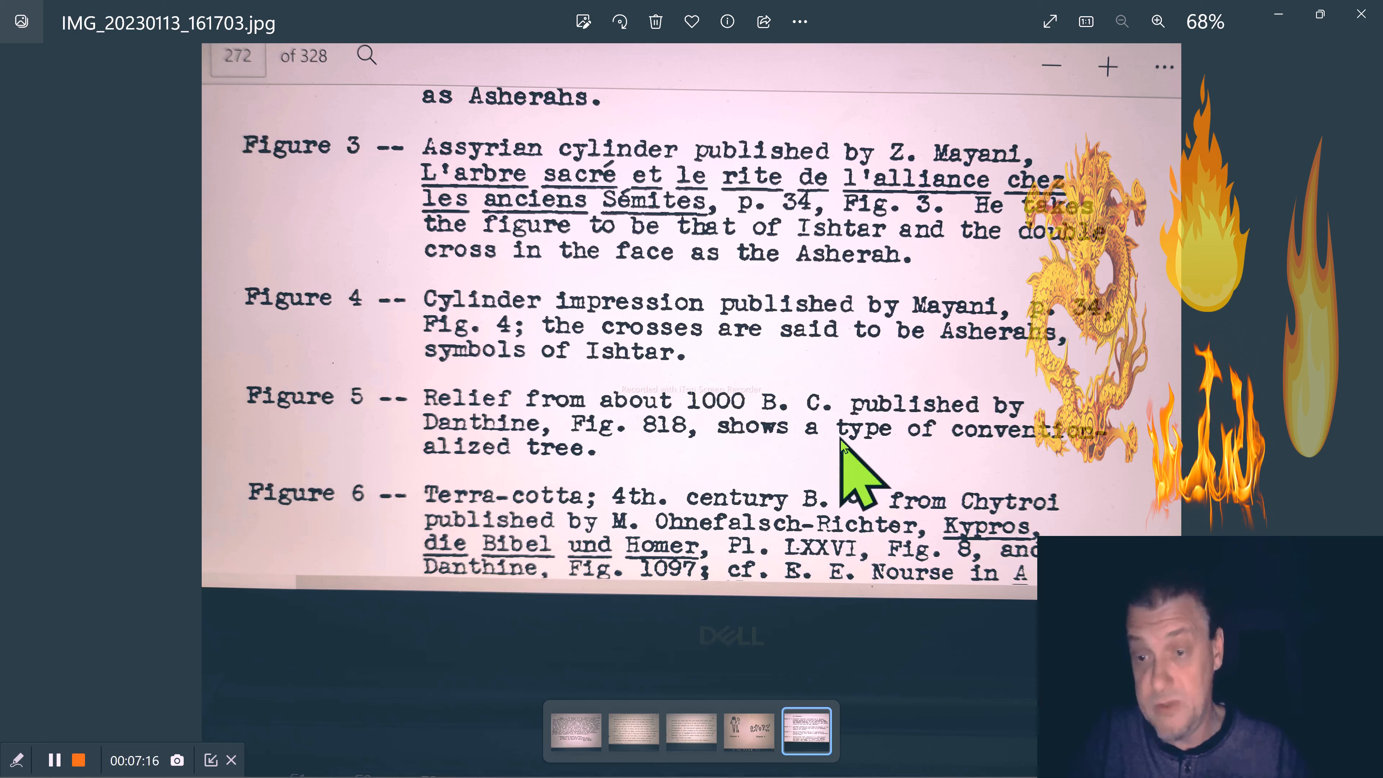
Open the IMG_20230113_161329 drawings photo and zoom in on the Figure 3 figure
left_click(747, 728)
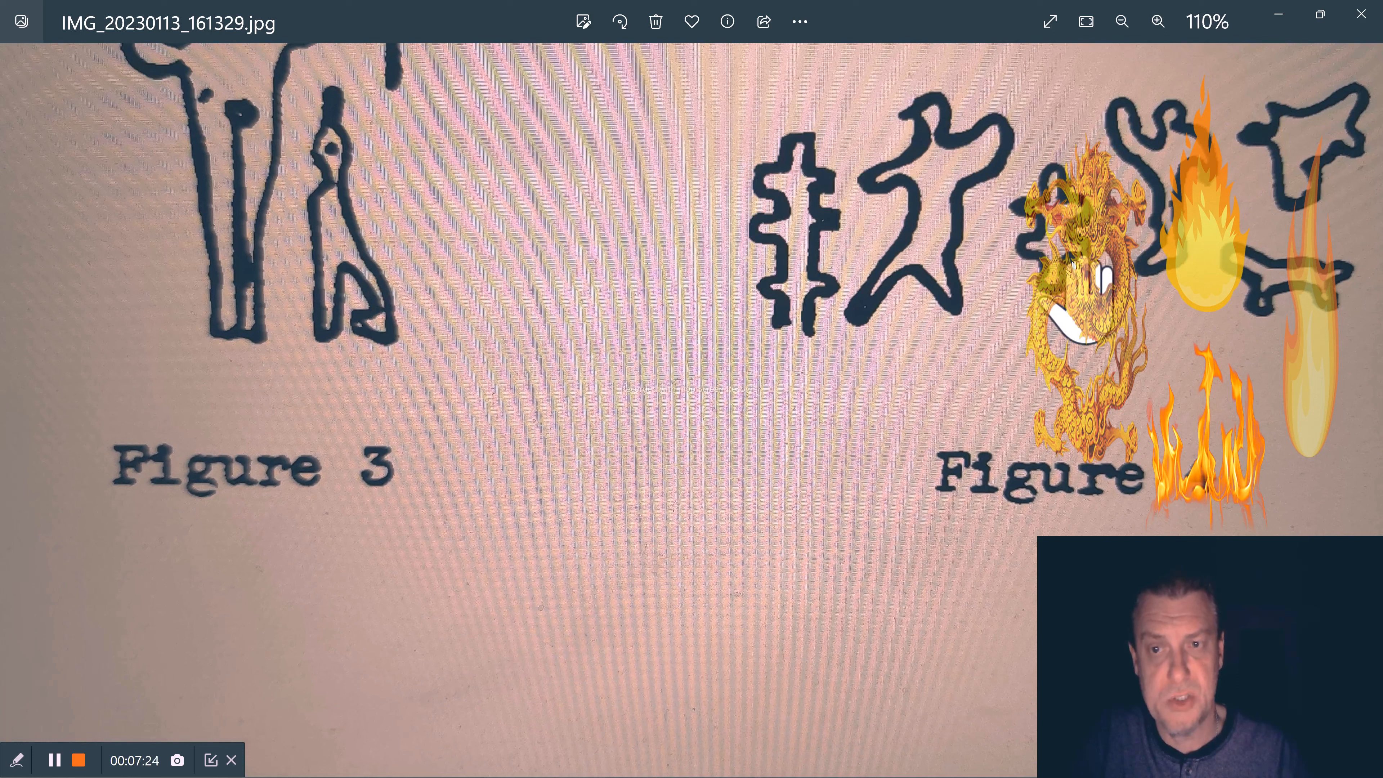
mouse_move(812, 168)
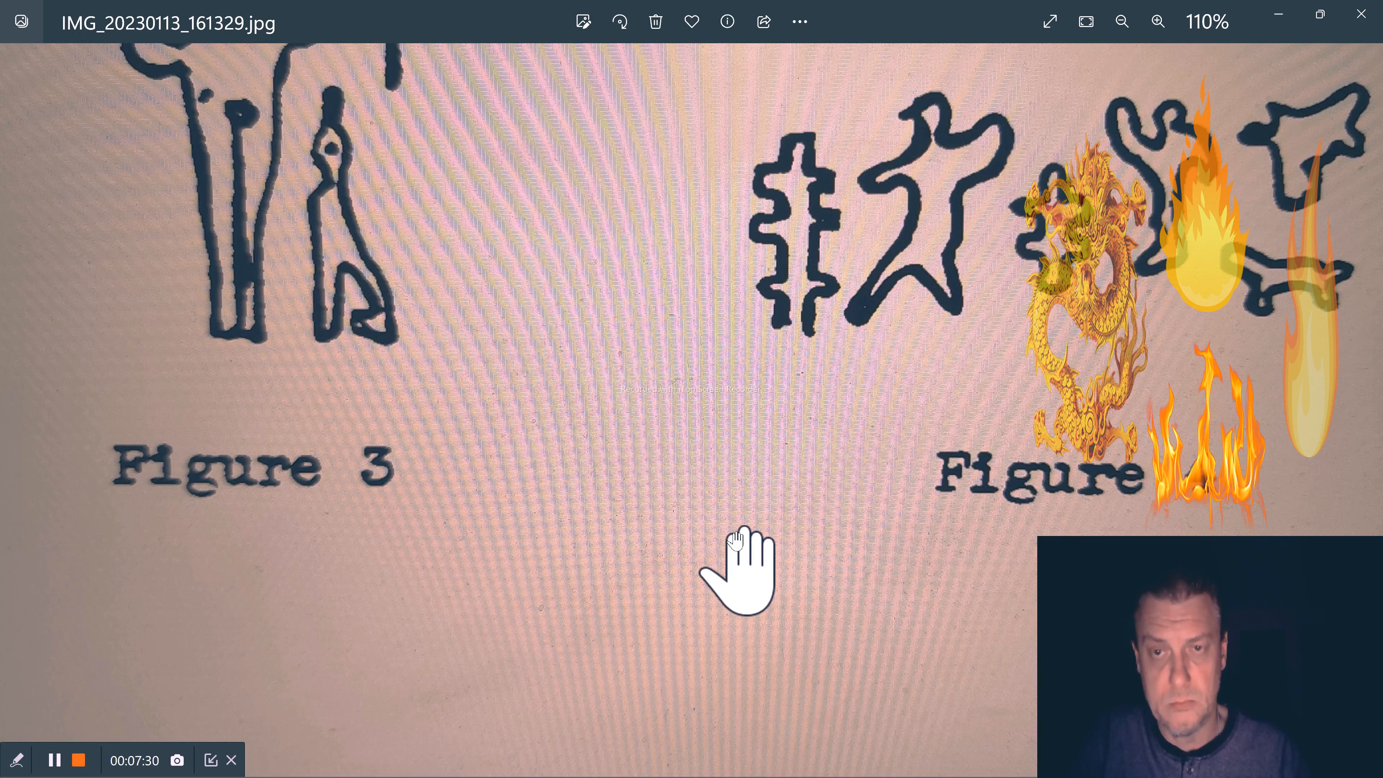
left_click(1121, 21)
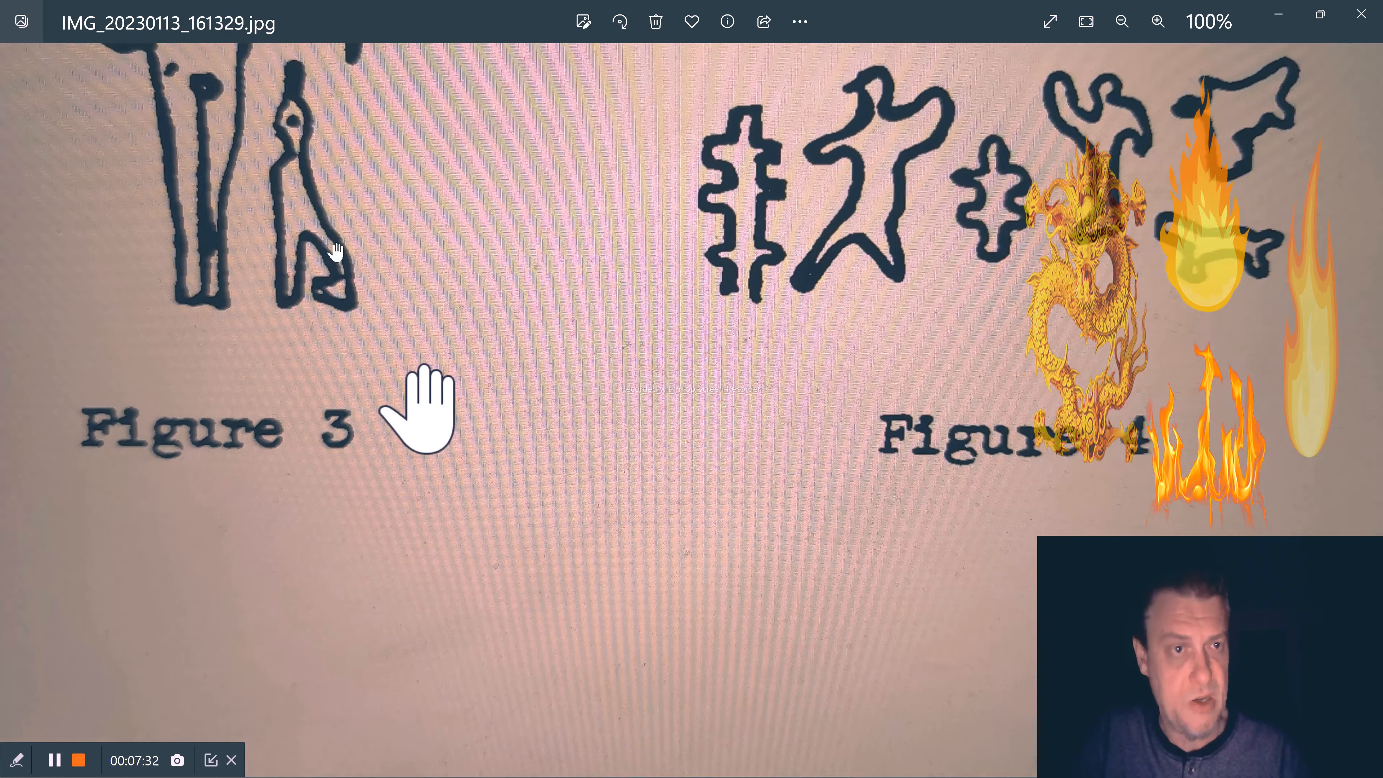
left_click(1123, 21)
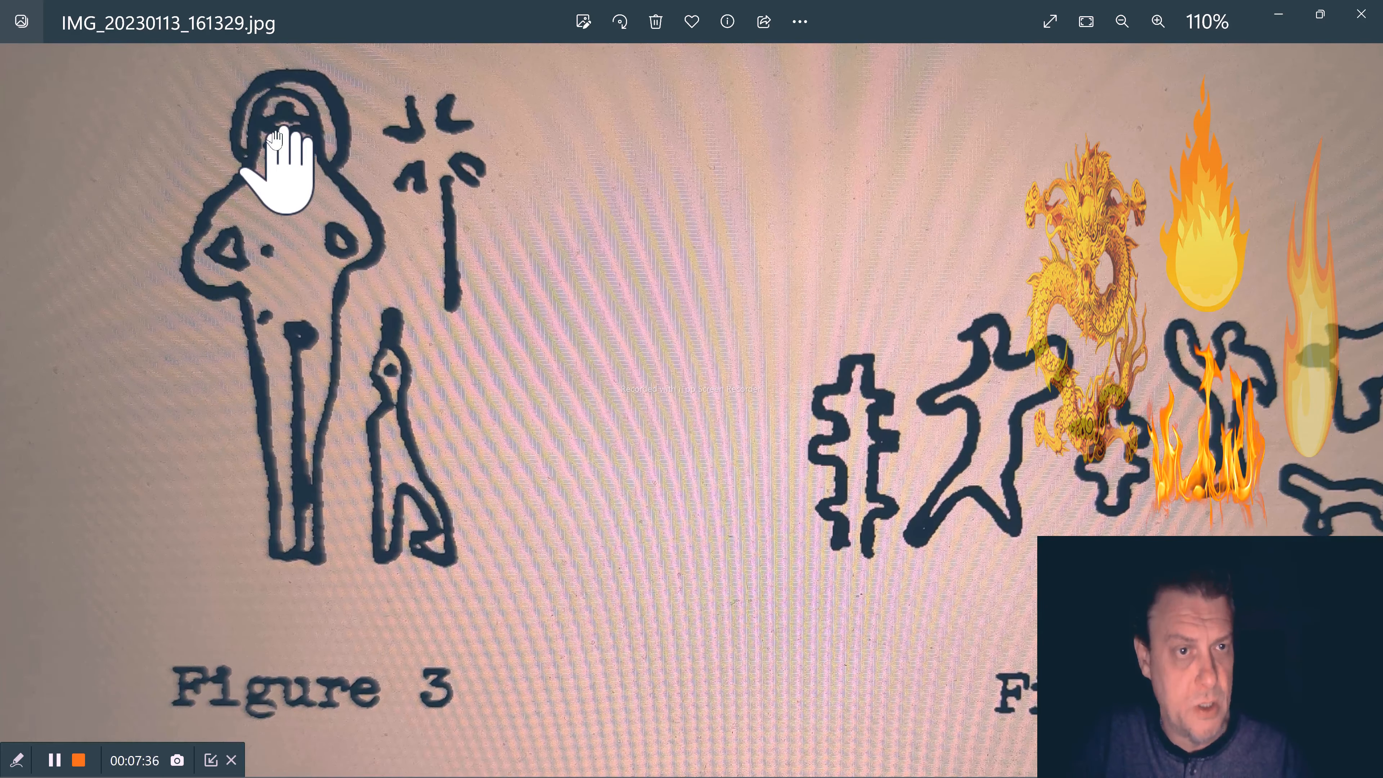
mouse_move(304, 216)
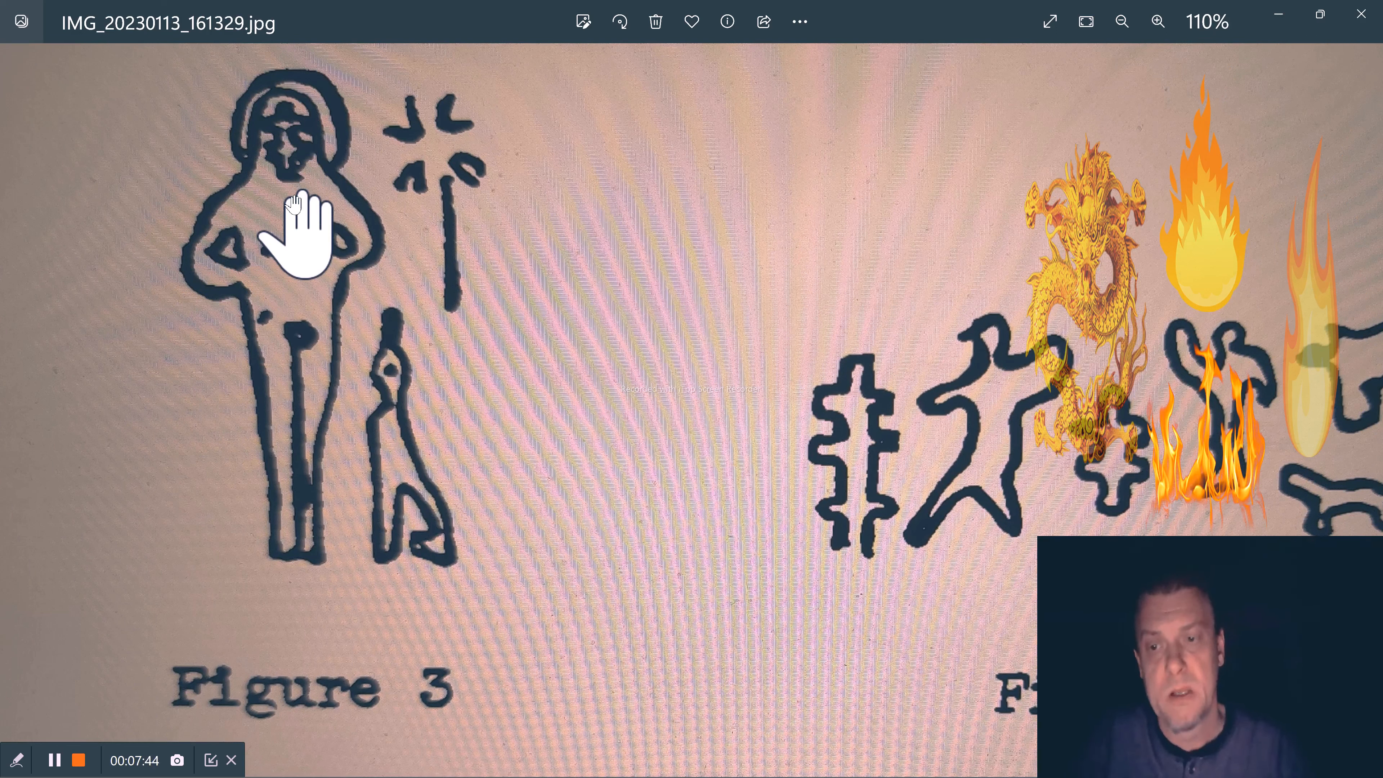
mouse_move(684, 490)
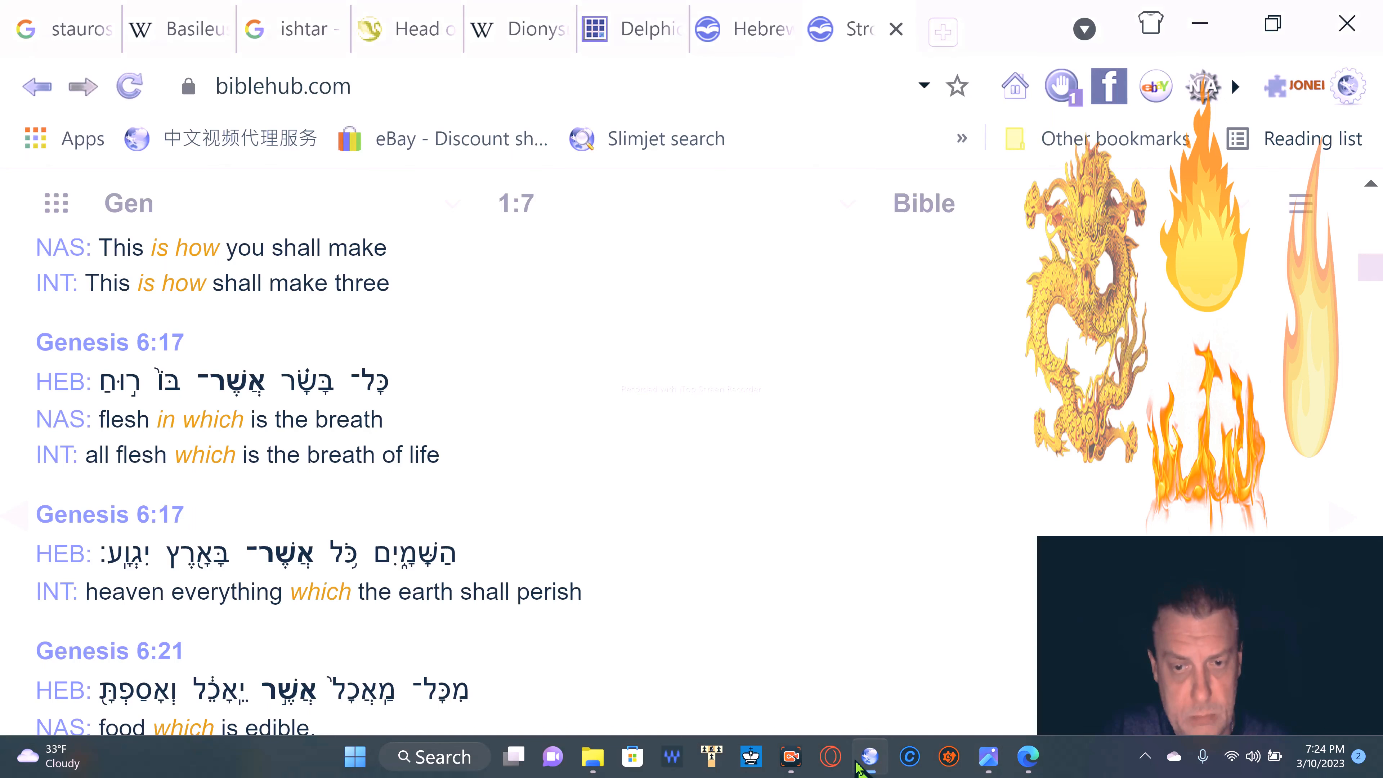
Show the Google 'stauros' image results with the Flickr Paris cemetery door cross preview
left_click(62, 28)
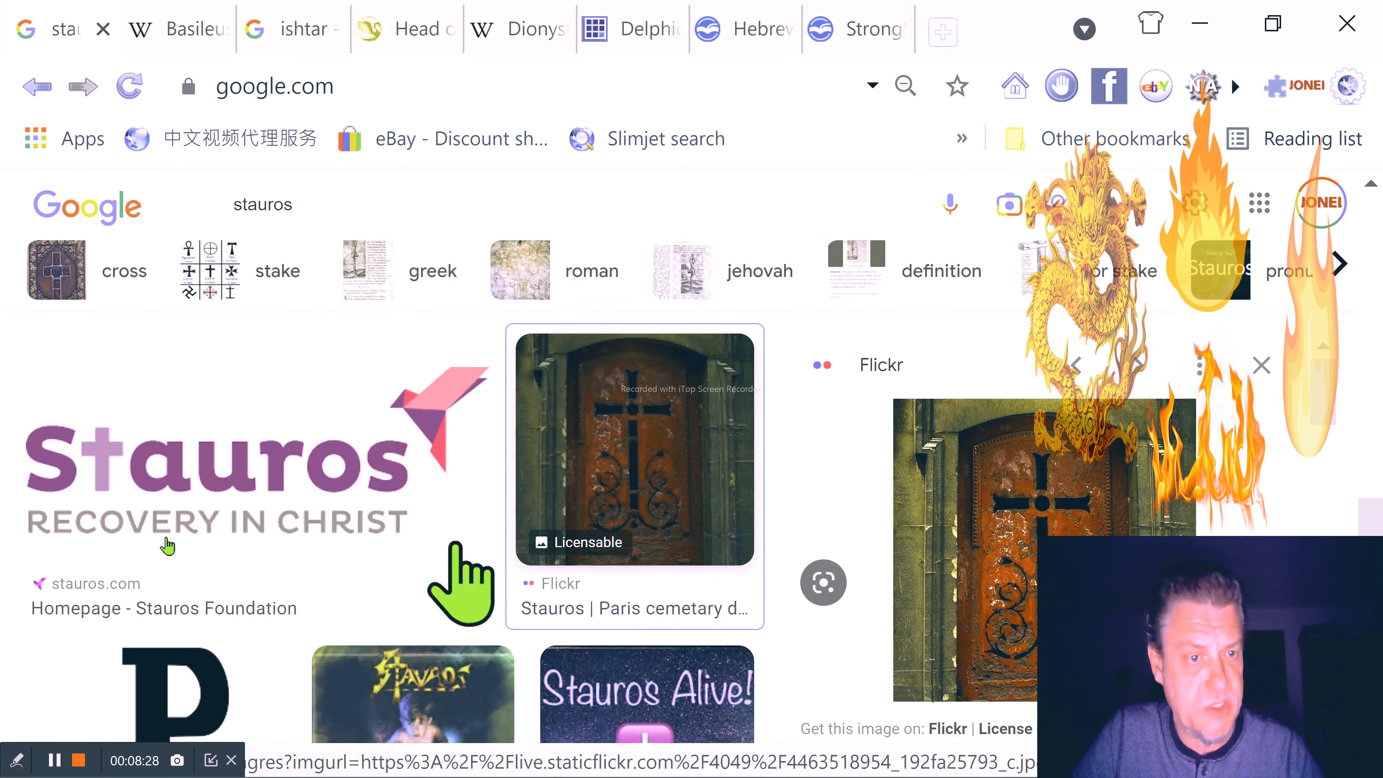
mouse_move(168, 521)
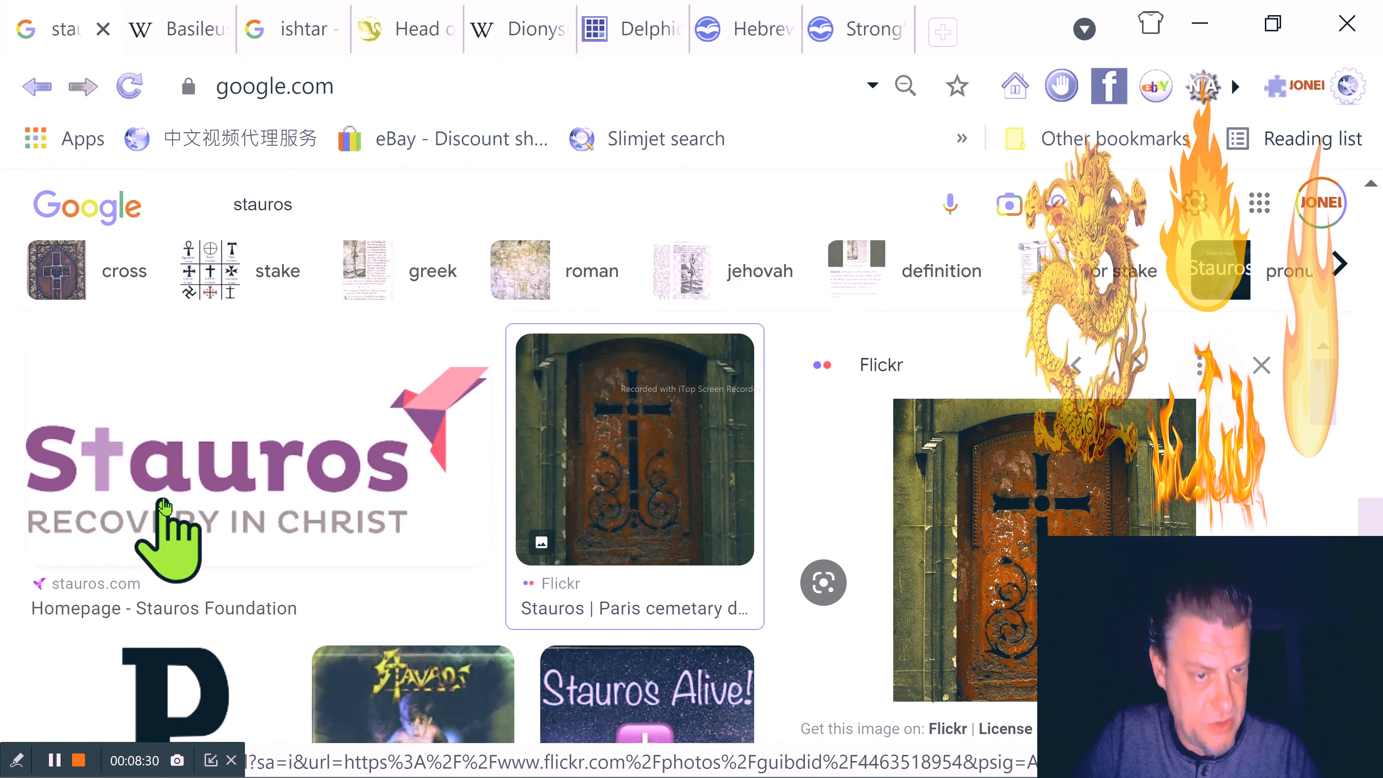
mouse_move(132, 507)
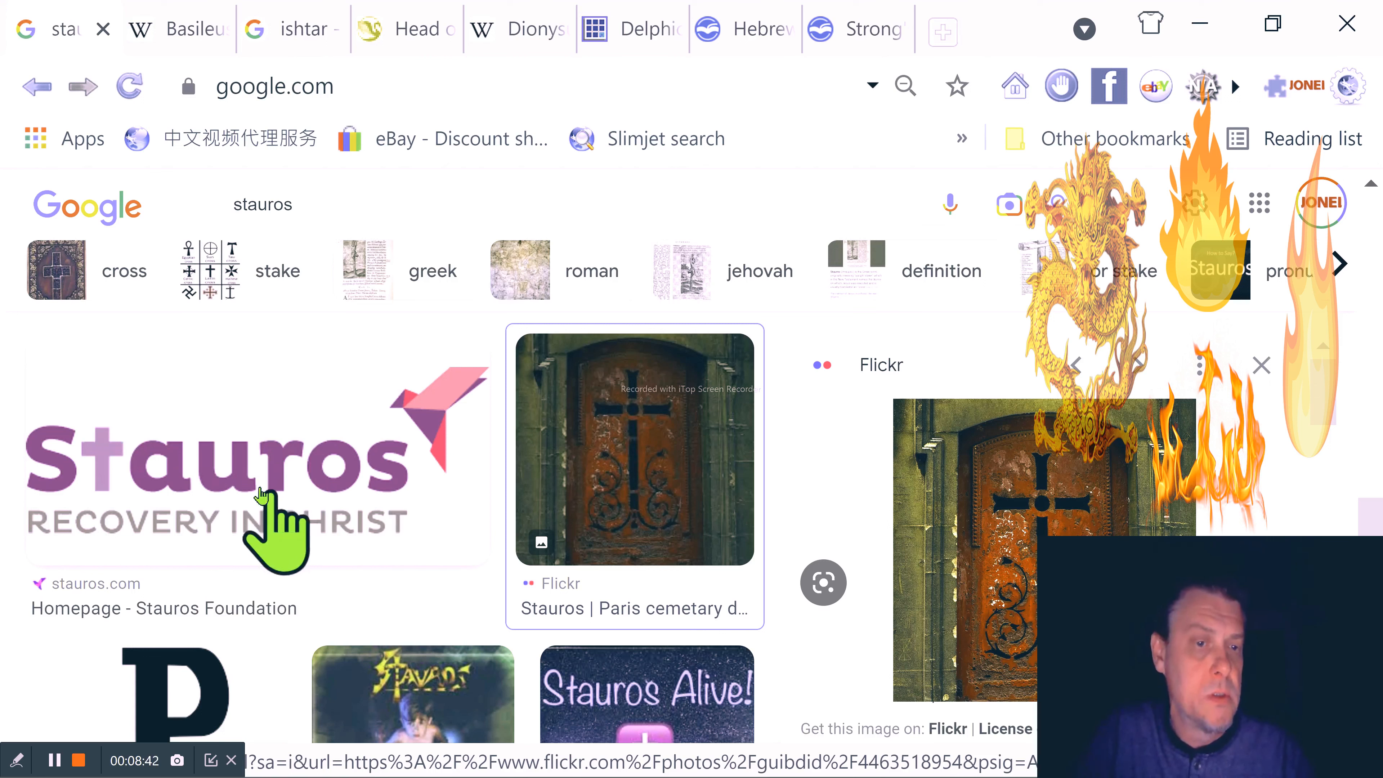
mouse_move(423, 542)
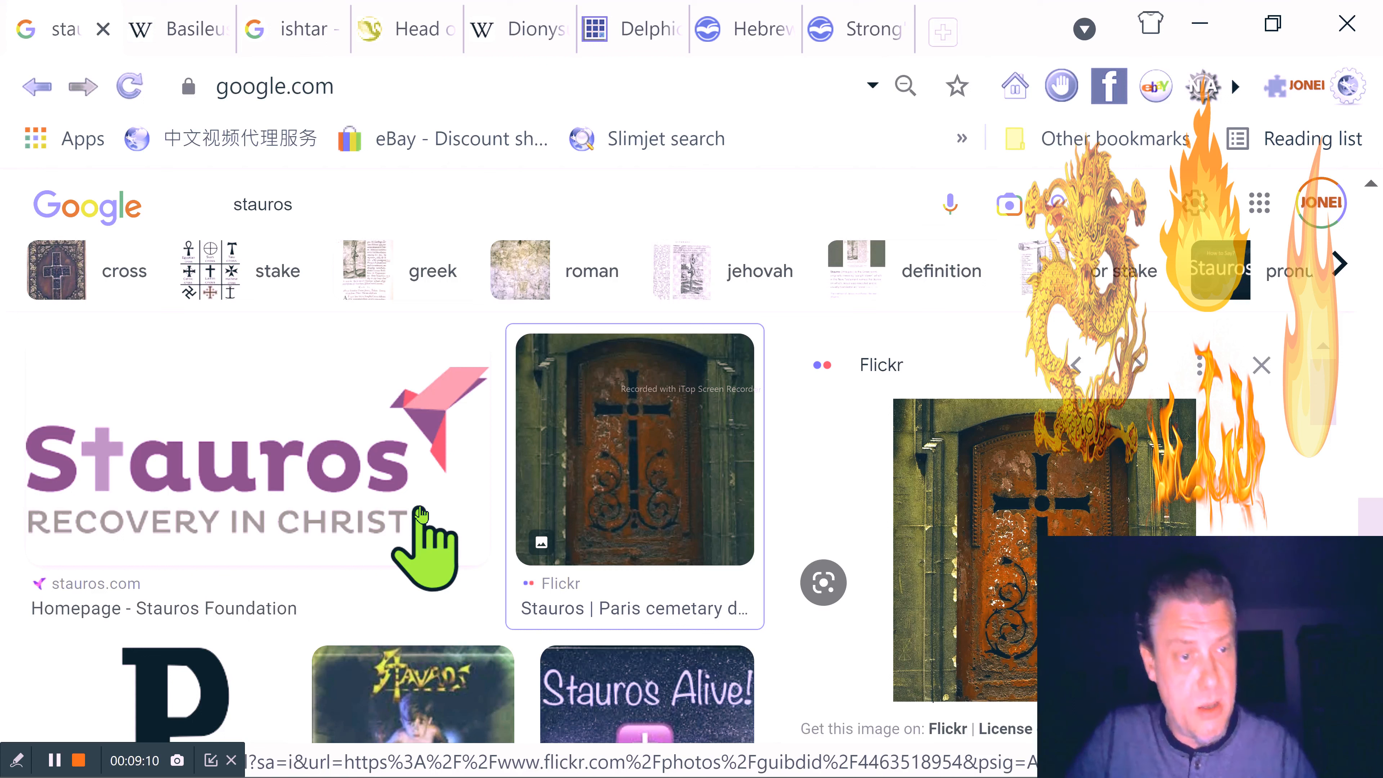
mouse_move(48, 440)
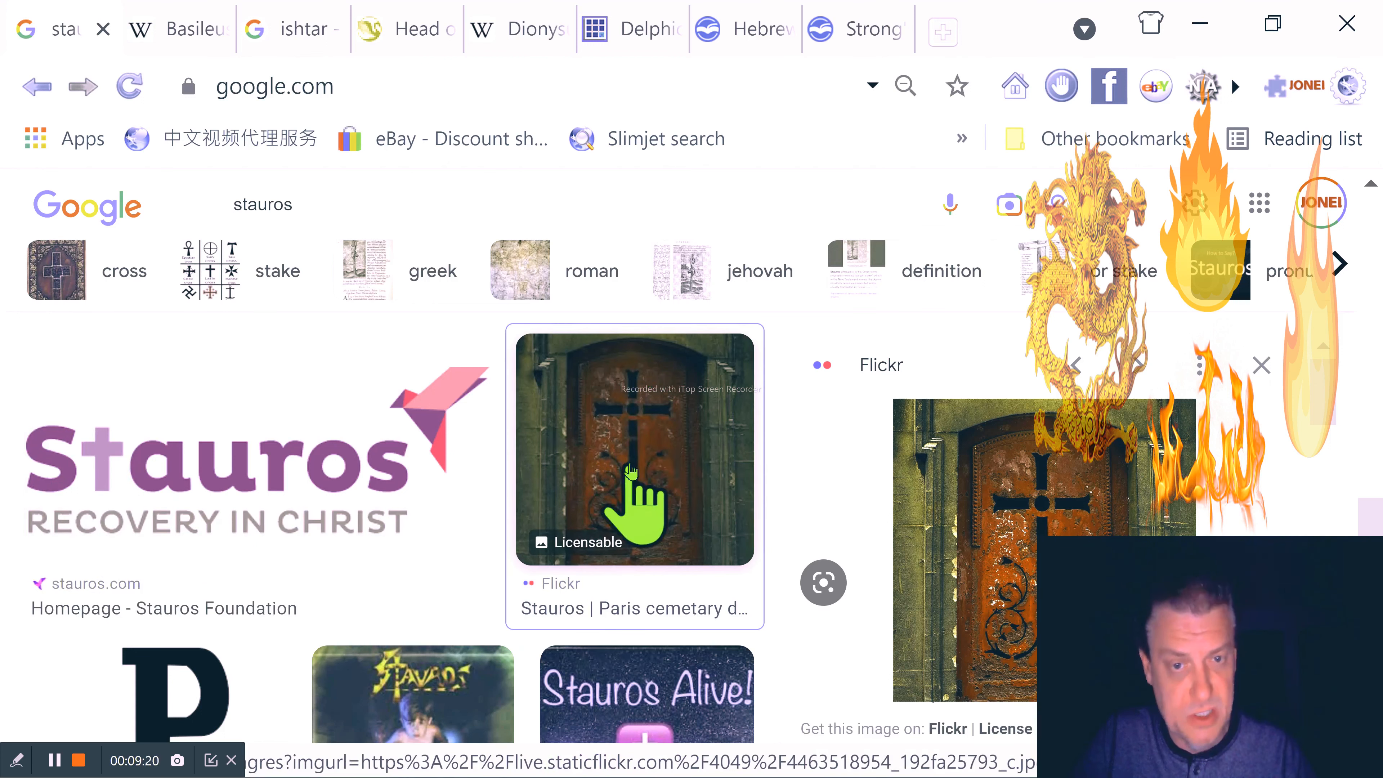
scroll("down", 3)
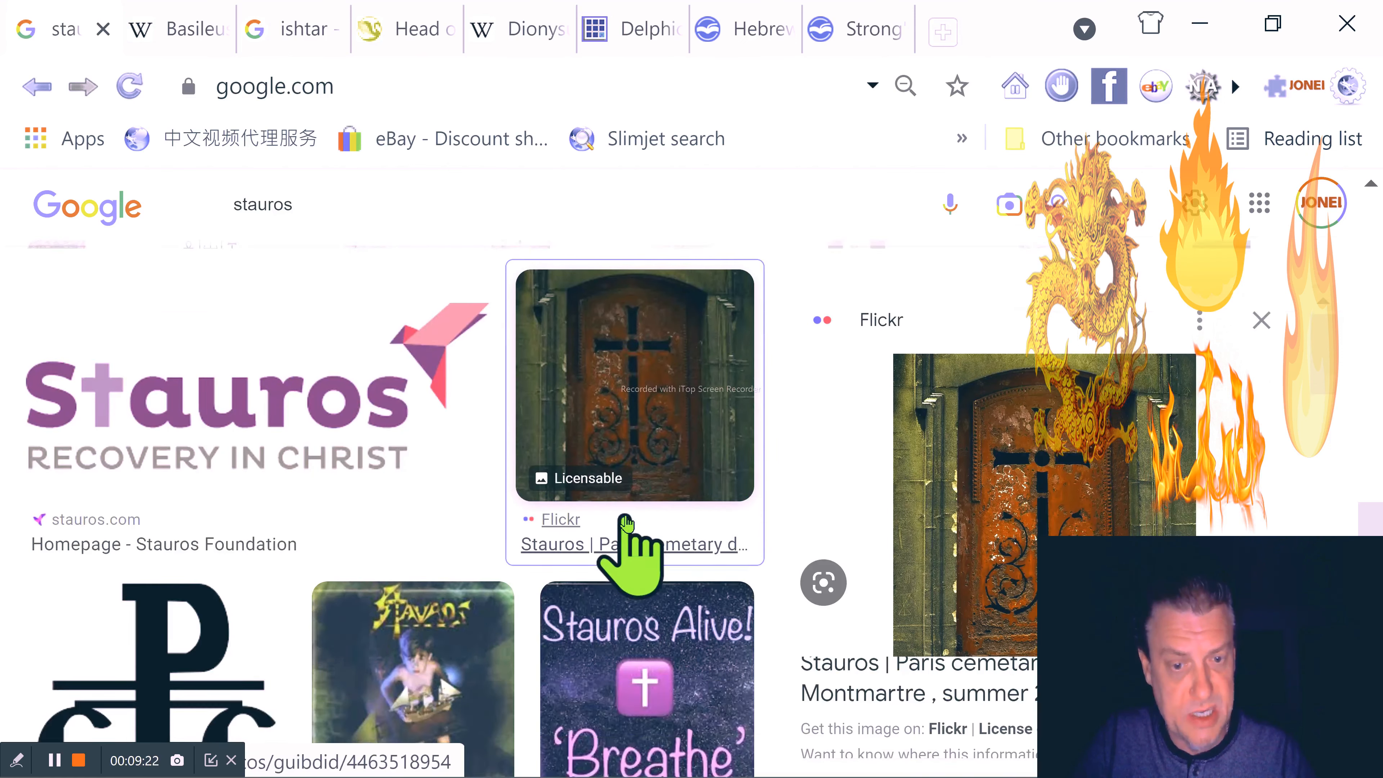
scroll("down", 3)
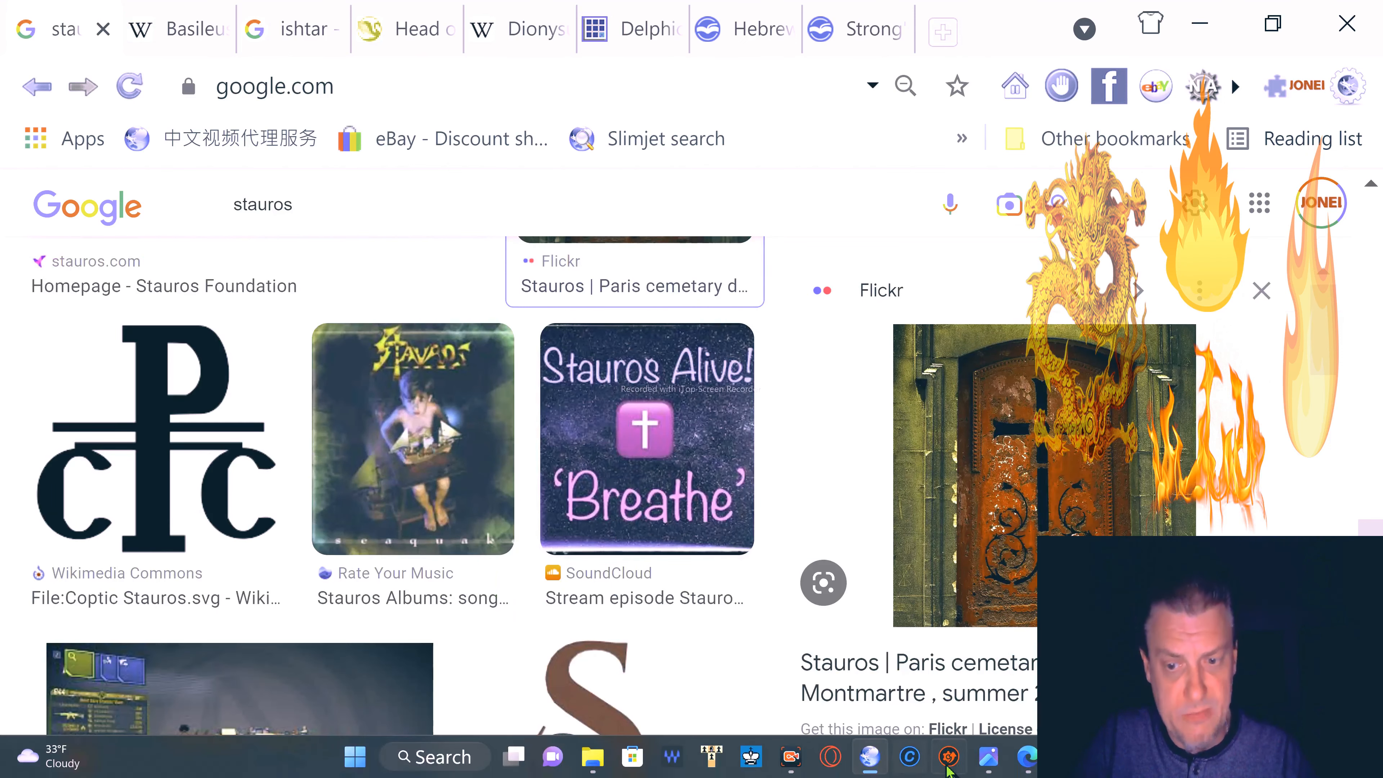
mouse_move(987, 757)
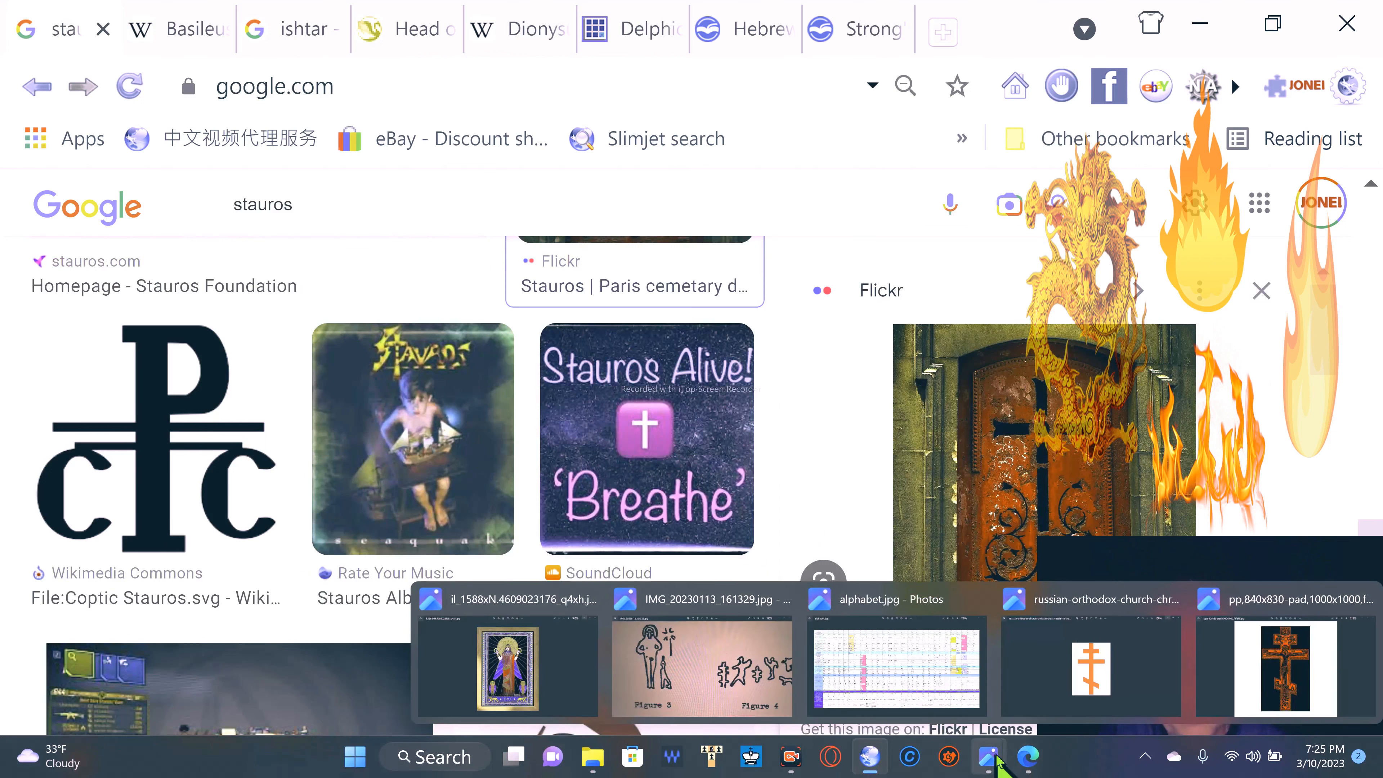
Bring up the orange Russian Orthodox cross image in Photos and enlarge it to 177%
left_click(1090, 667)
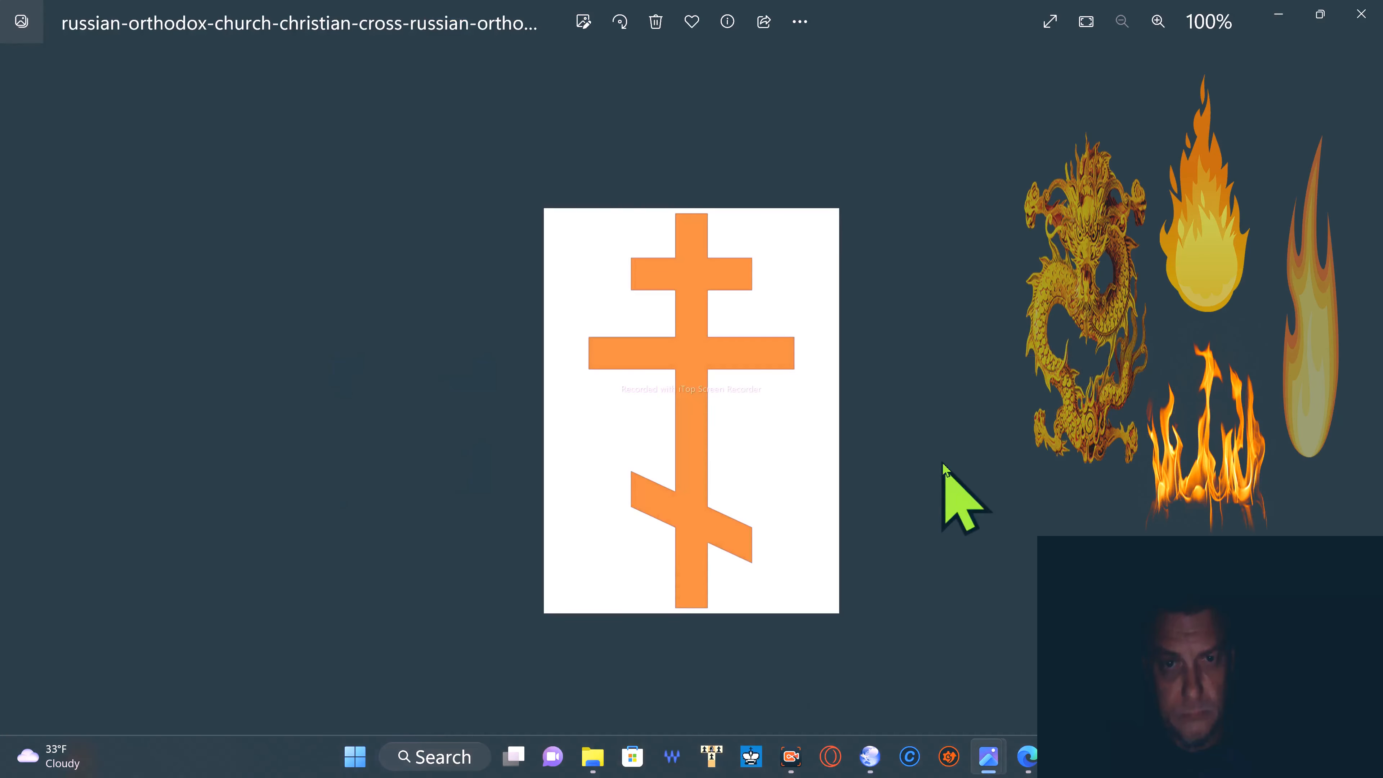
left_click(1158, 21)
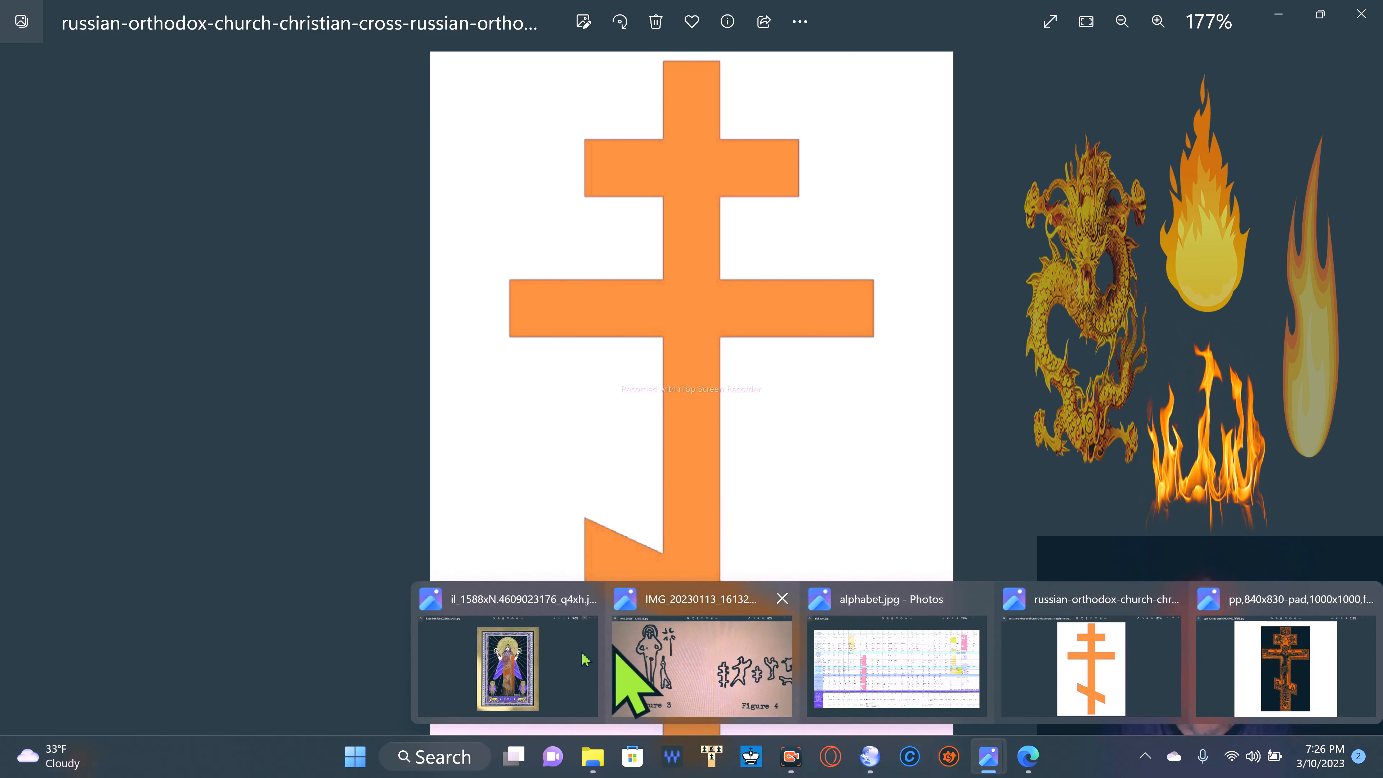
Show the framed winged goddess painting with owls and enlarge it to 133%
left_click(507, 666)
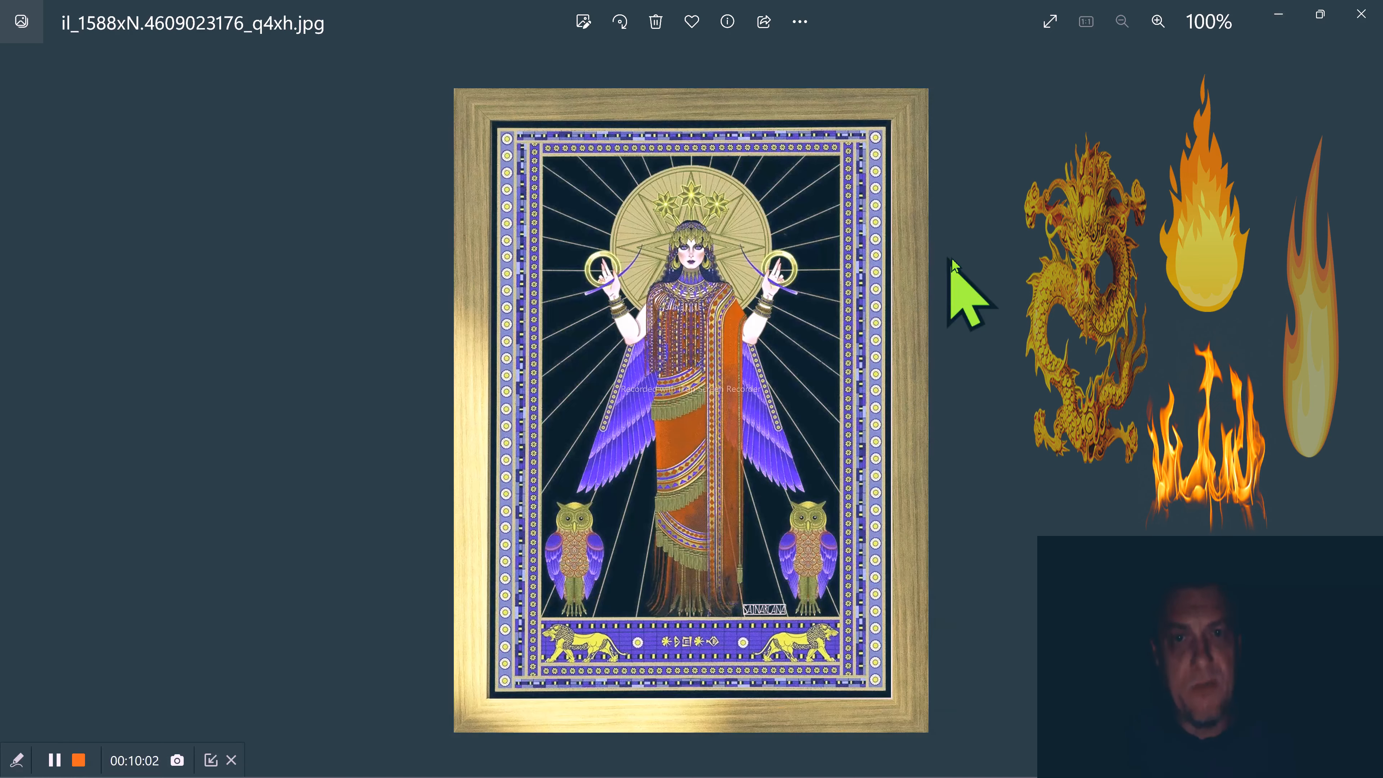
left_click(1158, 21)
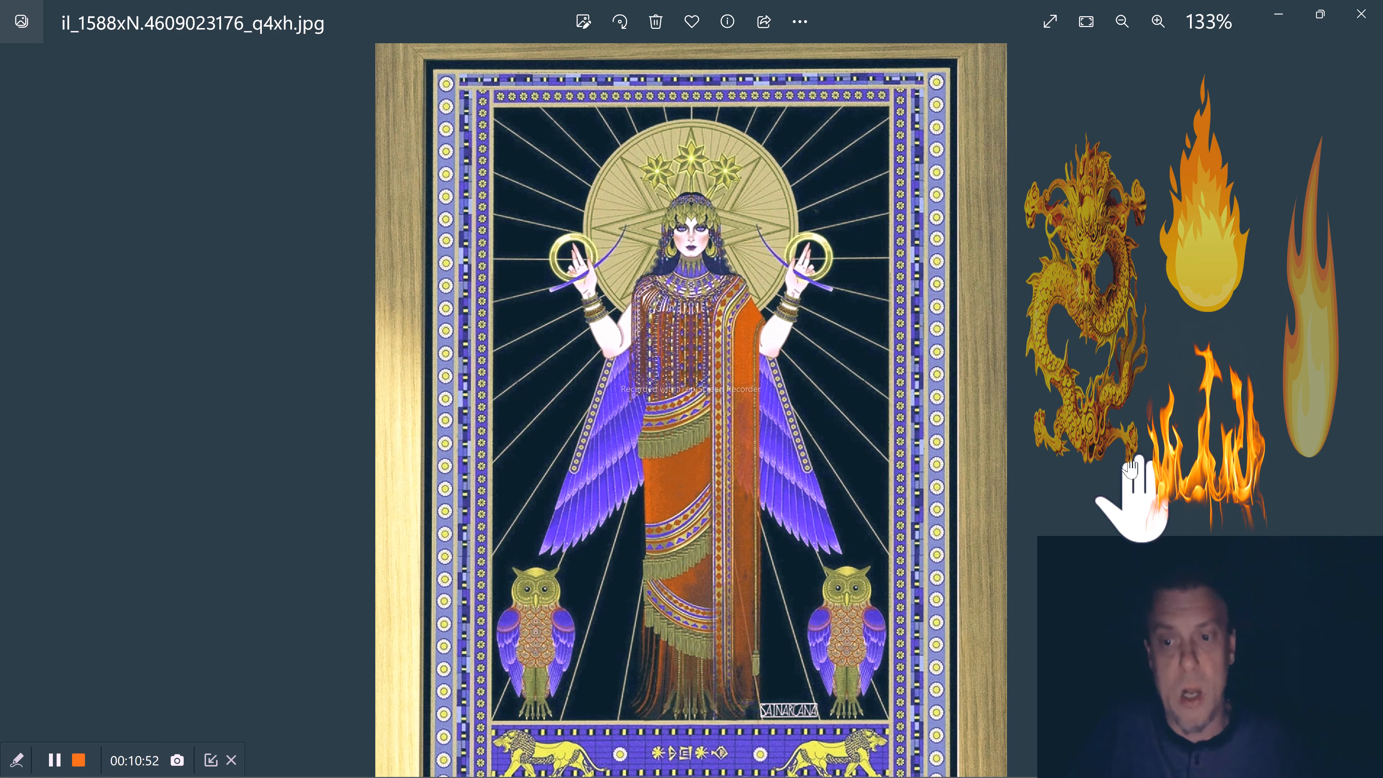
mouse_move(1100, 282)
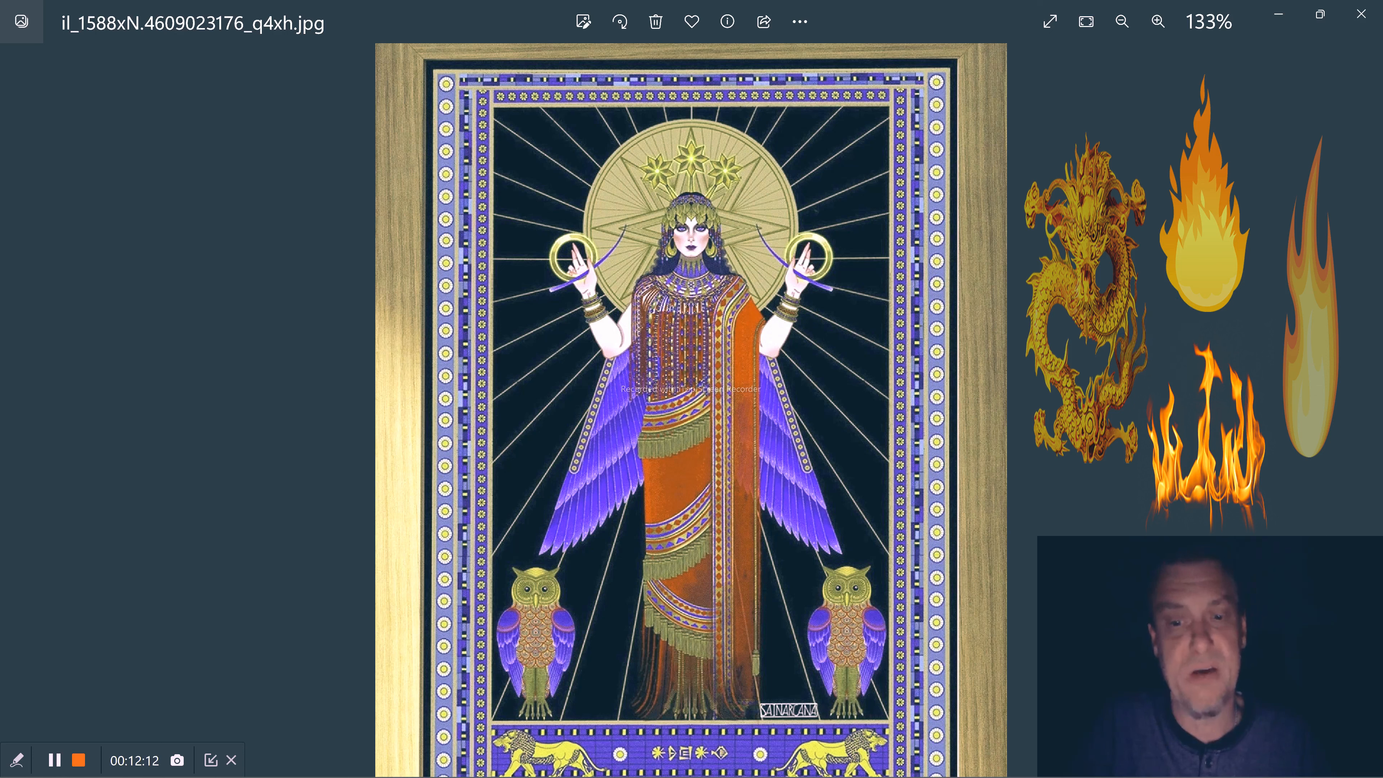
mouse_move(989, 758)
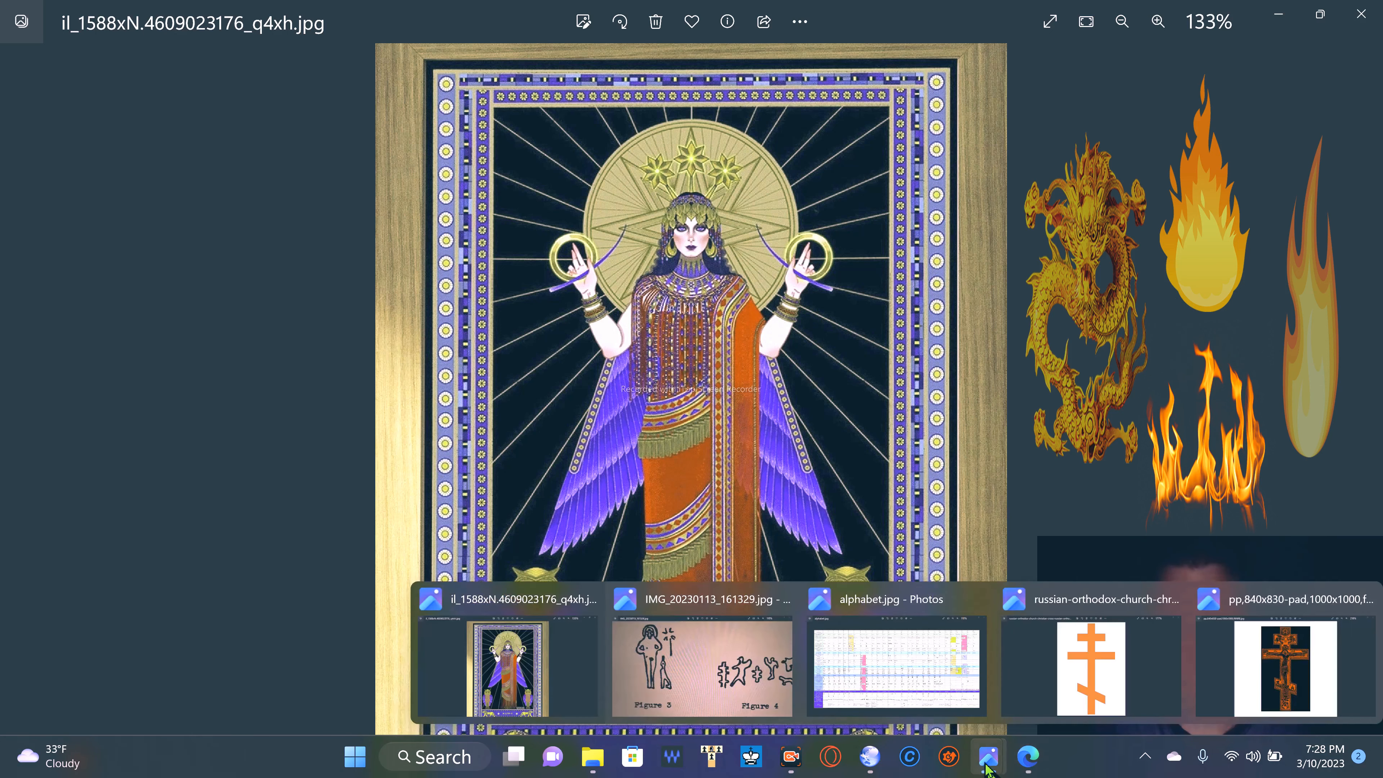
mouse_move(750, 666)
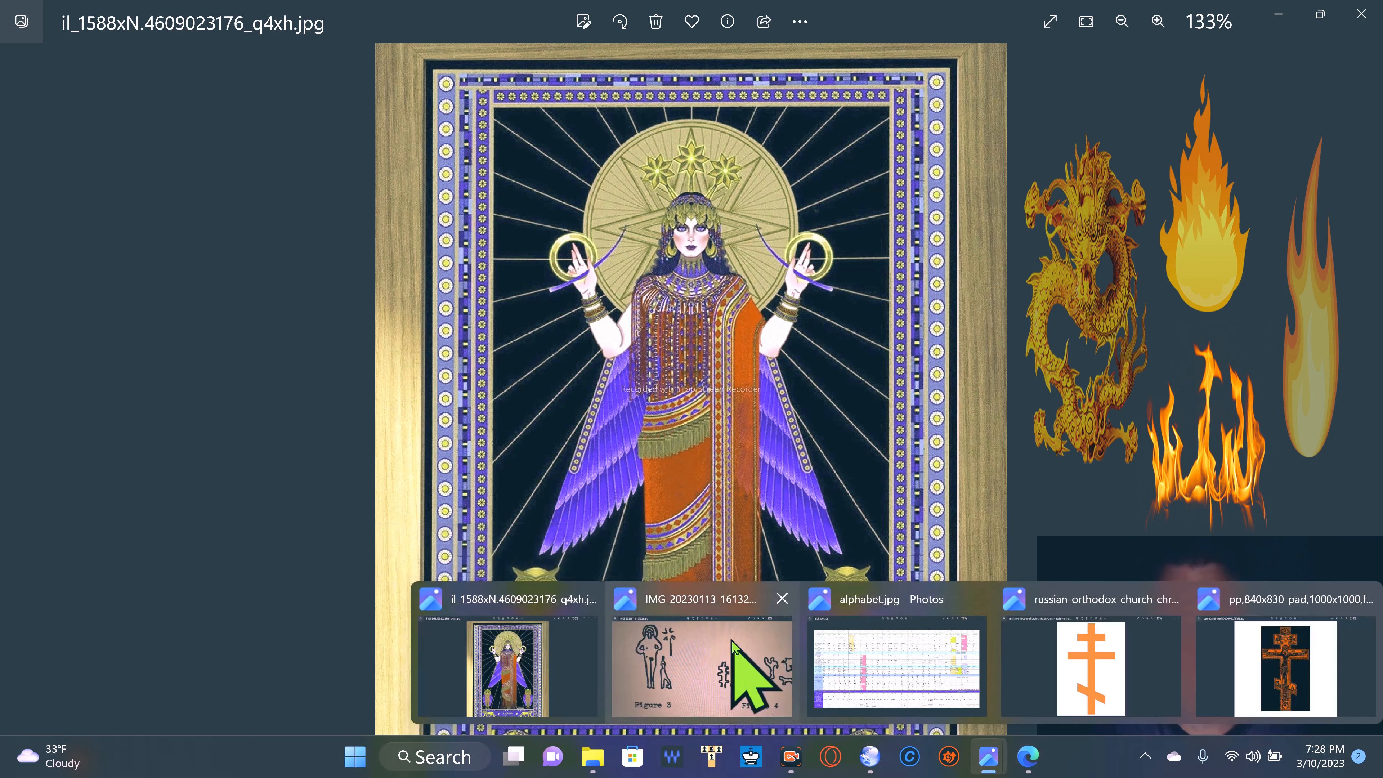
Show the Figure 3 and 4 sketch photo, magnify Figure 4, then back out to 133% on the goddess figure
left_click(697, 671)
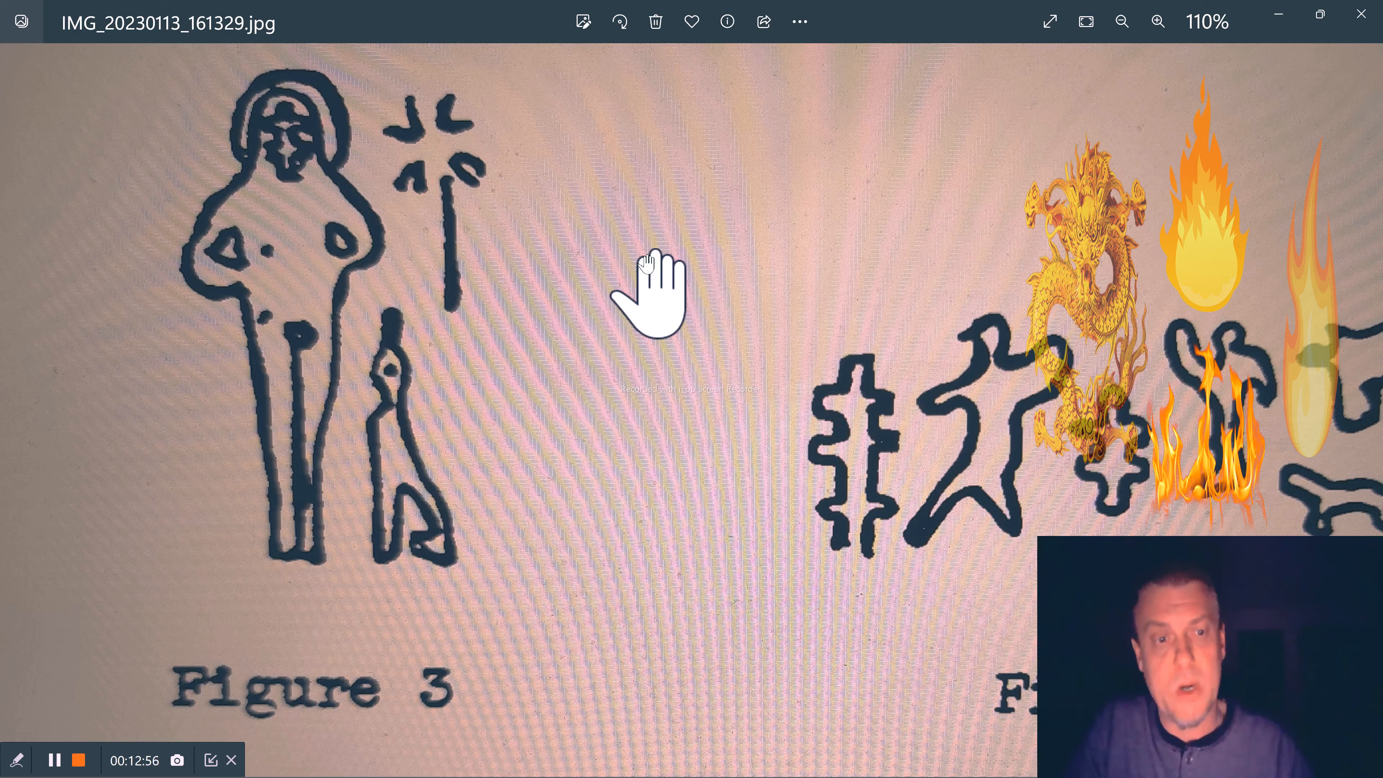
mouse_move(680, 264)
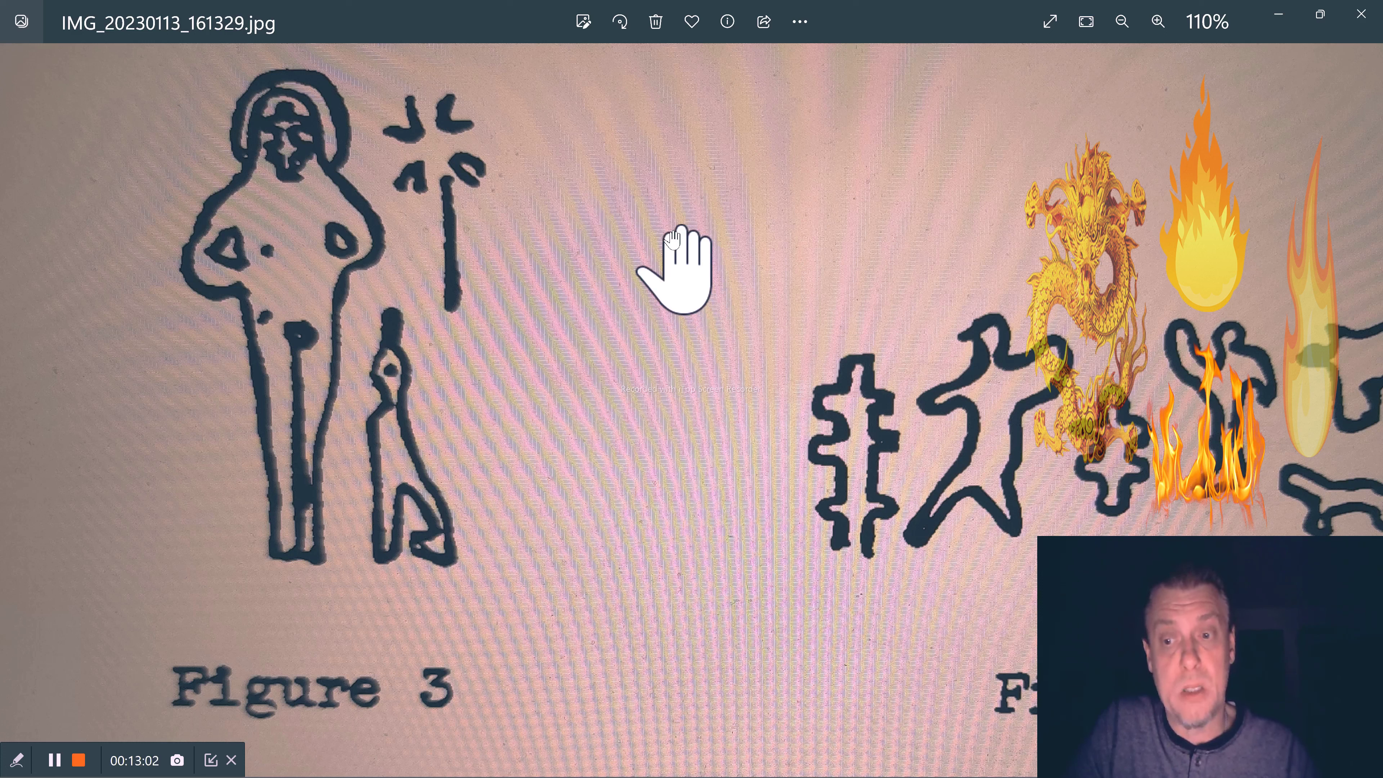
mouse_move(900, 503)
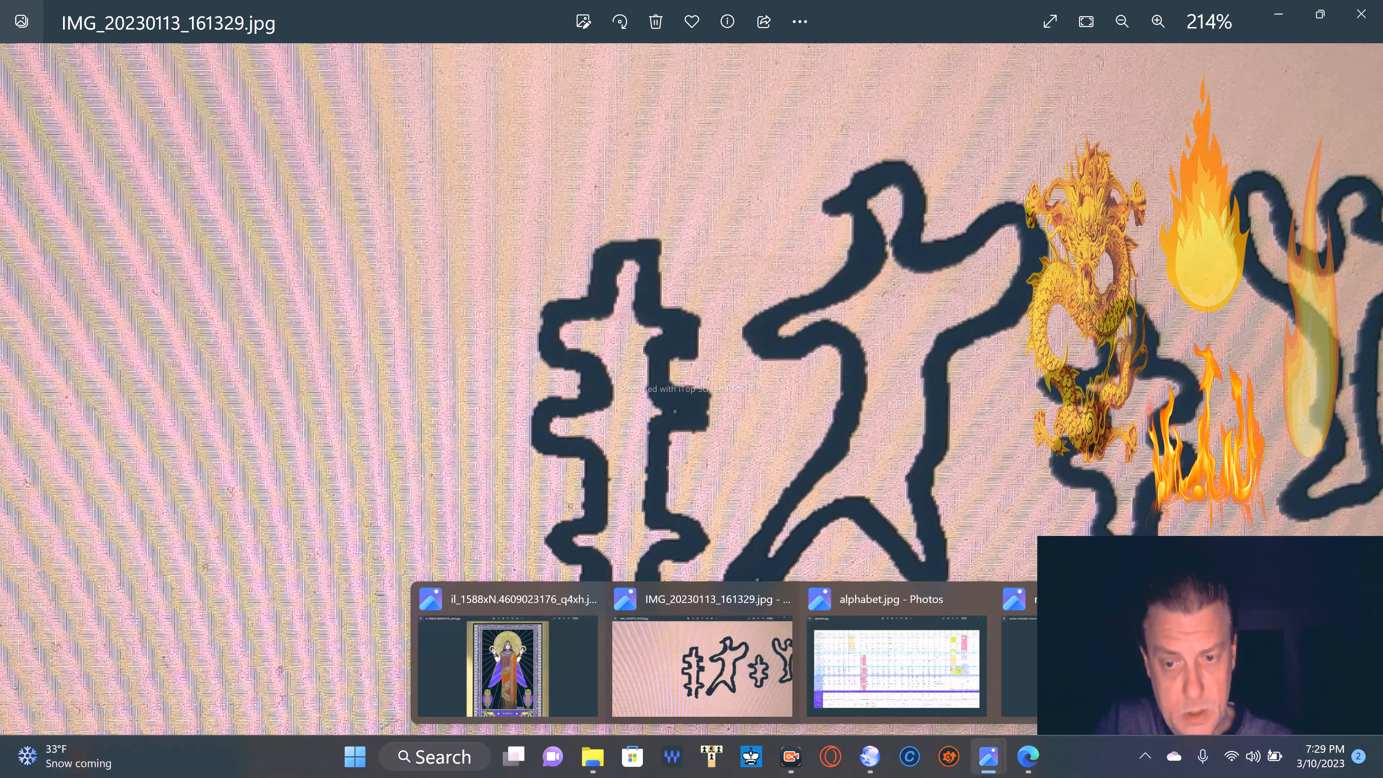
left_click(1158, 21)
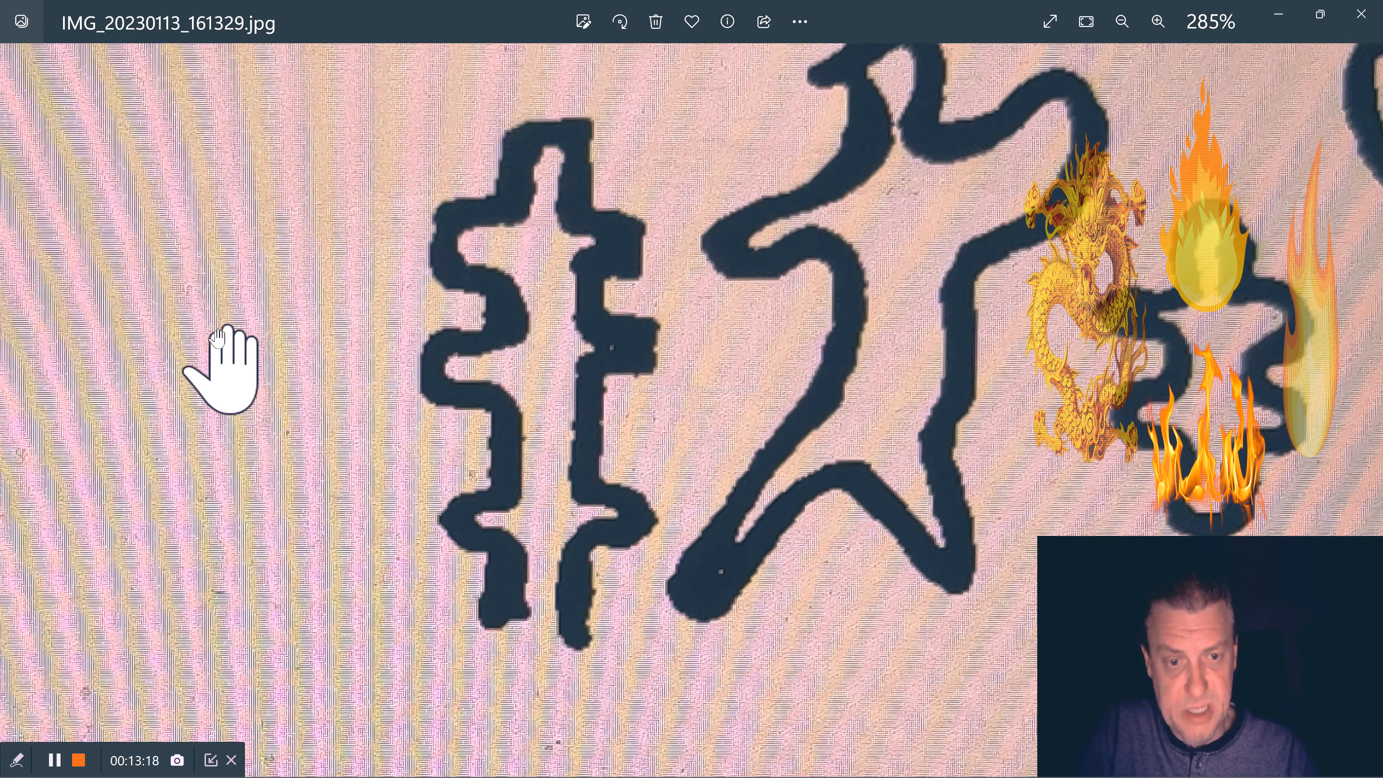
left_click(1158, 21)
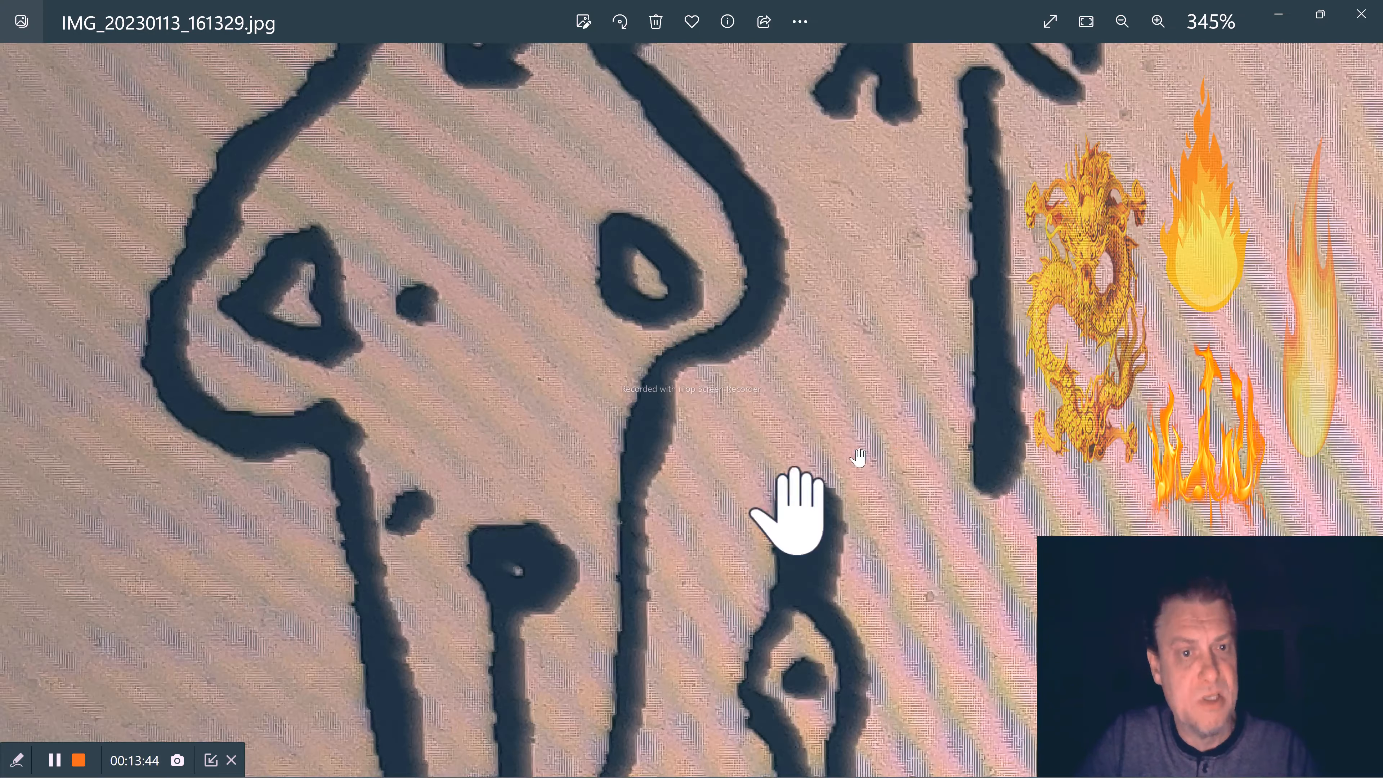
left_click(1120, 21)
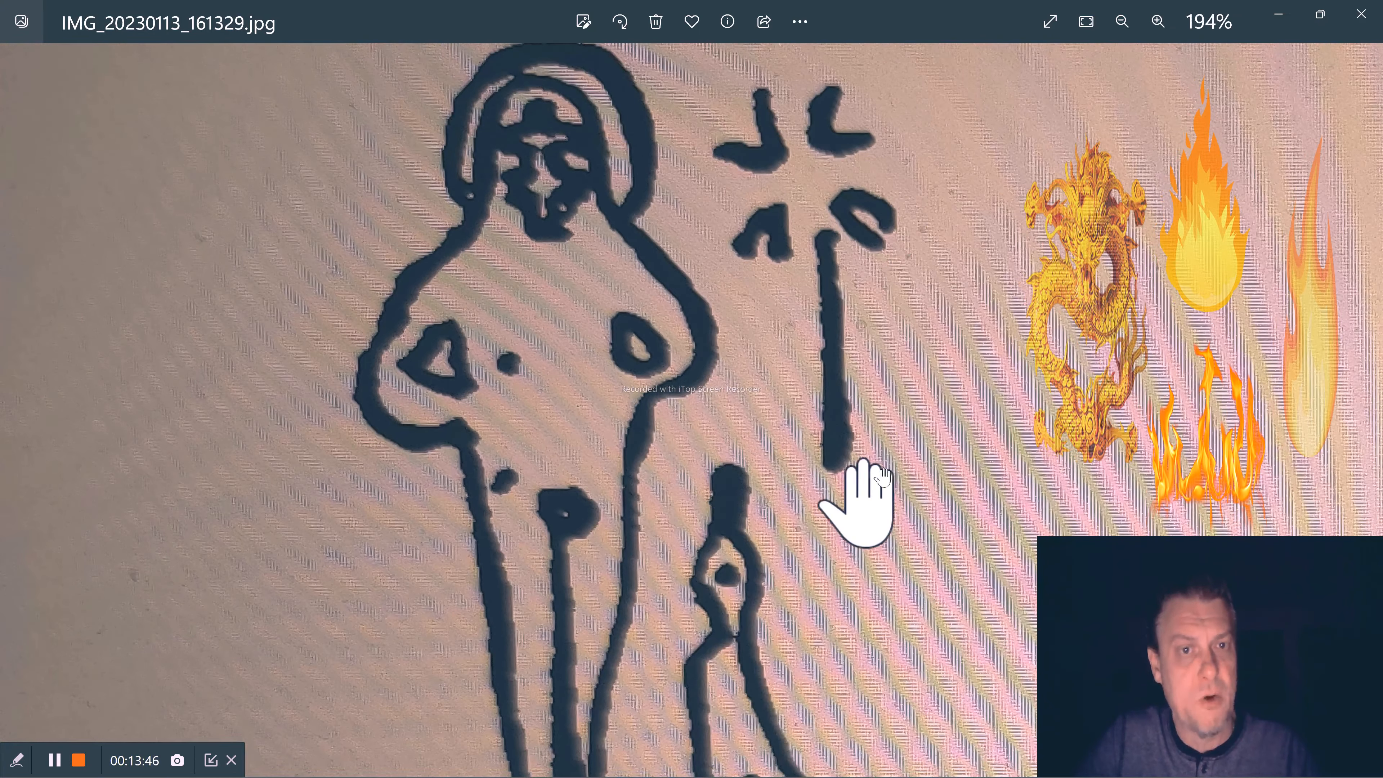
left_click(1121, 21)
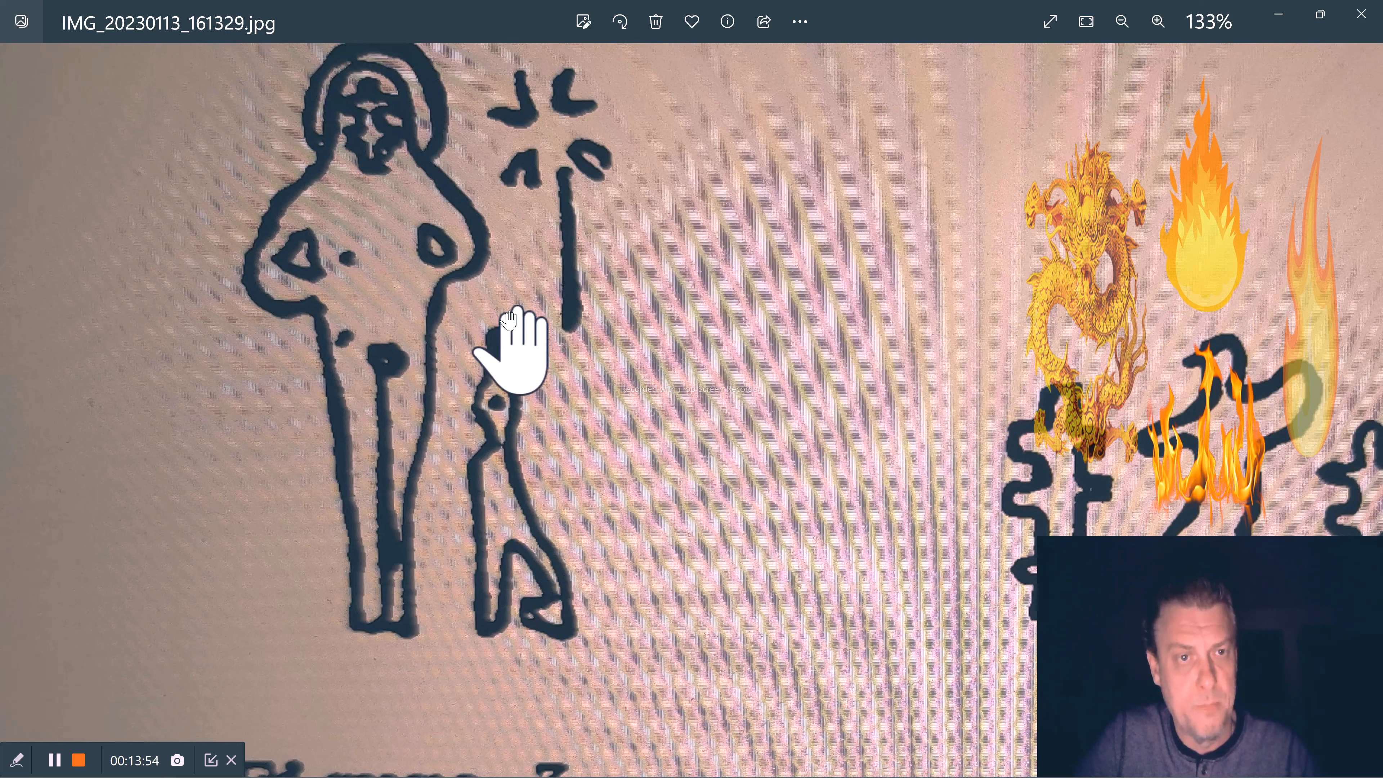
mouse_move(621, 163)
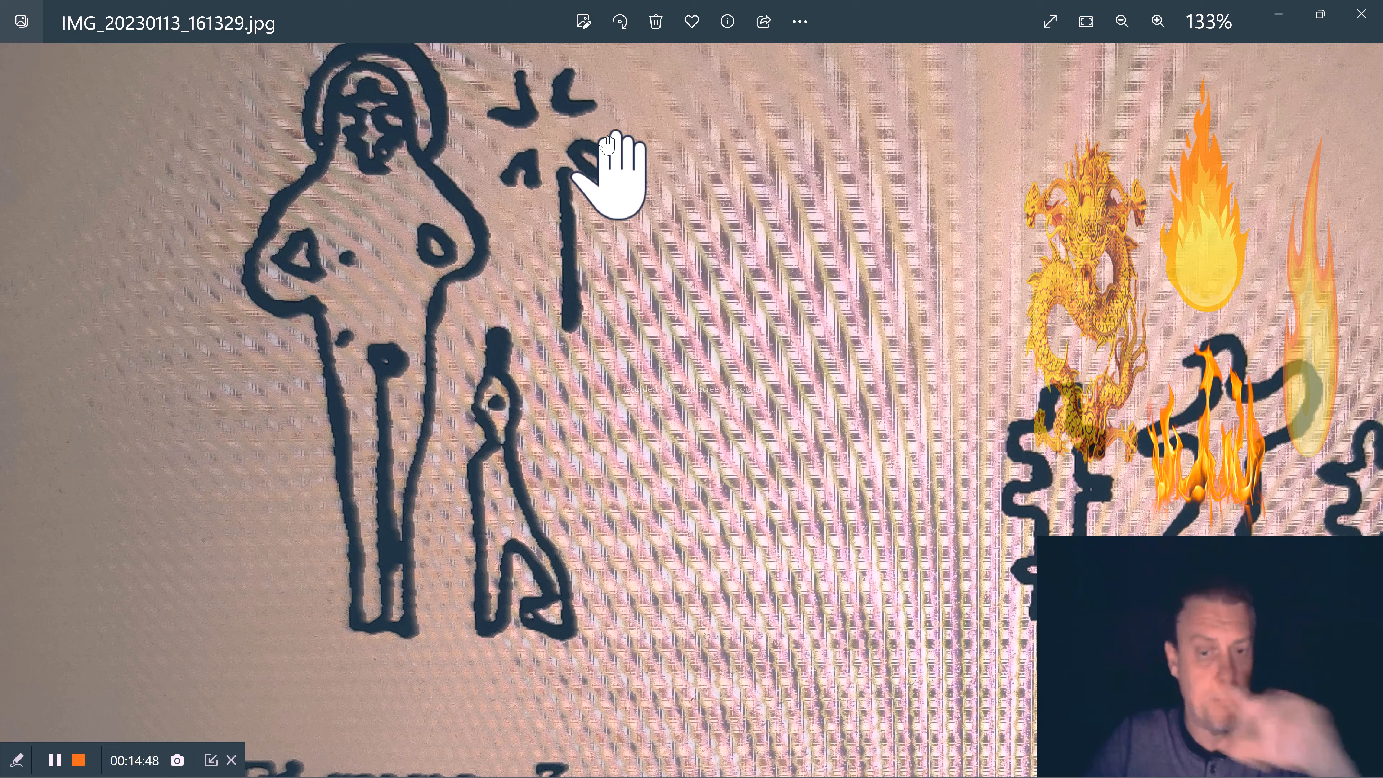
mouse_move(842, 772)
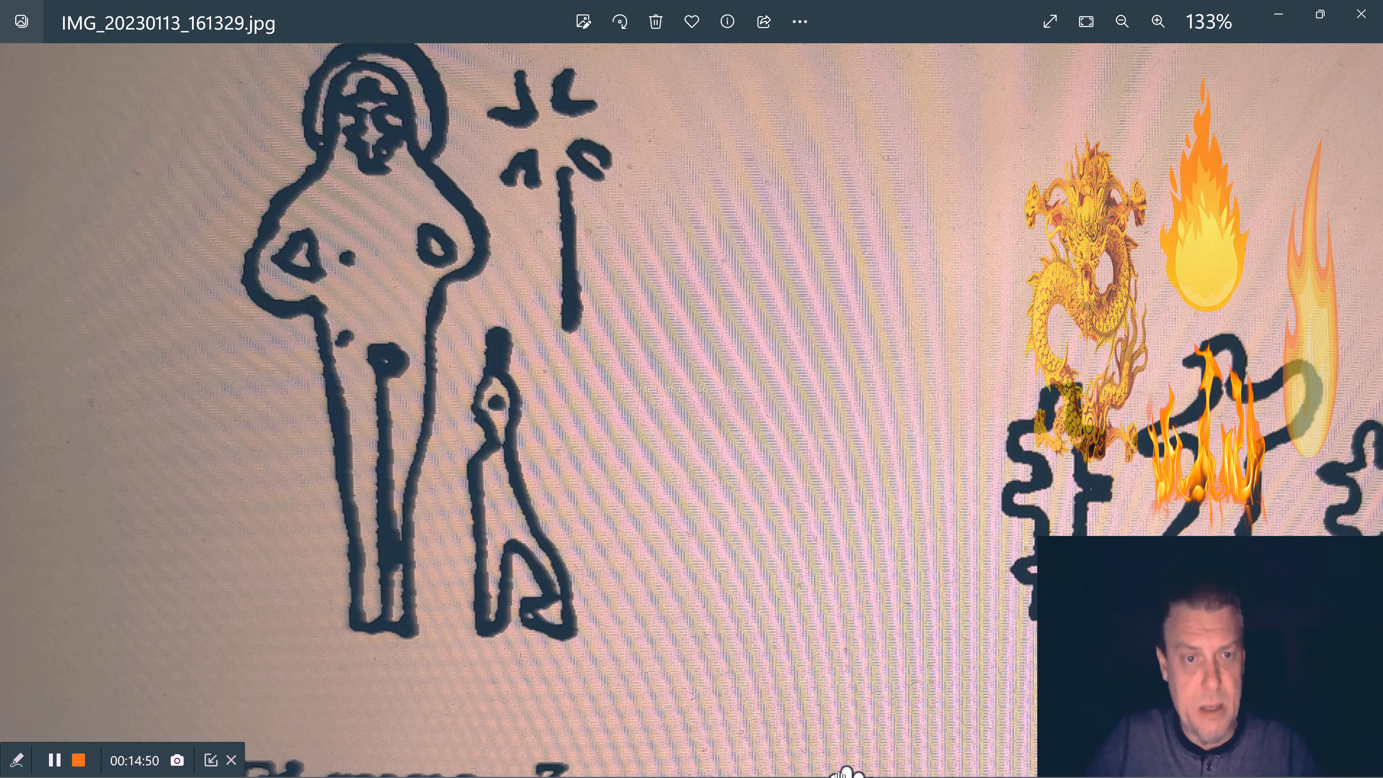
mouse_move(993, 757)
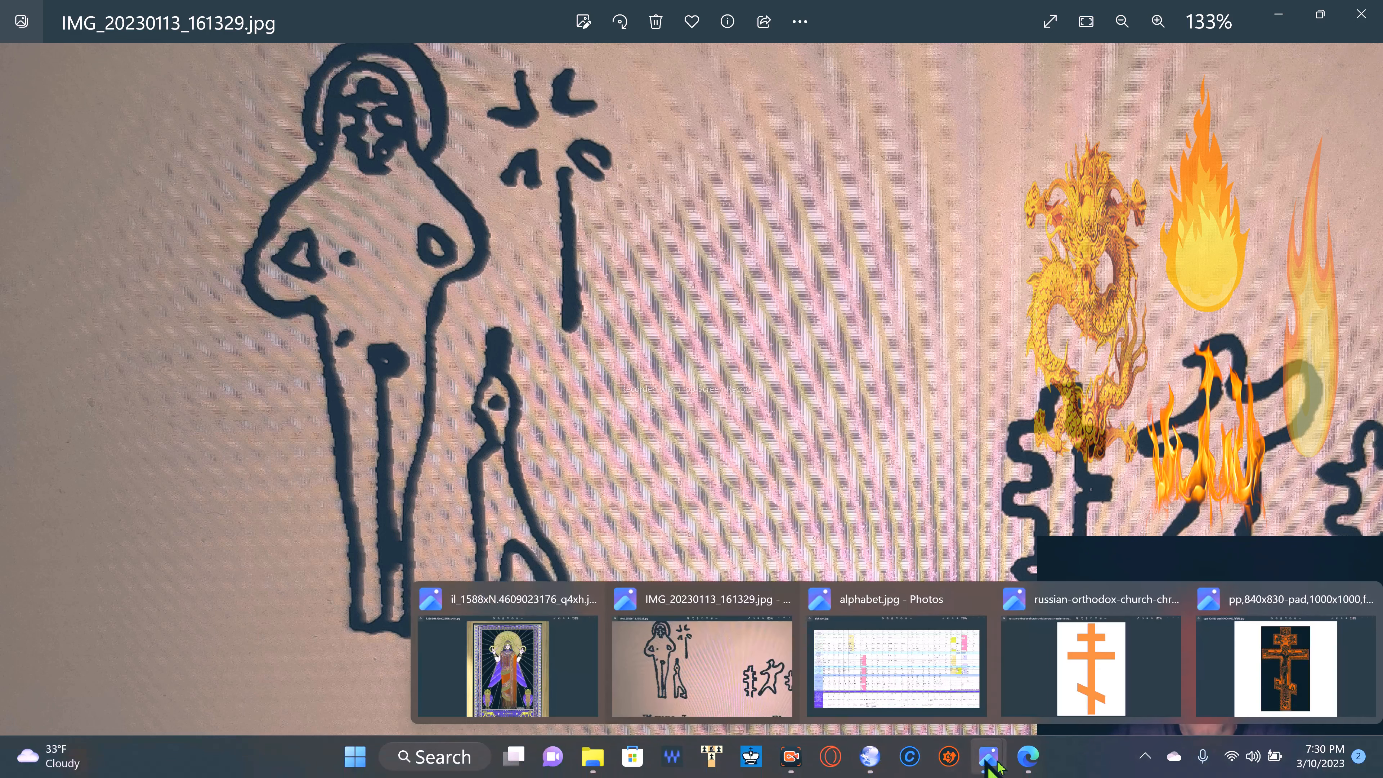
Show the orange-and-black crucifix on the Orthodox cross, zoomed to fit the whole cross at 218%
left_click(1273, 665)
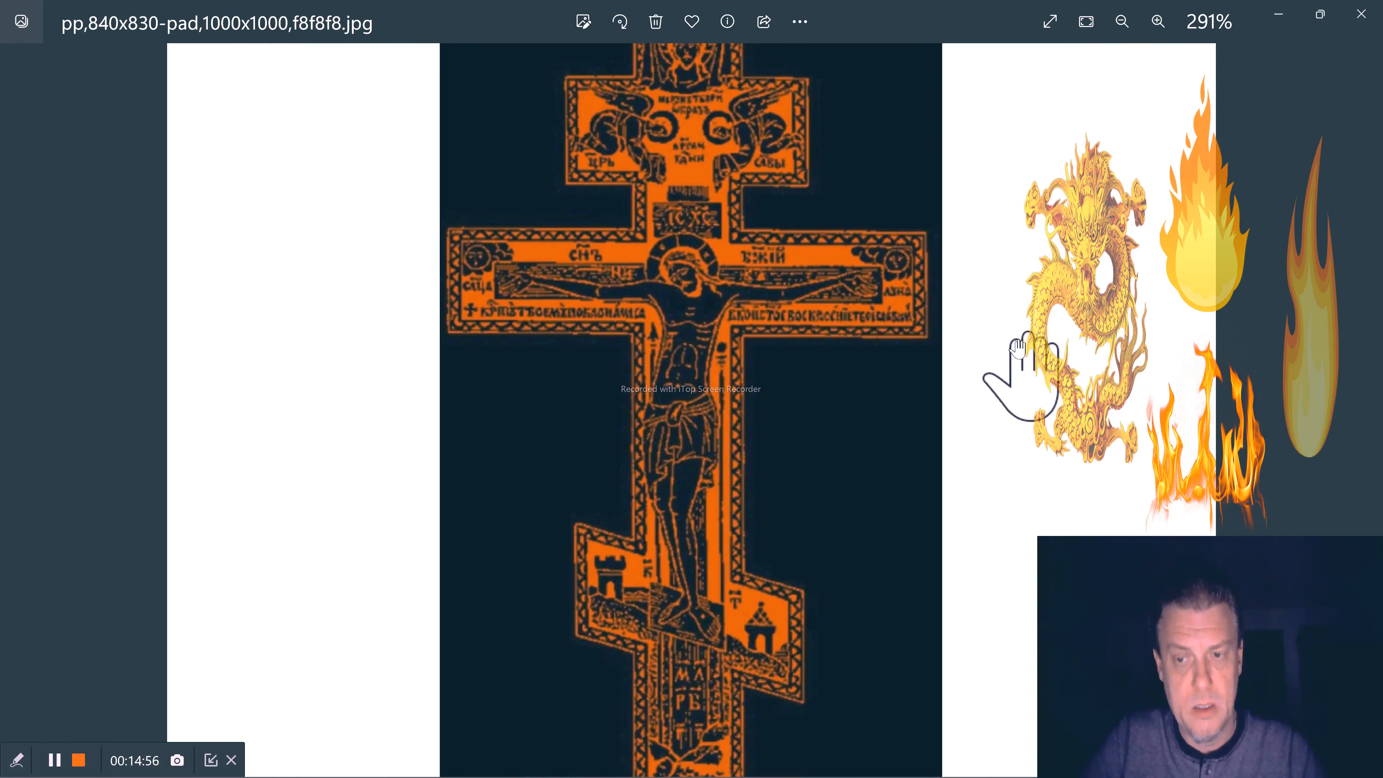
left_click(1121, 21)
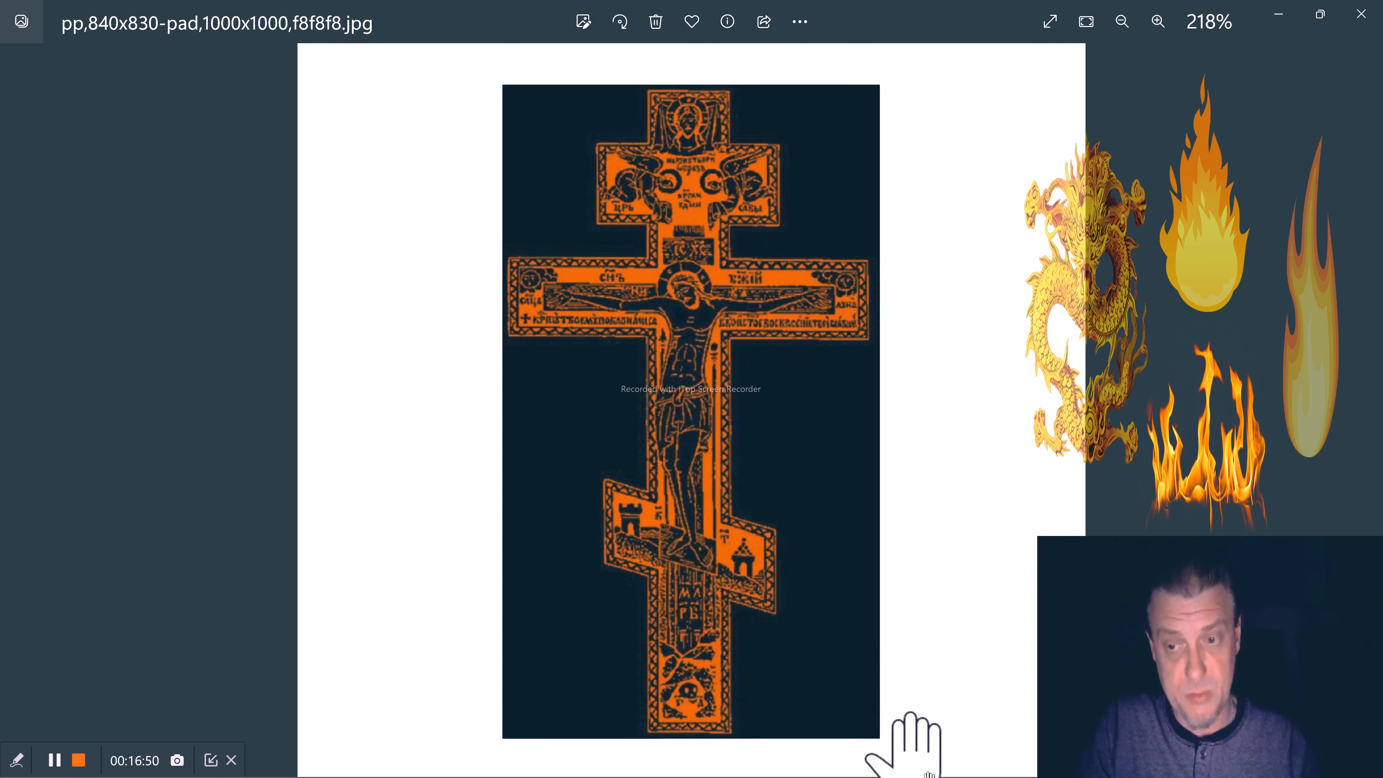
mouse_move(989, 757)
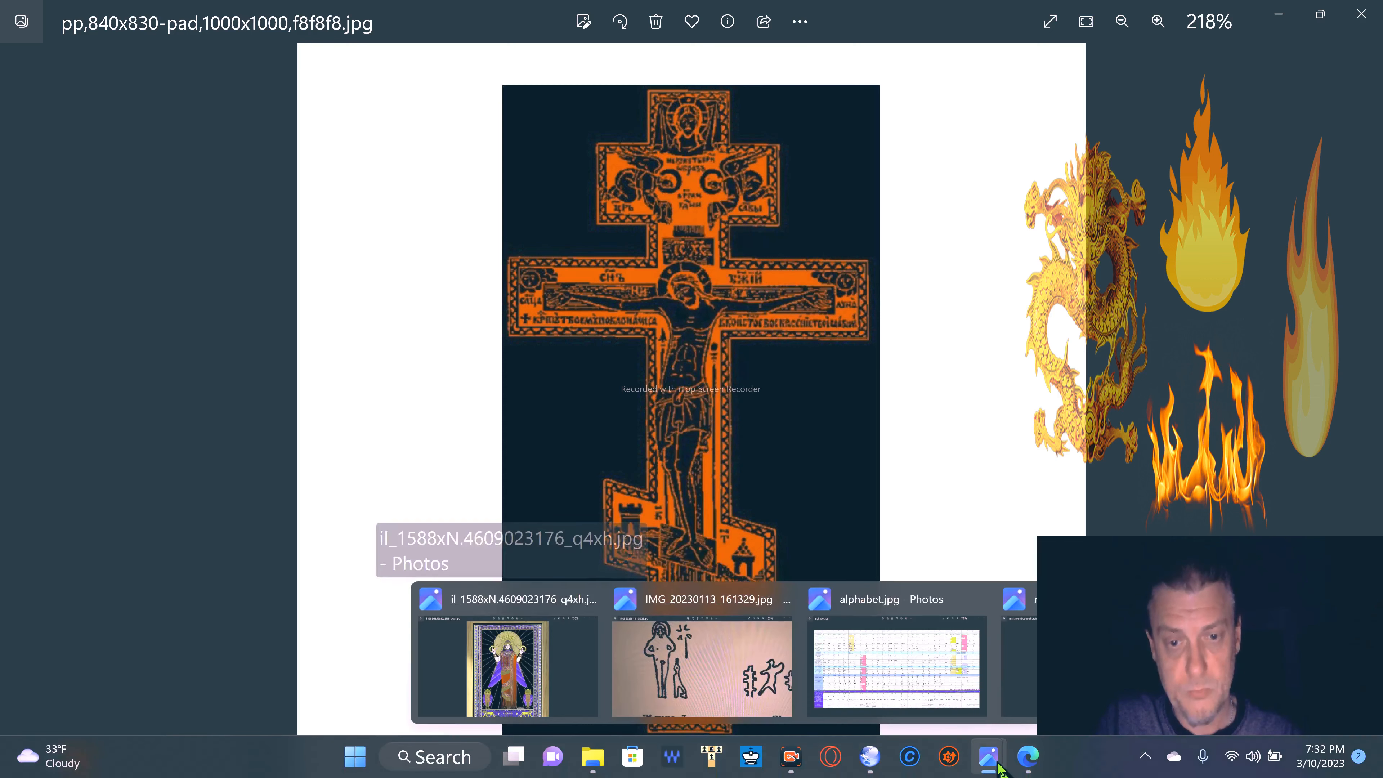
Show the Figure 3 and Figure 4 sketch photo zoomed out to 75% so both figures fit
left_click(701, 665)
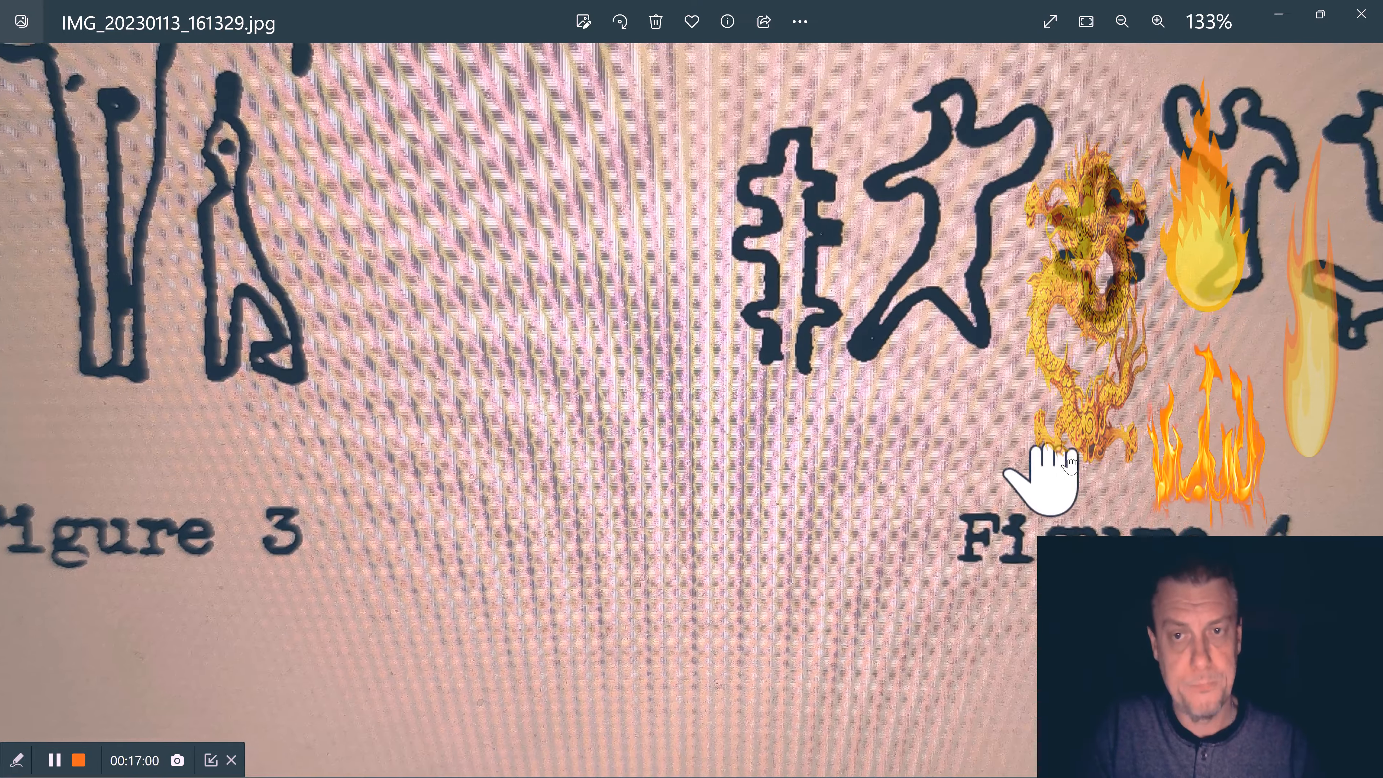
left_click(1122, 21)
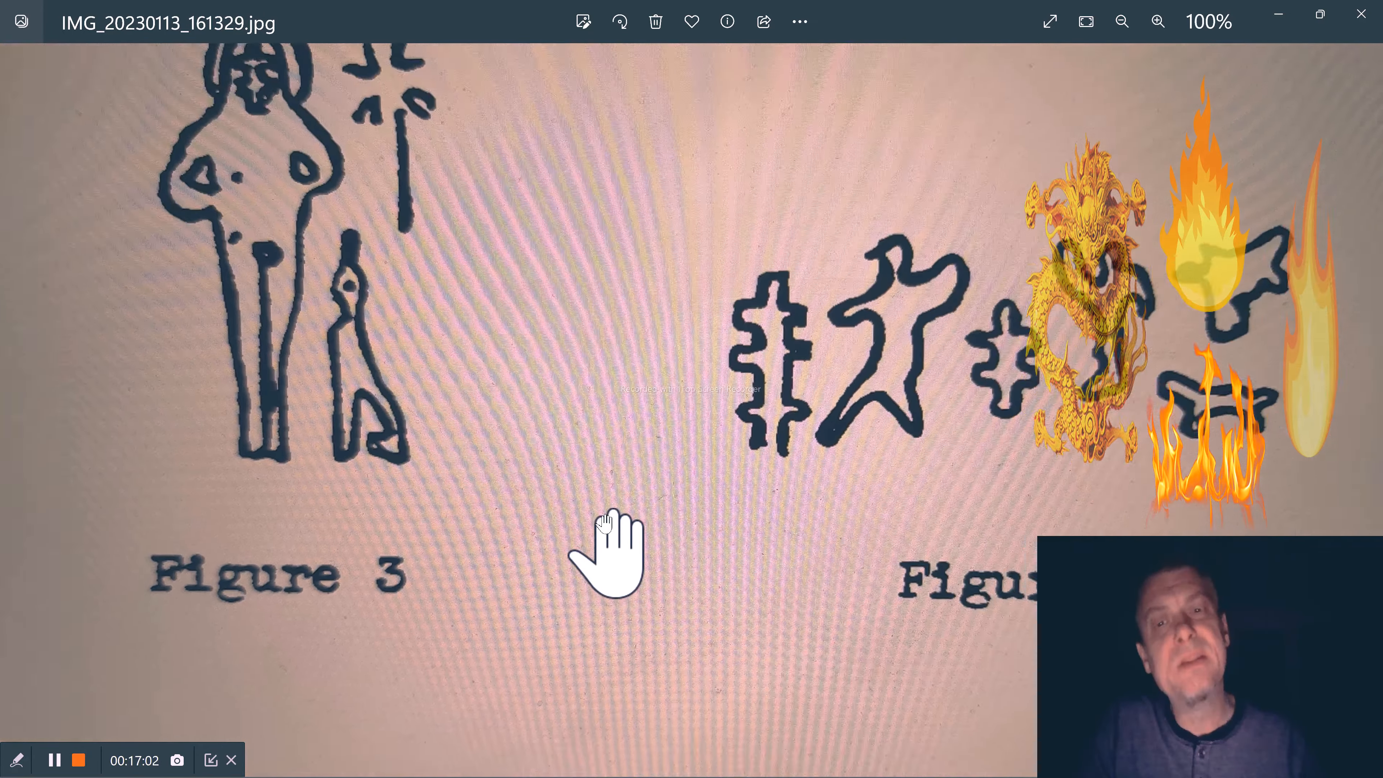
left_click(1121, 21)
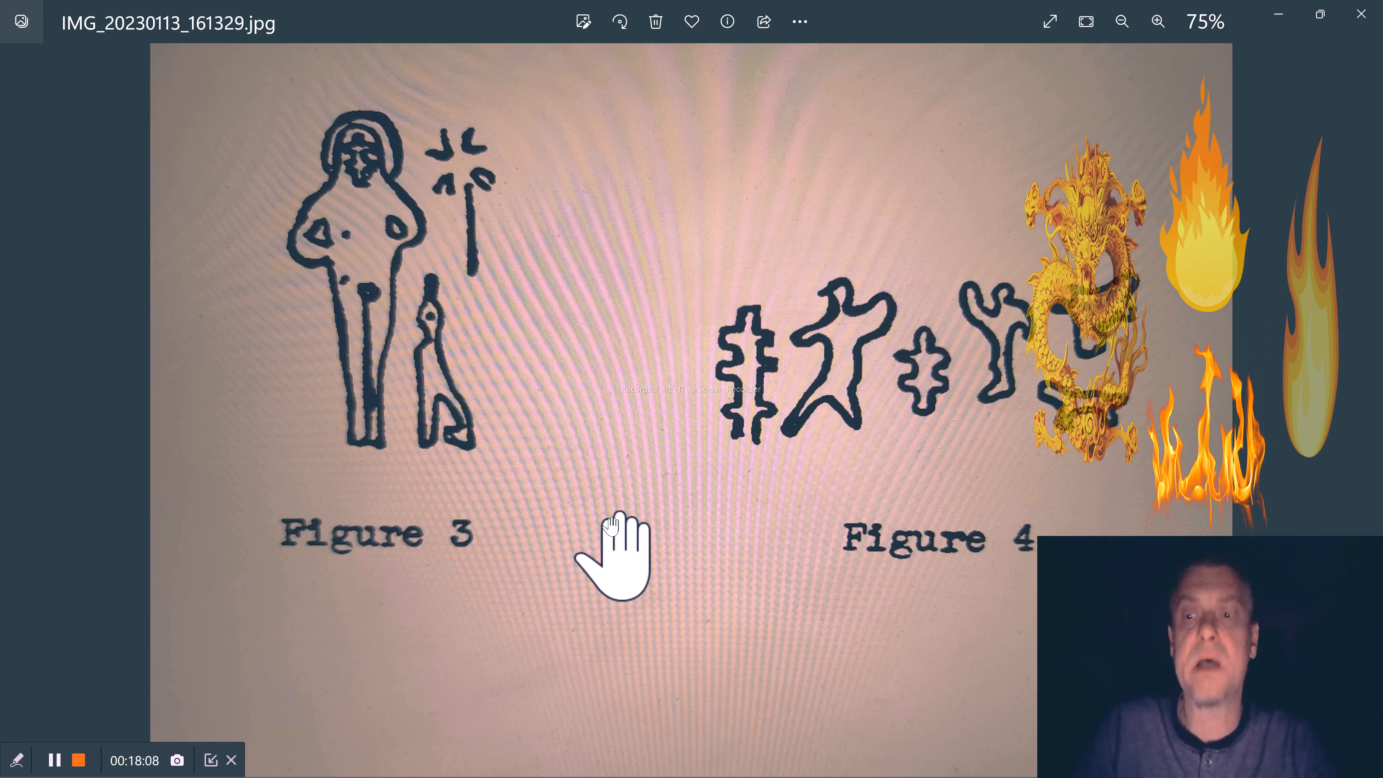
mouse_move(893, 763)
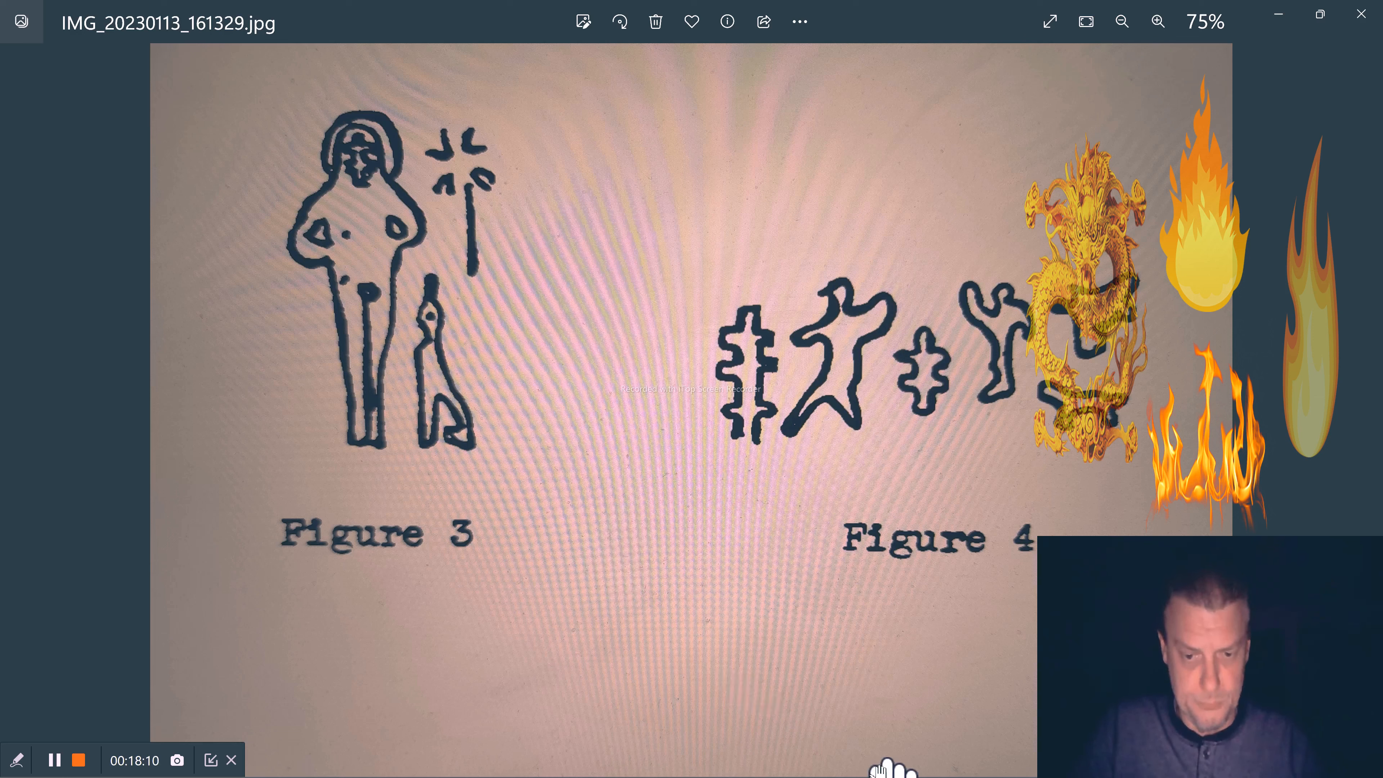
mouse_move(988, 757)
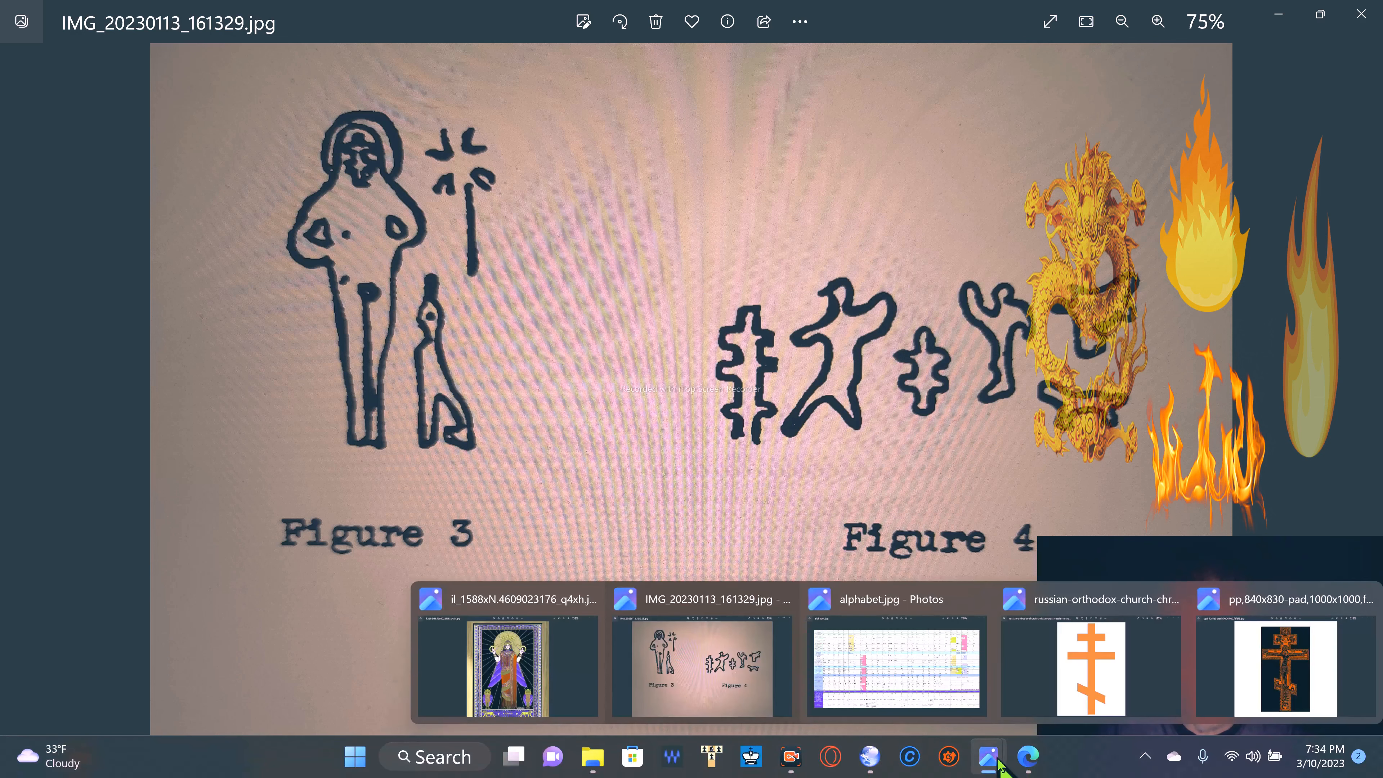
mouse_move(871, 757)
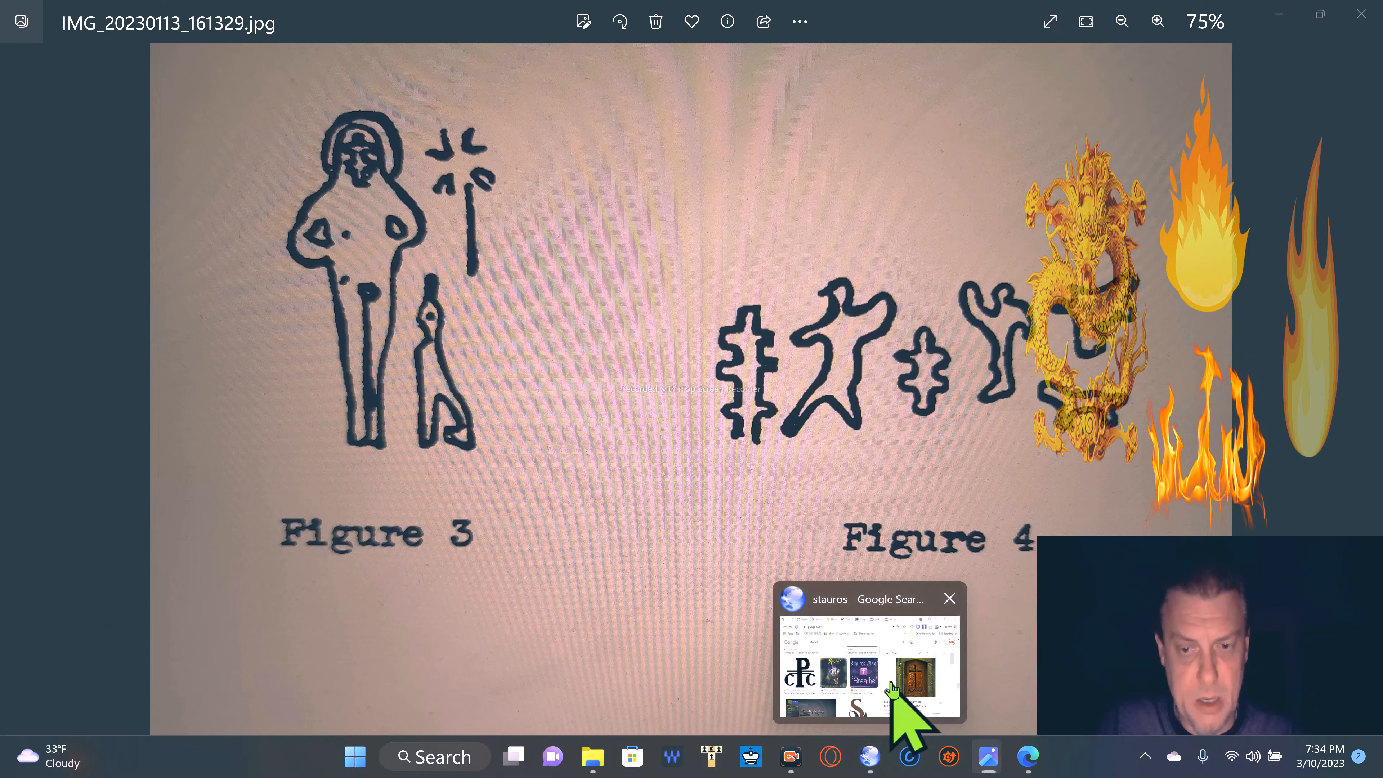
In Slimjet, show the art-prints-on-demand page with the stone Head of Ishtar from Amman
left_click(868, 655)
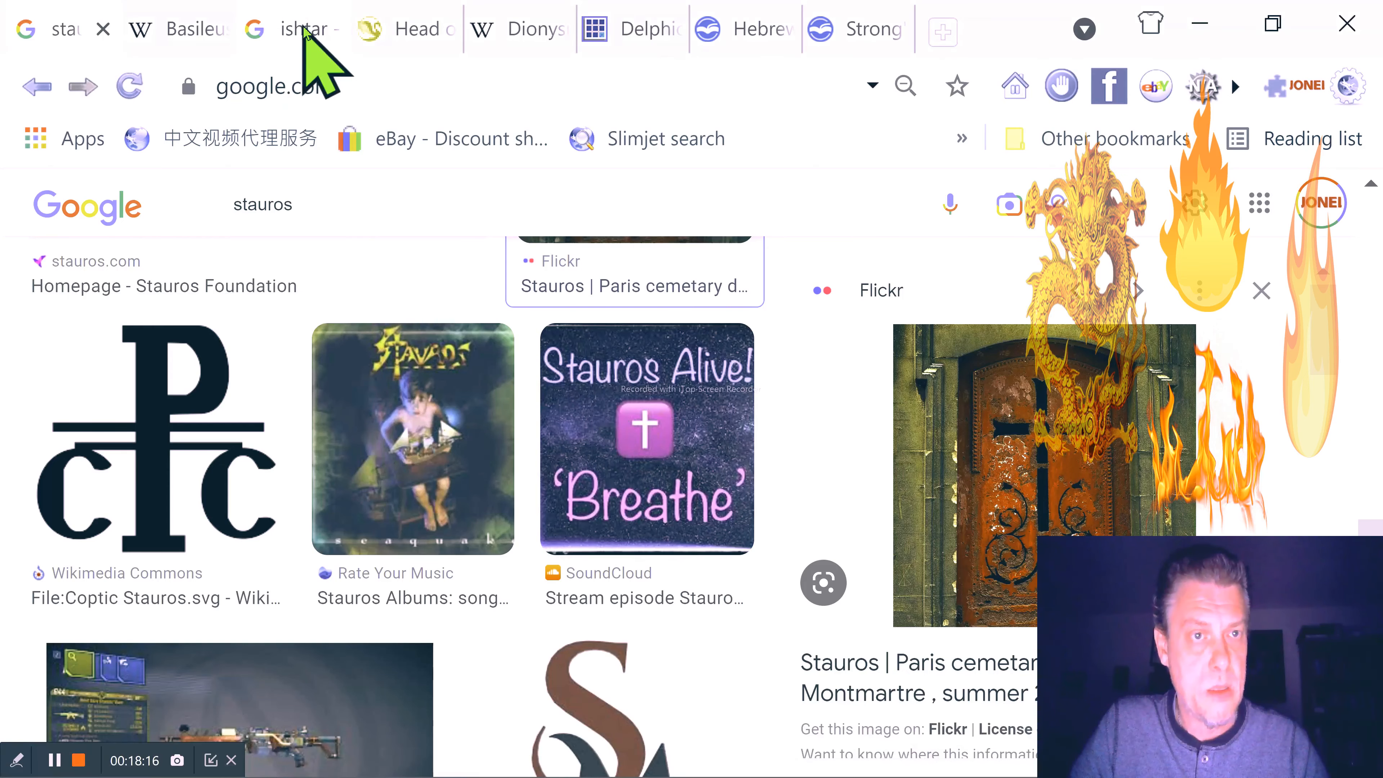
left_click(300, 29)
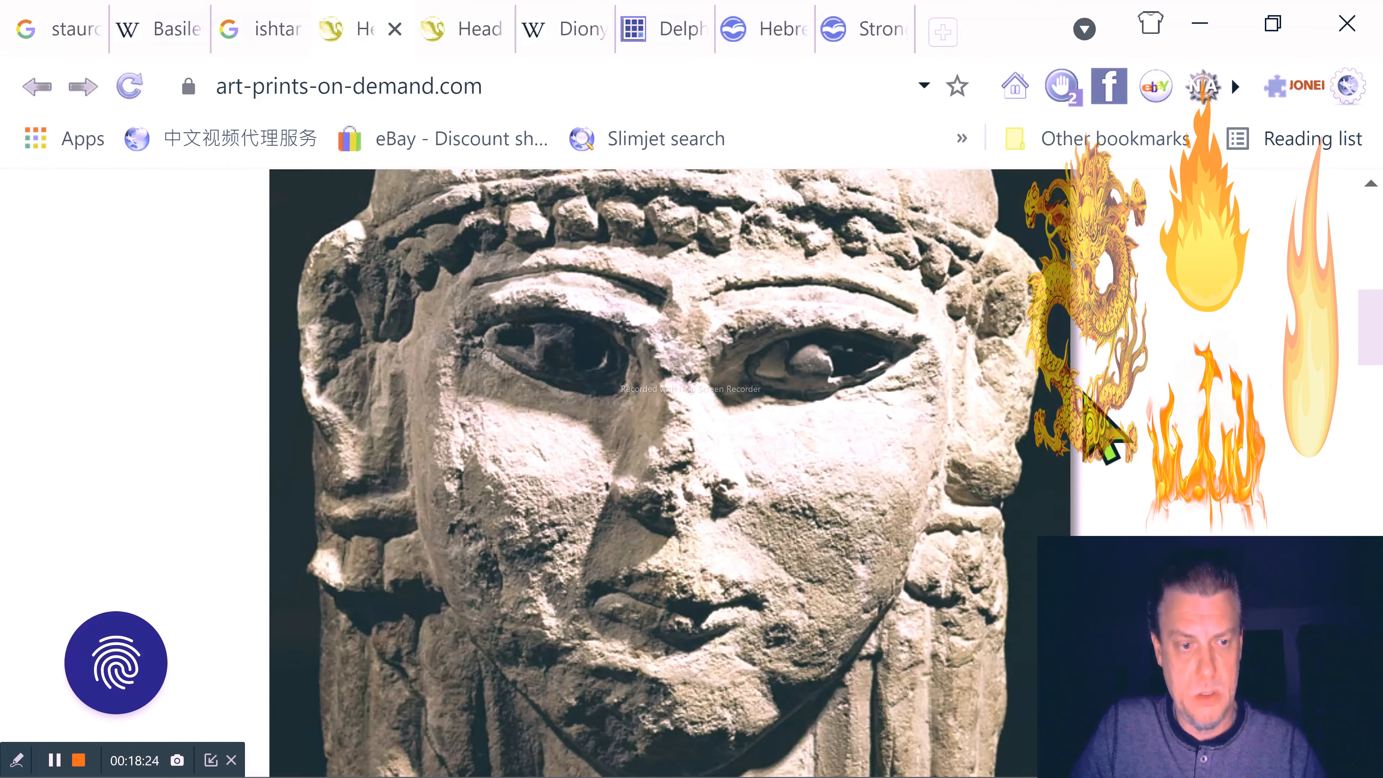
mouse_move(1093, 406)
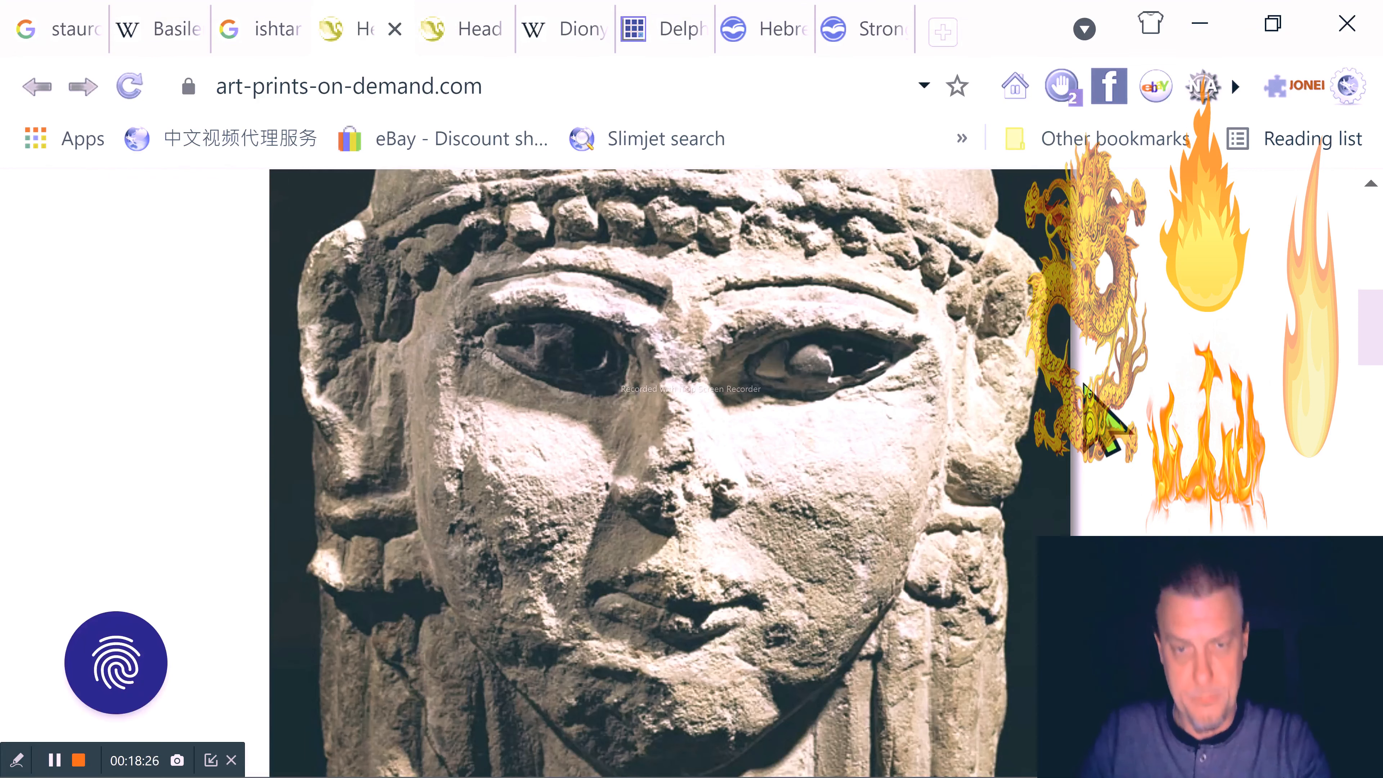
scroll("down", 3)
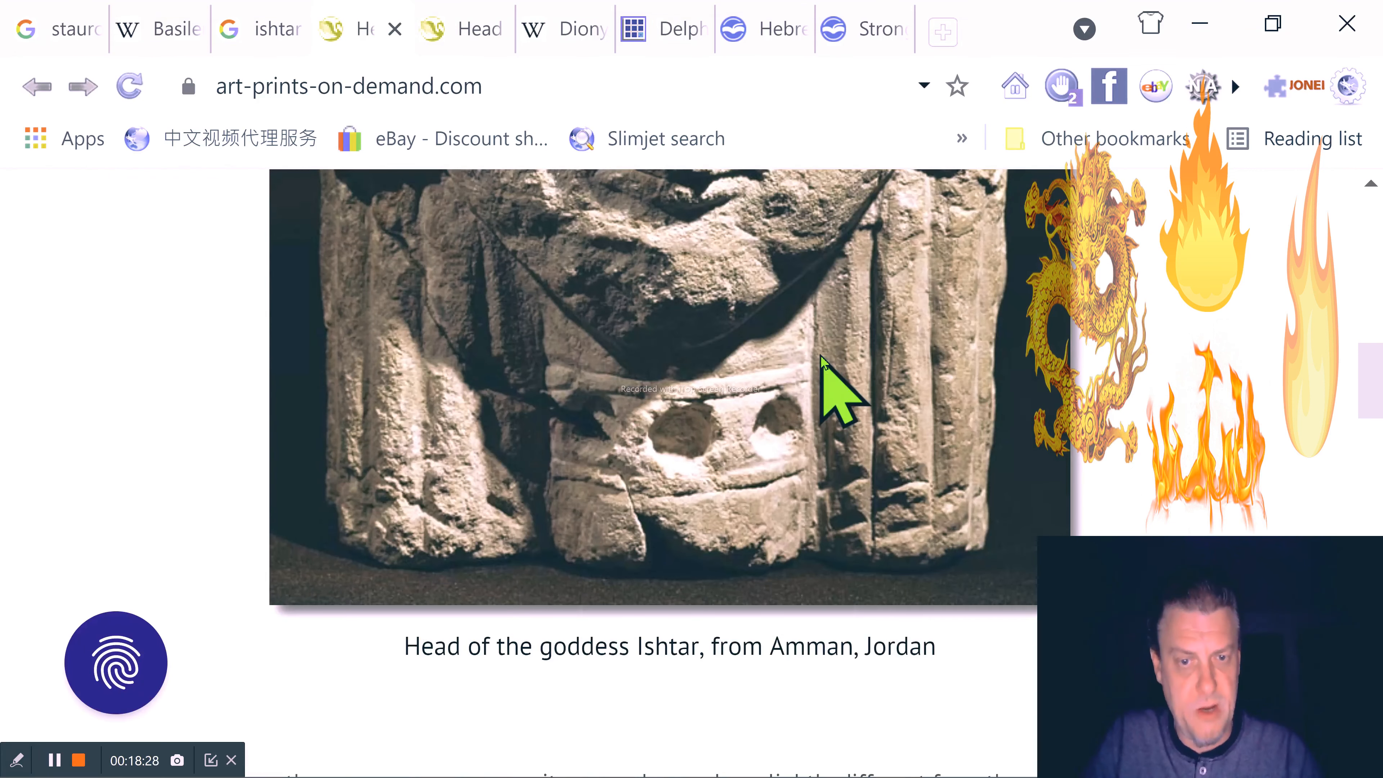
mouse_move(868, 732)
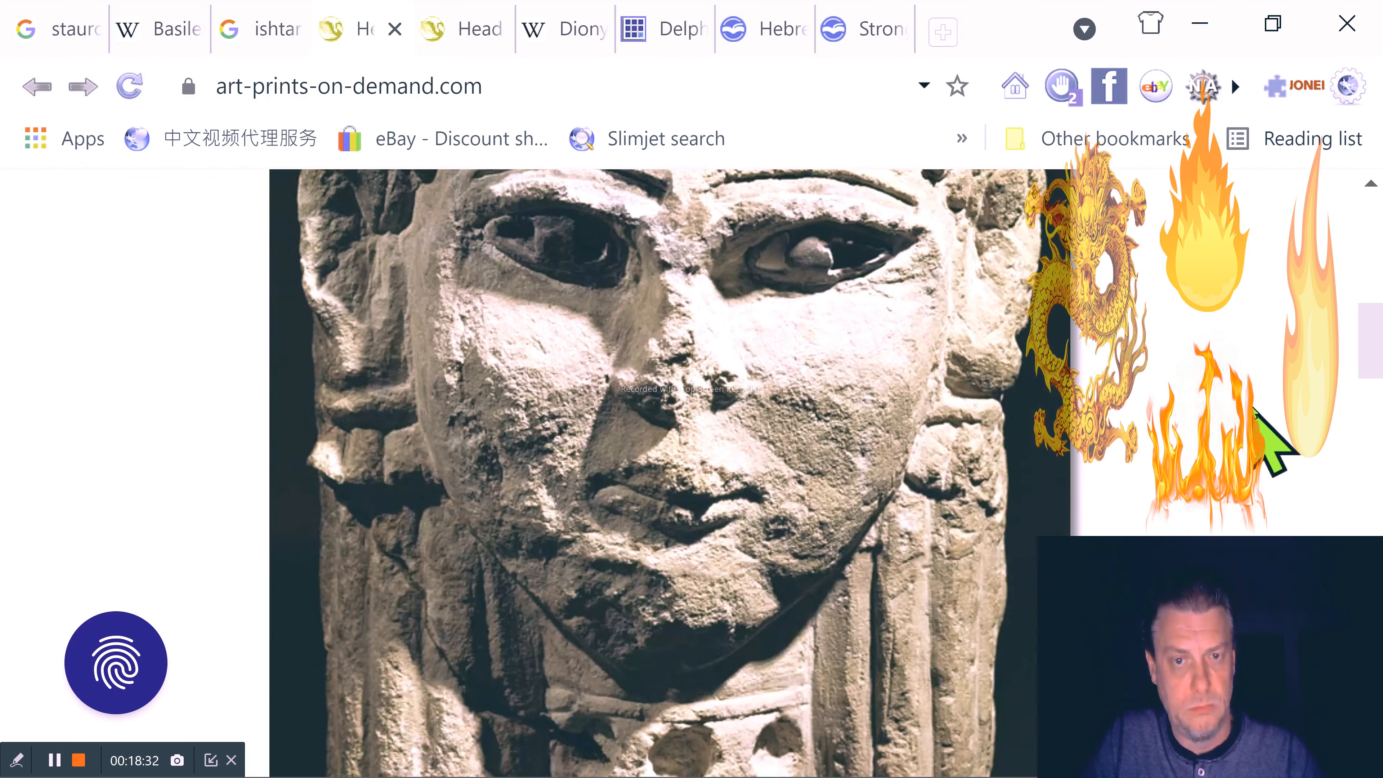
mouse_move(1261, 441)
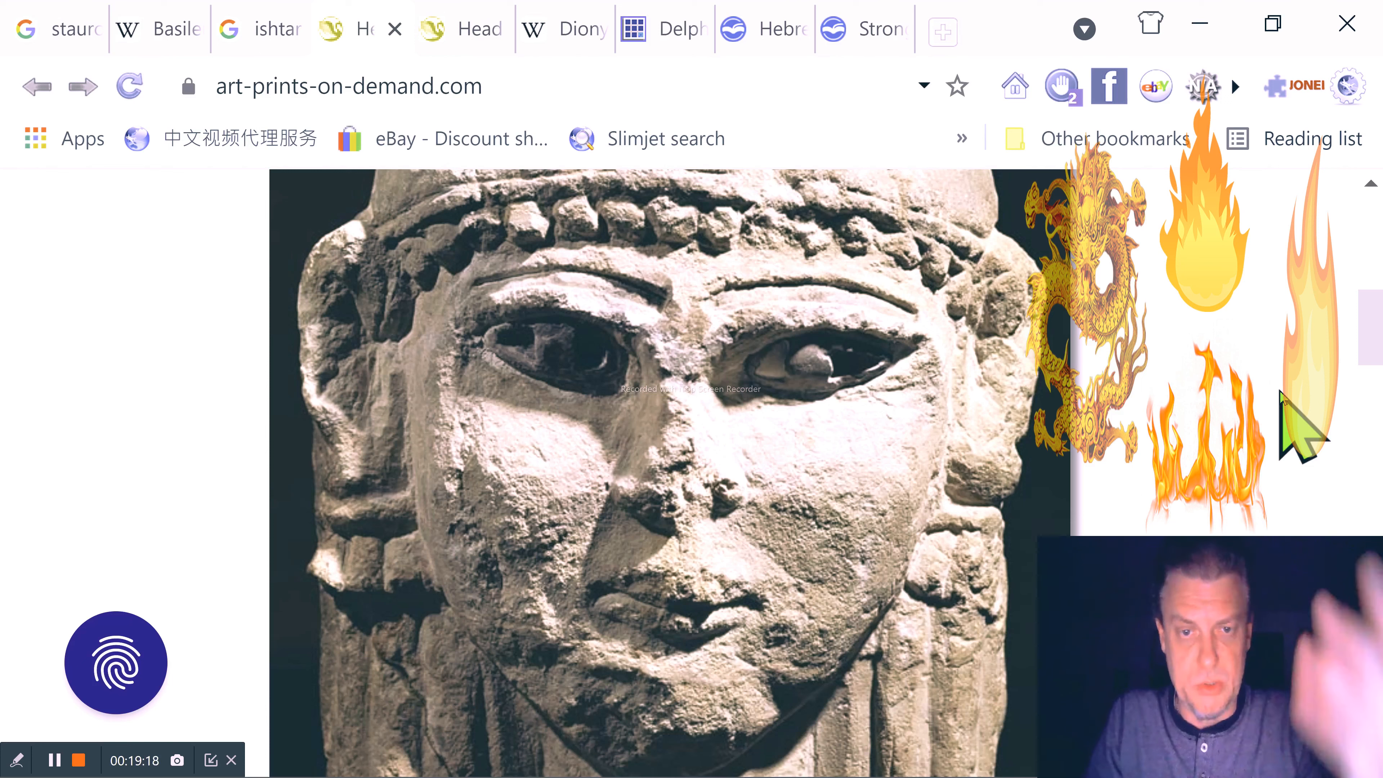
mouse_move(821, 543)
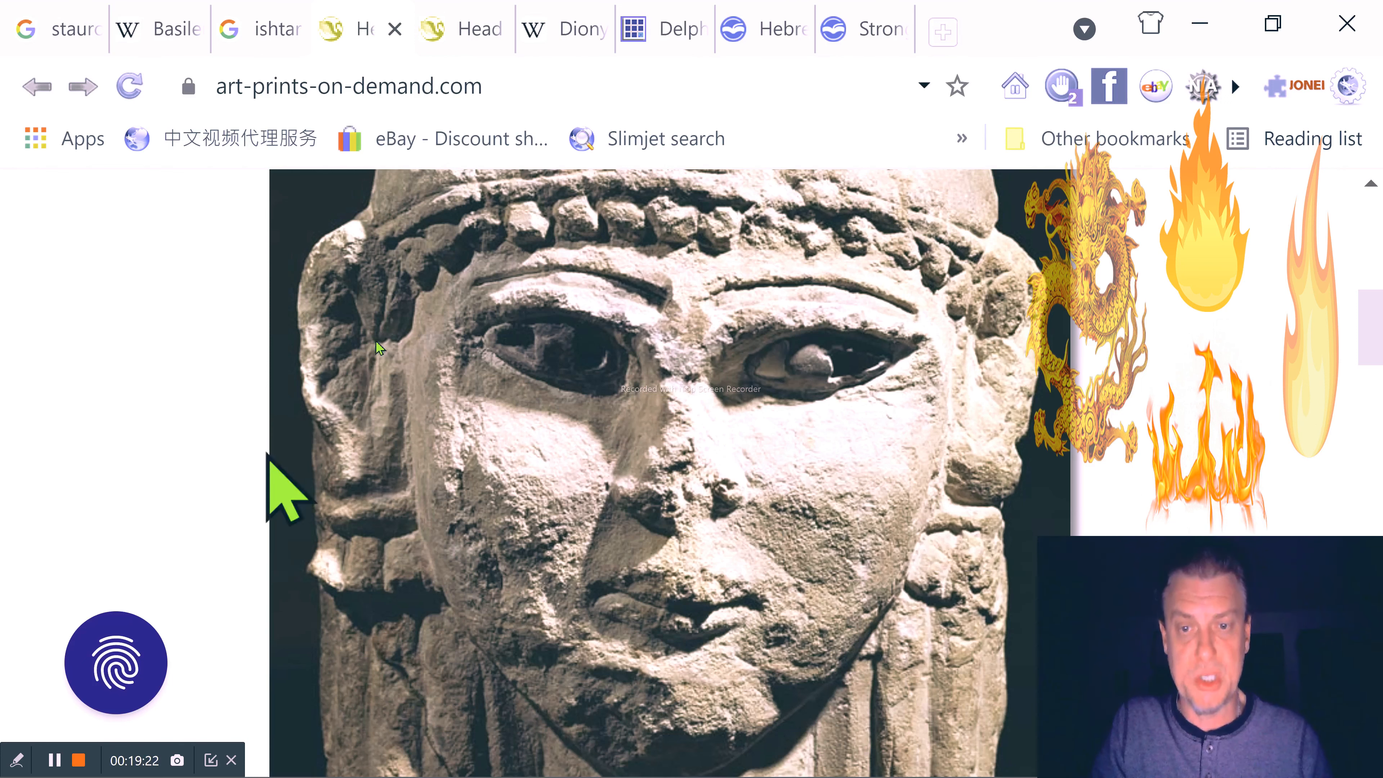
mouse_move(1023, 476)
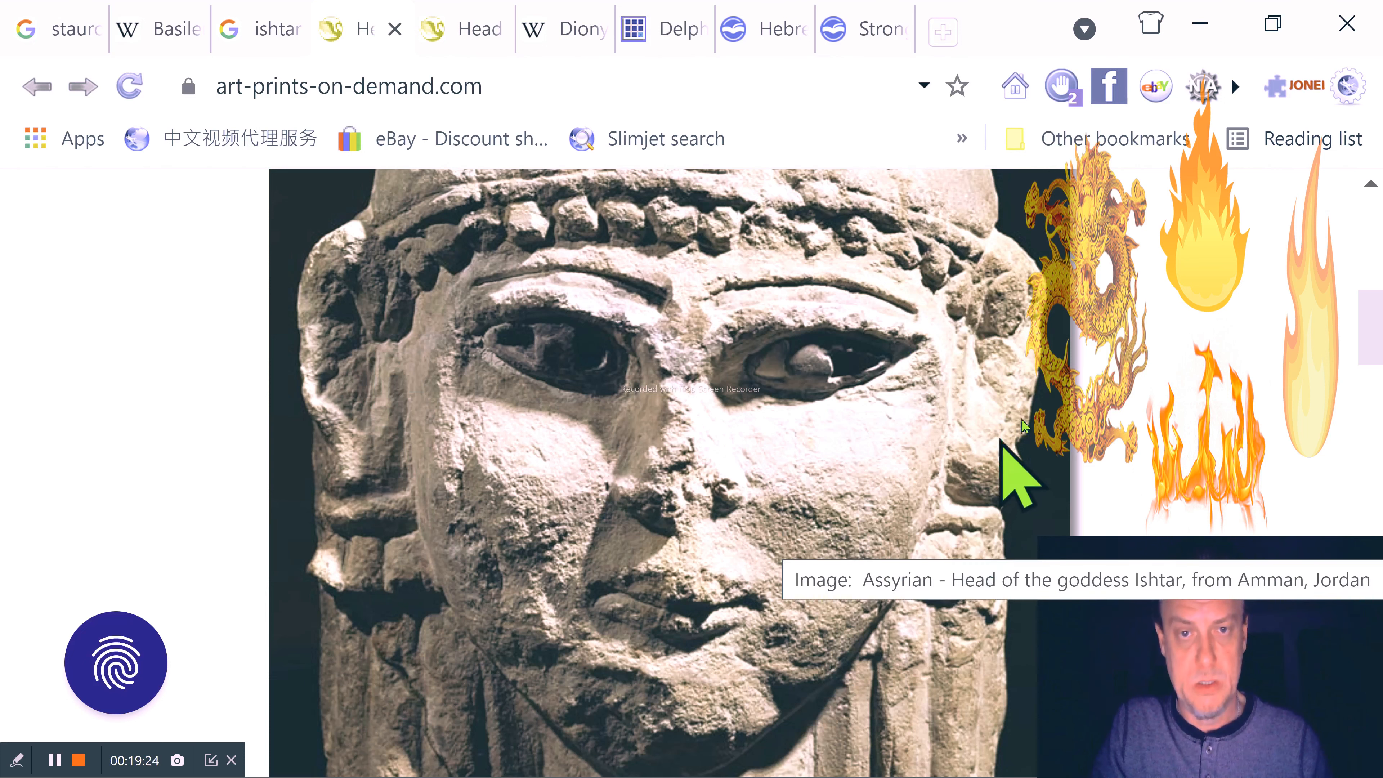
scroll("down", 3)
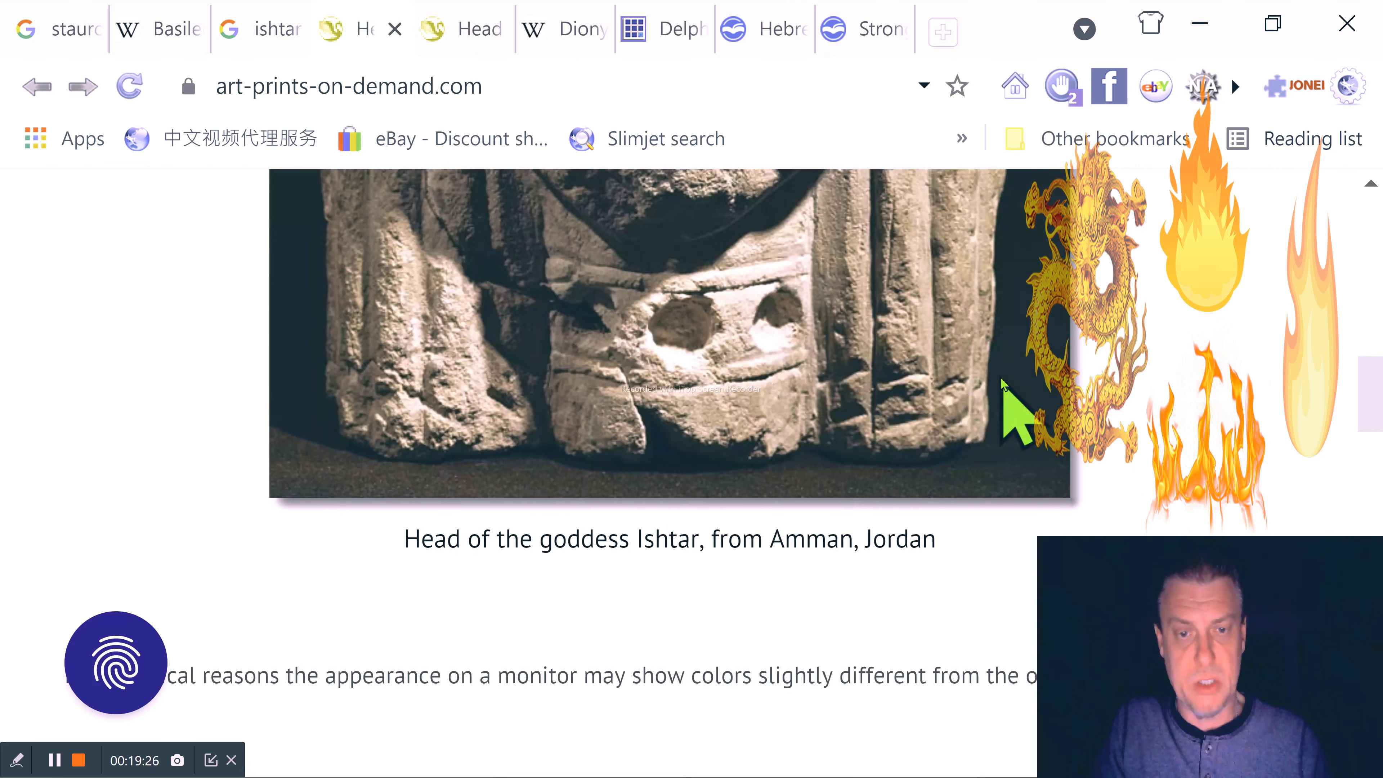
scroll("up", 3)
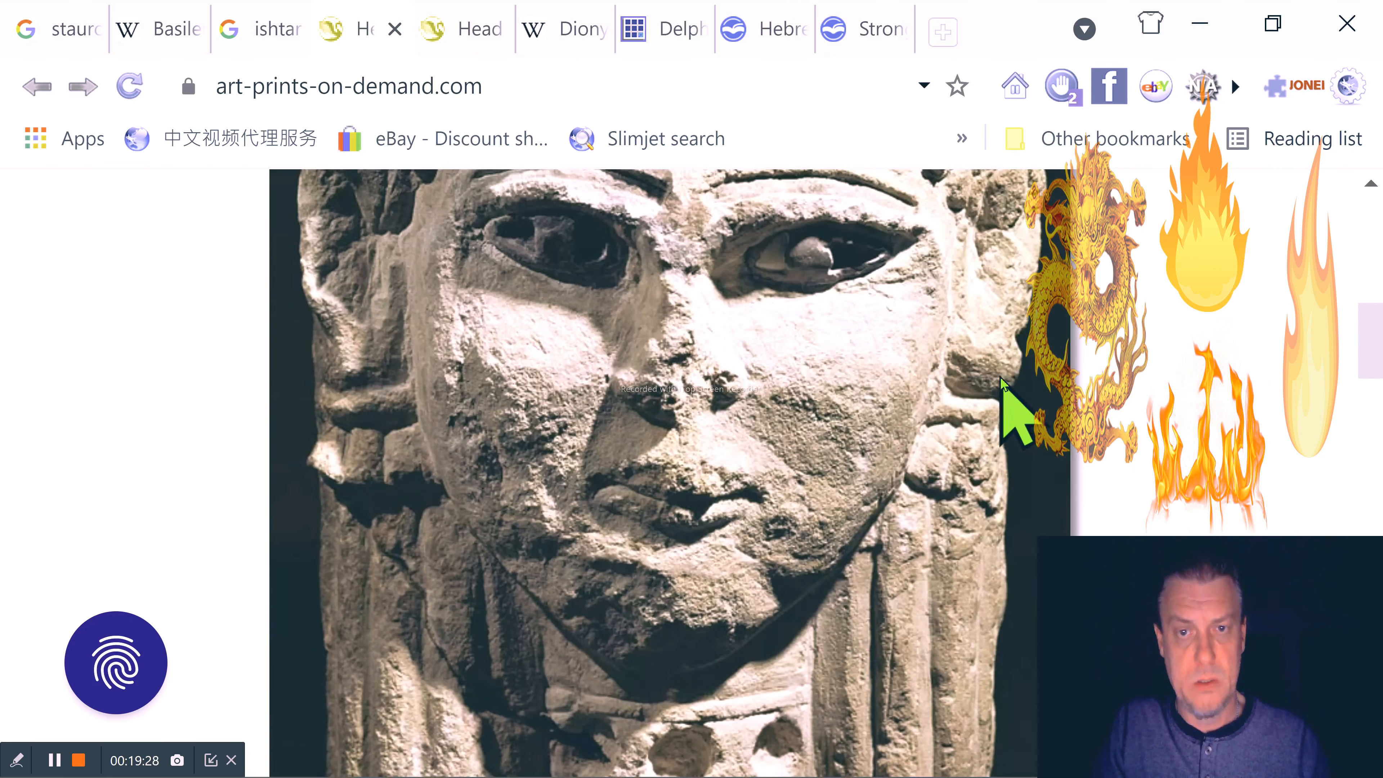
mouse_move(1195, 397)
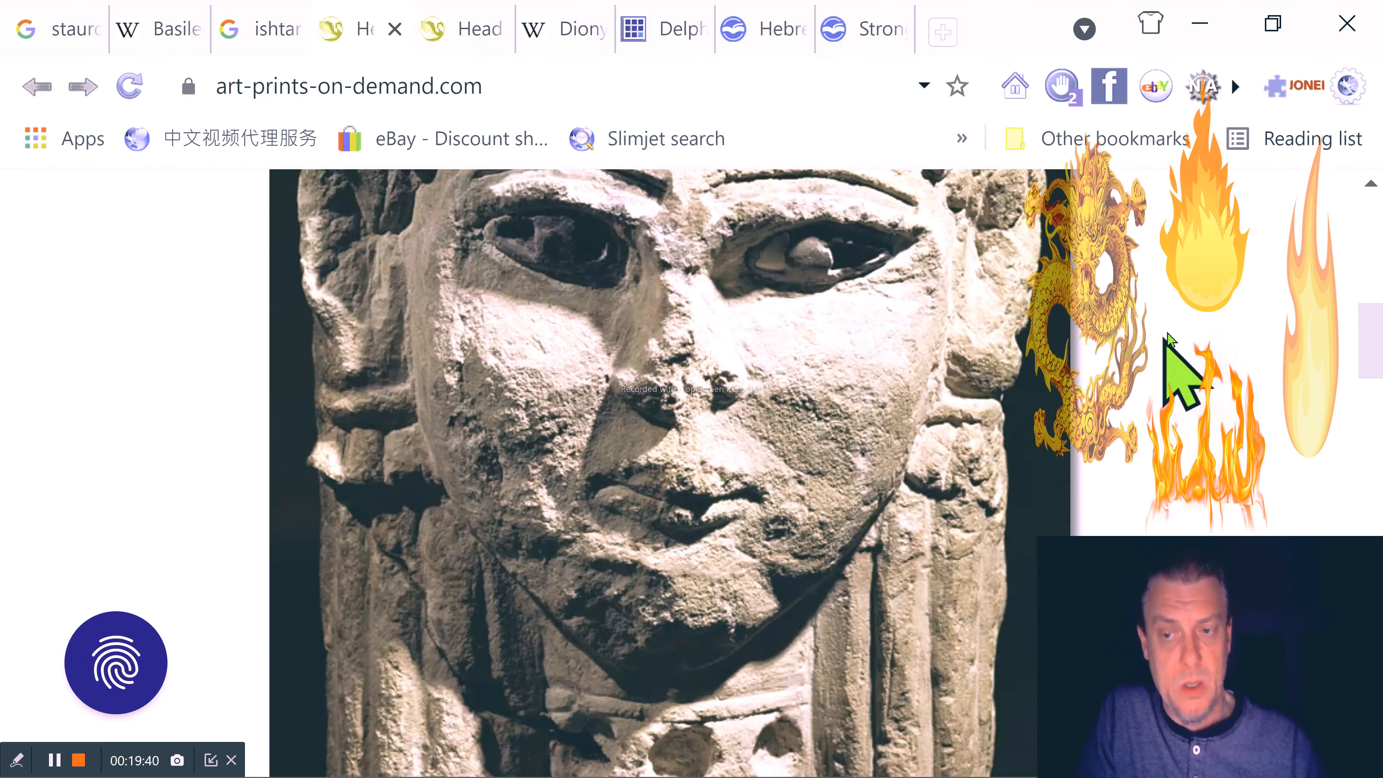
mouse_move(1182, 370)
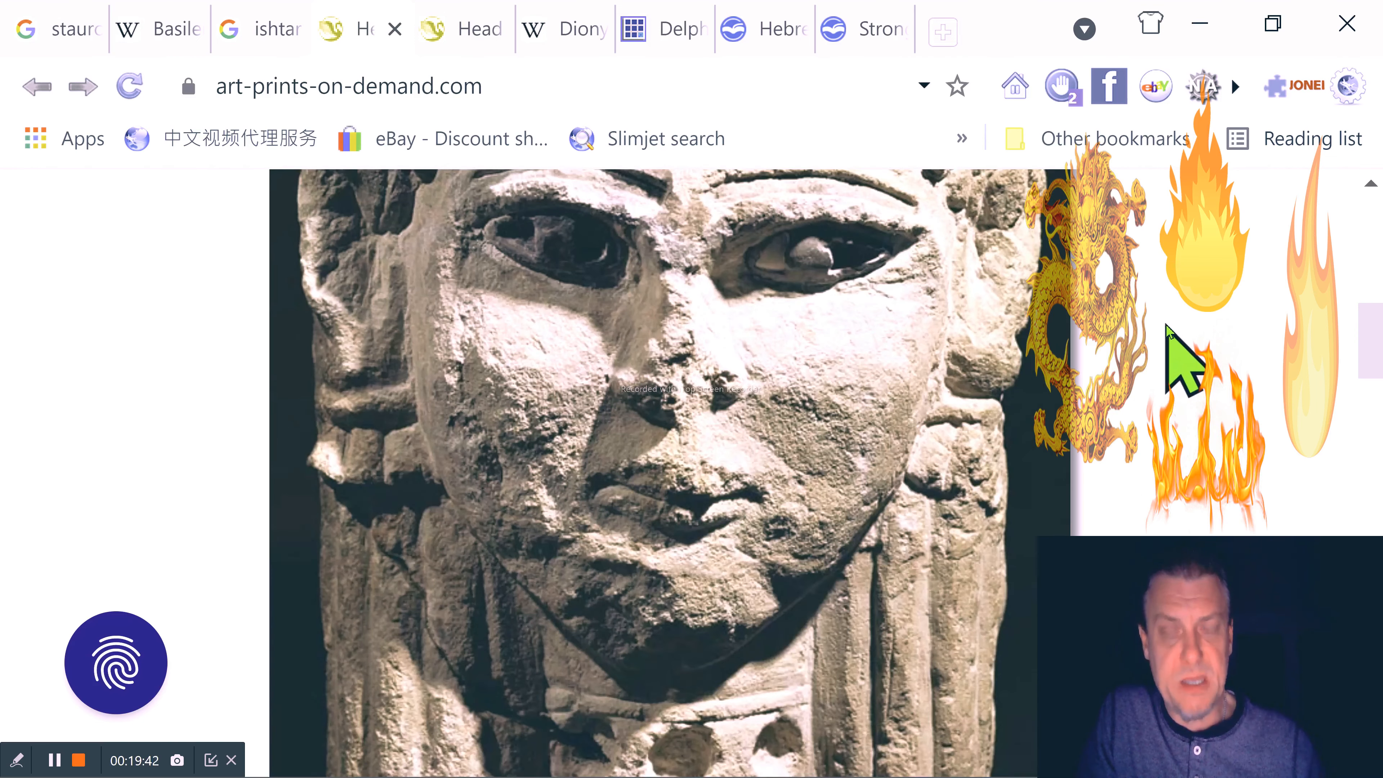
mouse_move(786, 370)
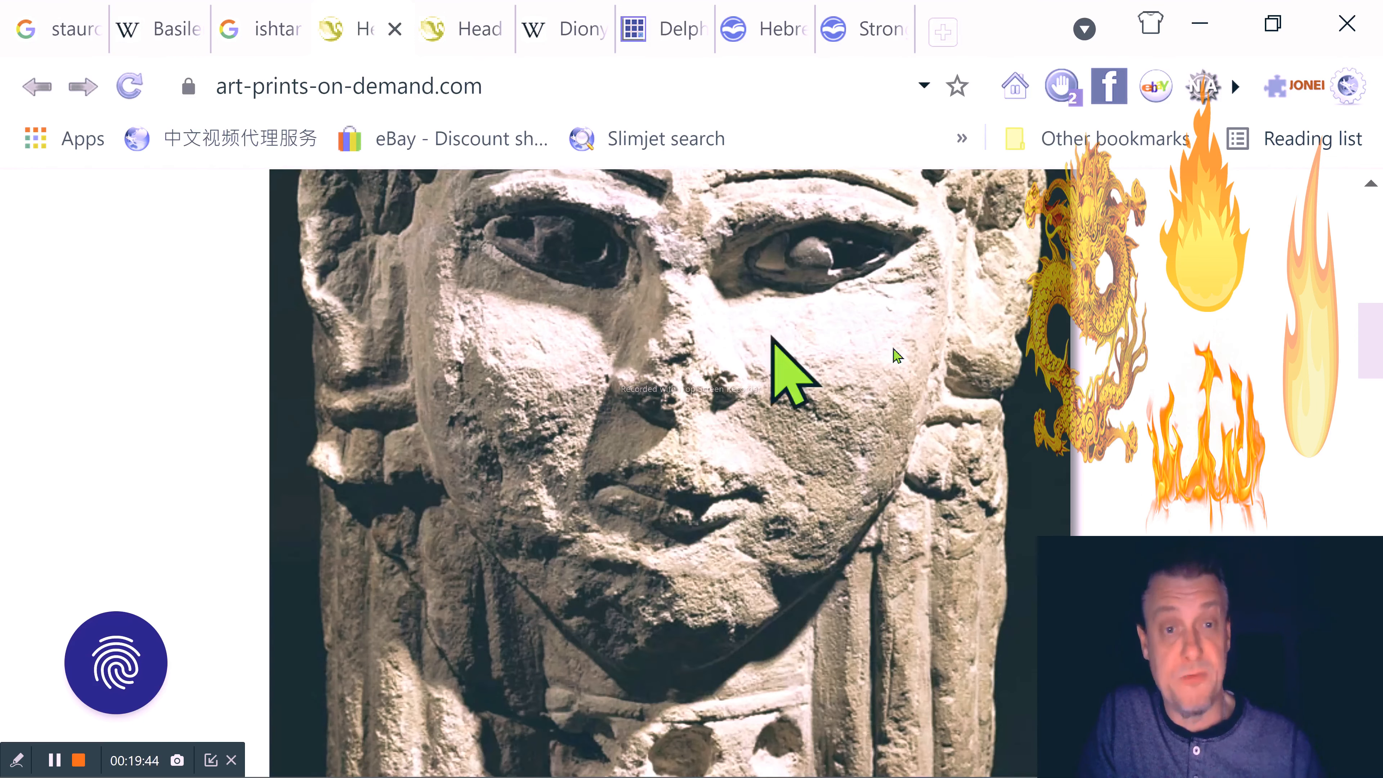
mouse_move(1280, 345)
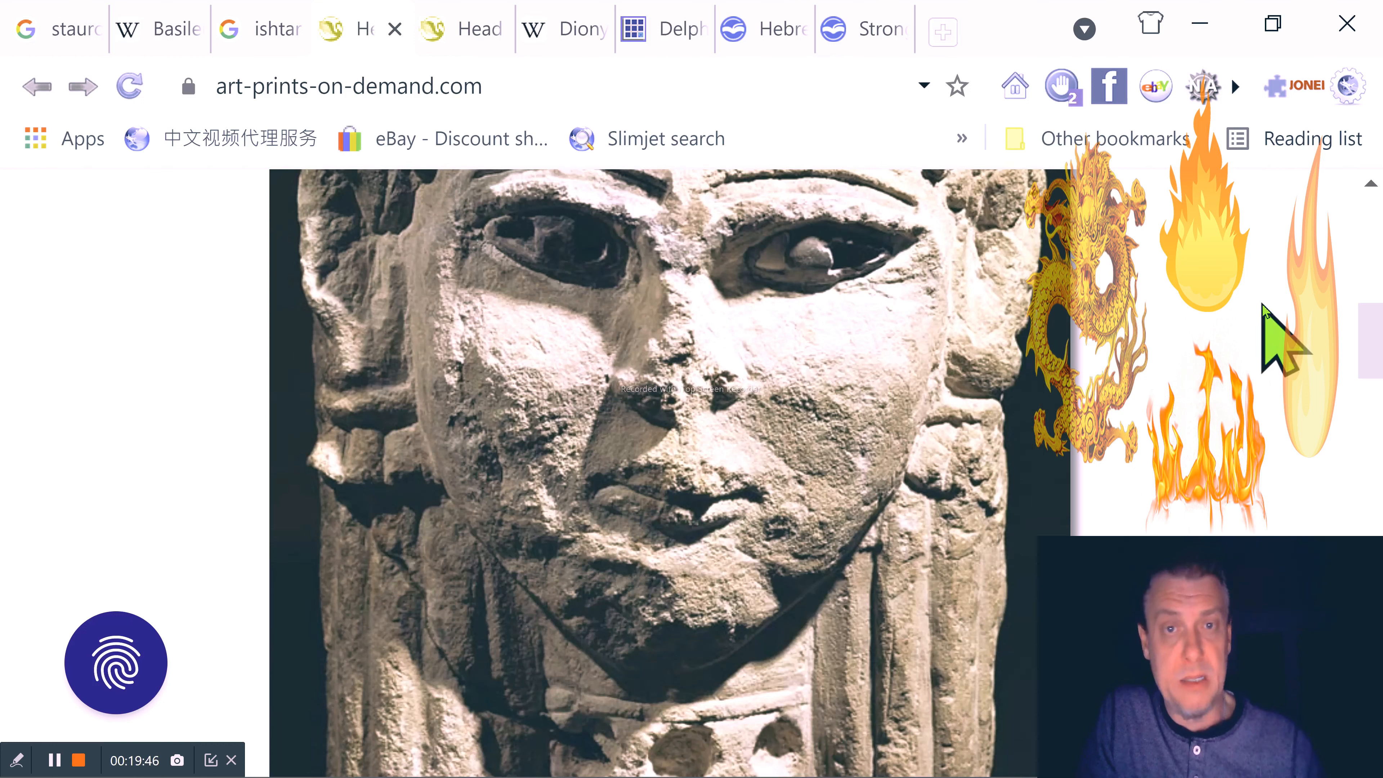
mouse_move(1296, 299)
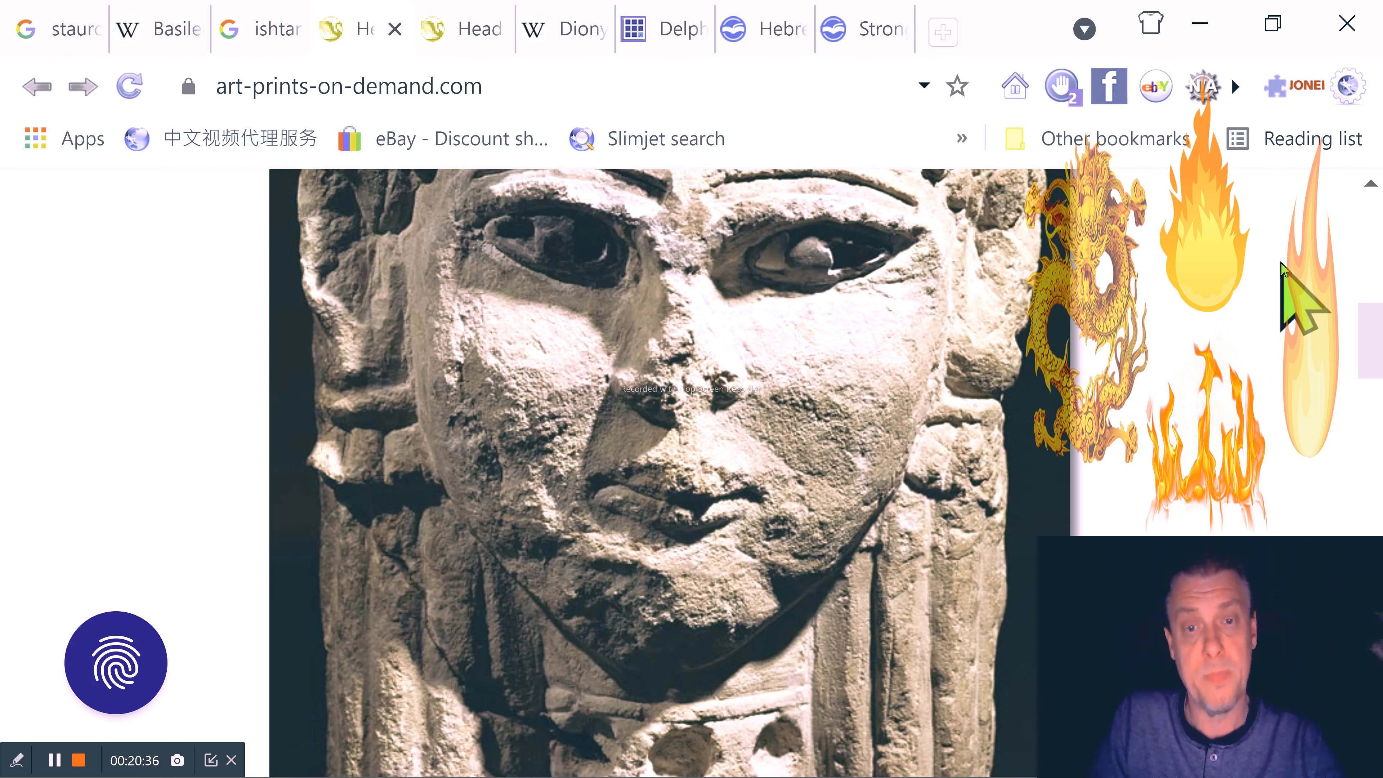
mouse_move(1301, 264)
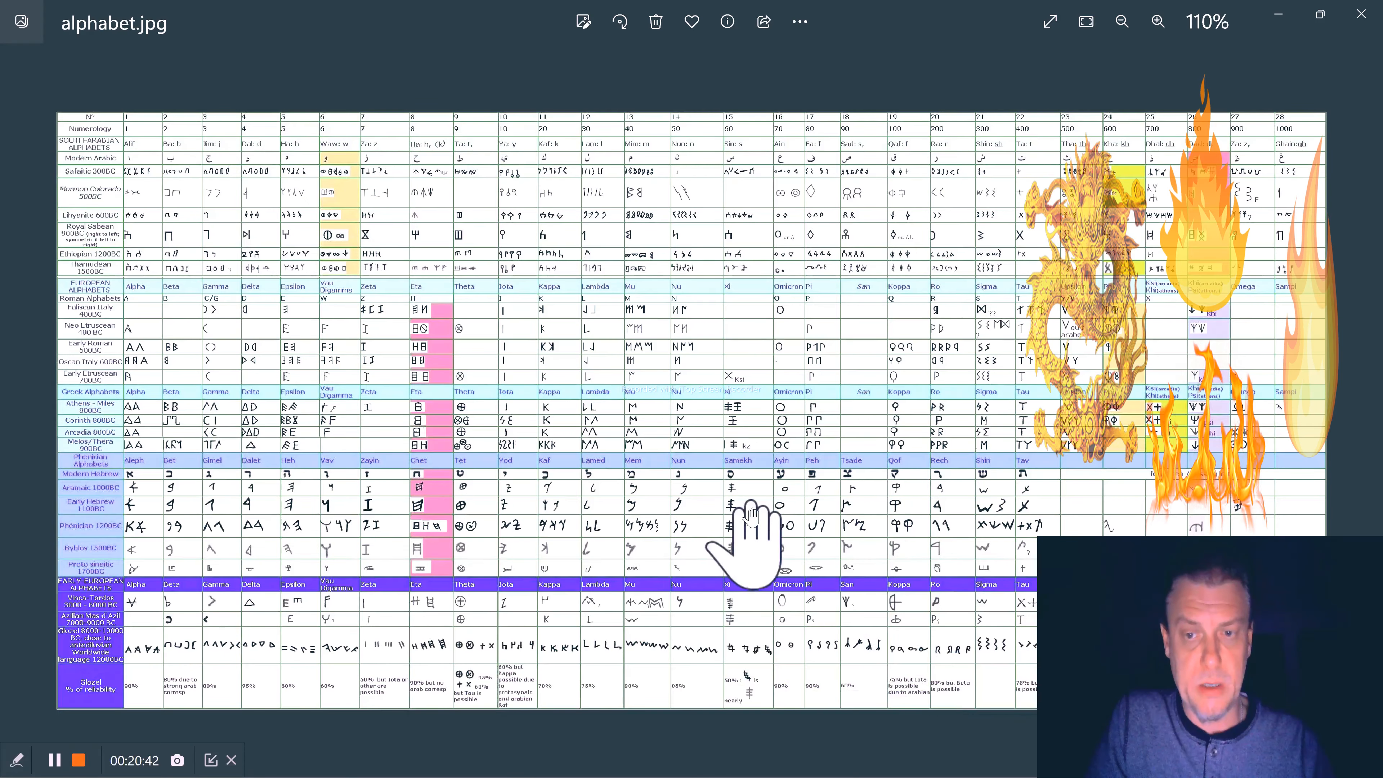
left_click(1121, 21)
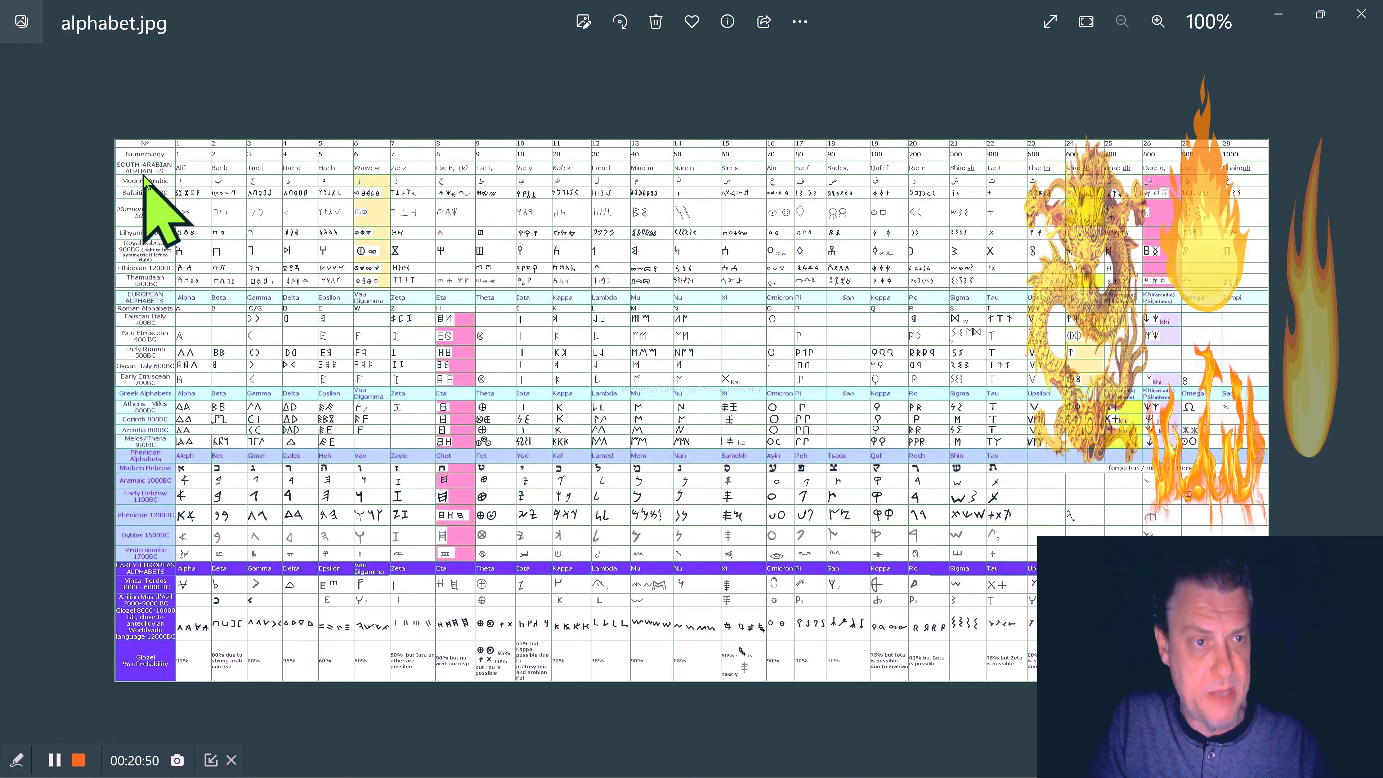
mouse_move(158, 283)
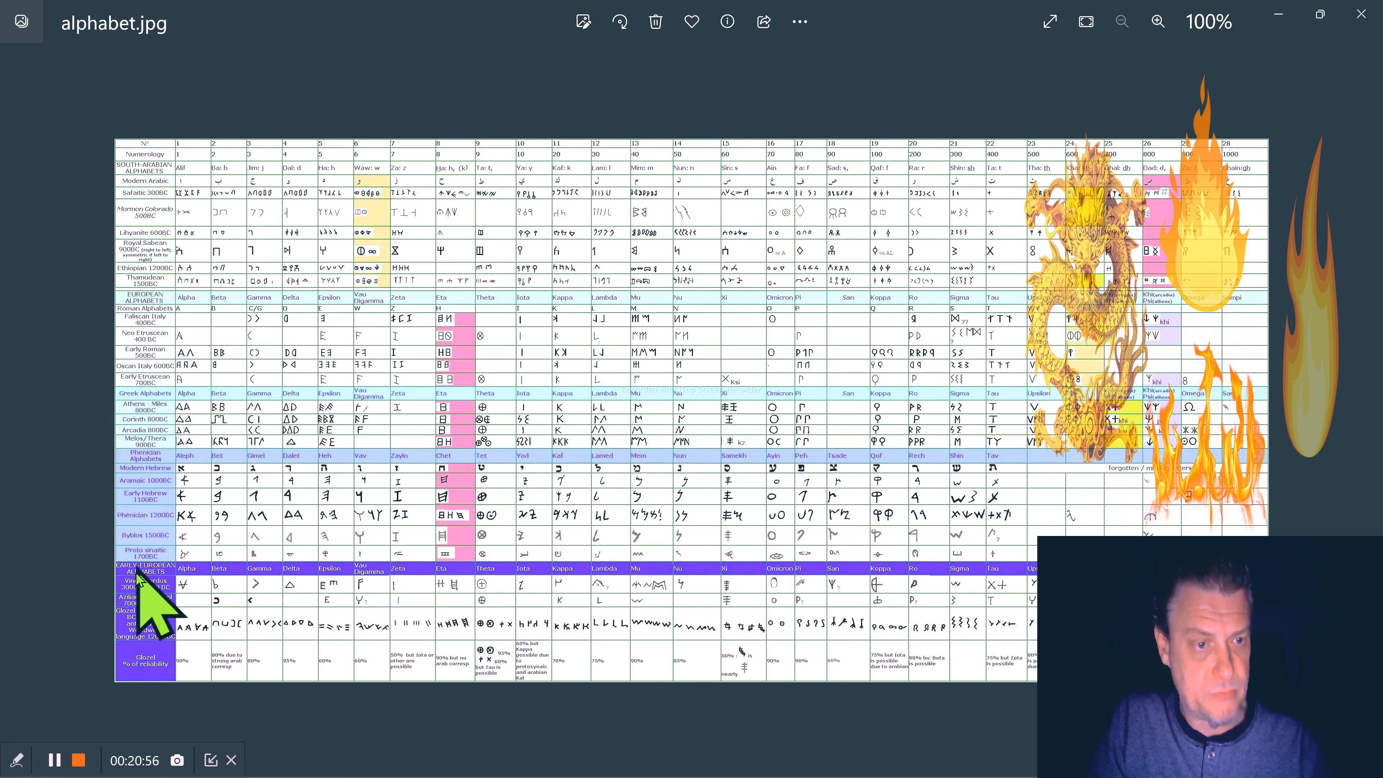
mouse_move(1072, 688)
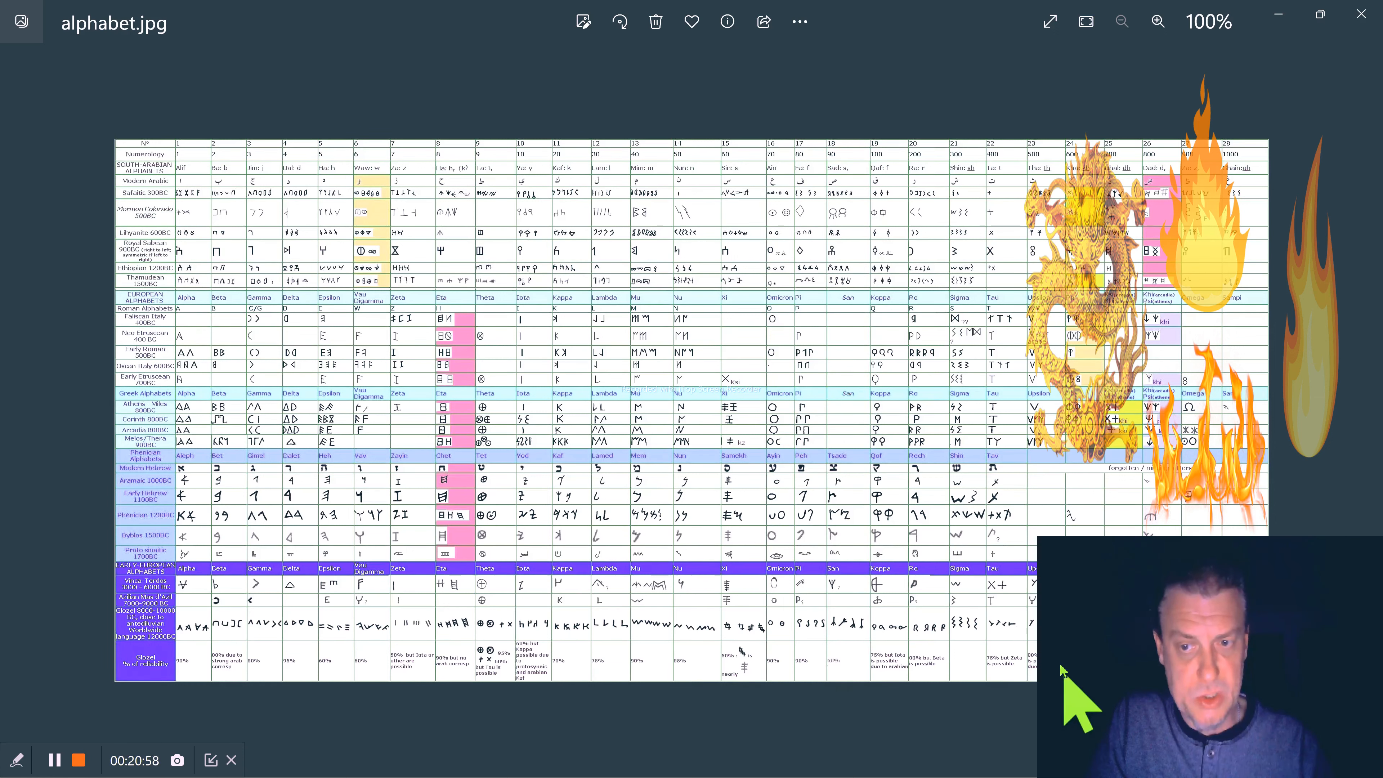
mouse_move(1023, 648)
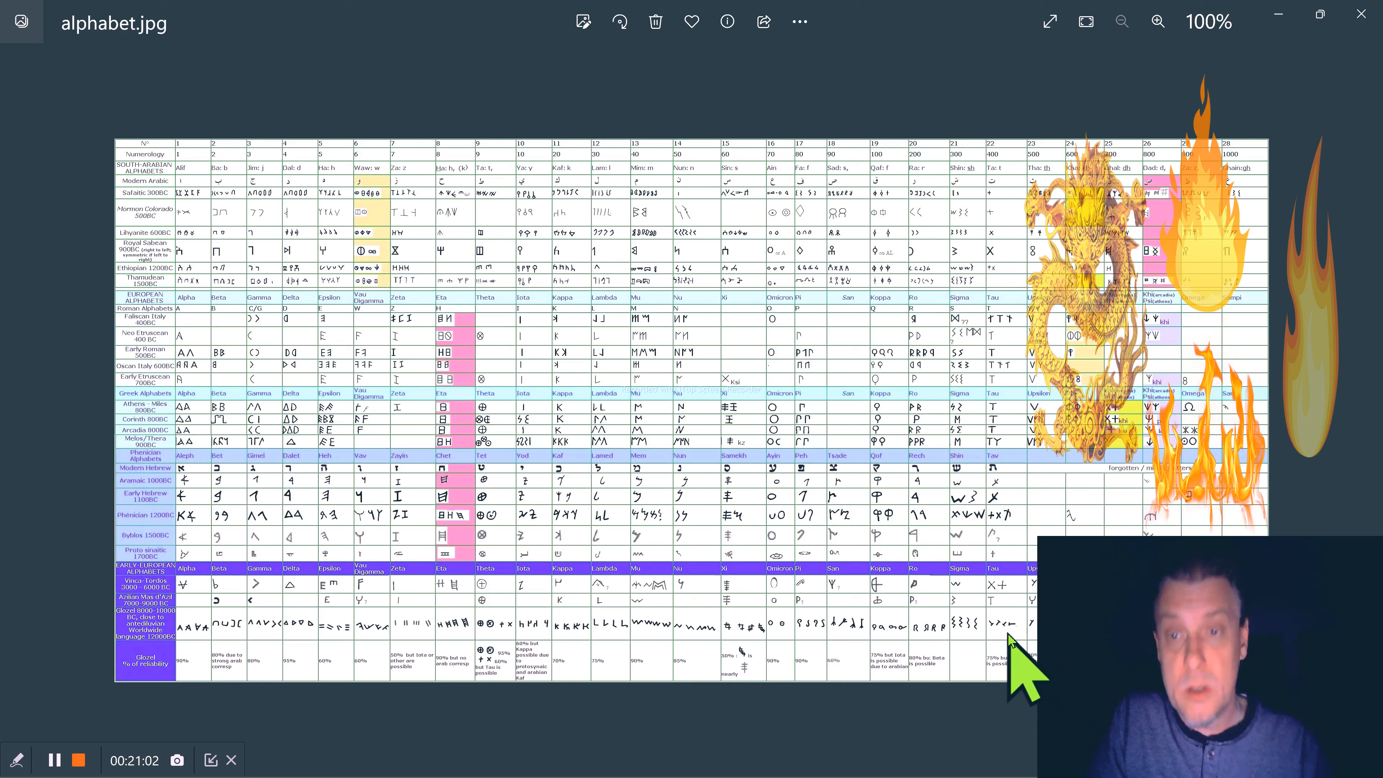
mouse_move(1010, 207)
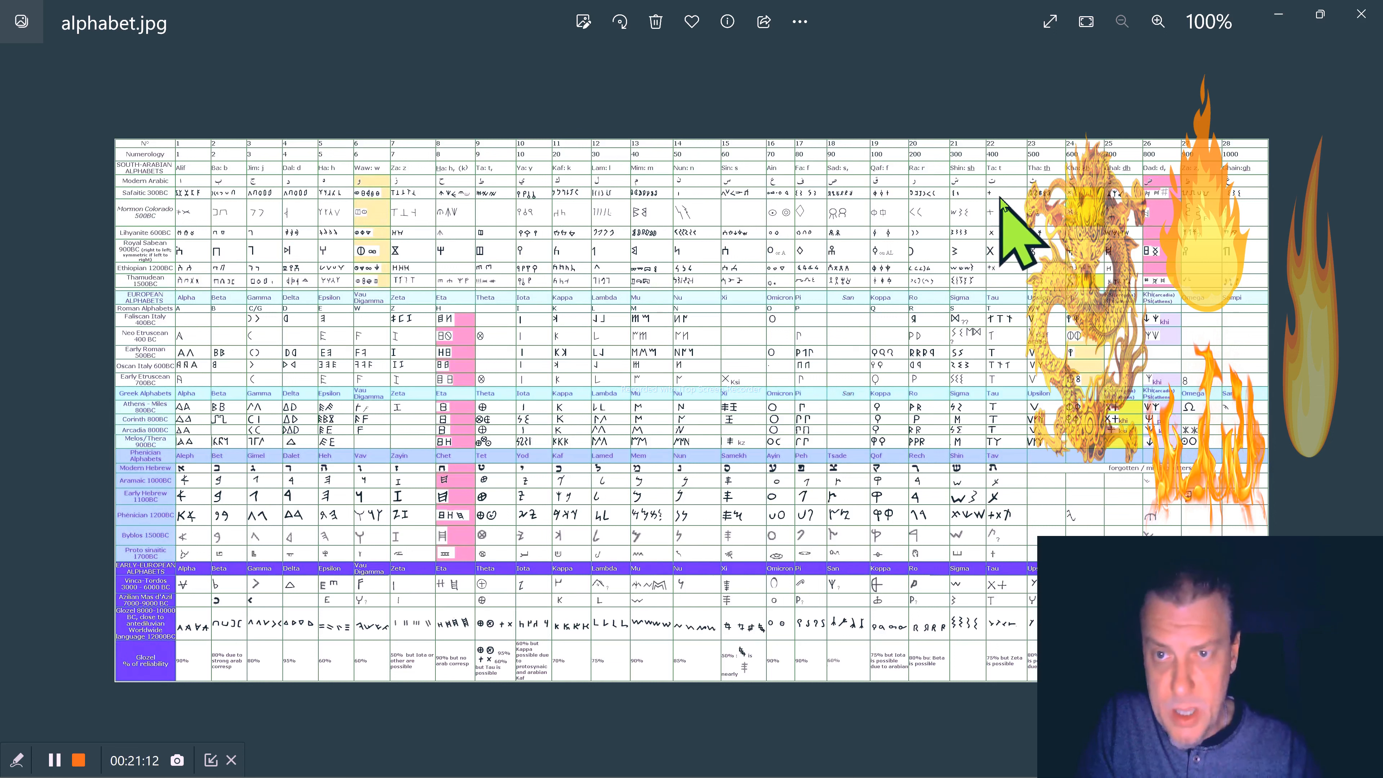
mouse_move(1019, 291)
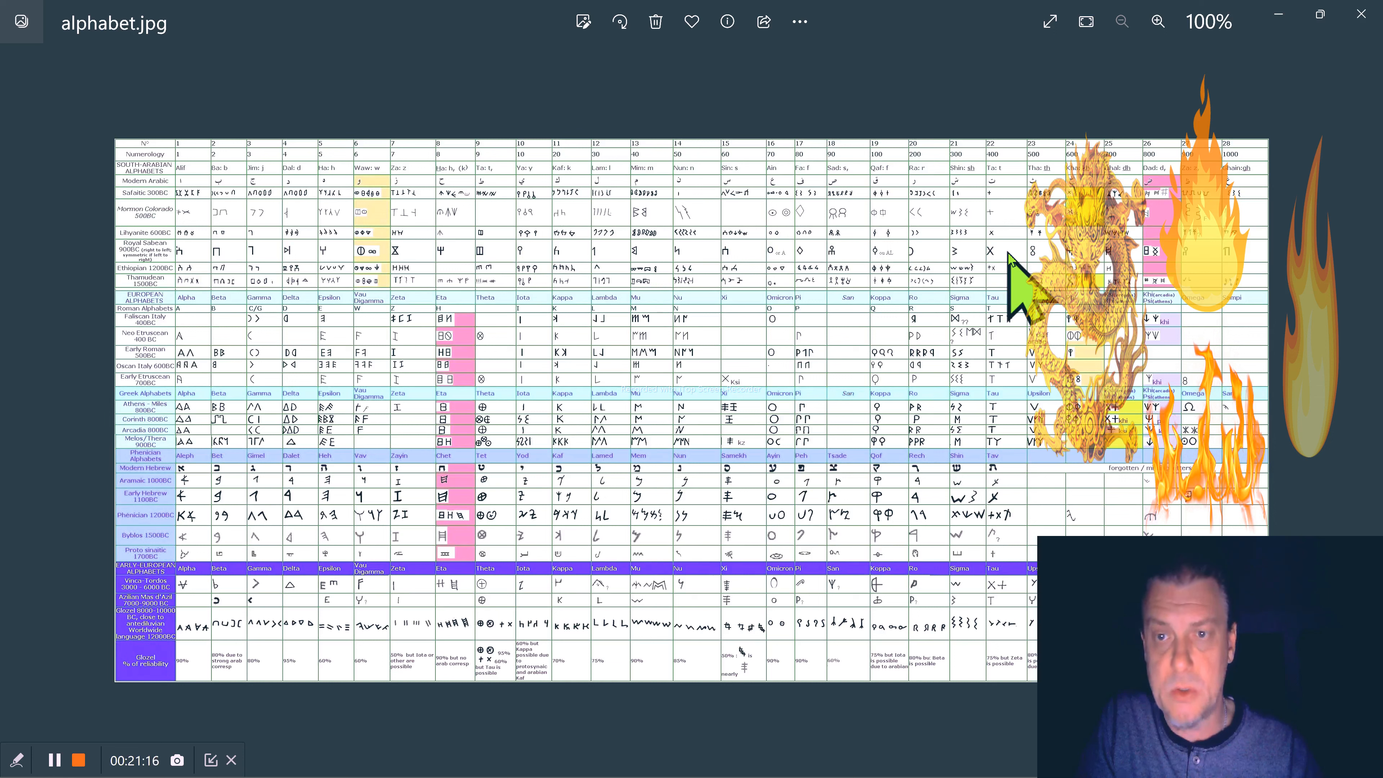
mouse_move(1013, 424)
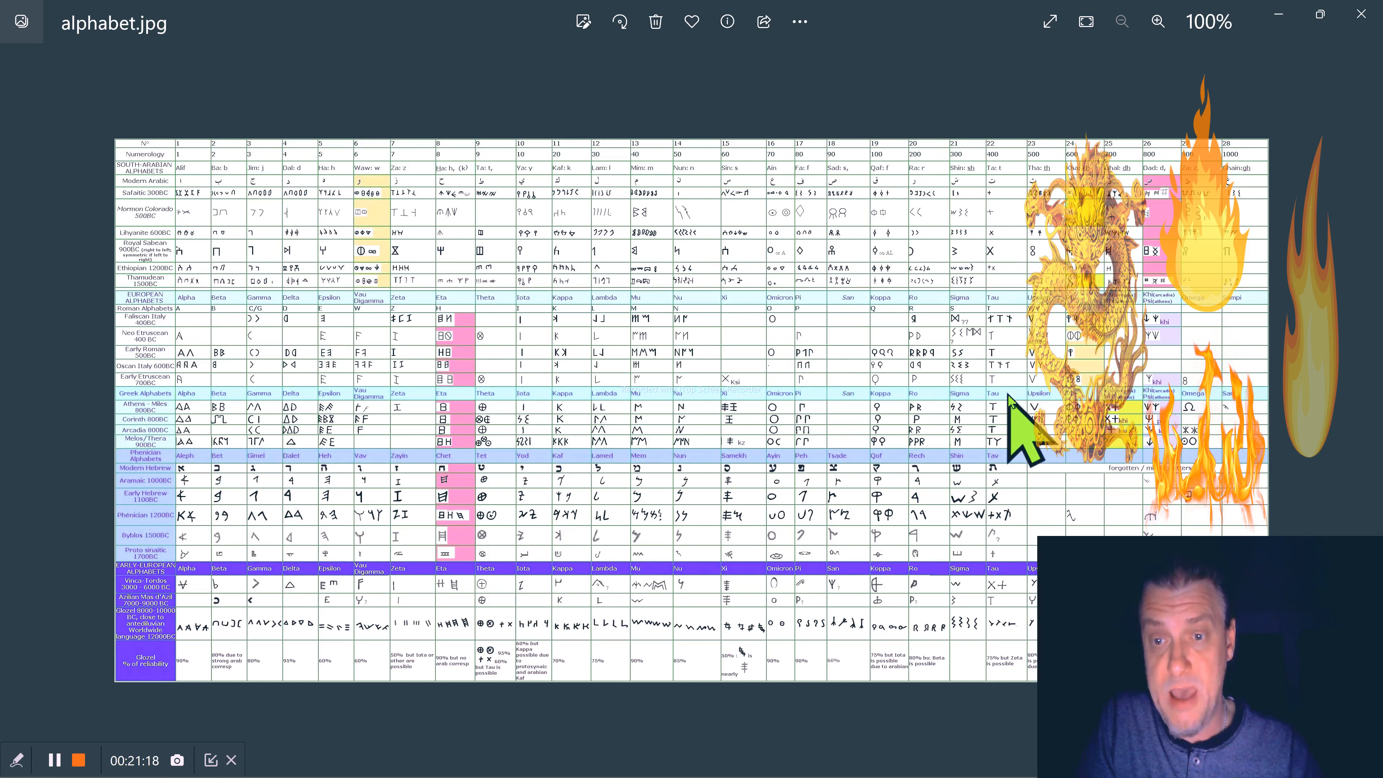
mouse_move(1019, 494)
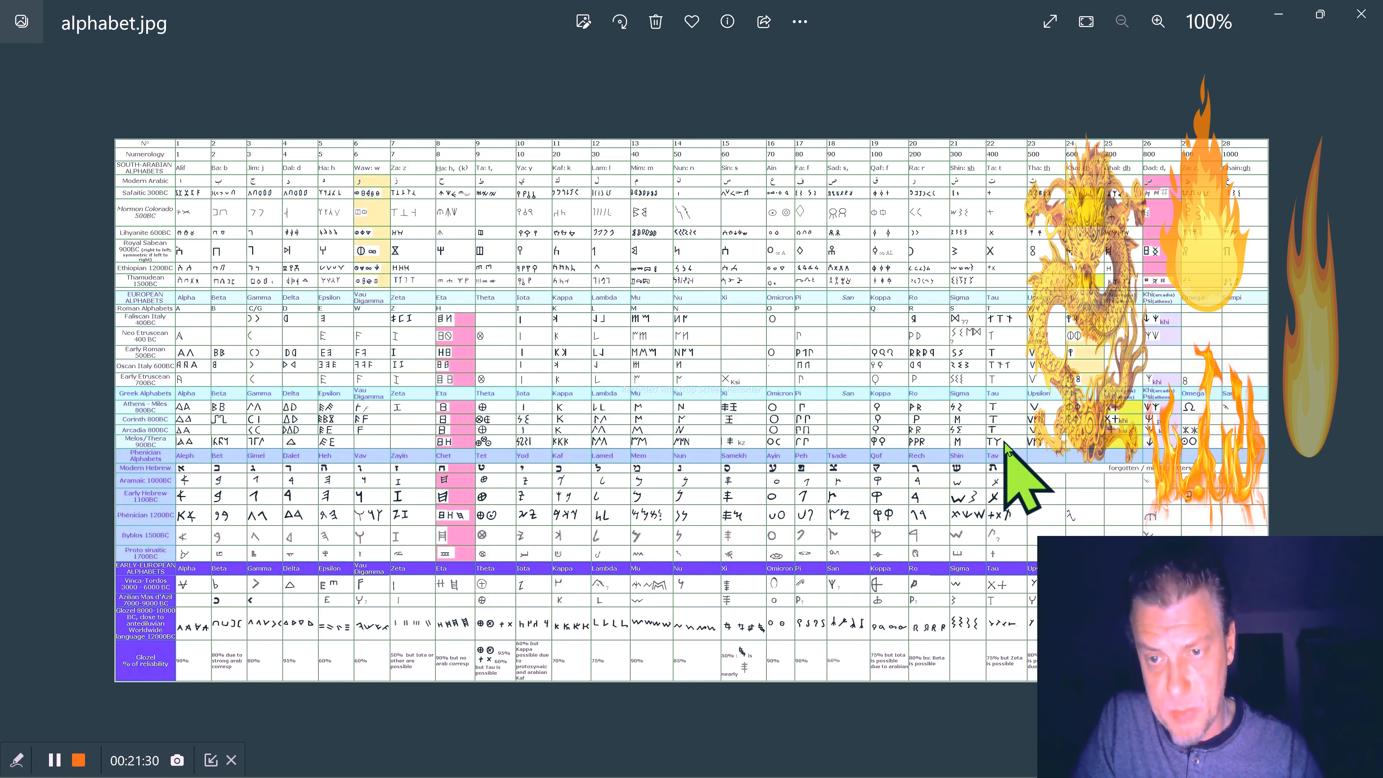
mouse_move(1023, 547)
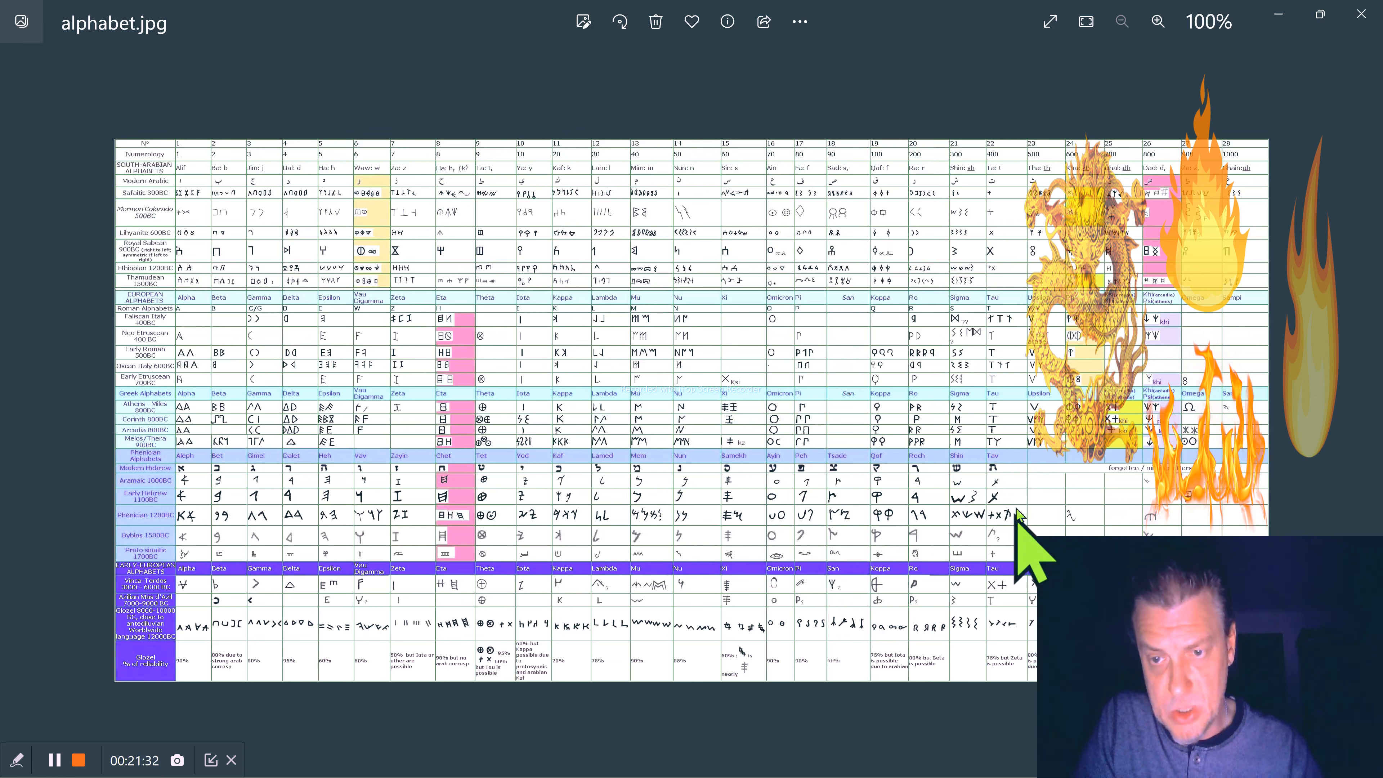
mouse_move(1002, 675)
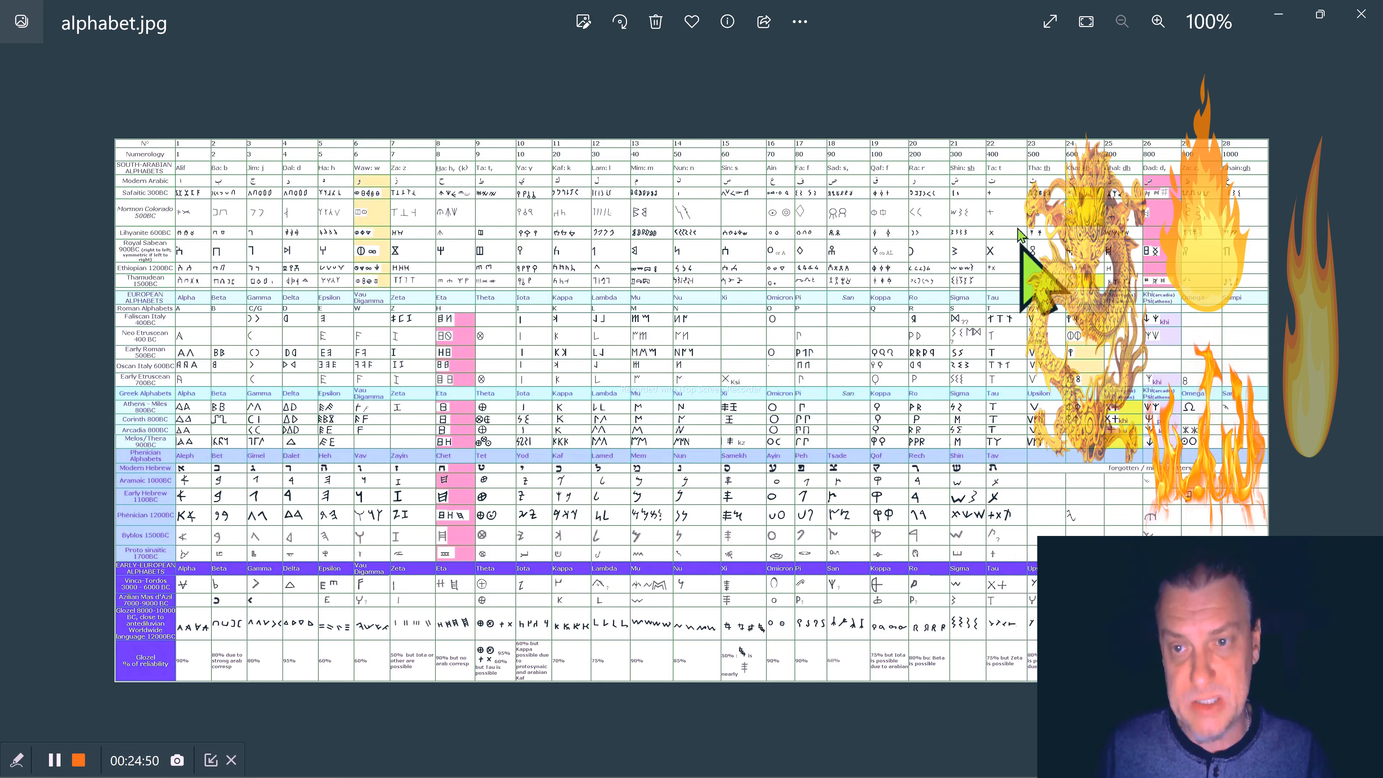
mouse_move(1019, 653)
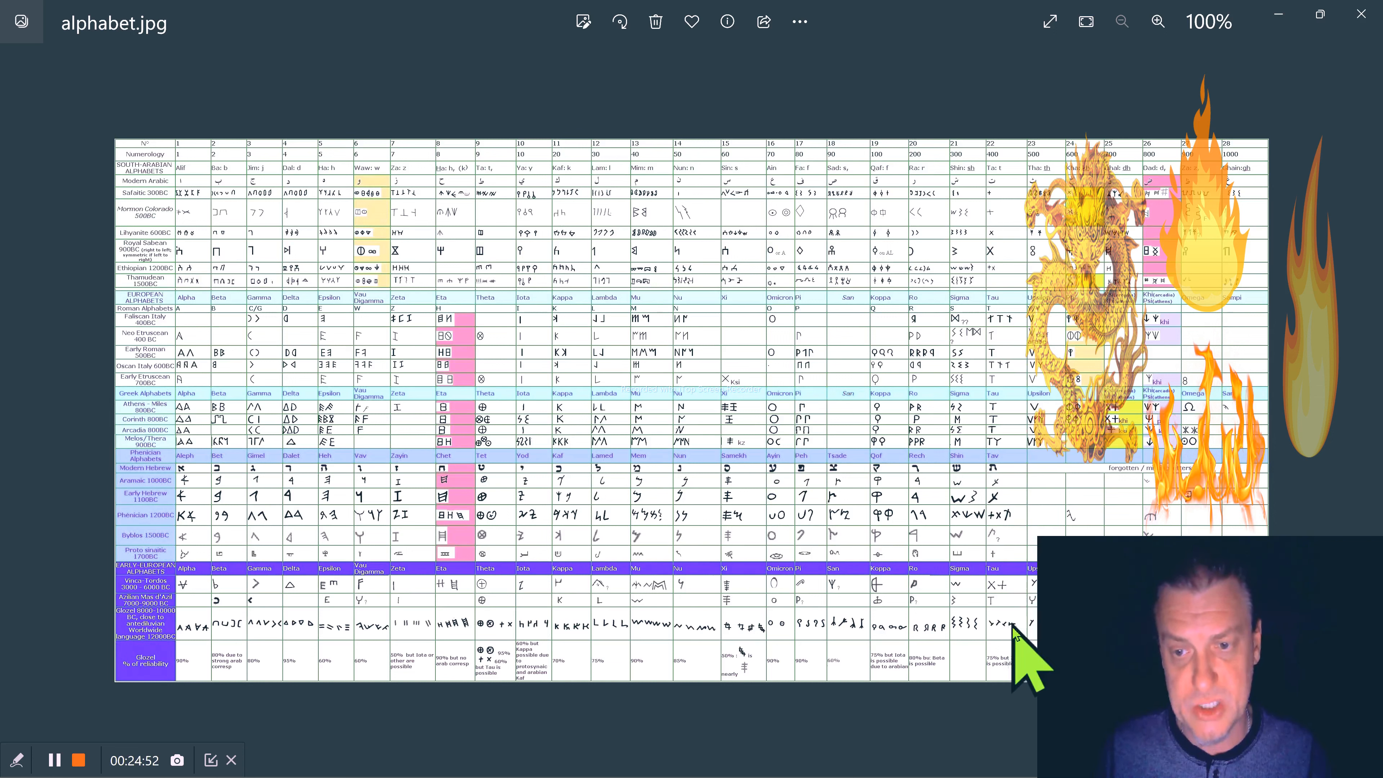
mouse_move(1015, 608)
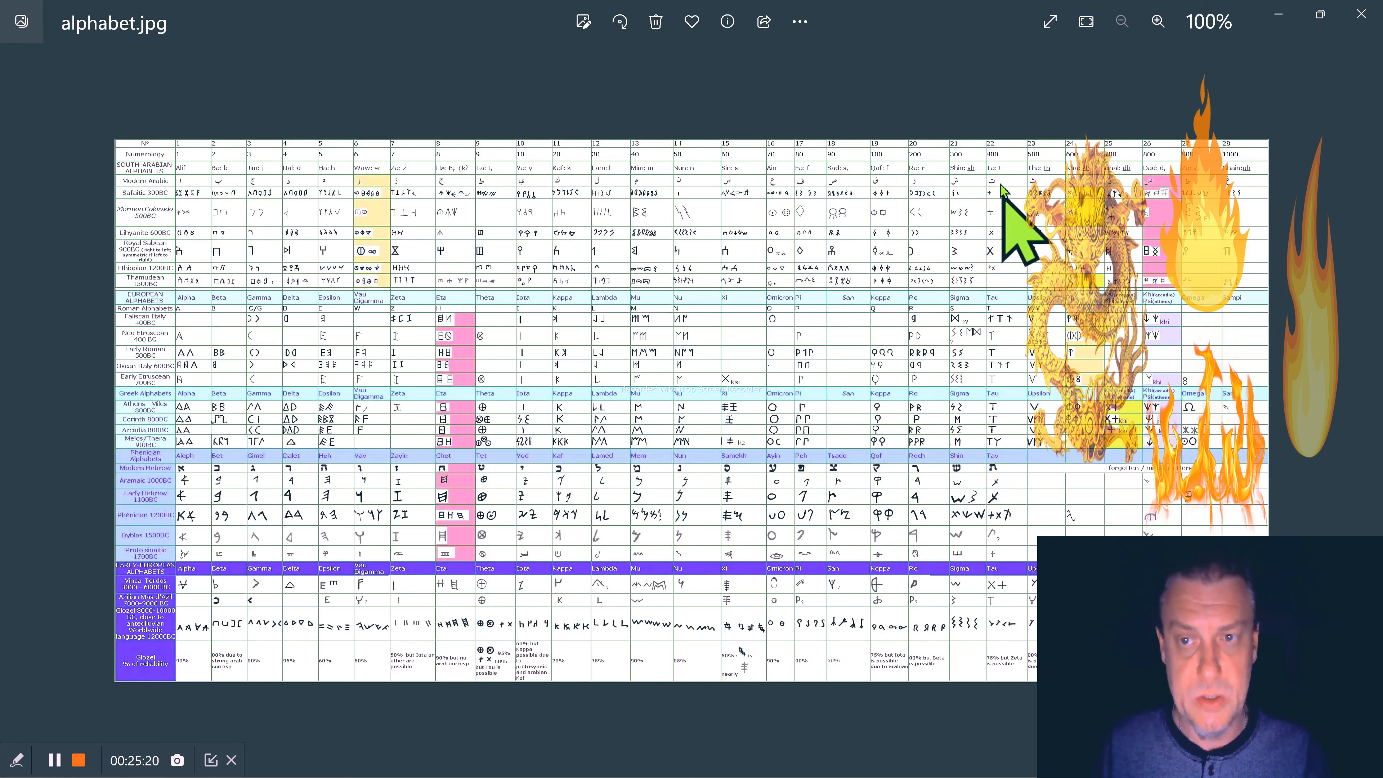
mouse_move(1023, 683)
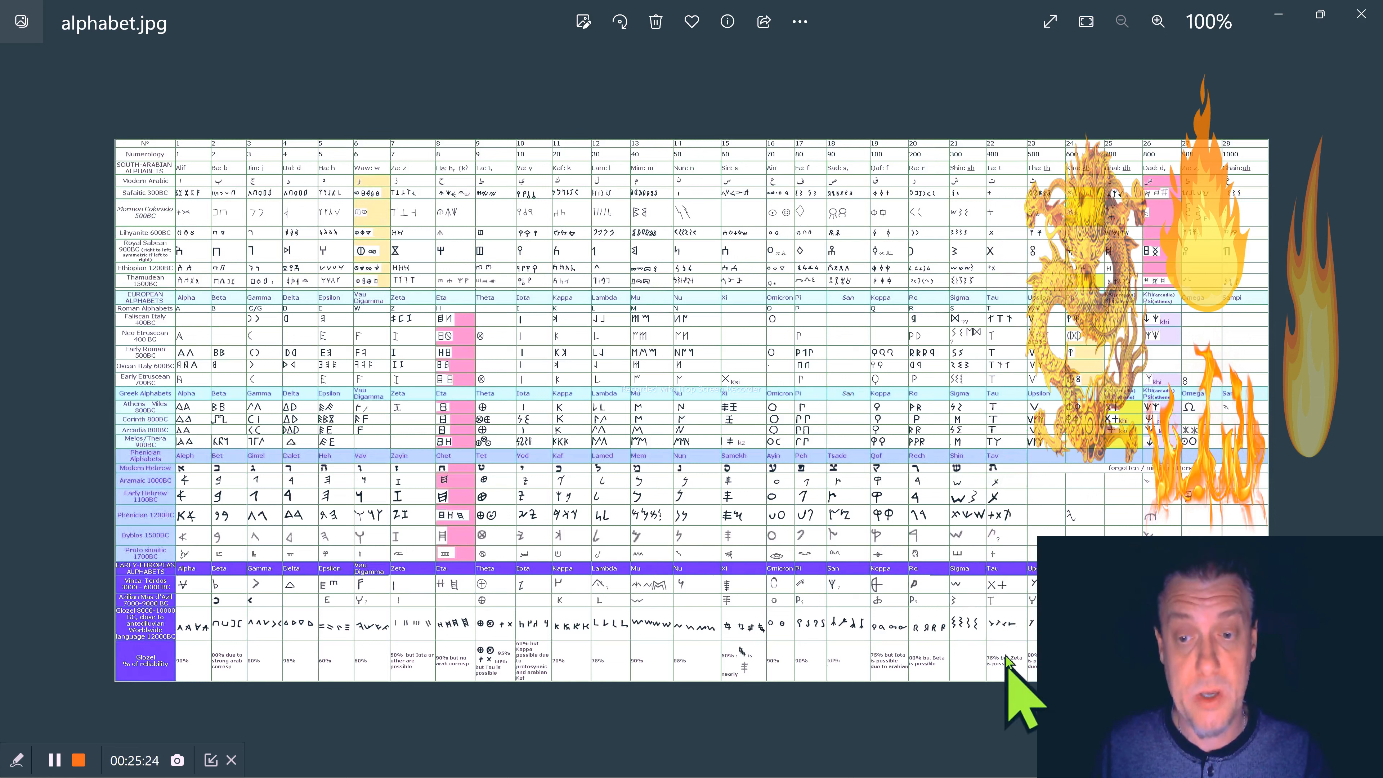
mouse_move(1023, 345)
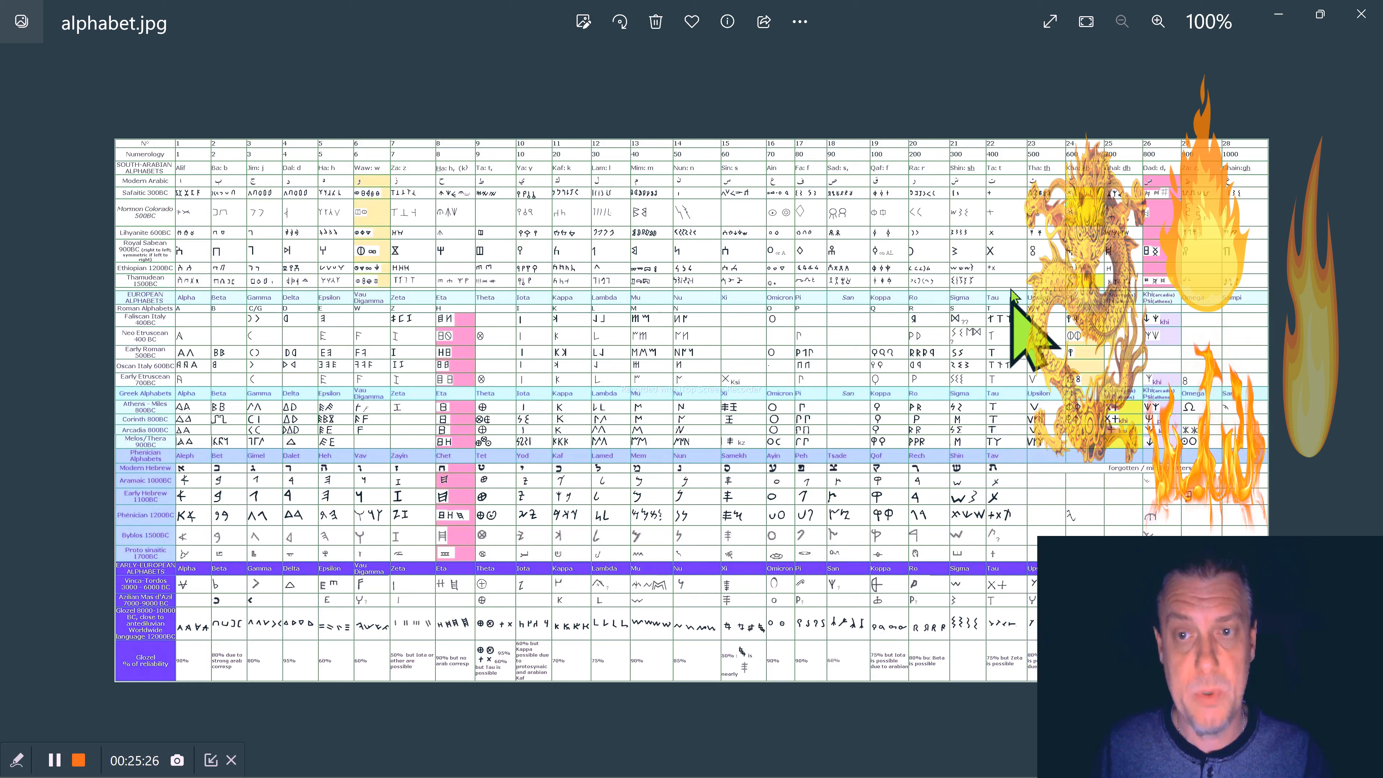
mouse_move(1032, 247)
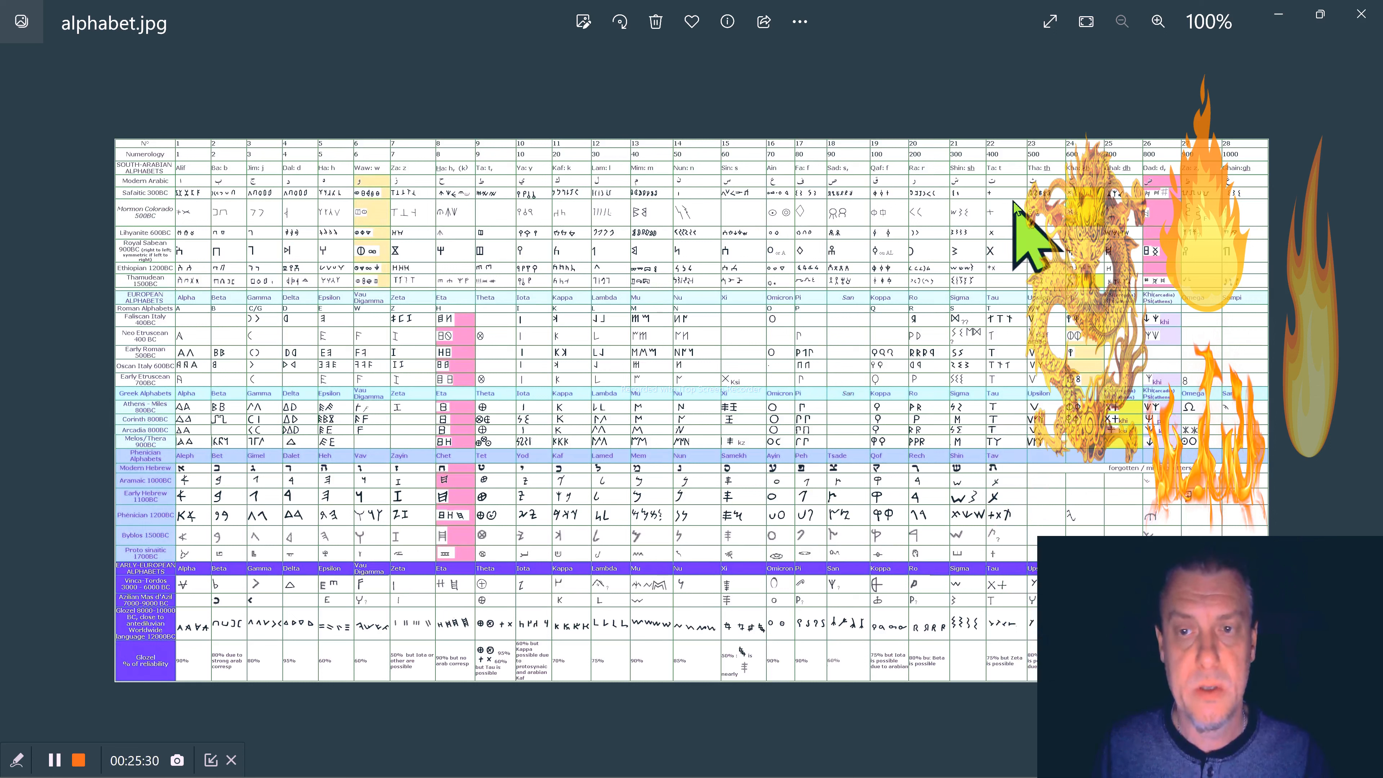
mouse_move(1028, 688)
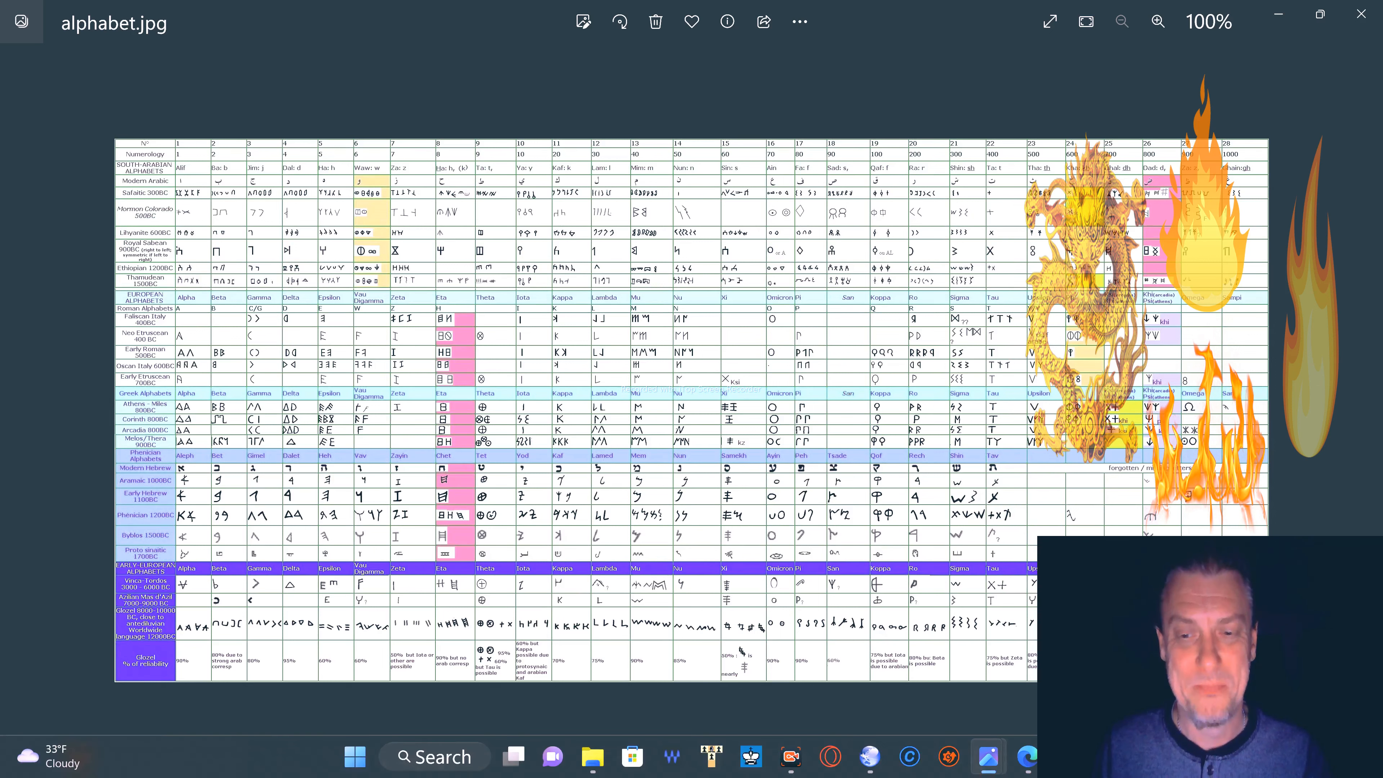
mouse_move(711, 756)
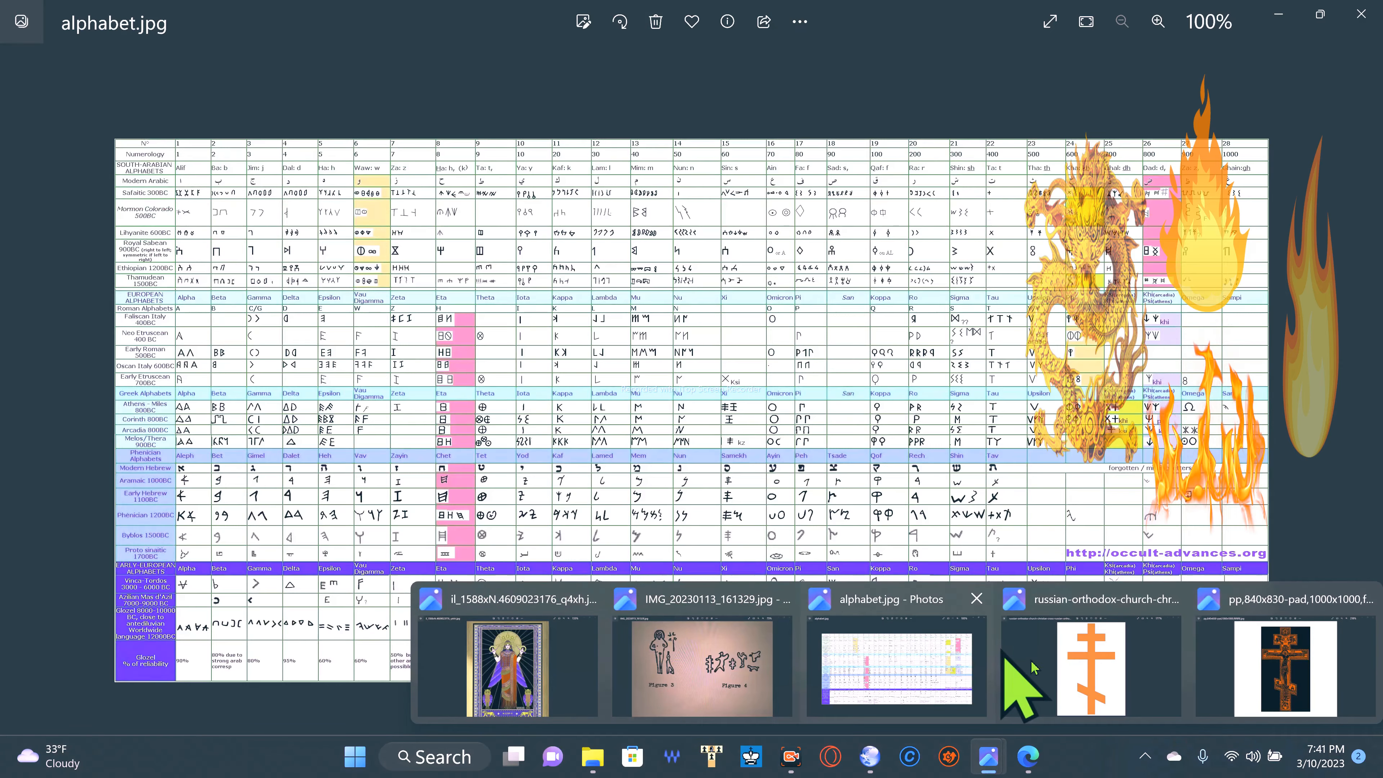
Show the orange Russian Orthodox three-barred cross image at 177%
left_click(1090, 666)
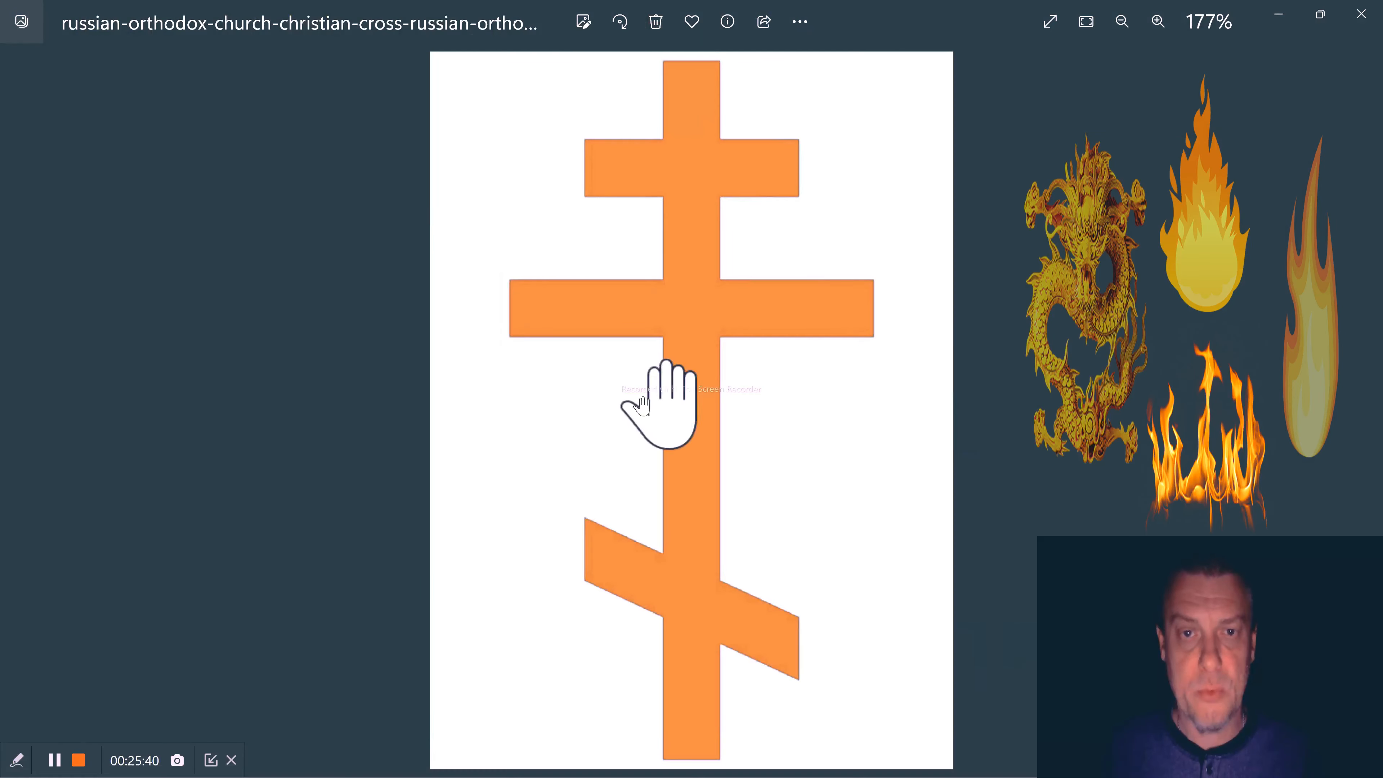
mouse_move(1001, 392)
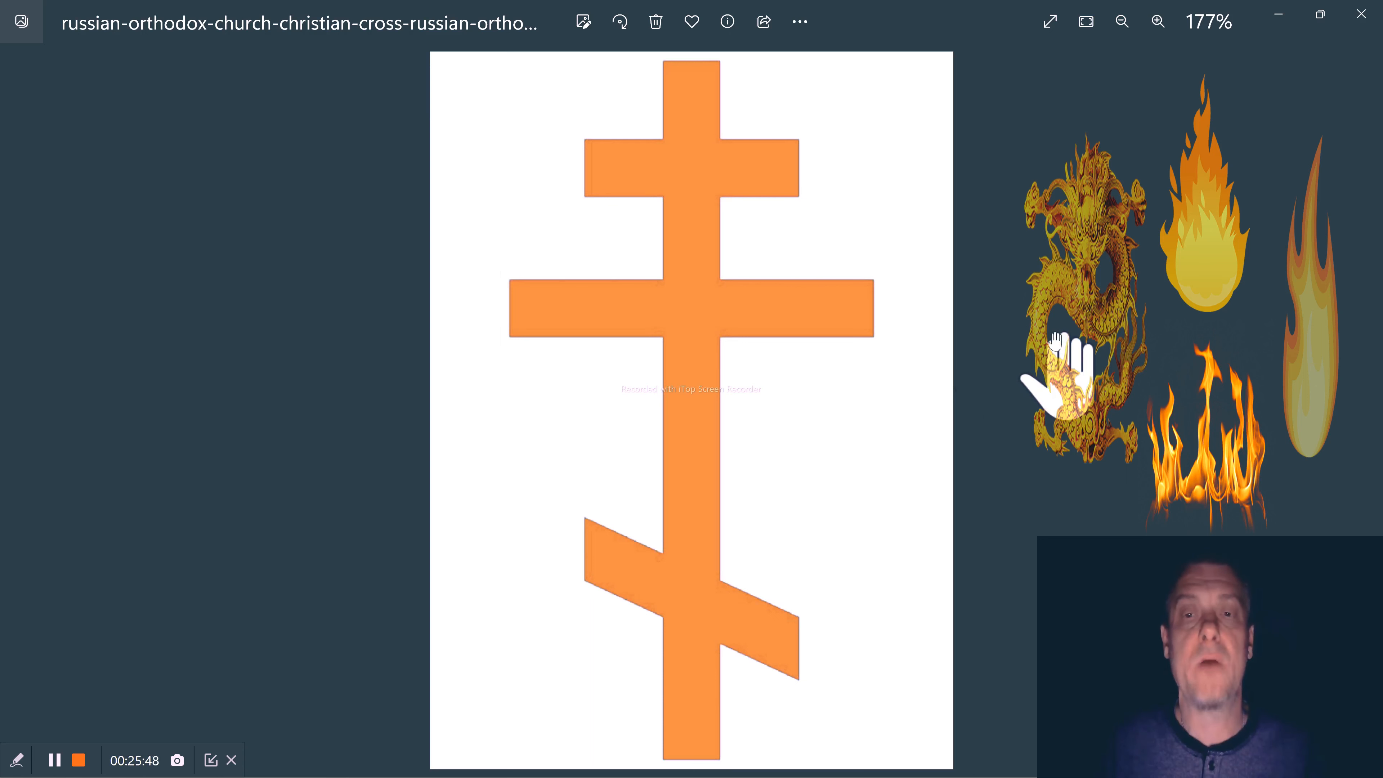
mouse_move(1059, 345)
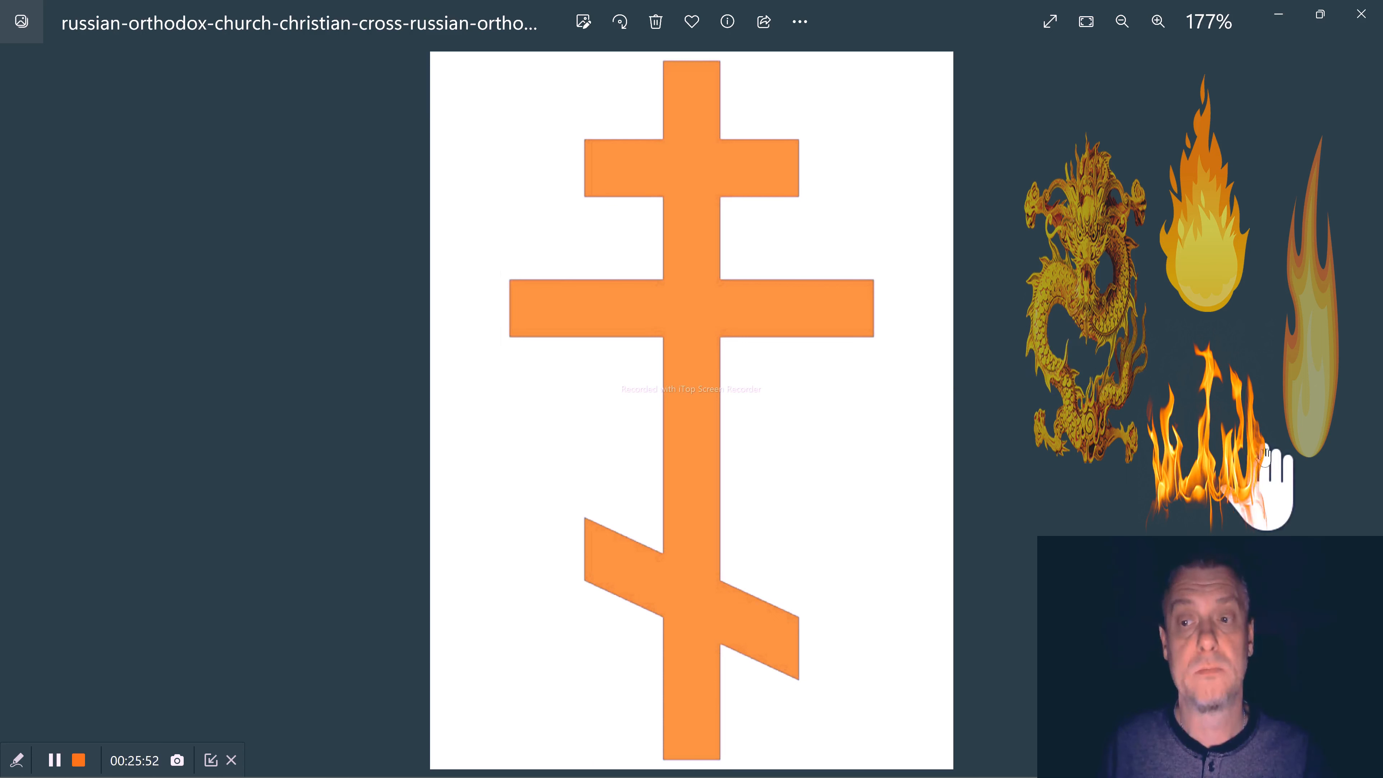
mouse_move(613, 220)
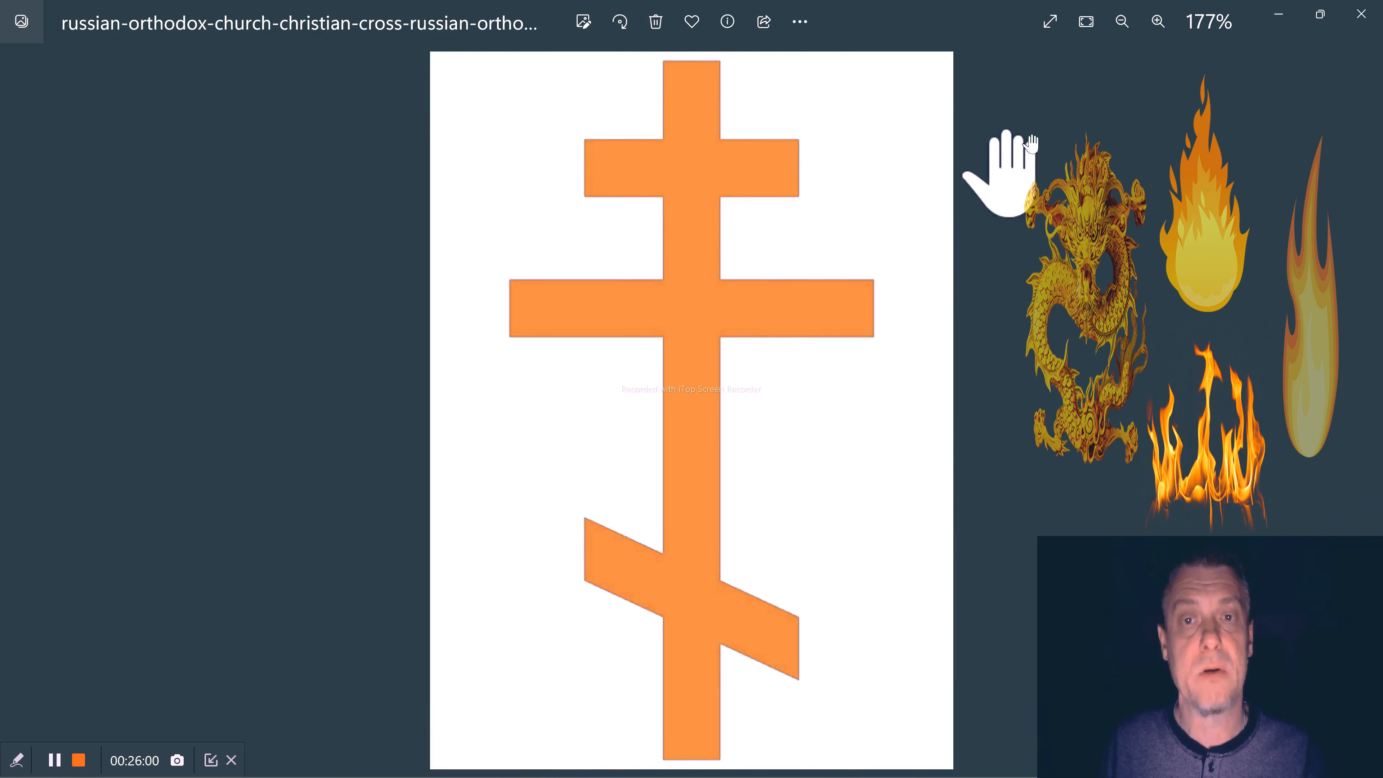
mouse_move(1281, 220)
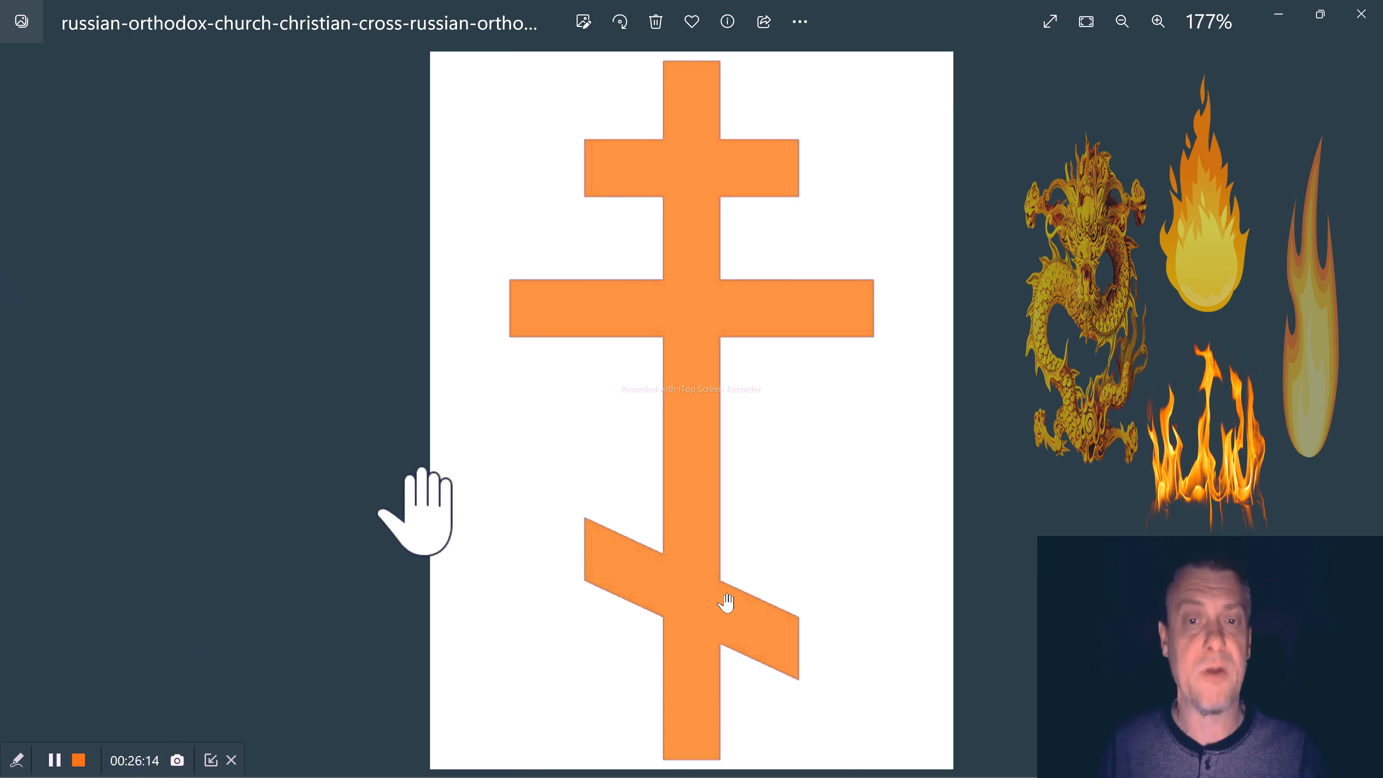
mouse_move(1026, 756)
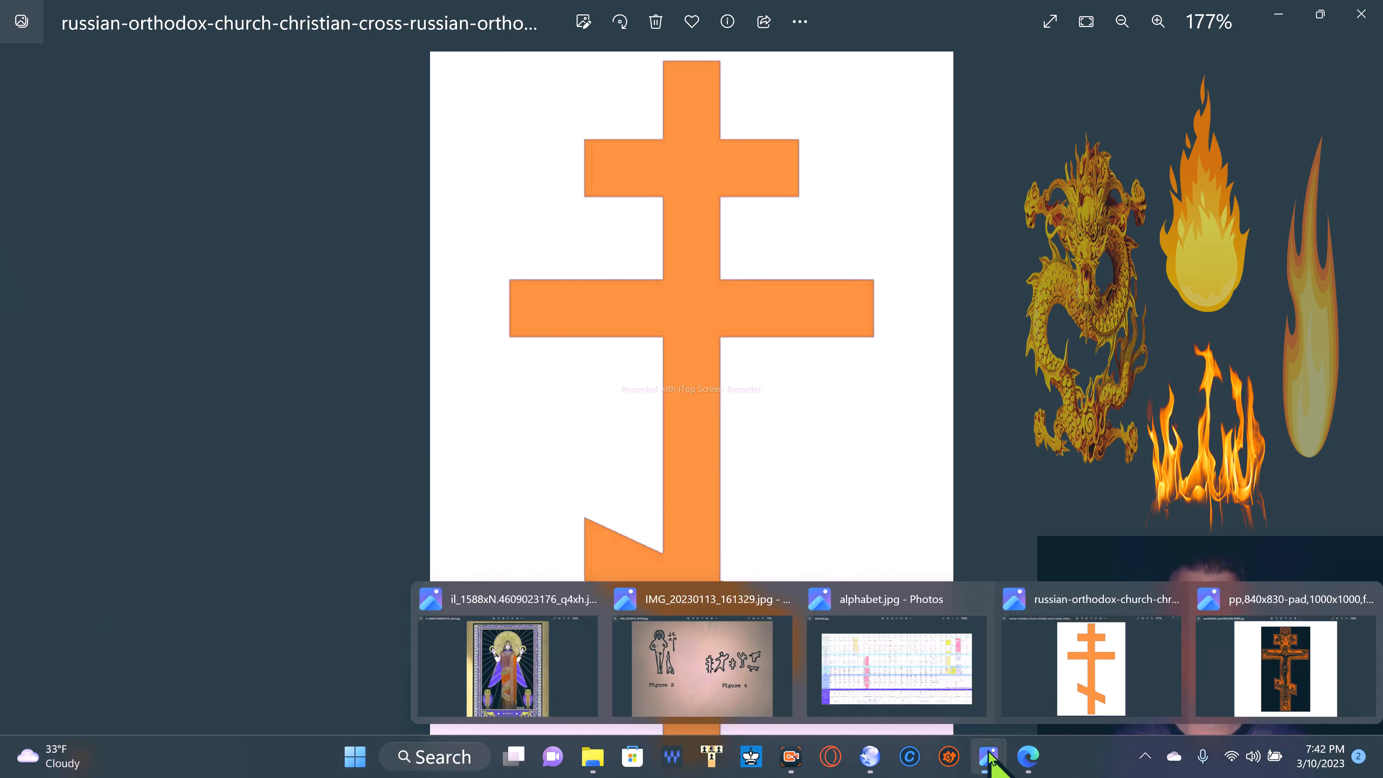
Show the dark ornate crucifix on the Orthodox cross at 218%
left_click(1268, 667)
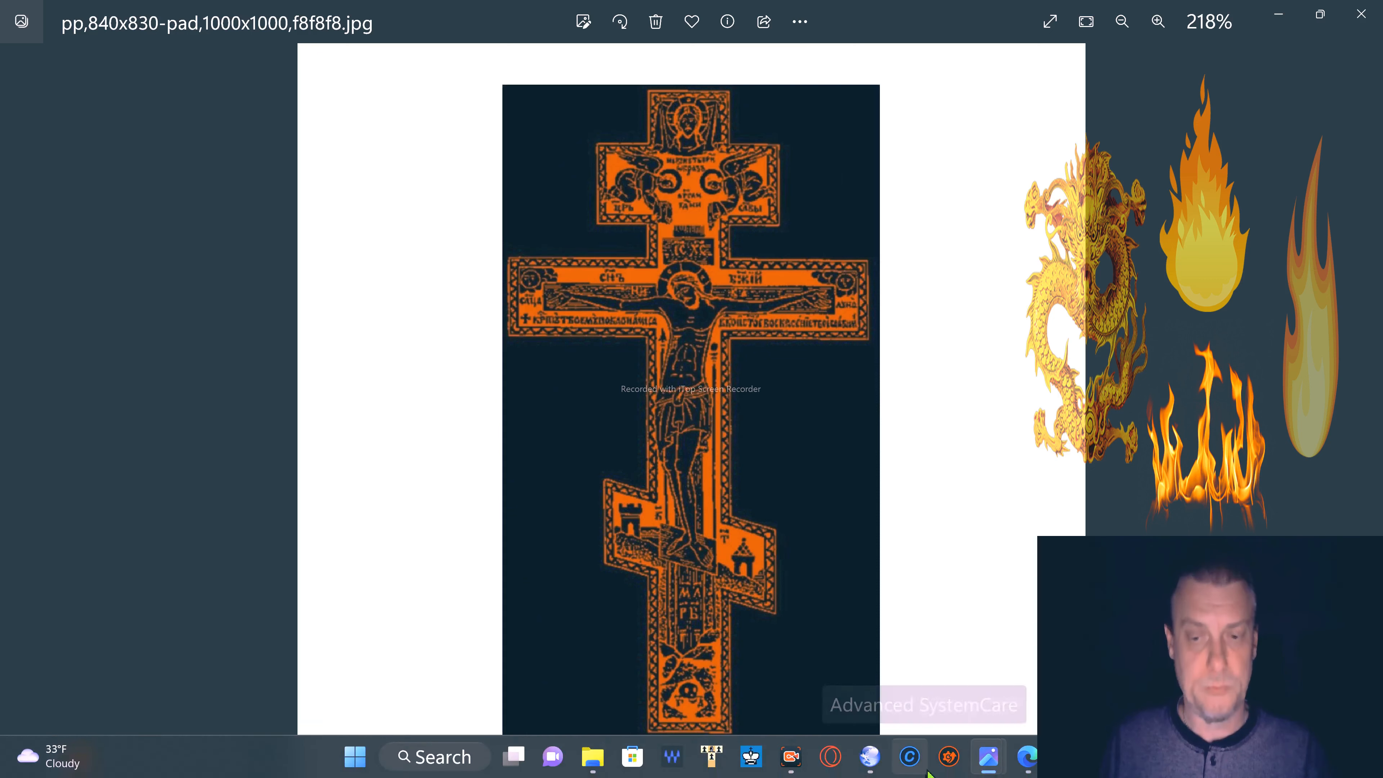
mouse_move(871, 757)
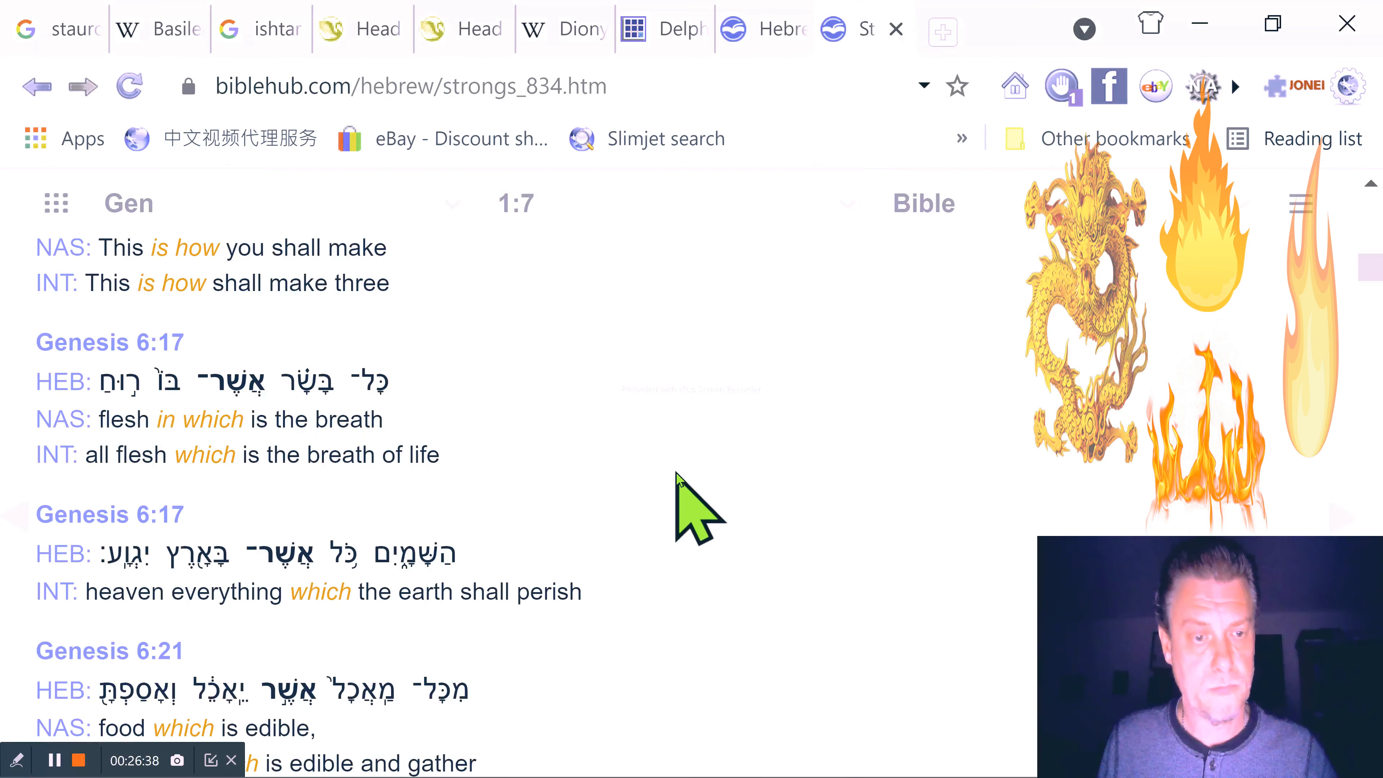
Scroll the Bible Hub אשר concordance through the Genesis occurrences from 8:21 to 14:5
scroll("down", 3)
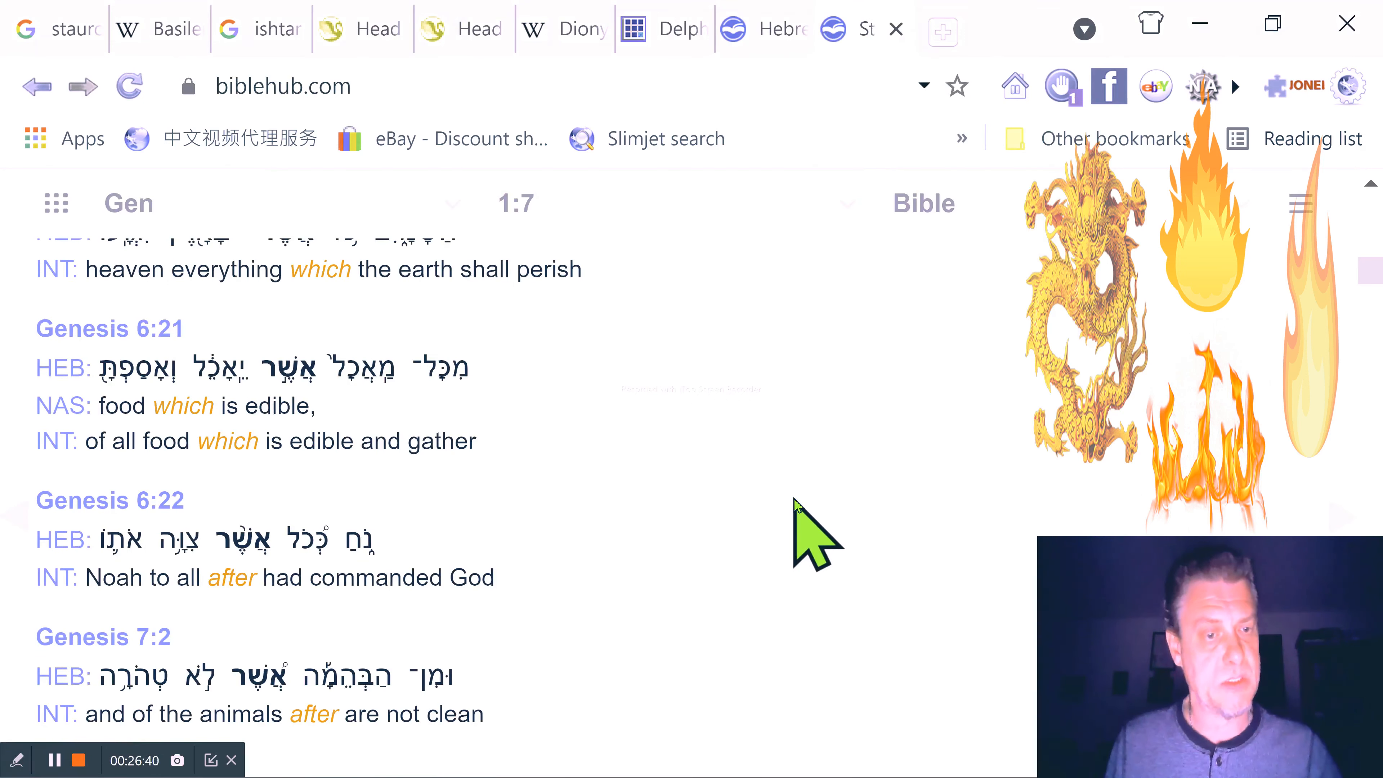
scroll("down", 3)
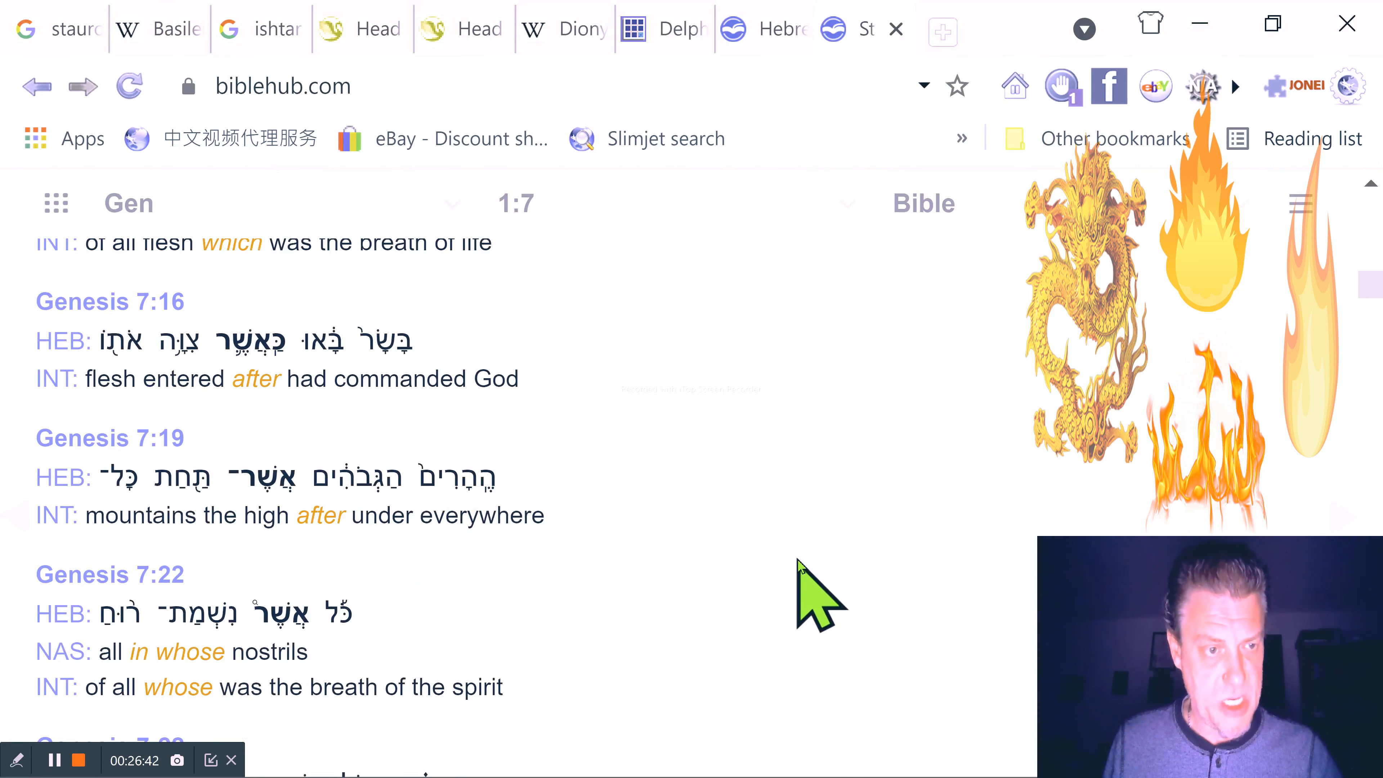
scroll("down", 3)
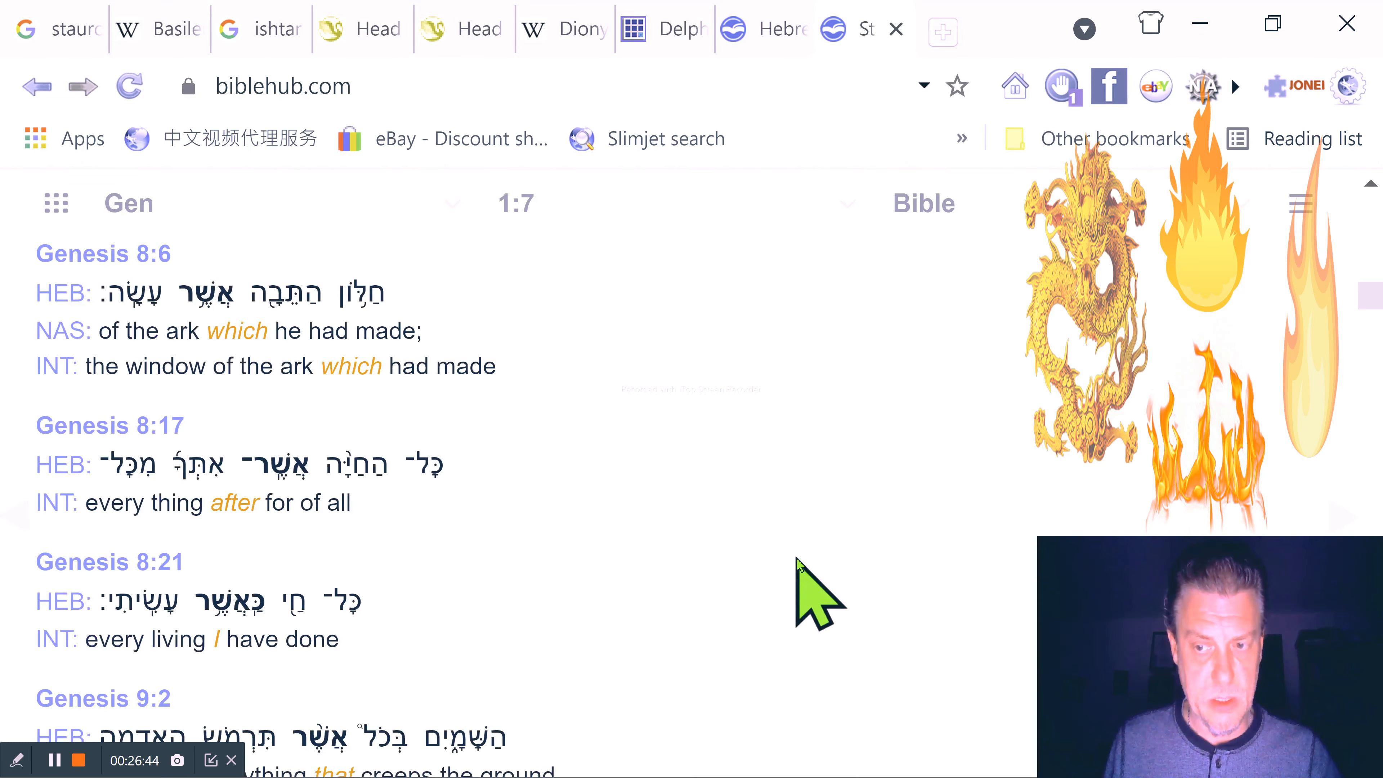
scroll("down", 3)
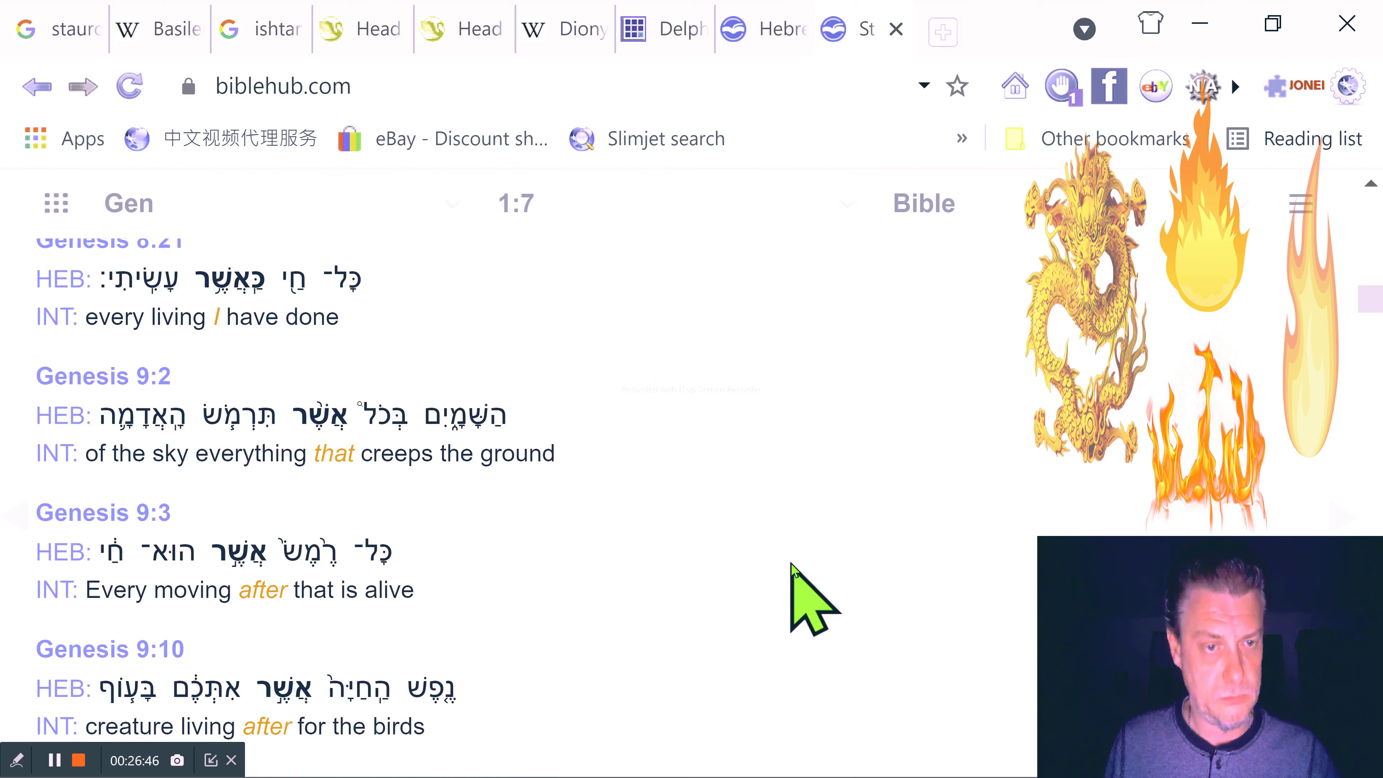
mouse_move(123, 366)
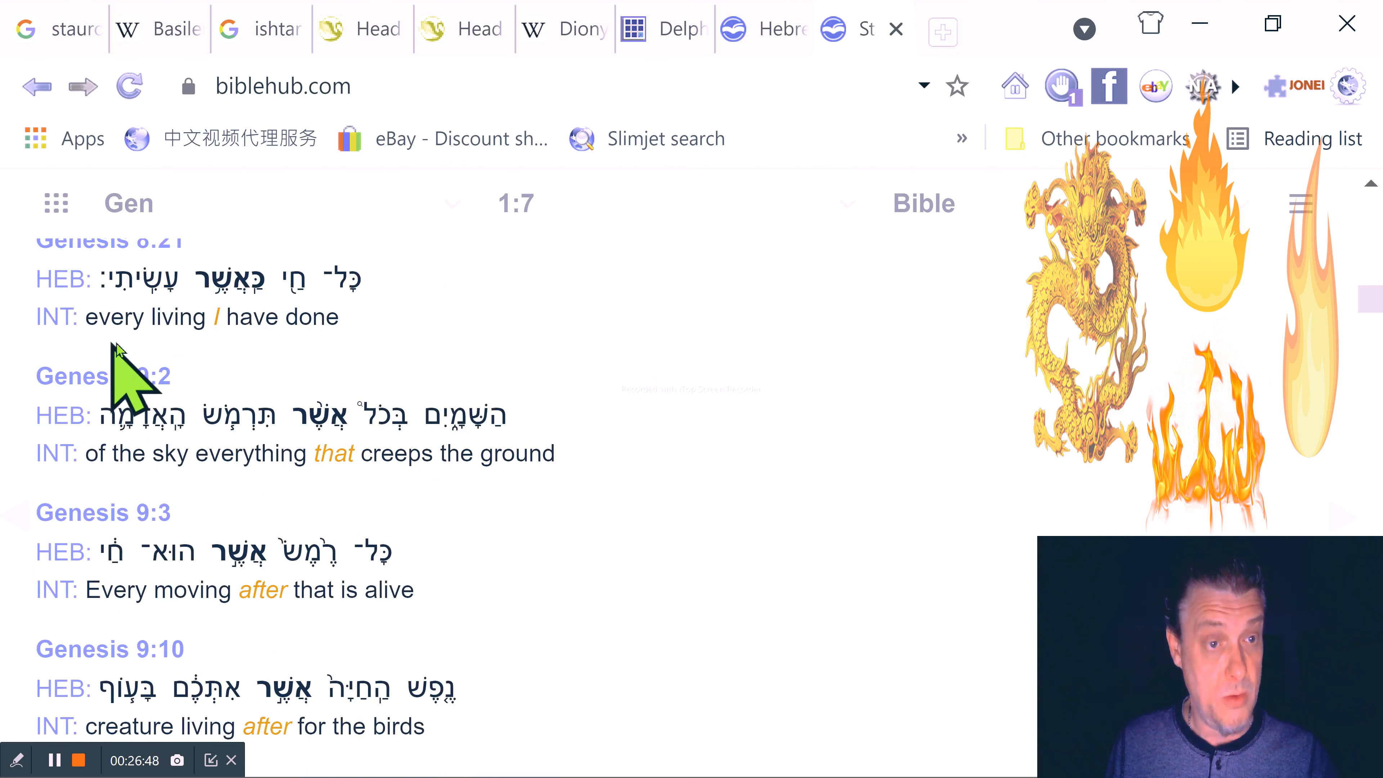
mouse_move(238, 375)
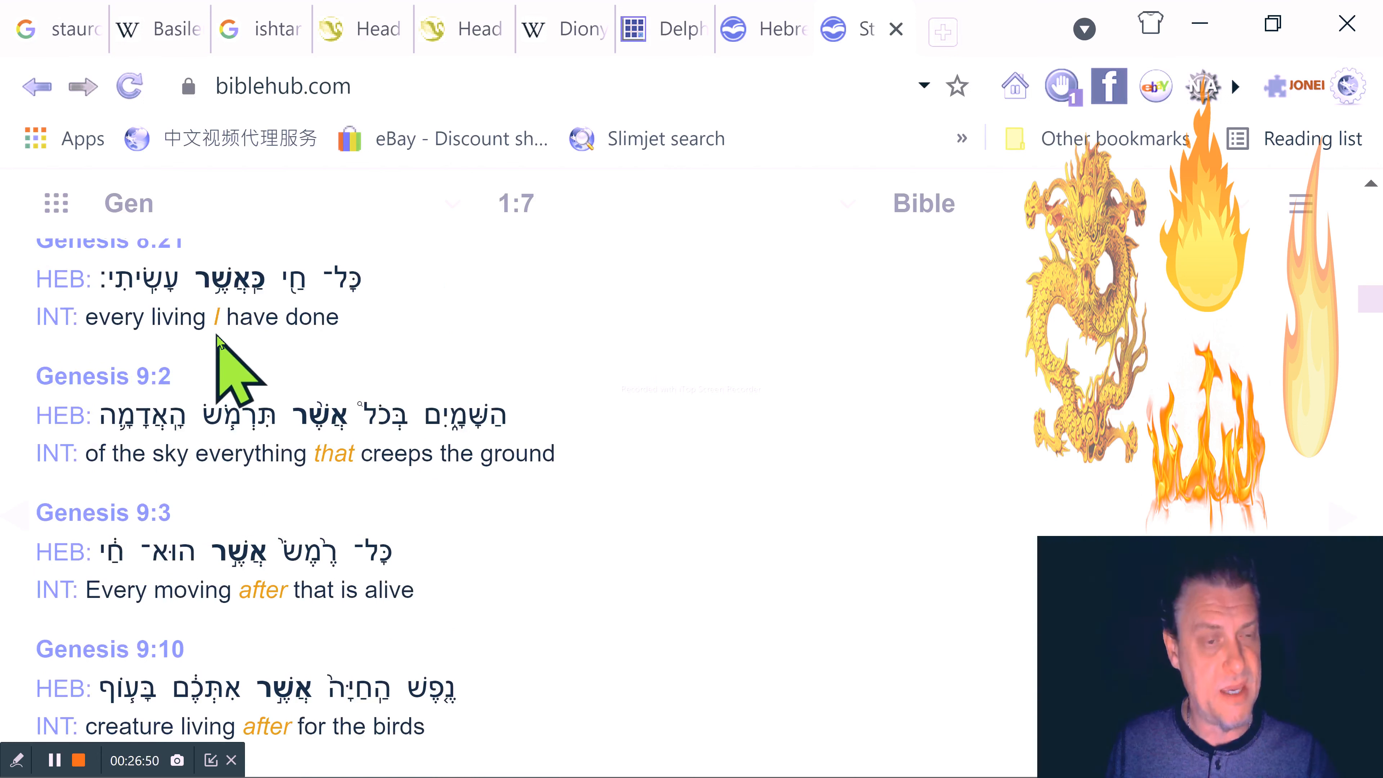
mouse_move(365, 366)
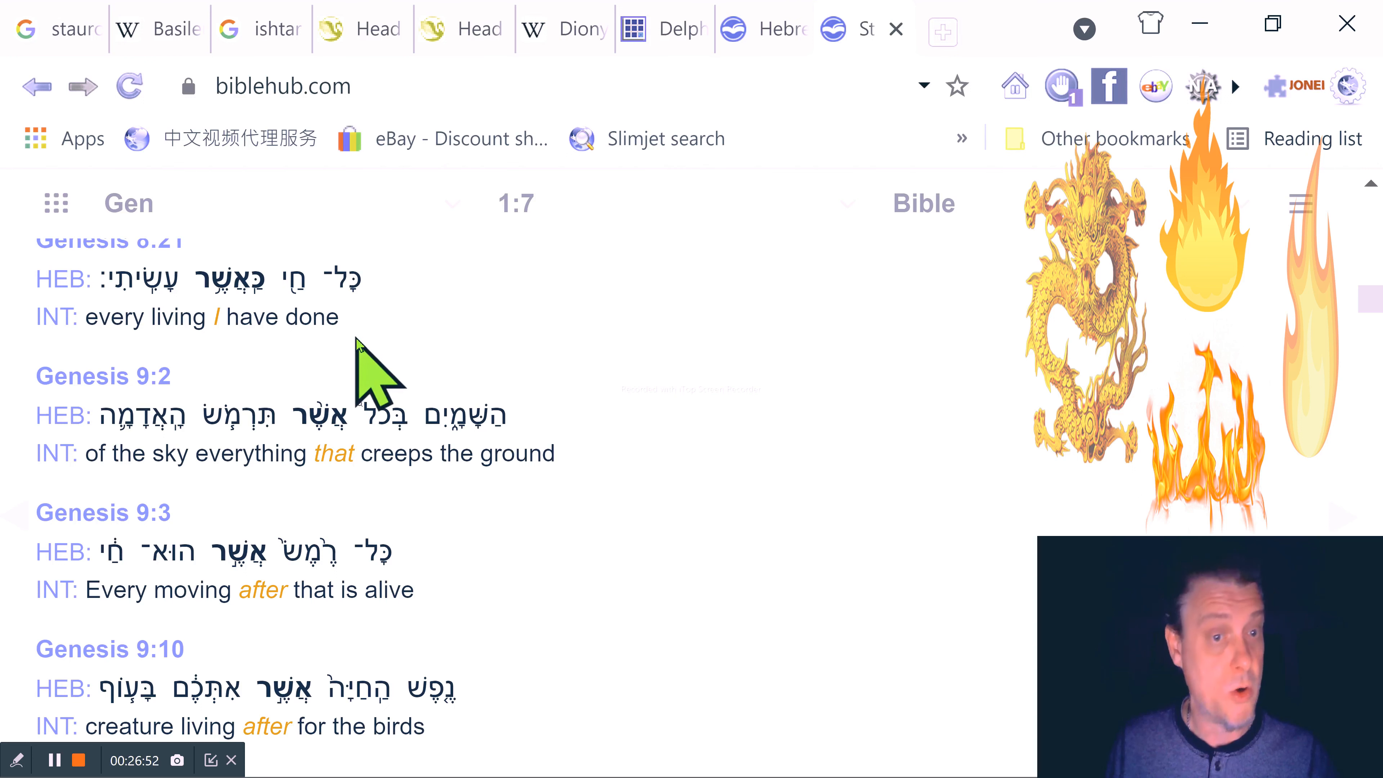
mouse_move(141, 512)
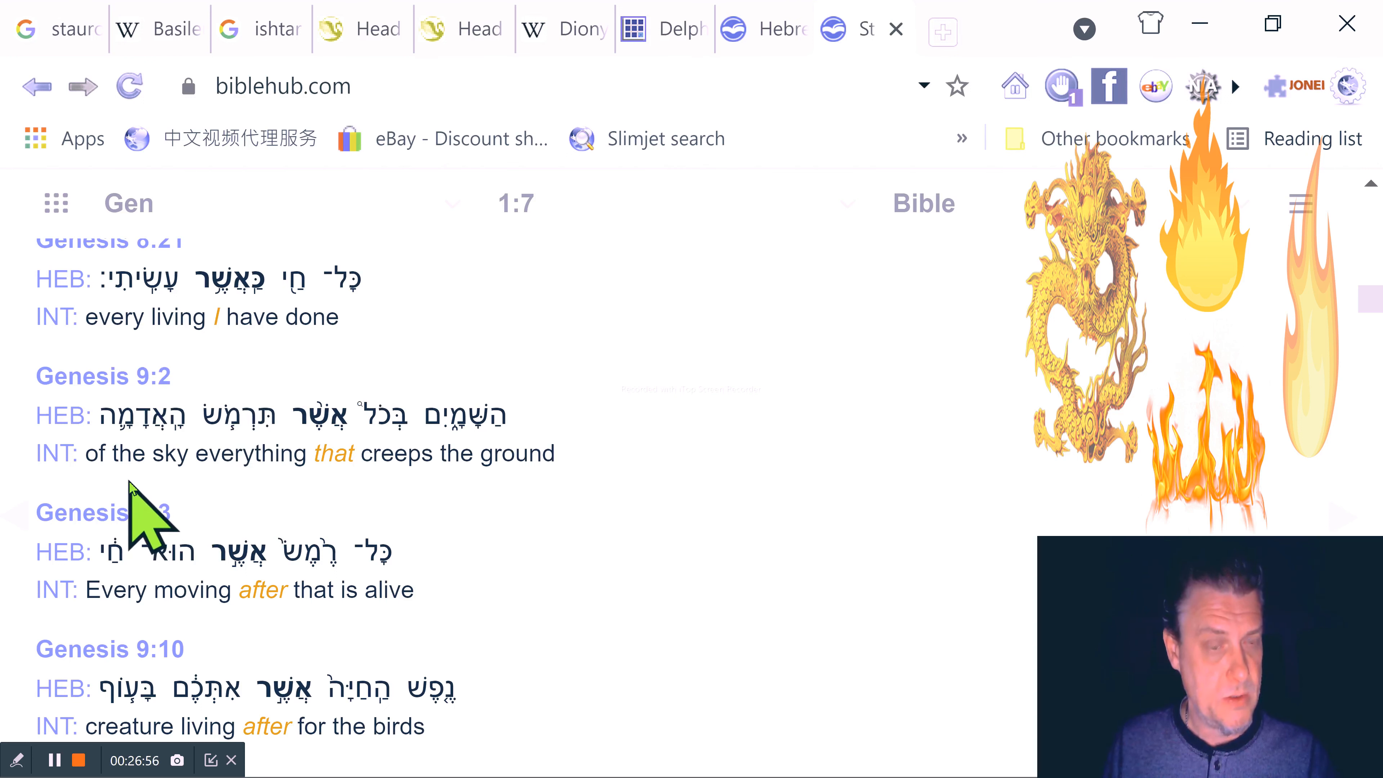
scroll("down", 3)
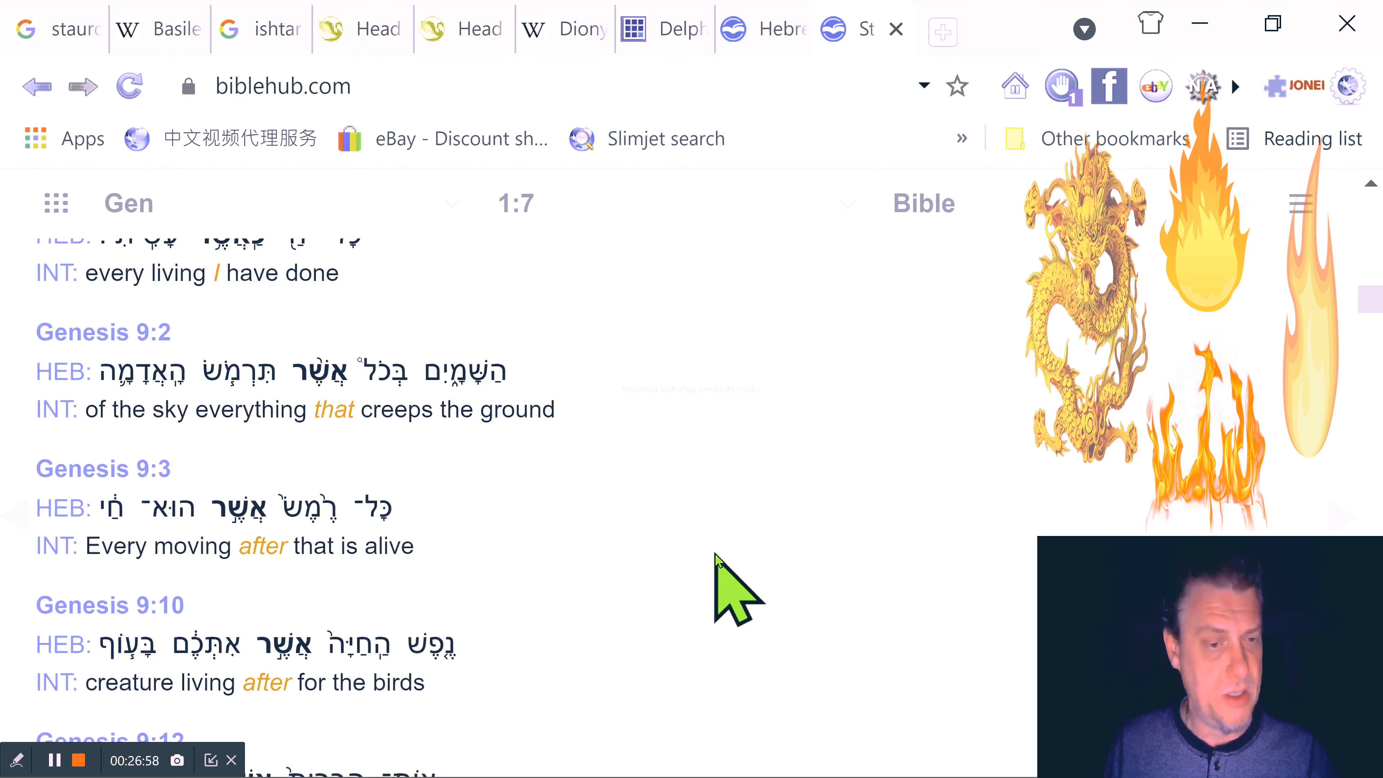
scroll("down", 3)
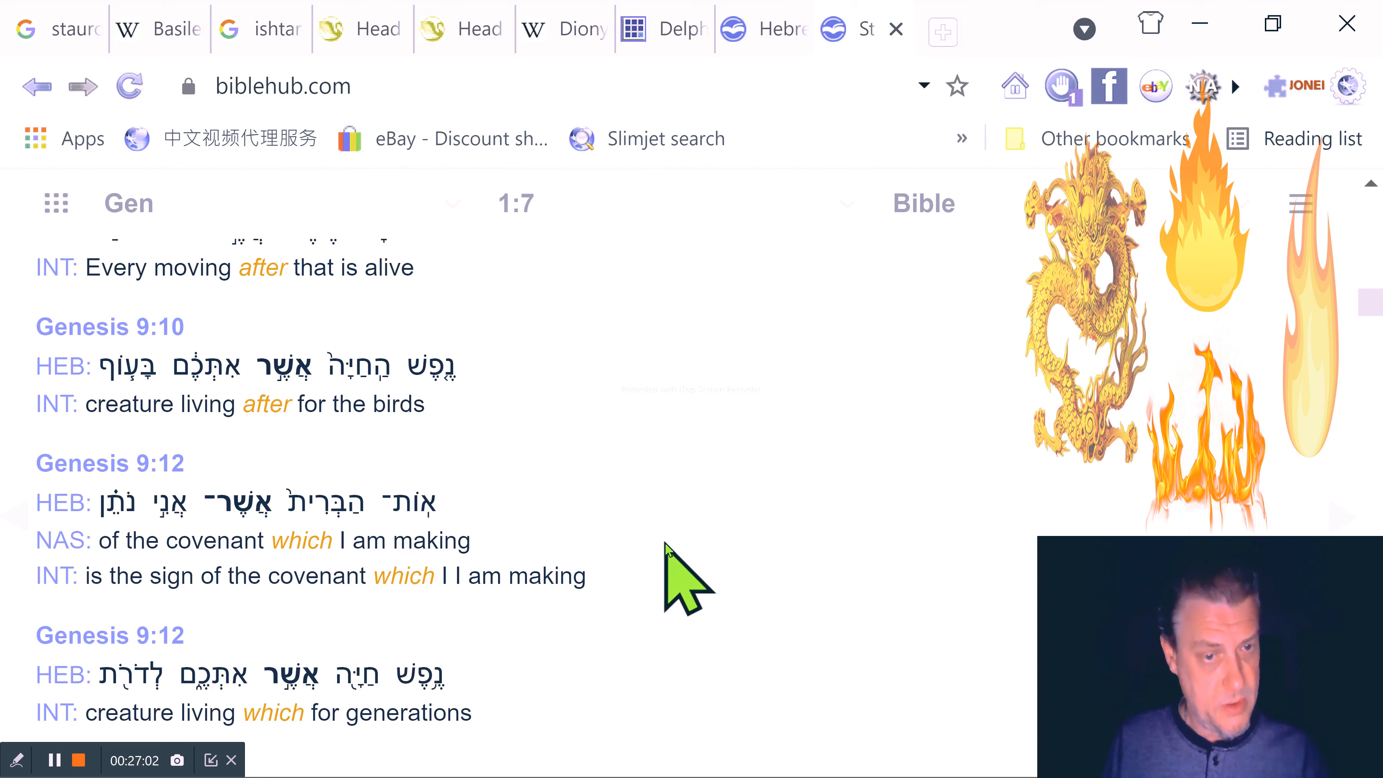
mouse_move(58, 644)
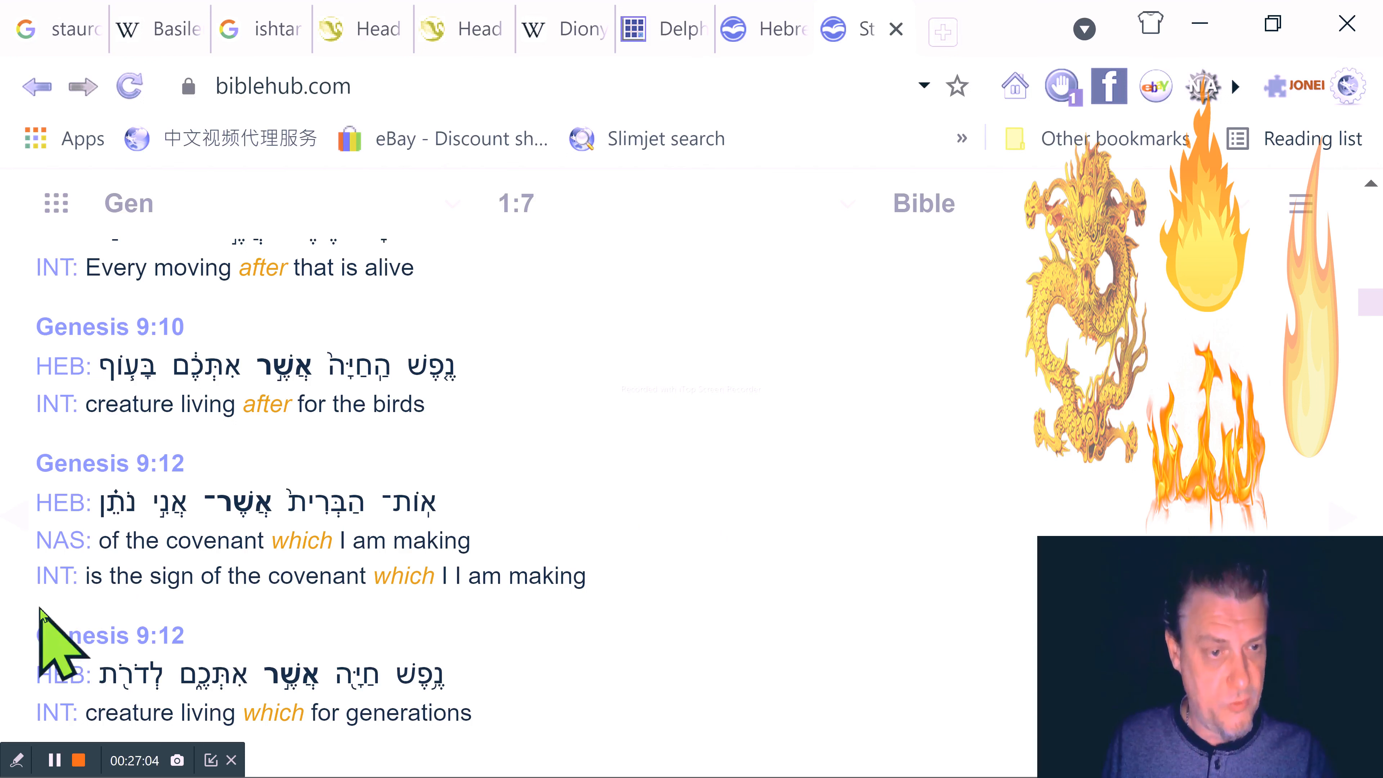
mouse_move(466, 557)
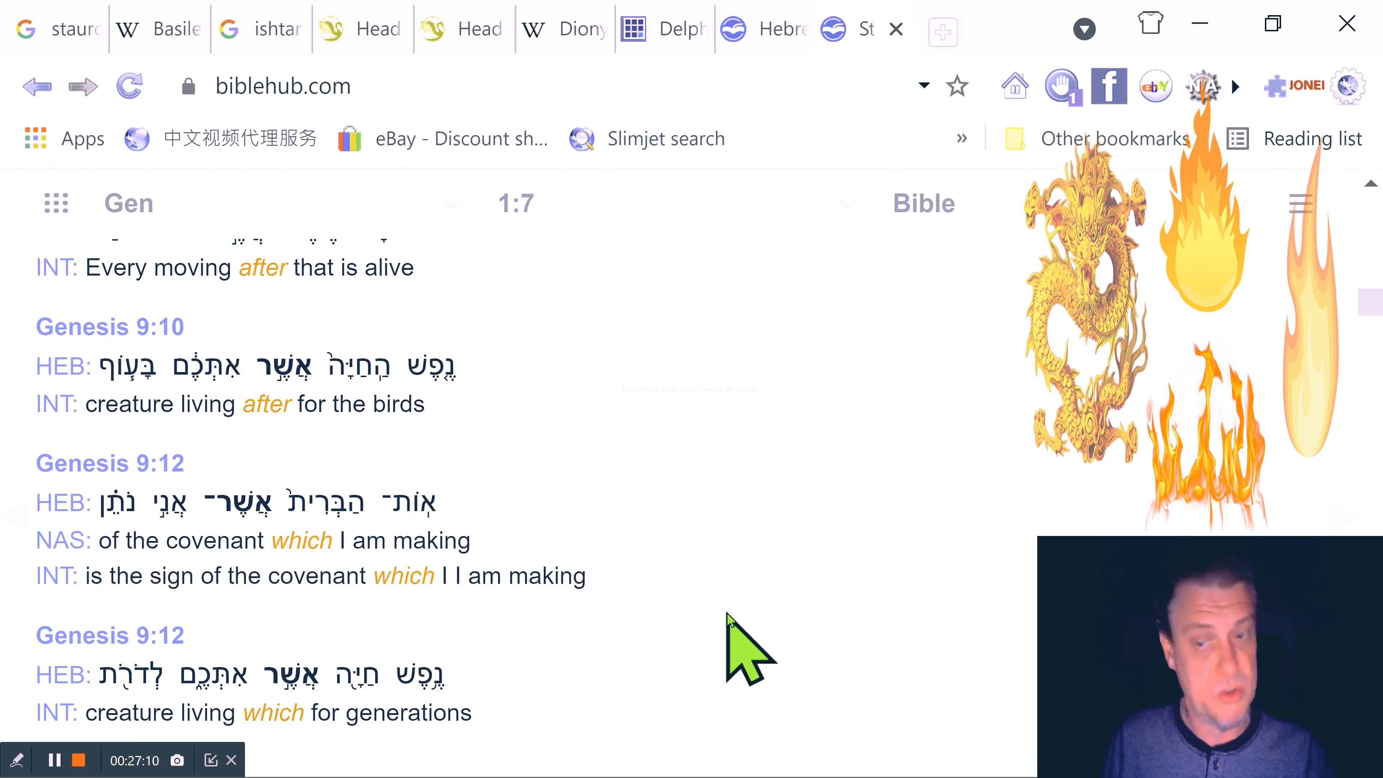
scroll("down", 3)
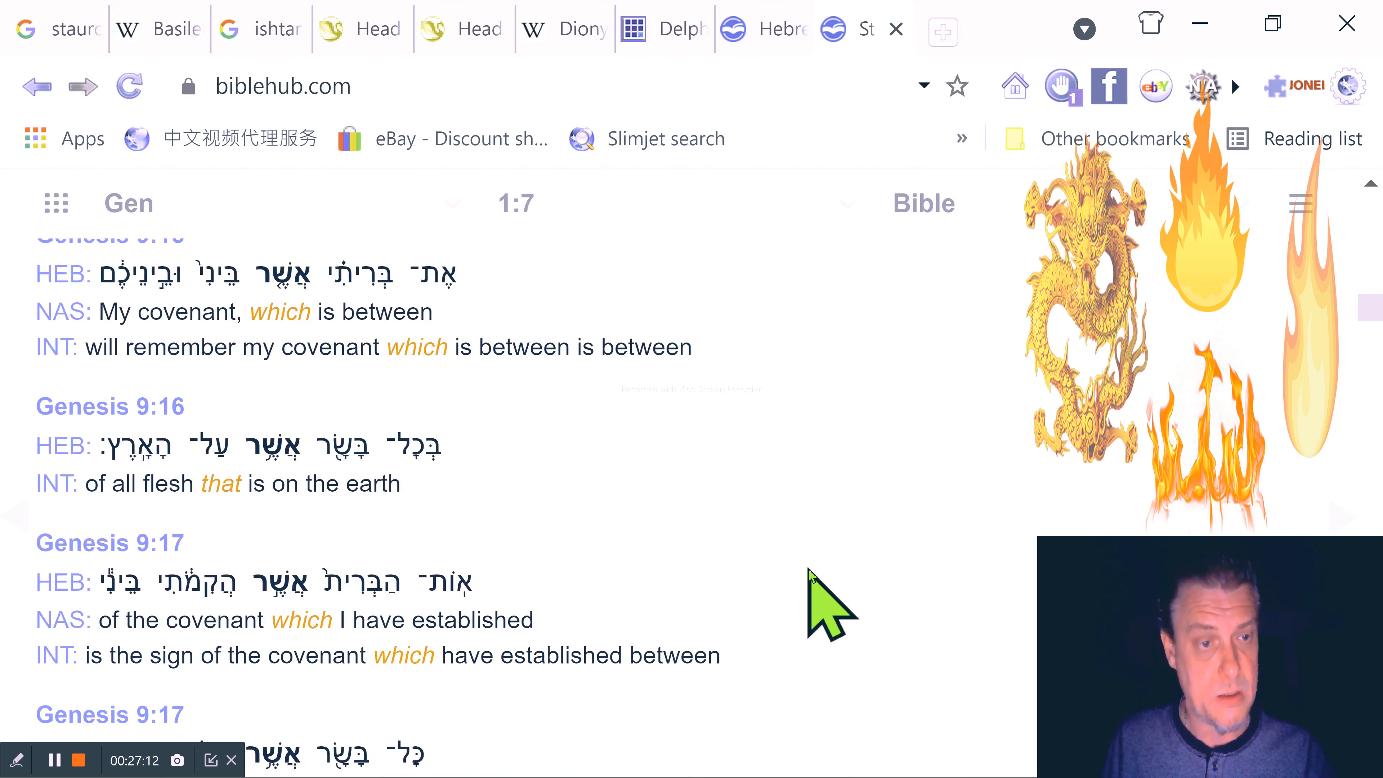
scroll("down", 3)
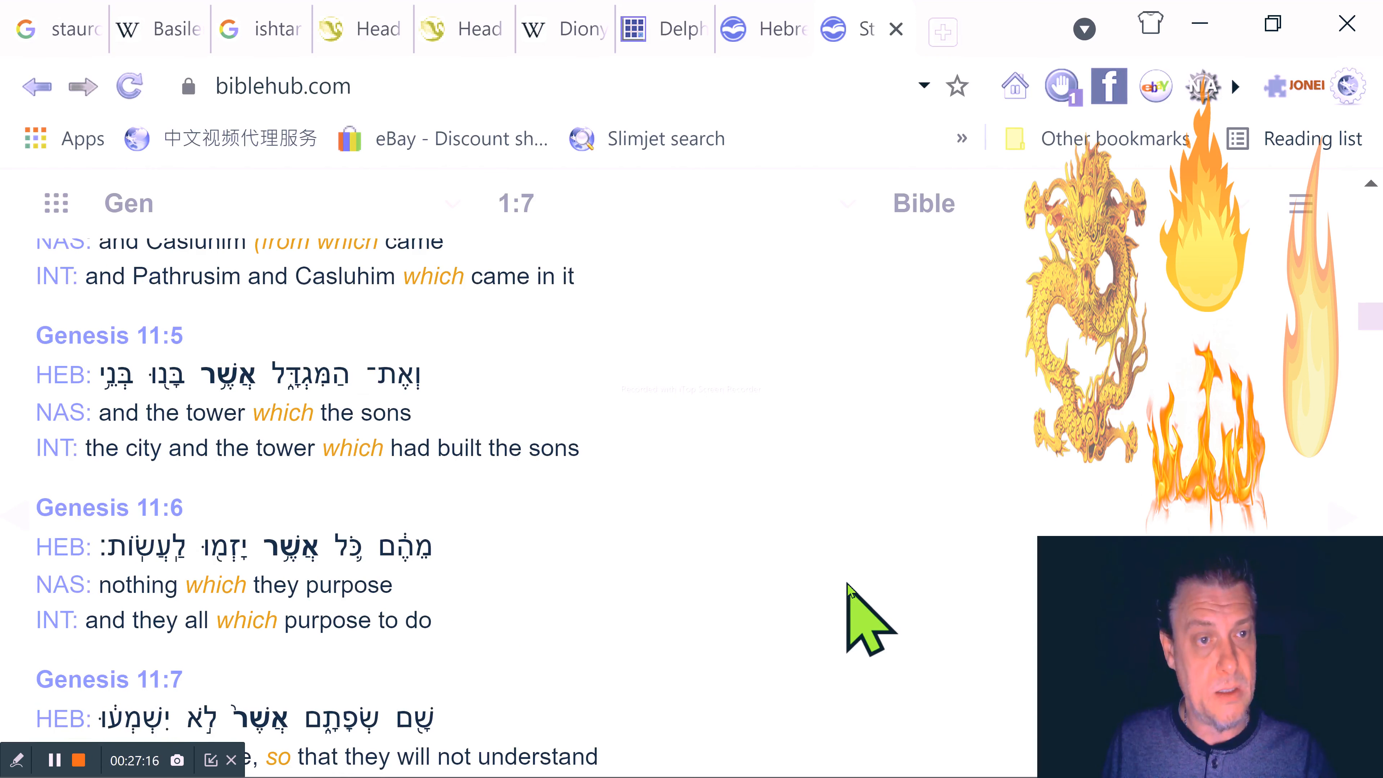
scroll("down", 3)
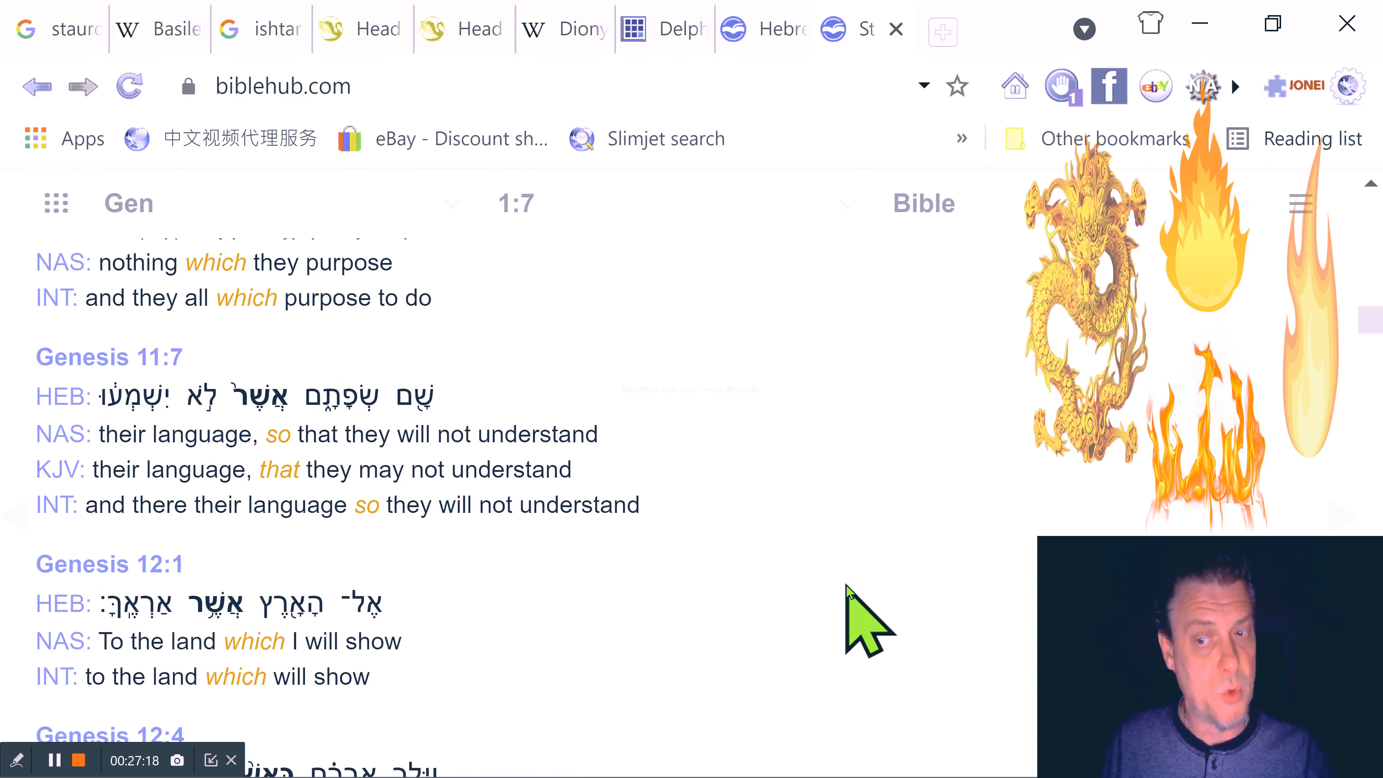
scroll("down", 3)
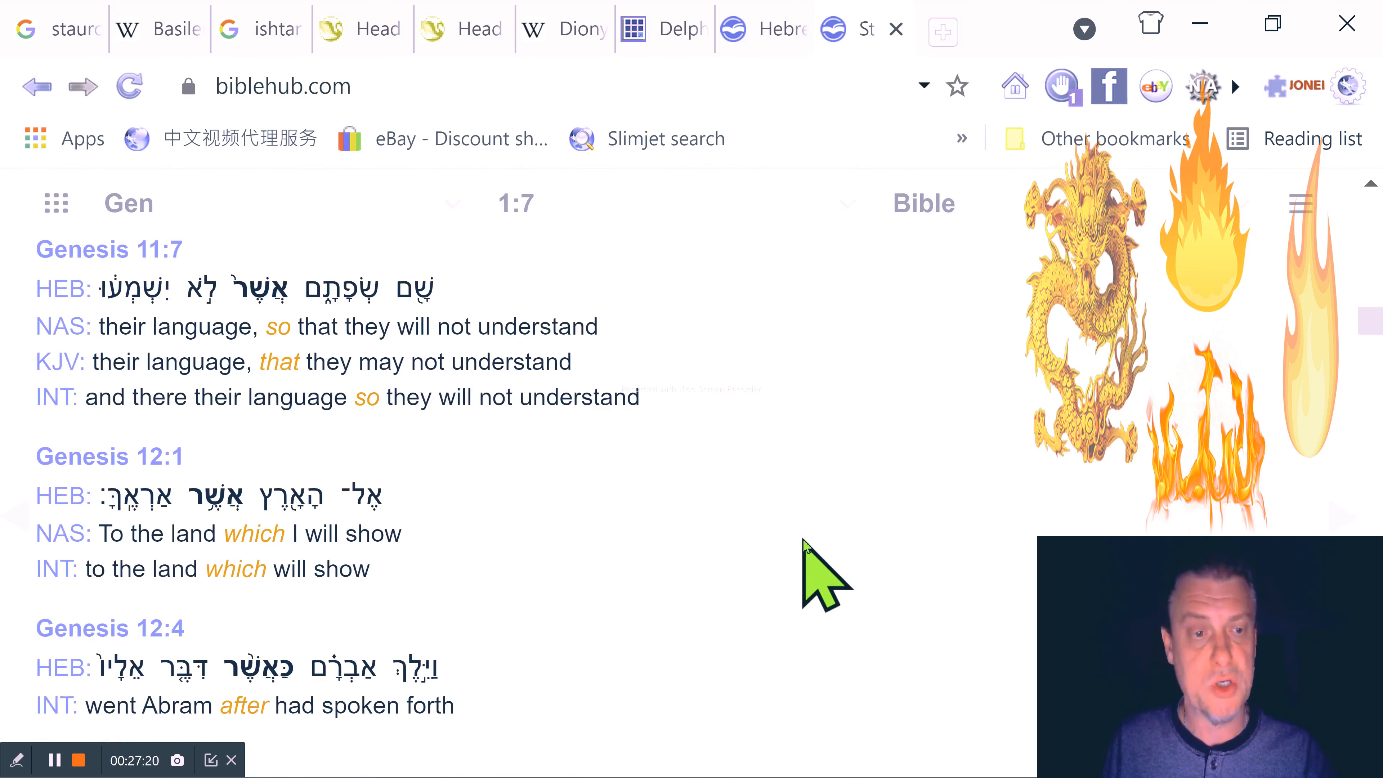
scroll("down", 3)
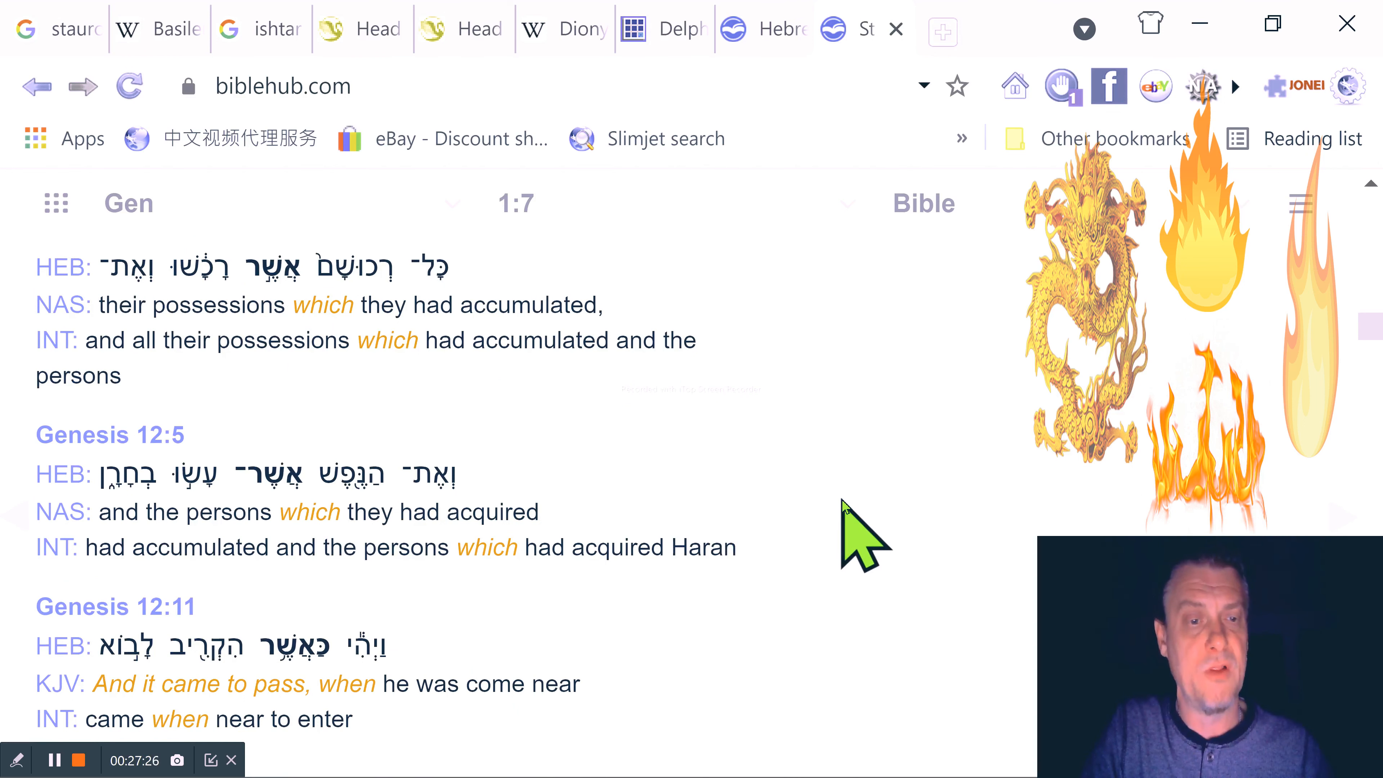
scroll("down", 3)
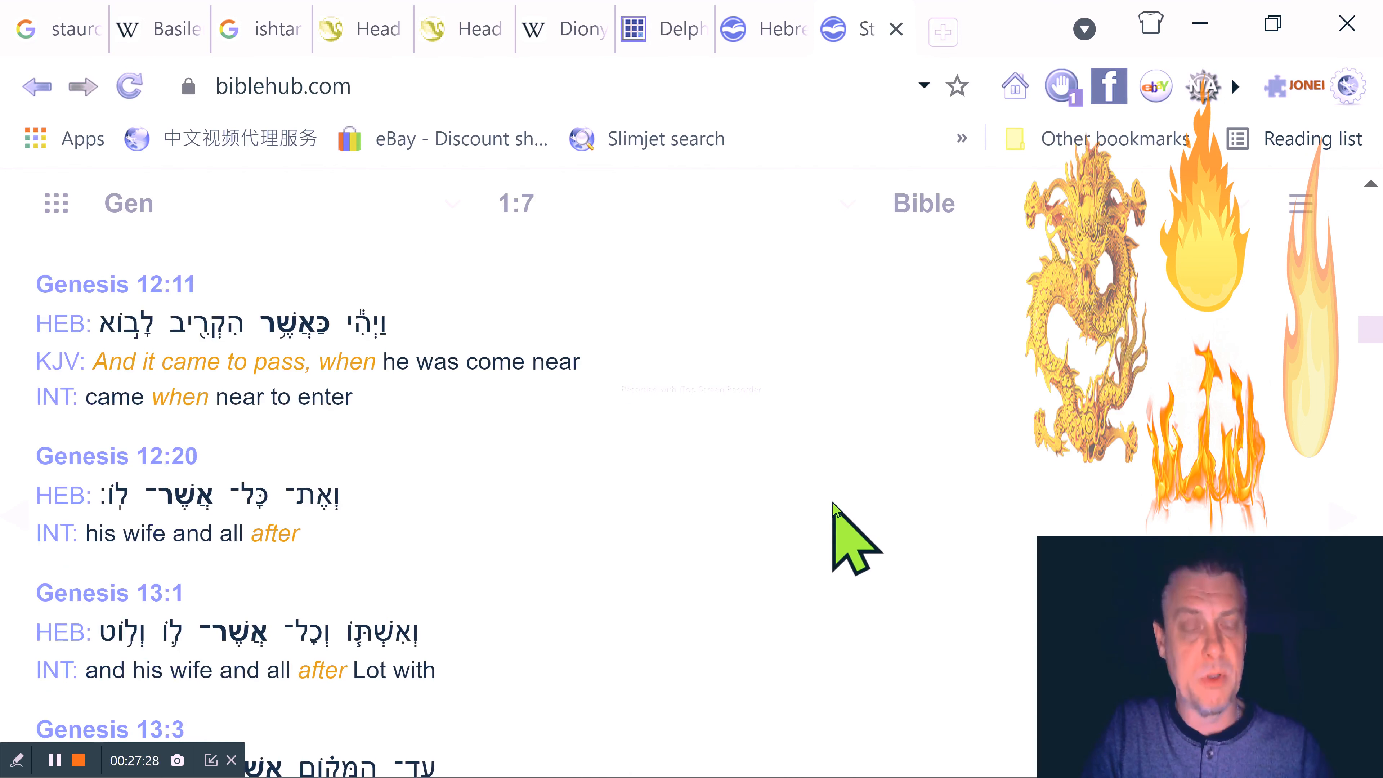
scroll("down", 3)
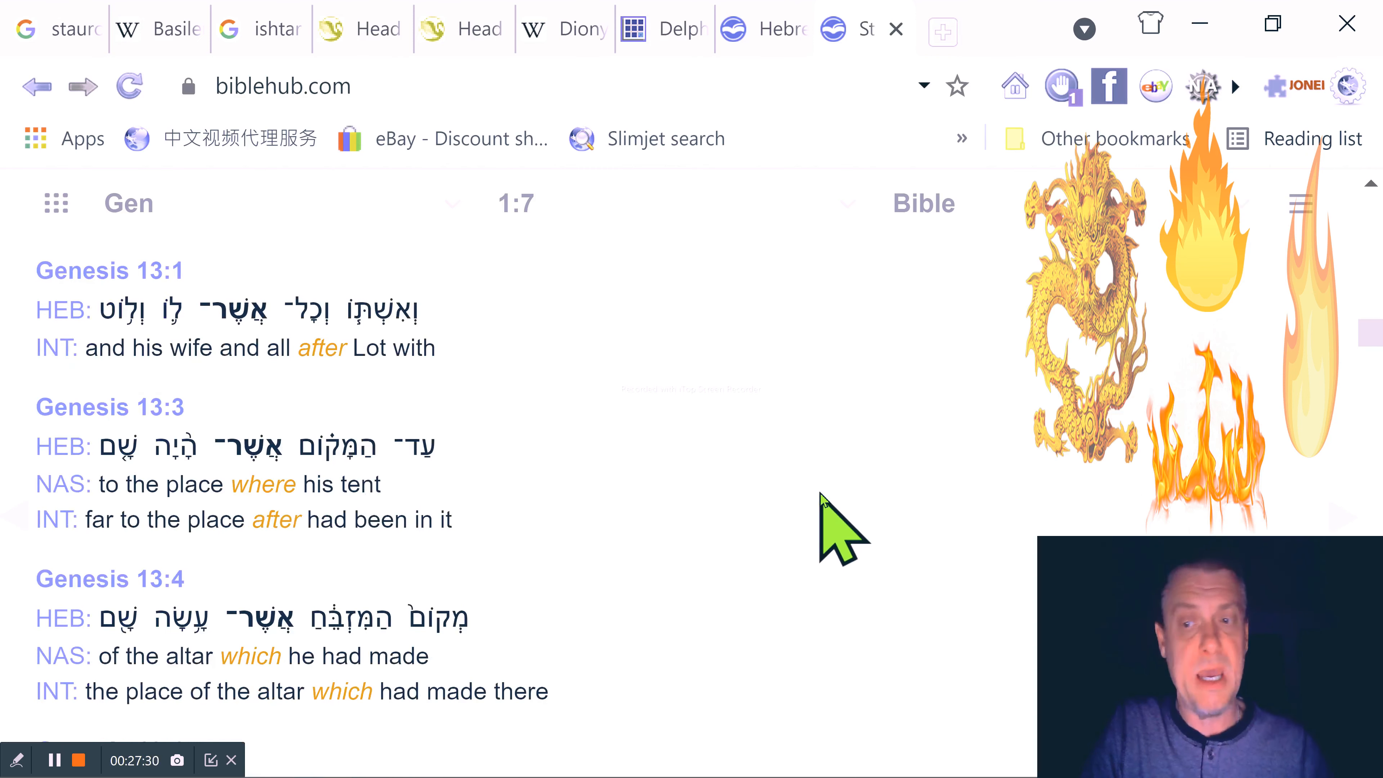
scroll("down", 3)
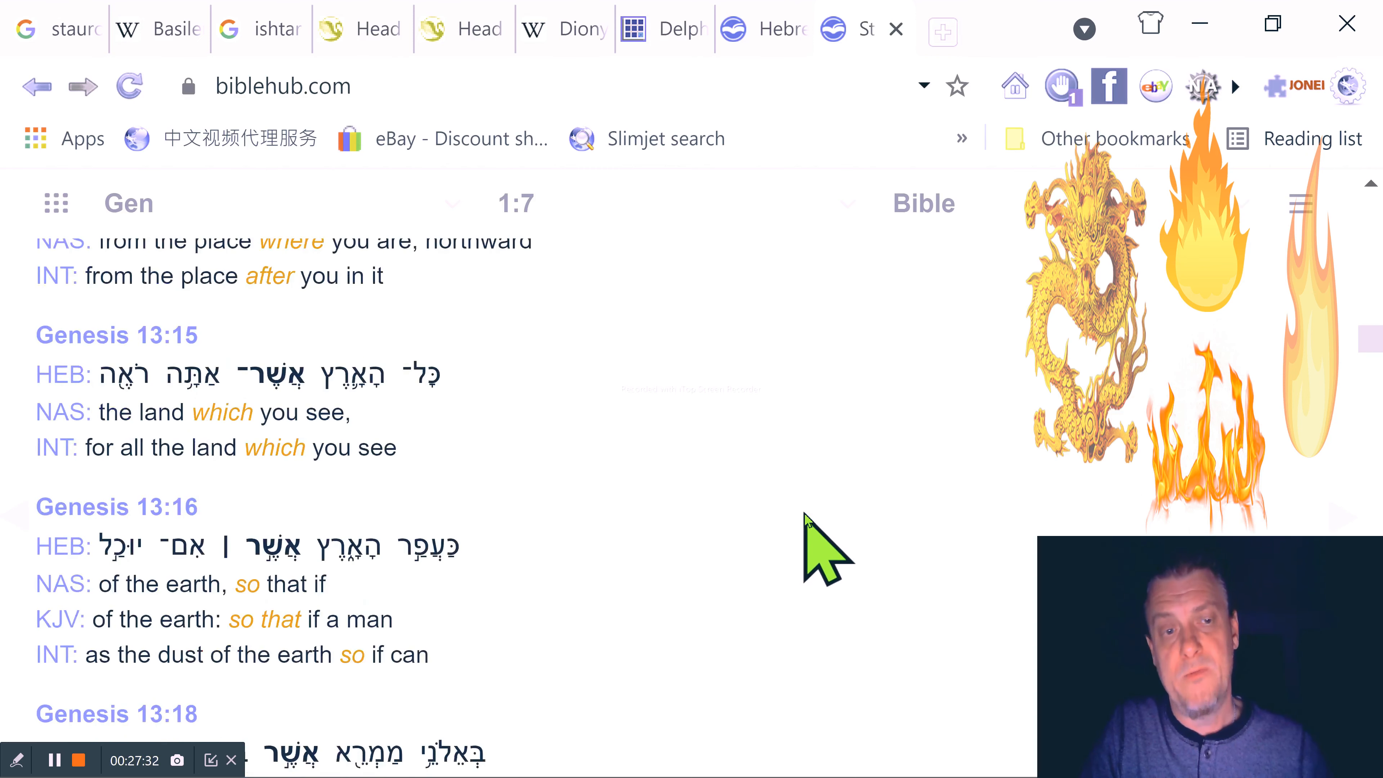
scroll("down", 3)
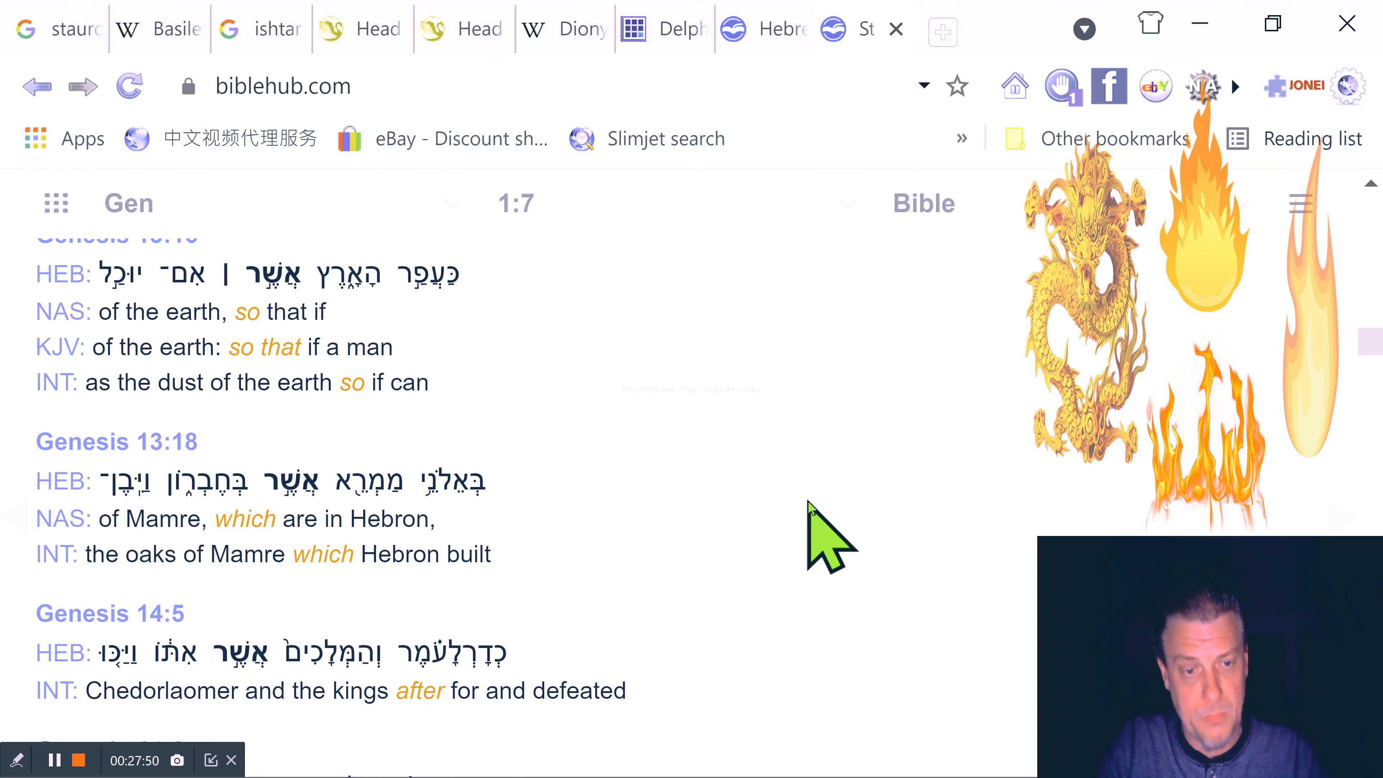
scroll("down", 3)
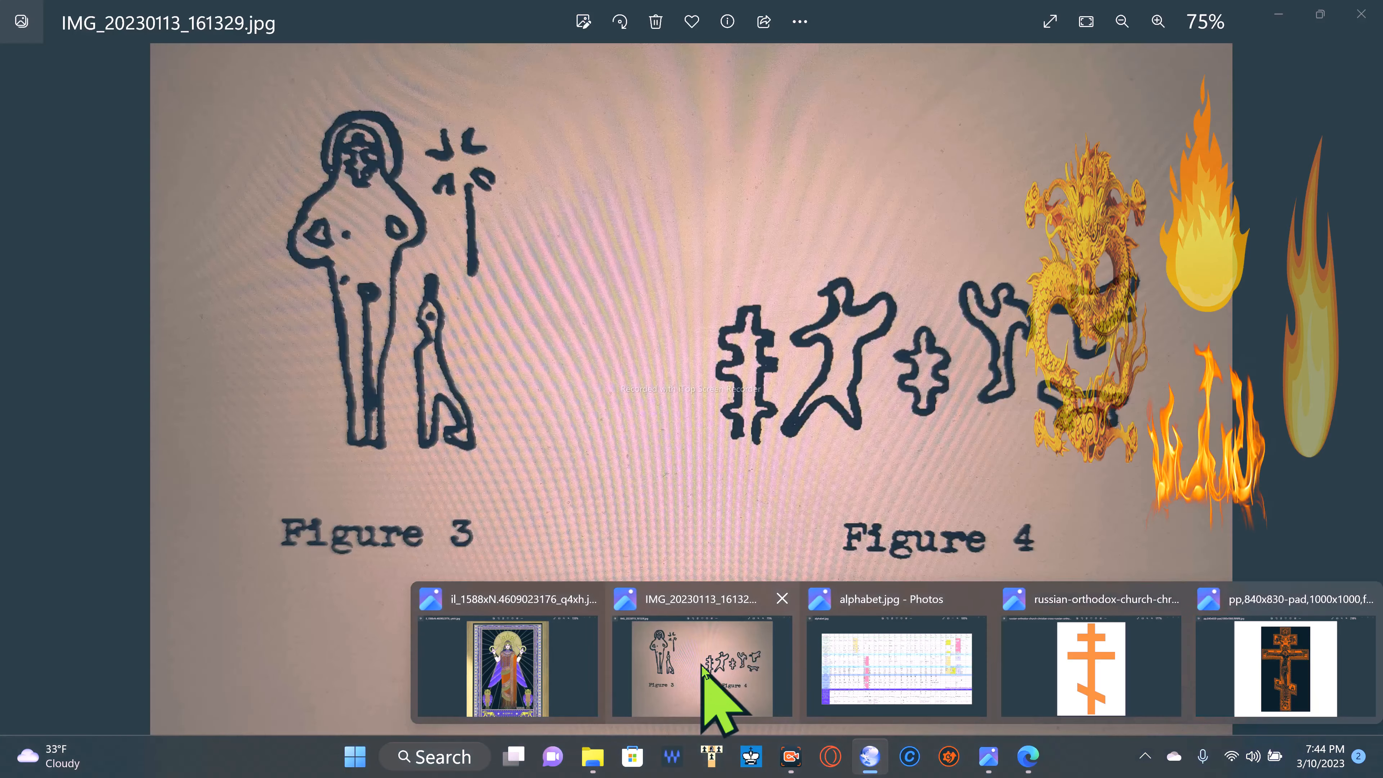
Enlarge the Figures 3 and 4 photo to 161% on the cross-shaped Figure 4 symbols
left_click(1158, 21)
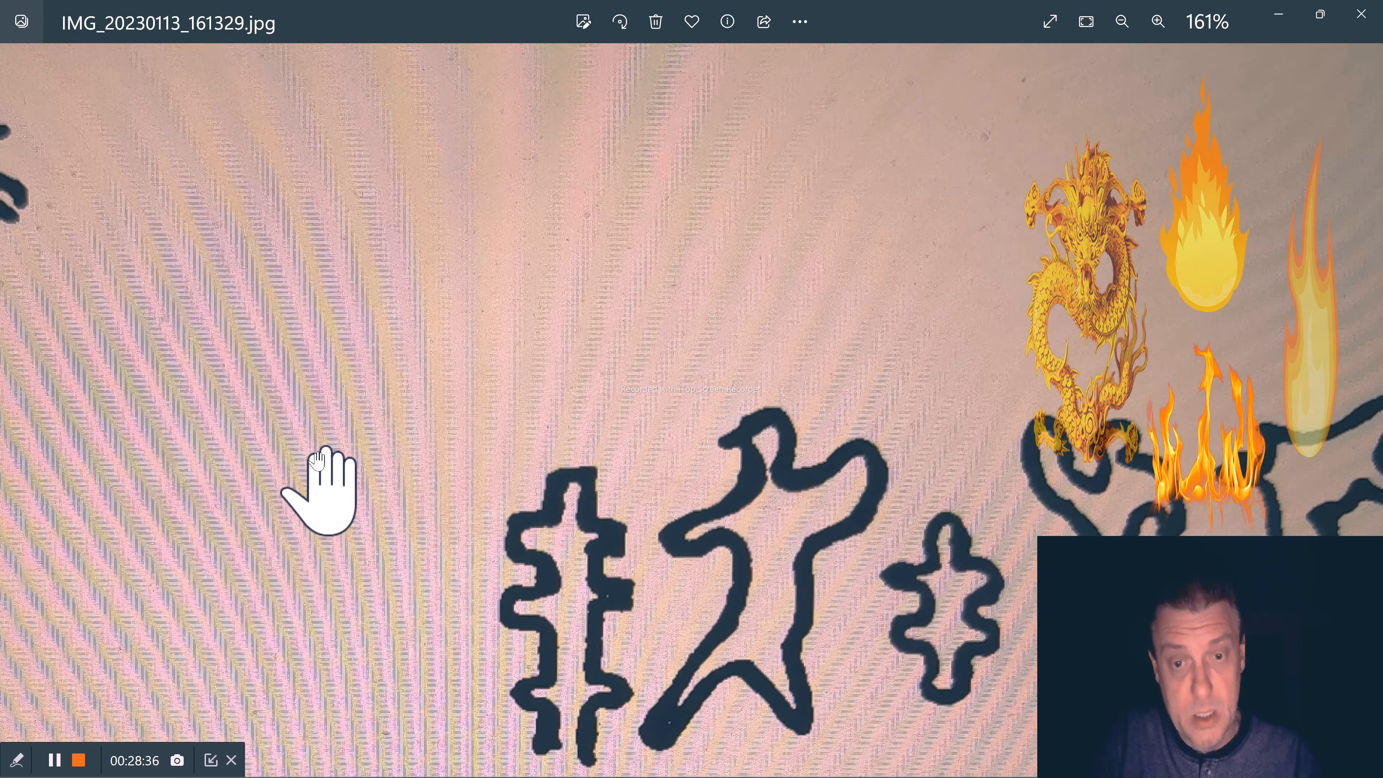
left_click(1121, 21)
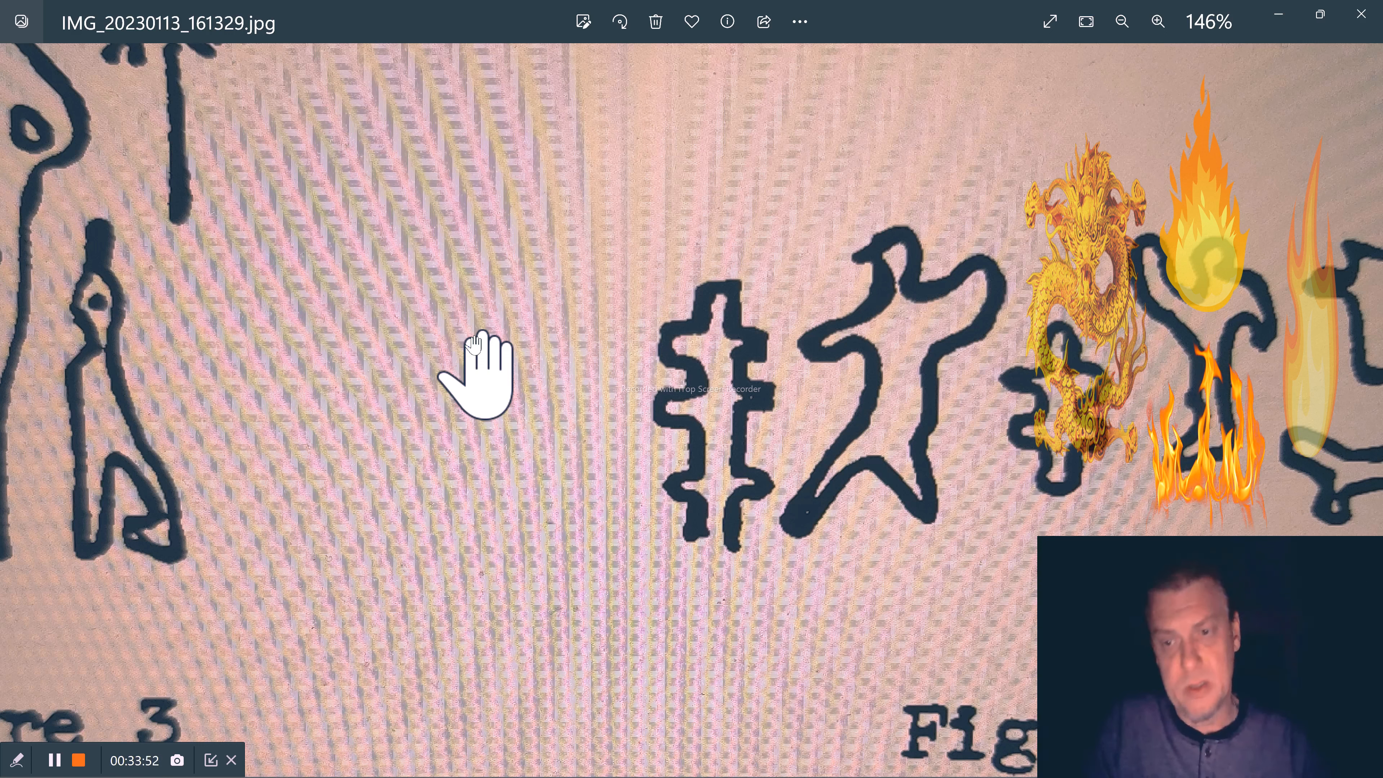
mouse_move(803, 644)
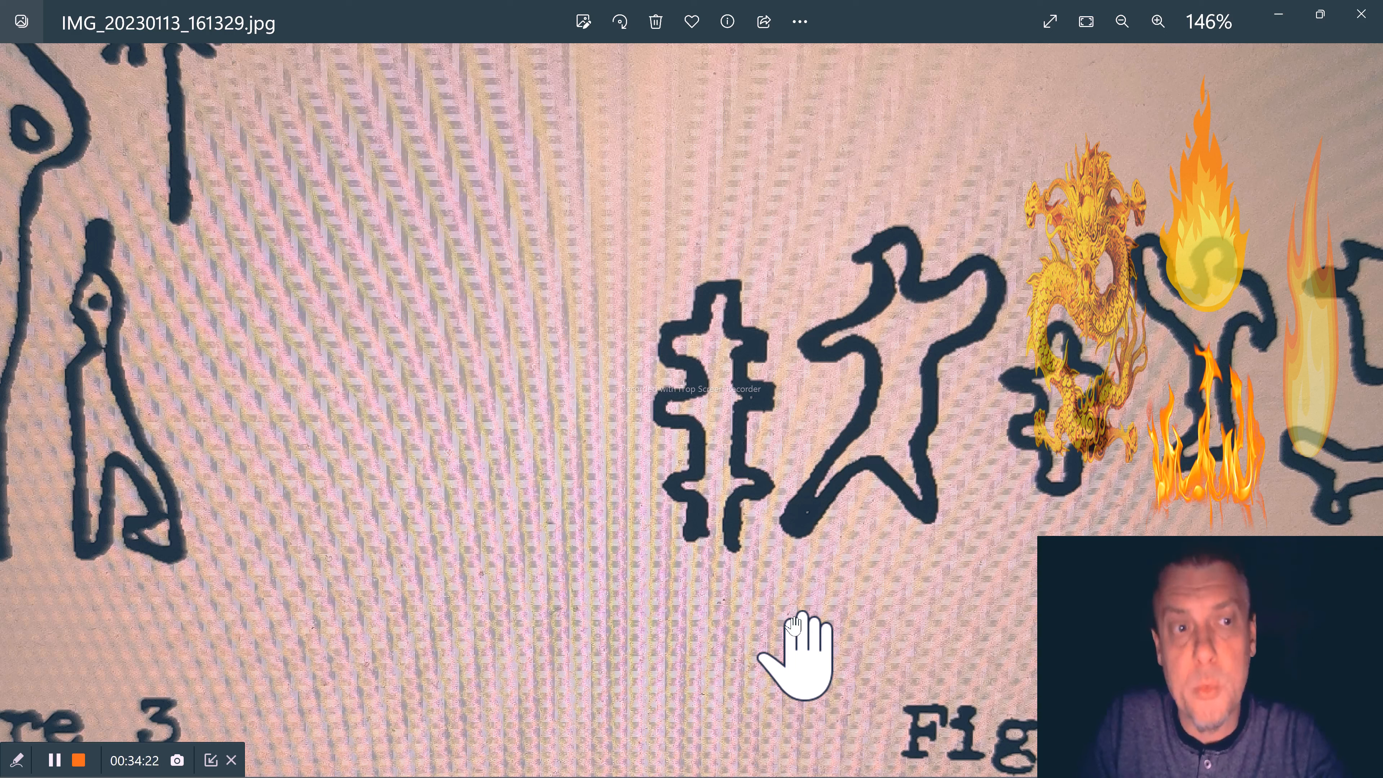
mouse_move(1045, 472)
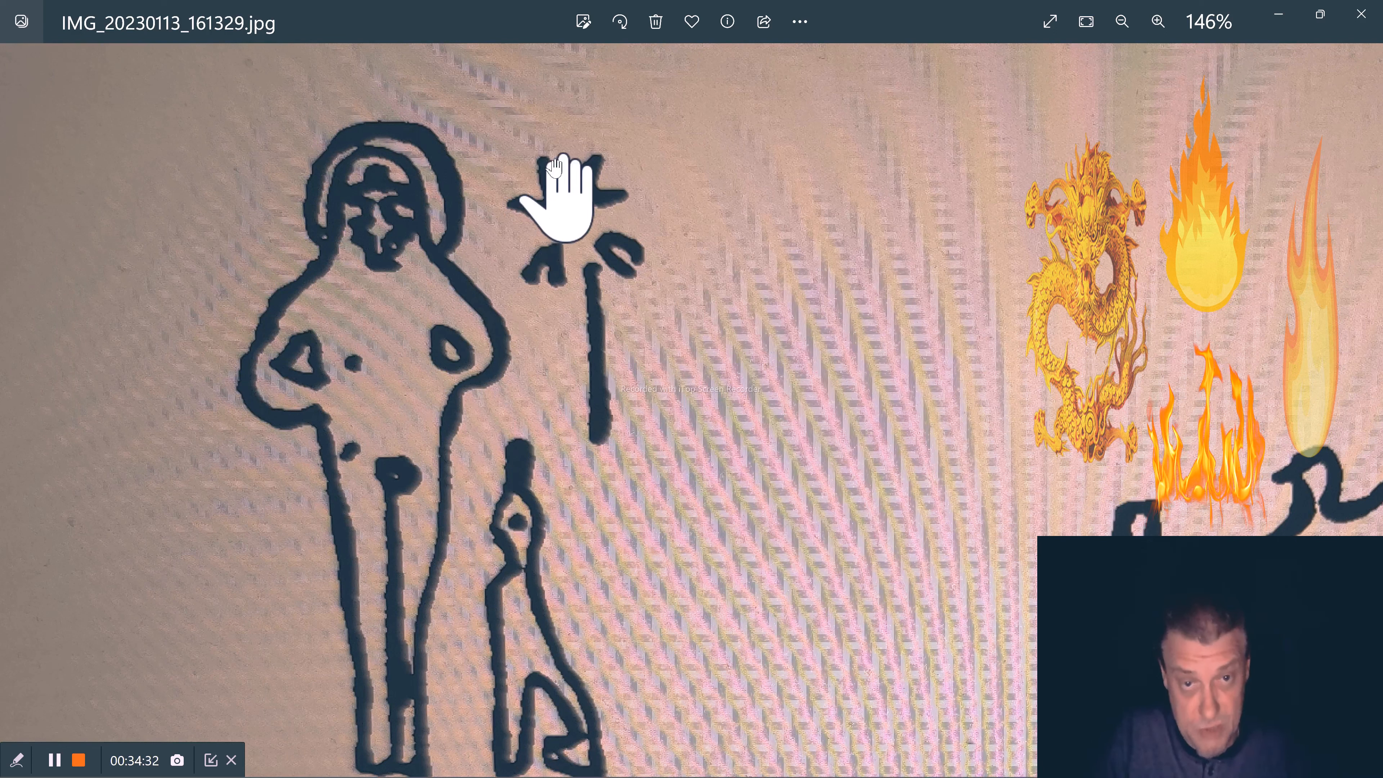
mouse_move(719, 260)
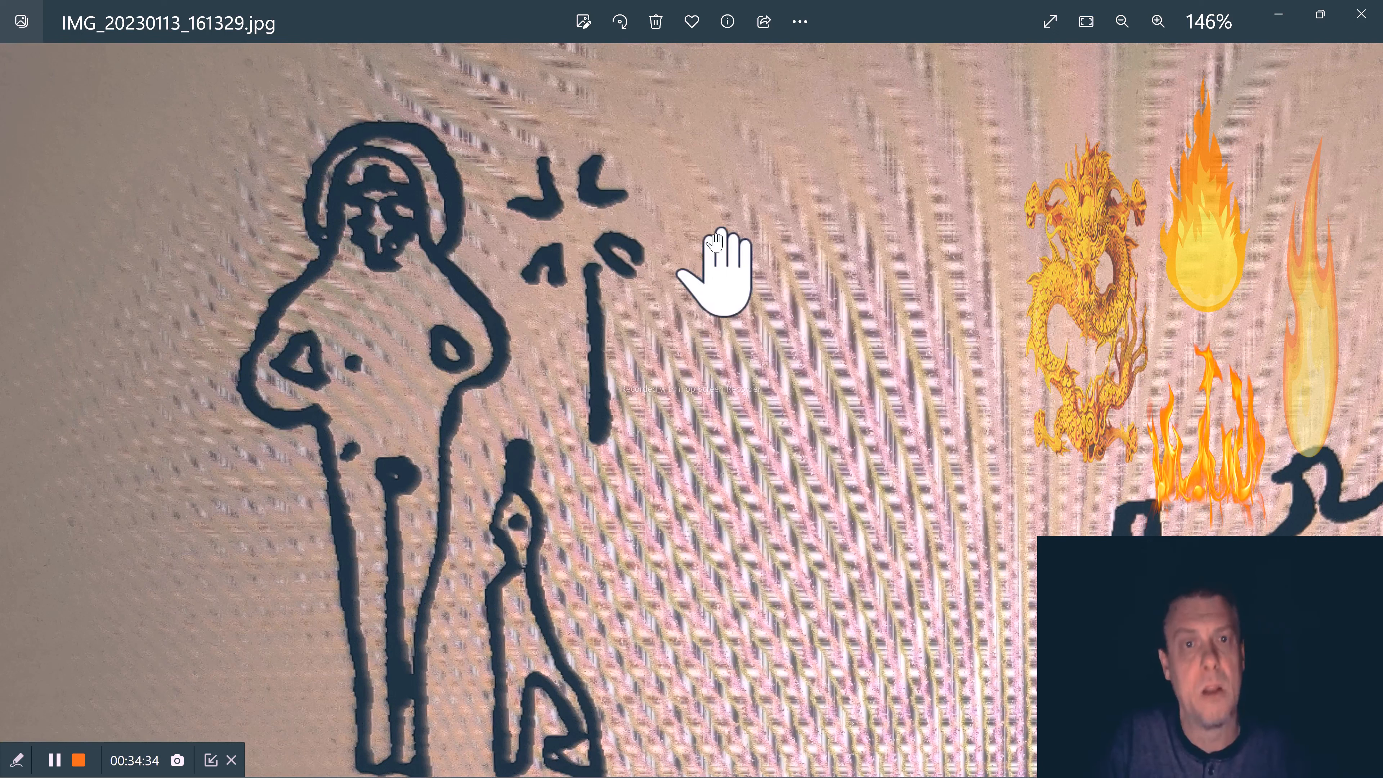
mouse_move(825, 313)
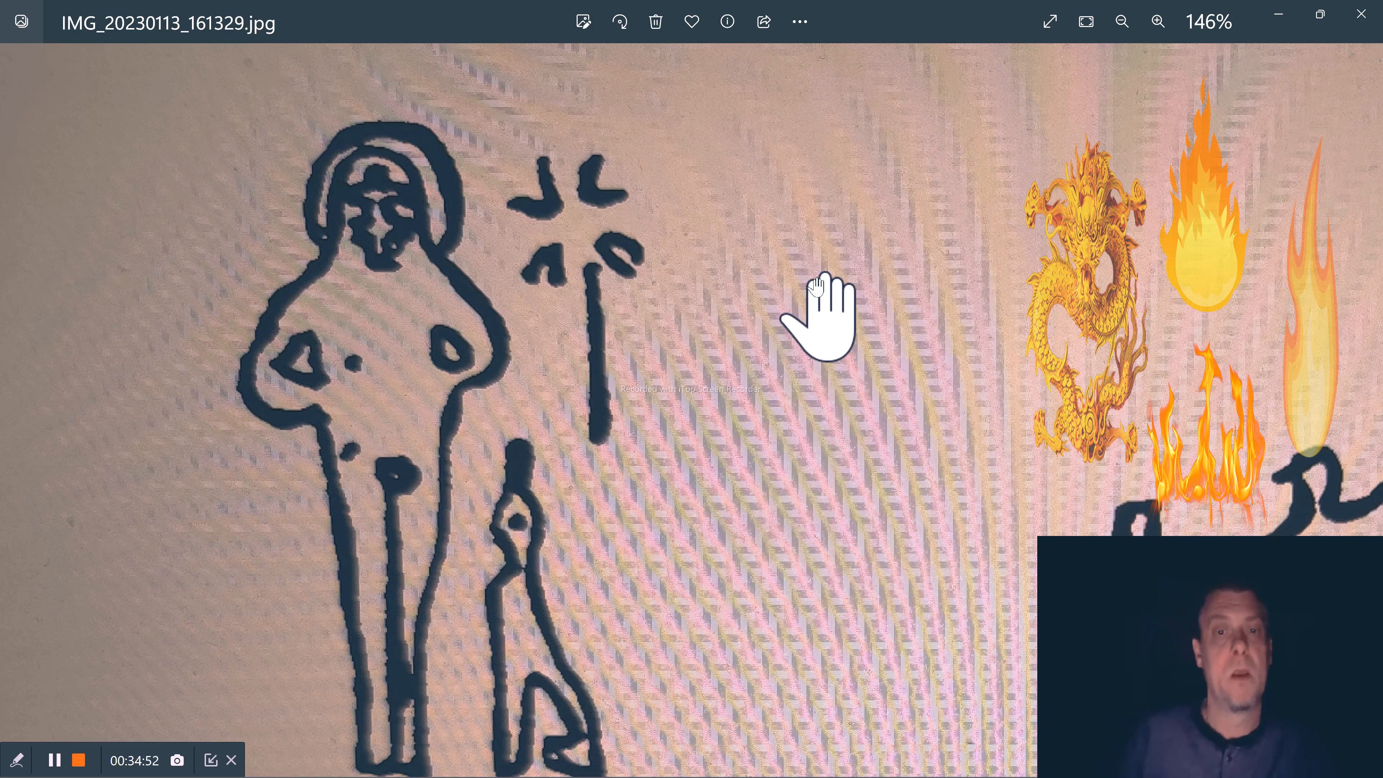
mouse_move(761, 600)
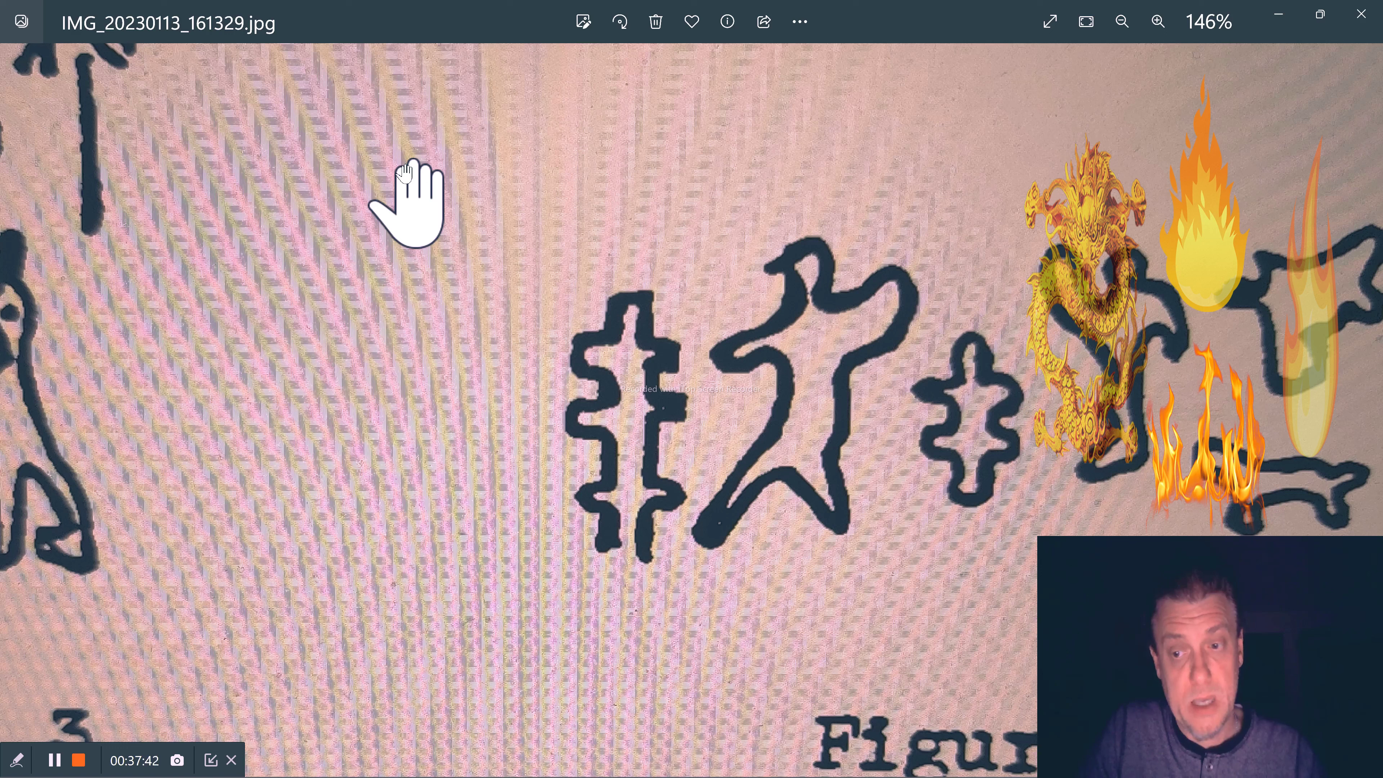
mouse_move(388, 516)
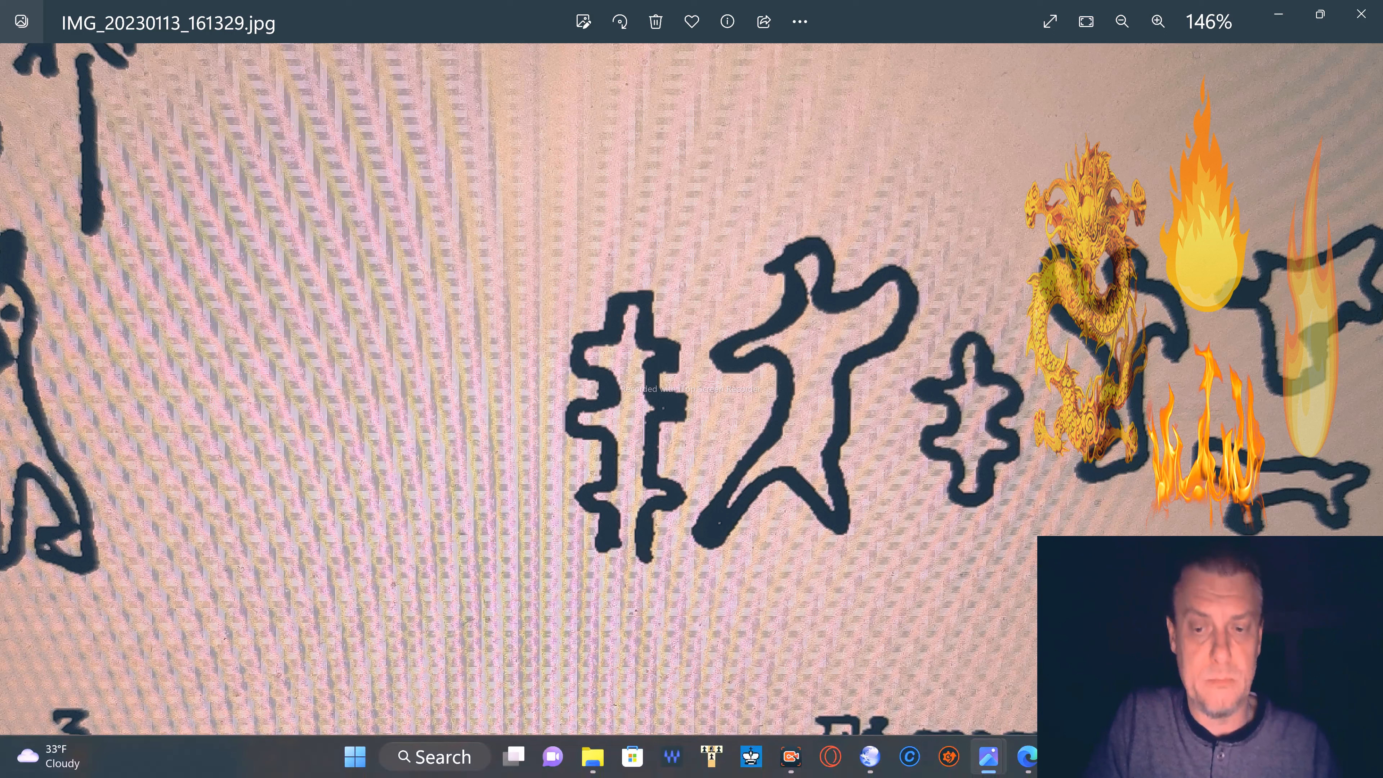
mouse_move(1026, 755)
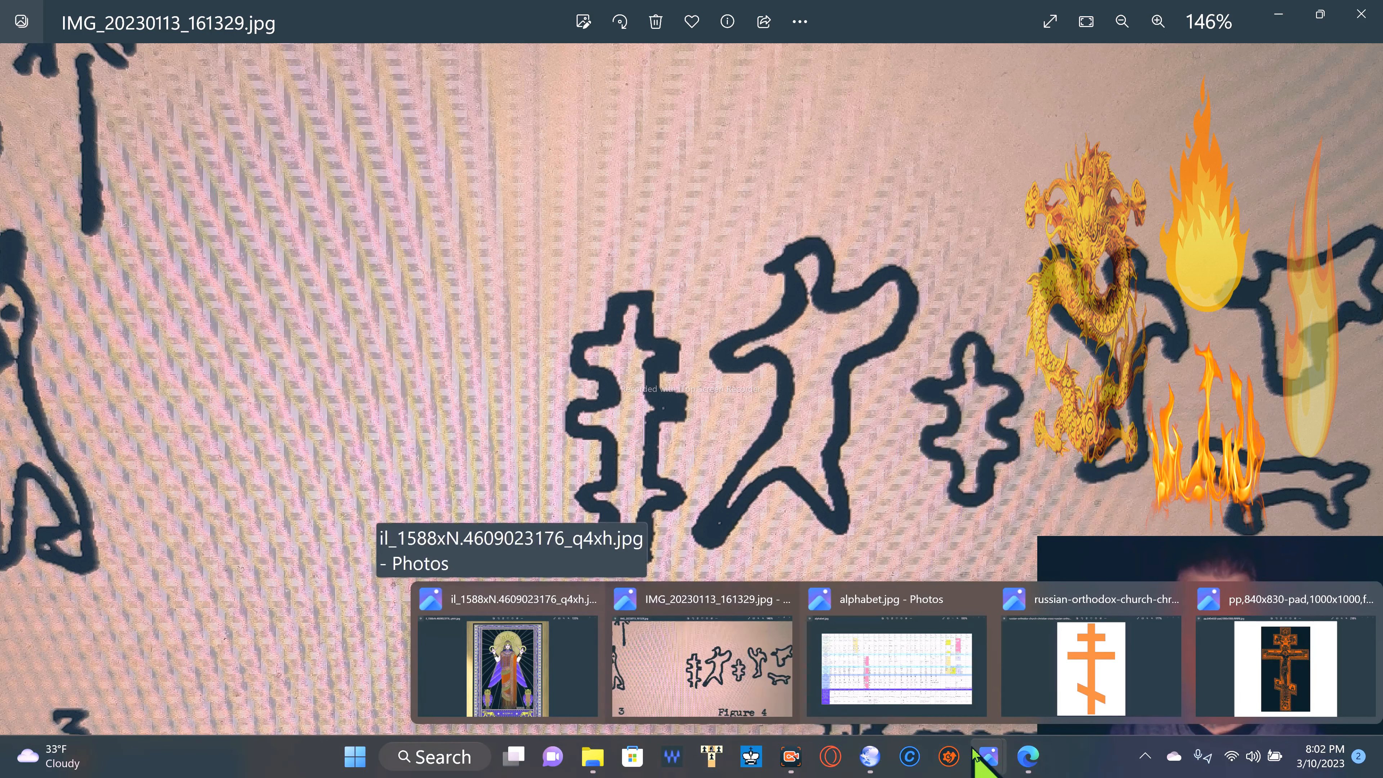
mouse_move(736, 690)
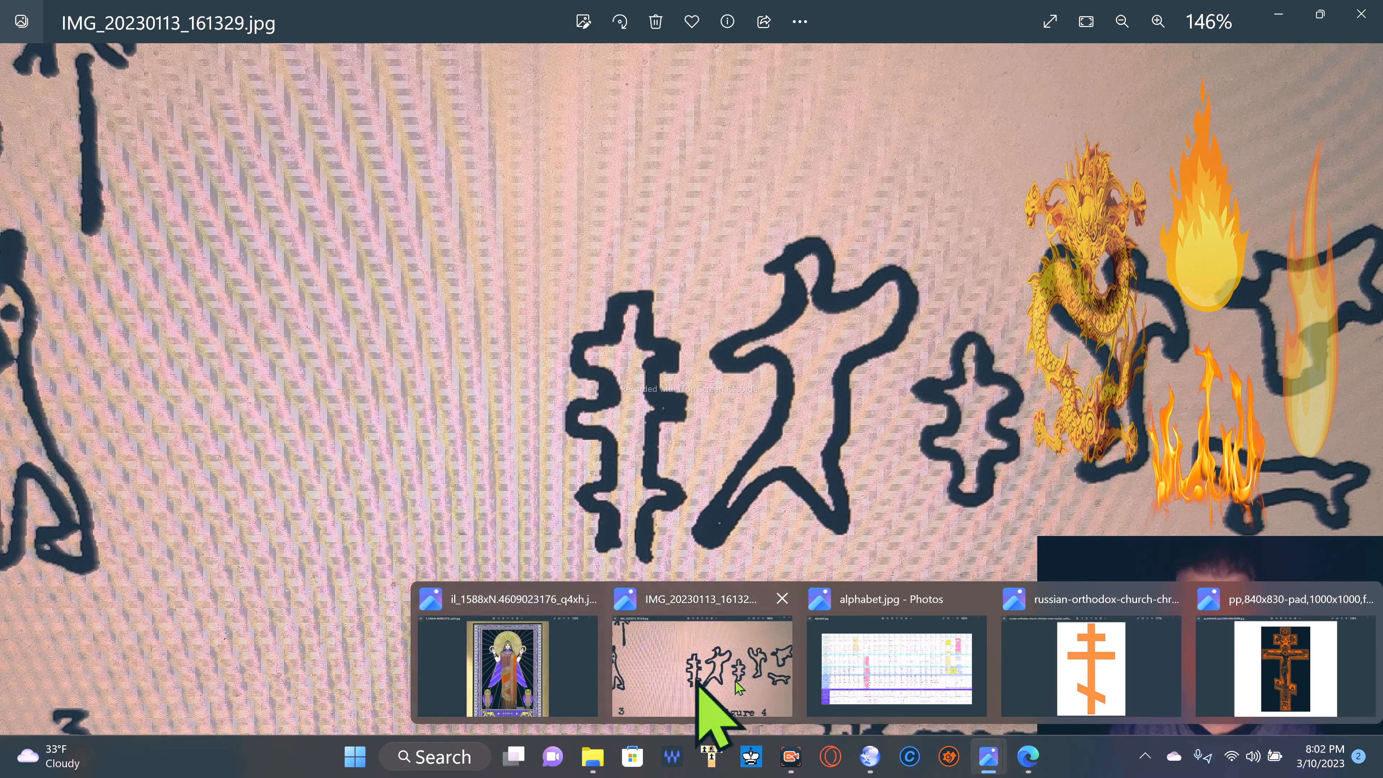
left_click(869, 757)
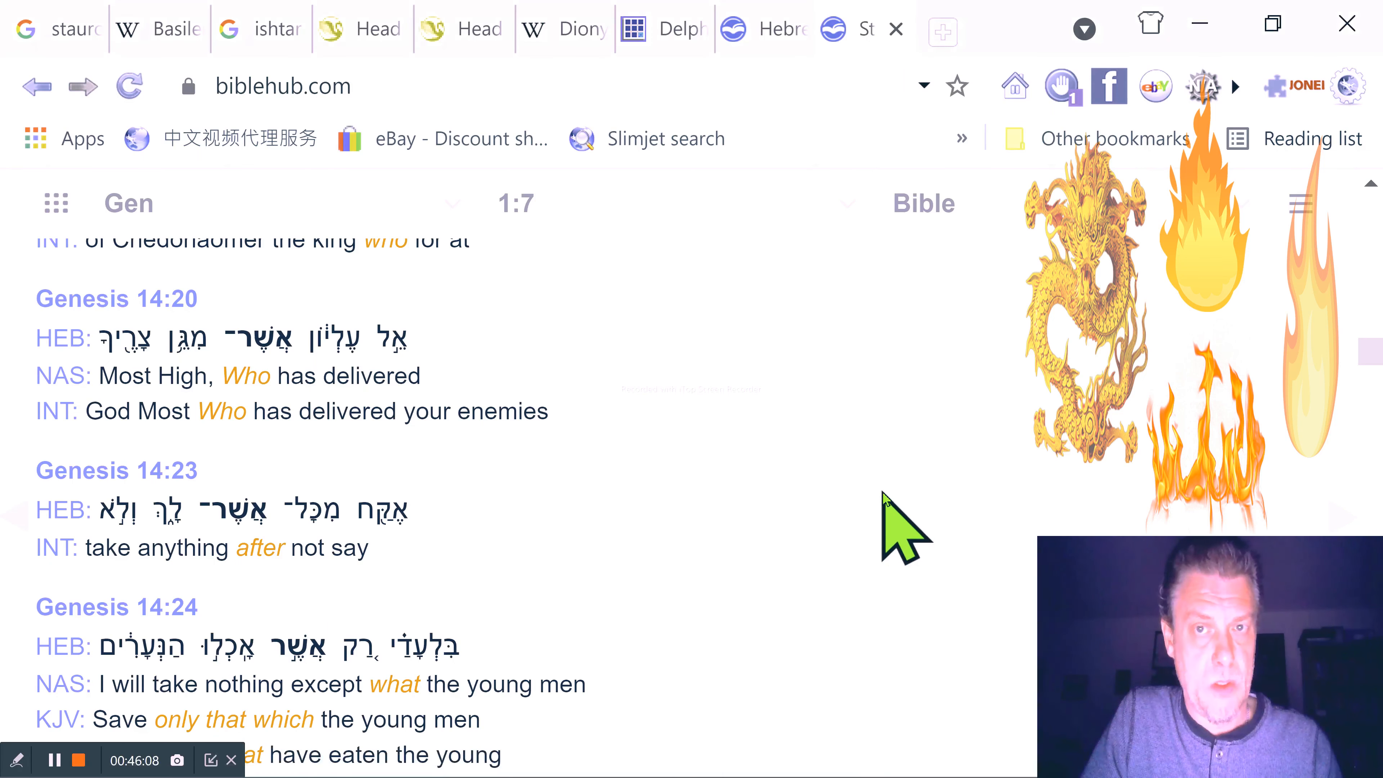
left_click(657, 28)
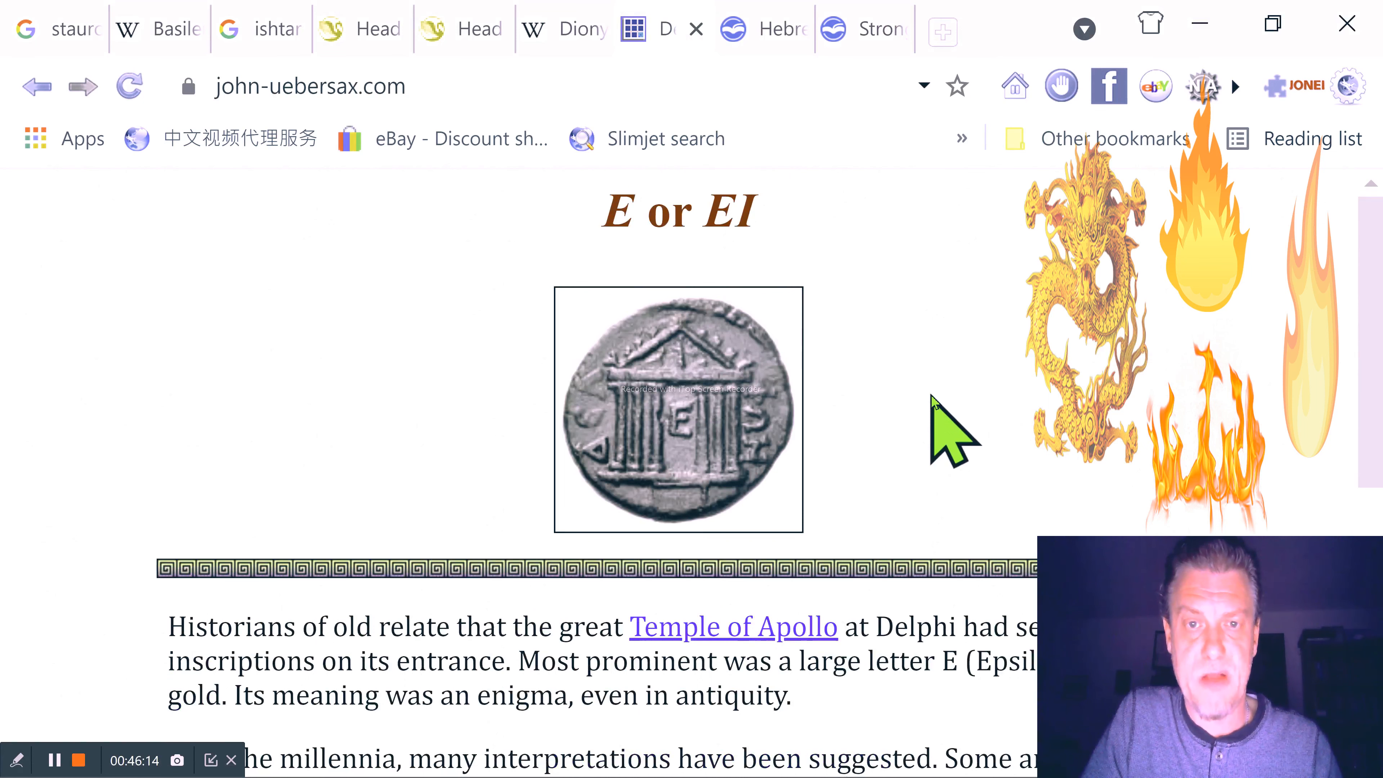
scroll("down", 3)
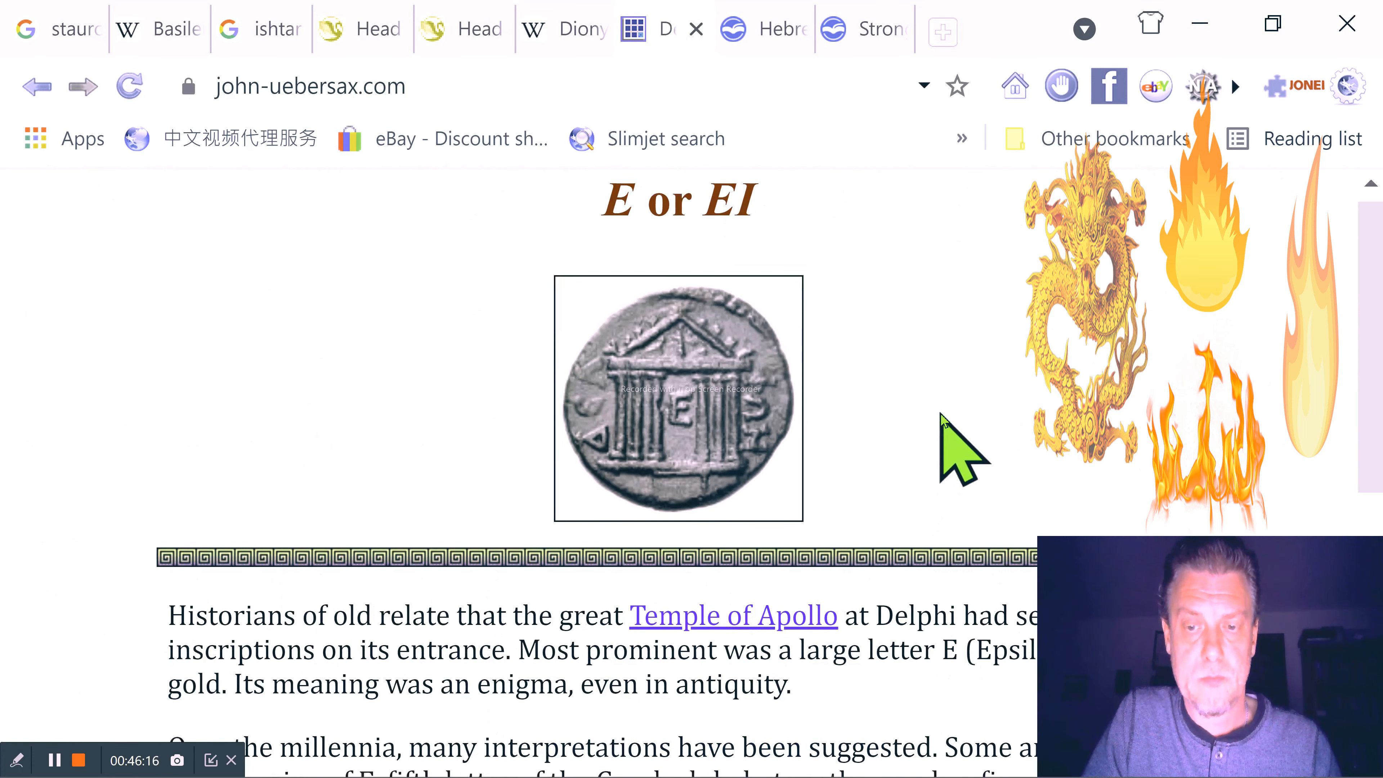
scroll("down", 3)
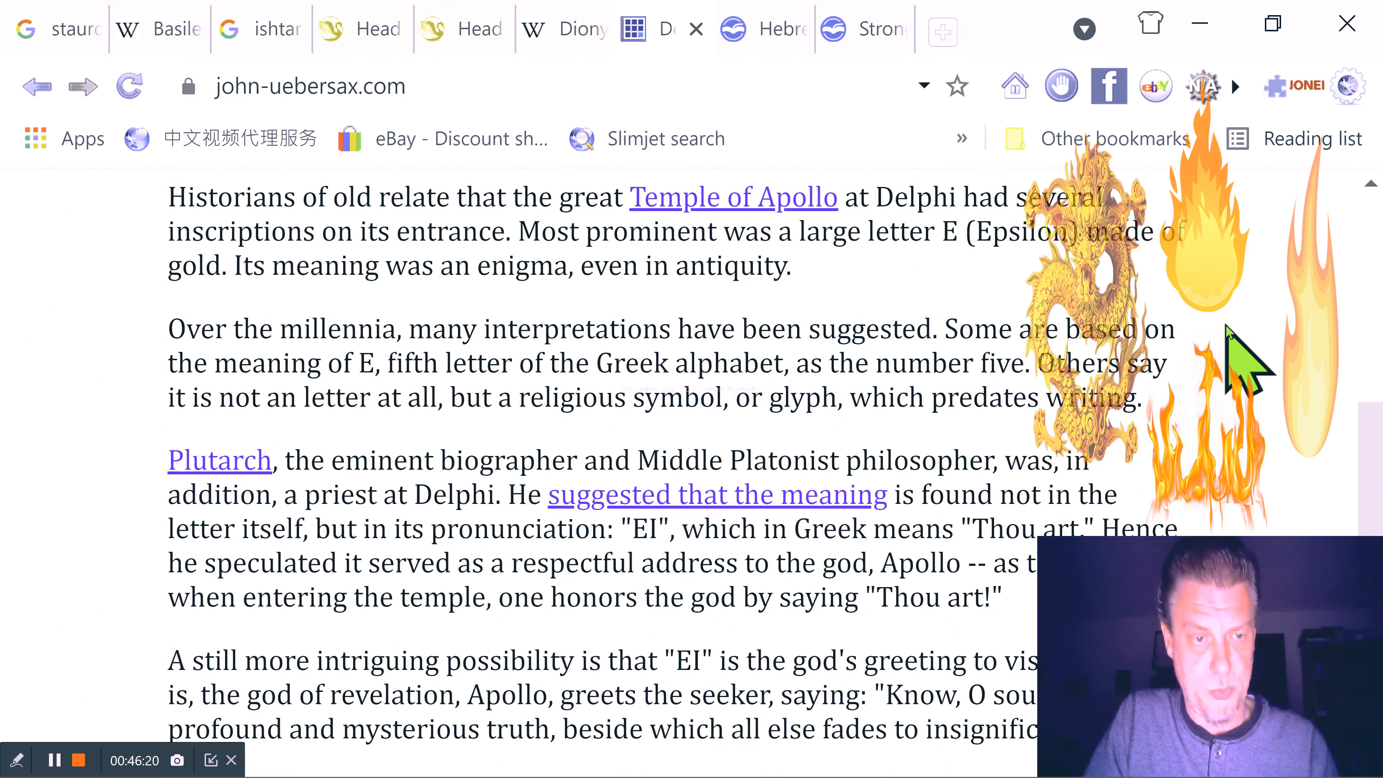
scroll("up", 3)
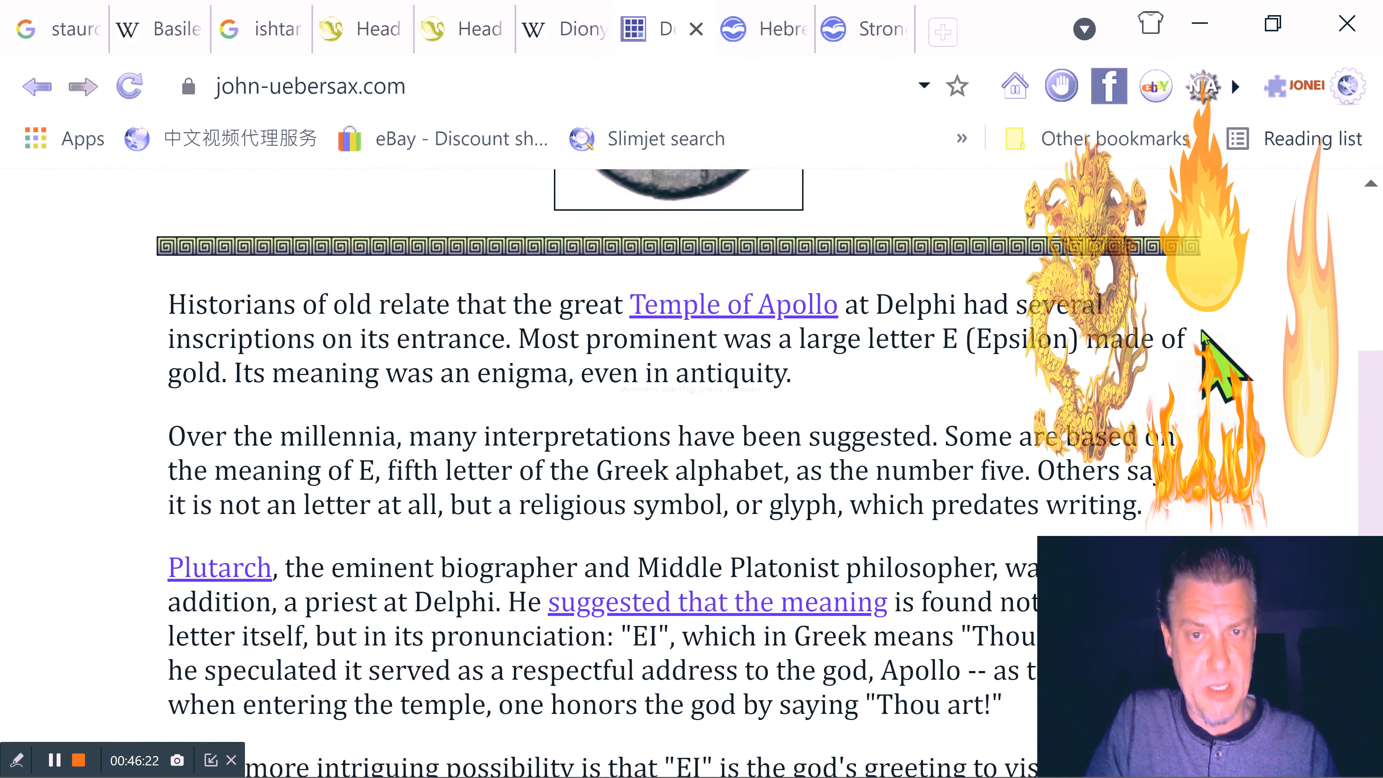
scroll("down", 3)
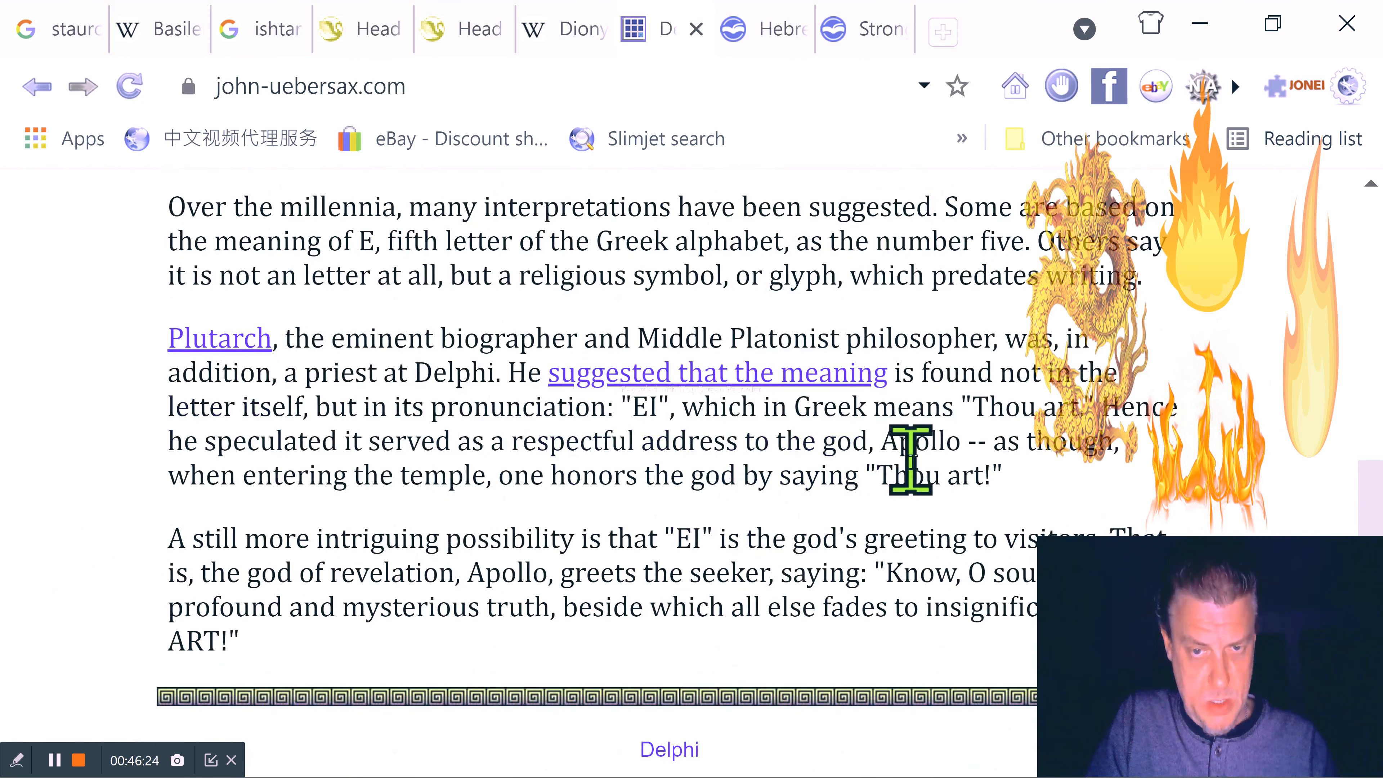
scroll("up", 3)
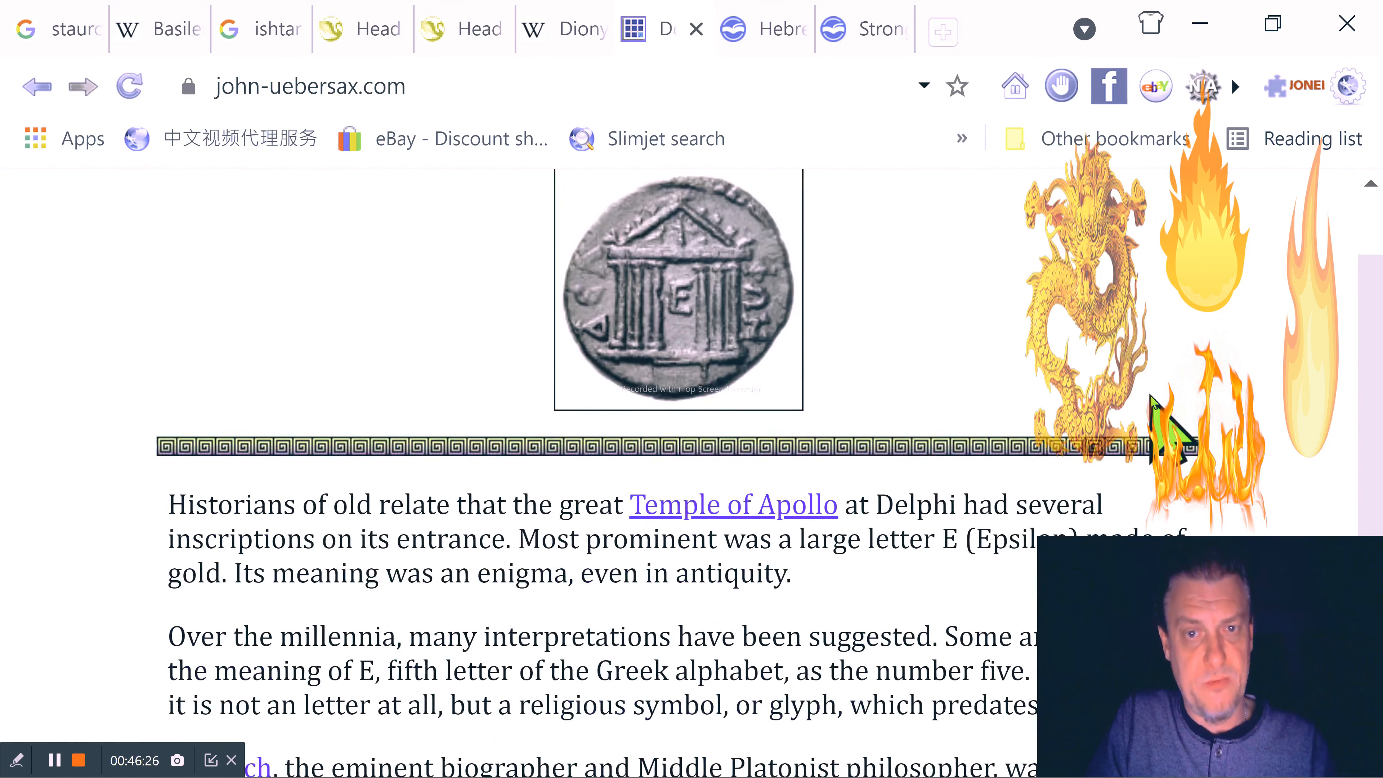
scroll("up", 3)
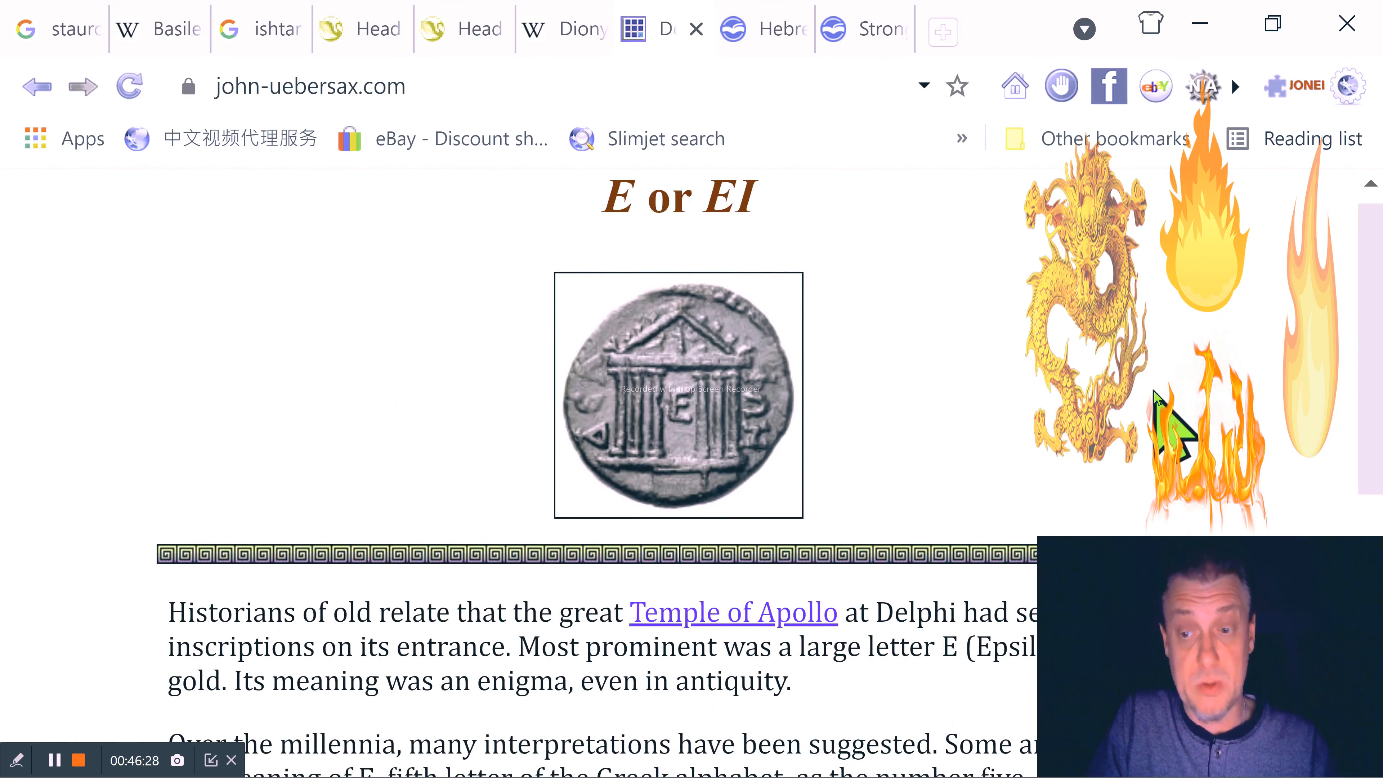
mouse_move(1018, 398)
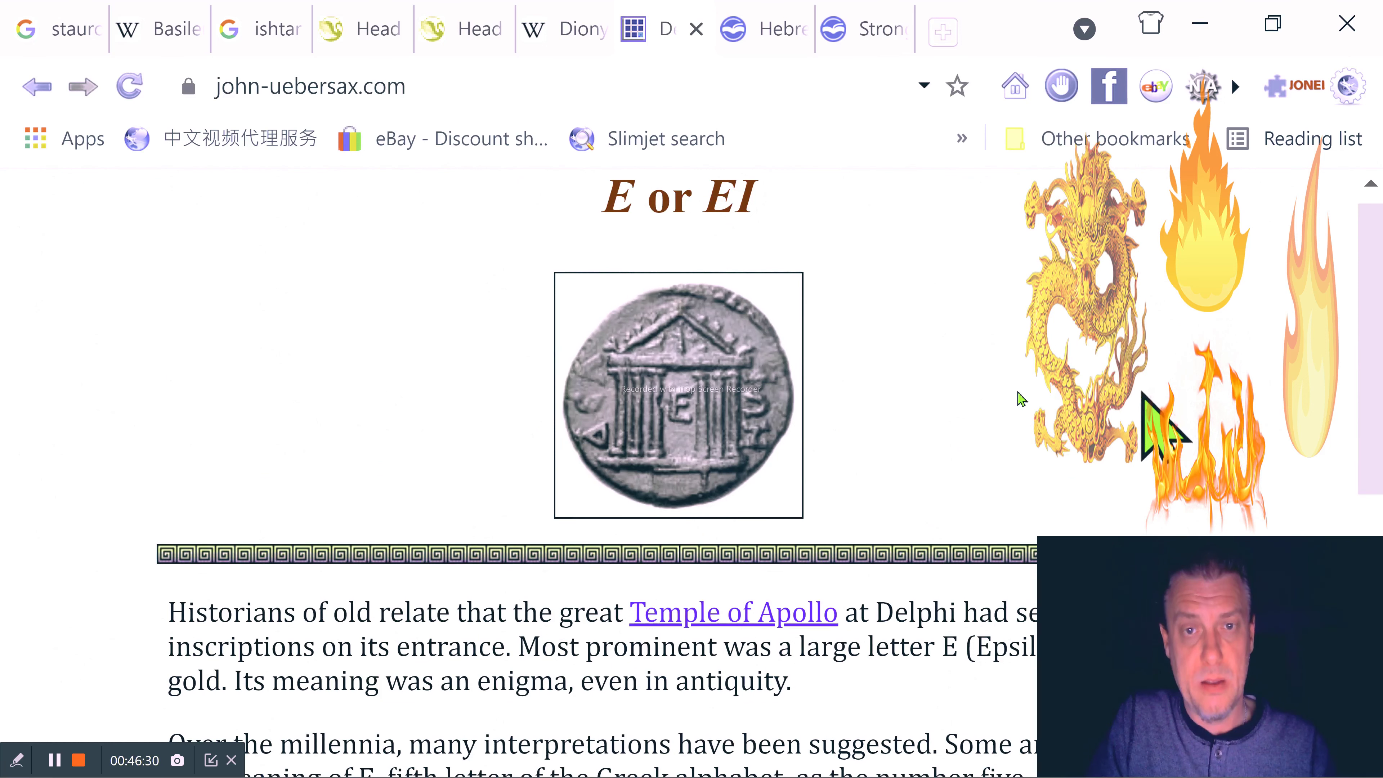
scroll("down", 3)
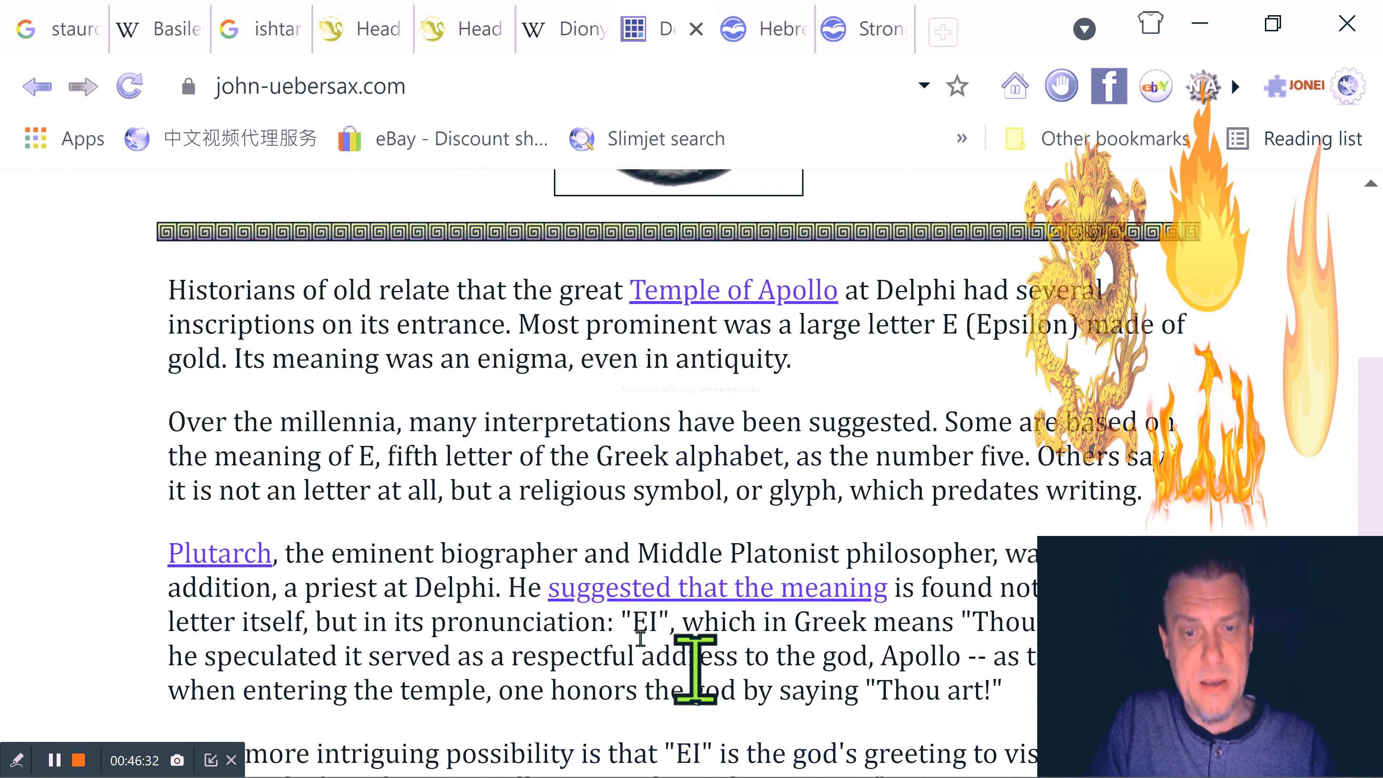
scroll("down", 3)
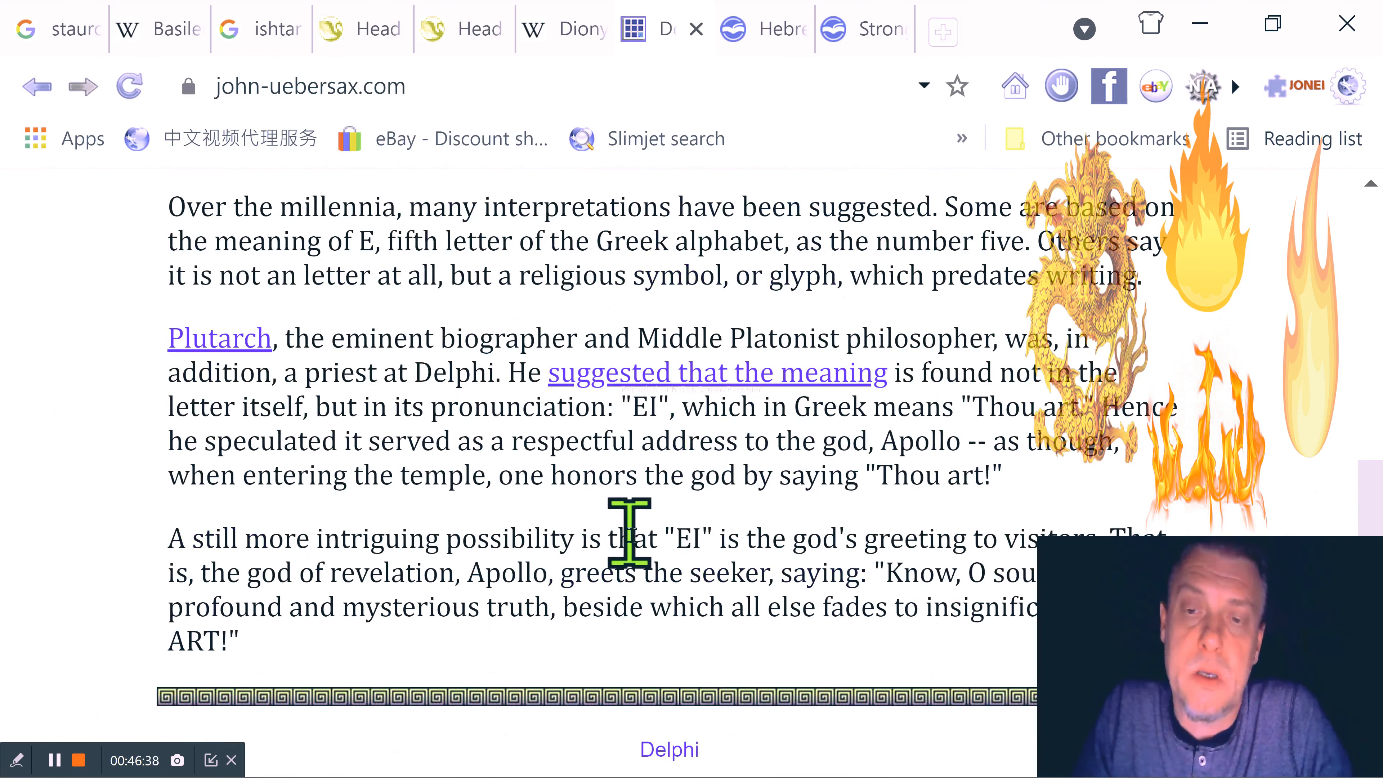
mouse_move(606, 538)
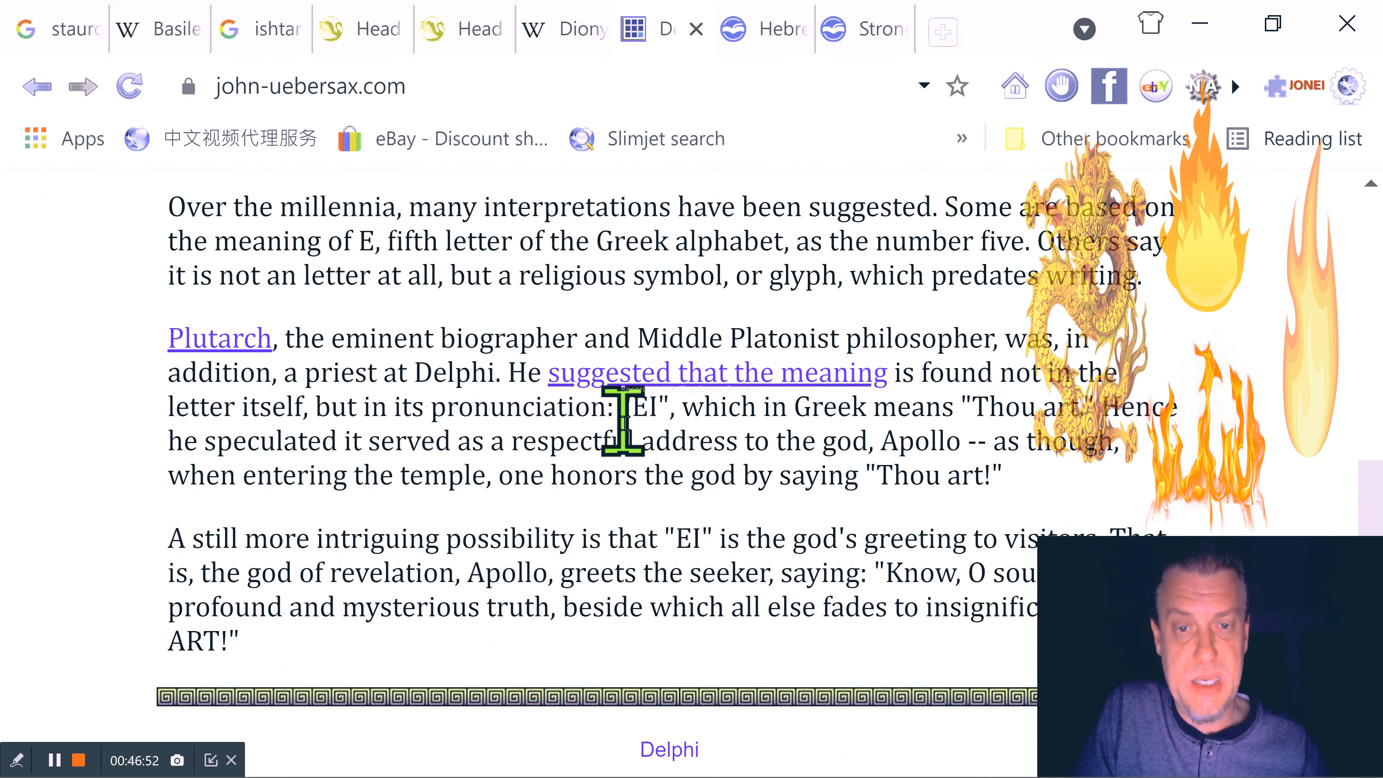
scroll("up", 3)
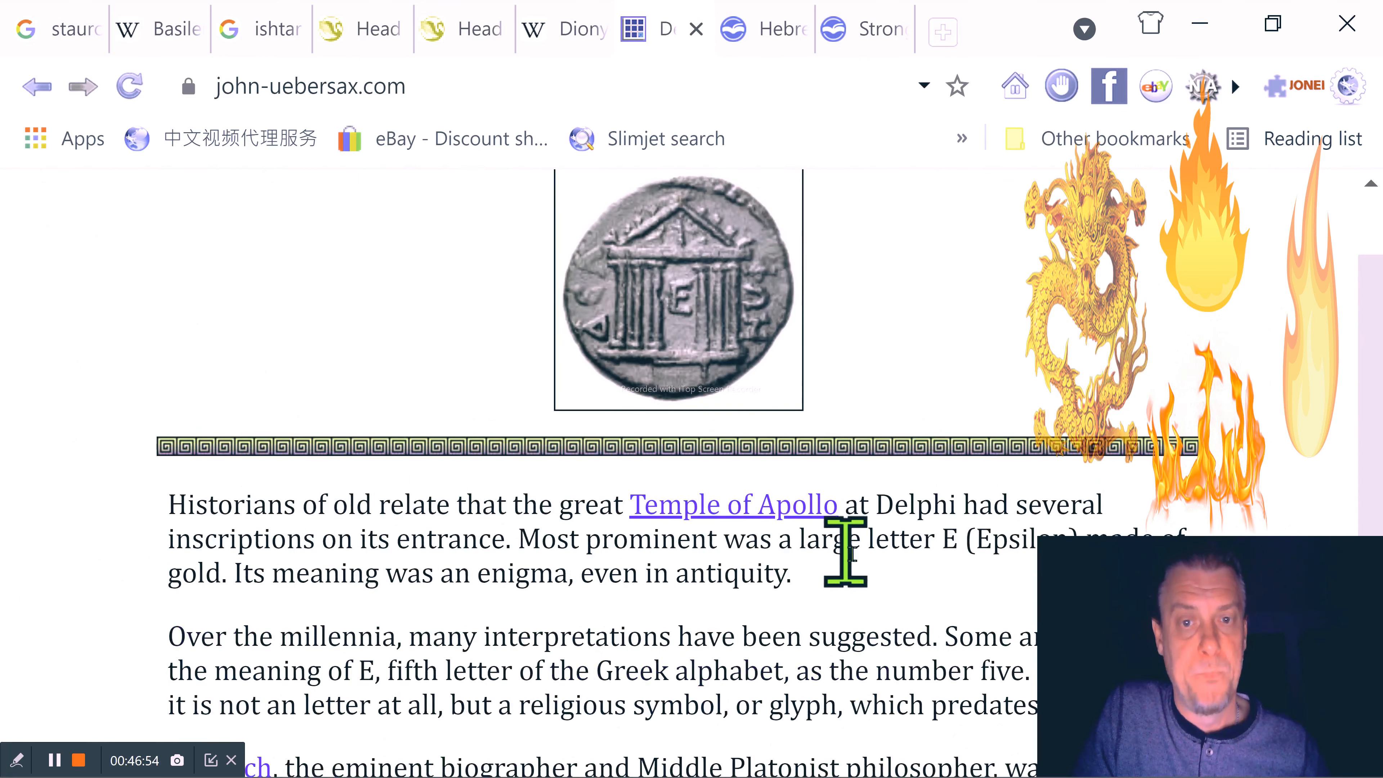
scroll("up", 3)
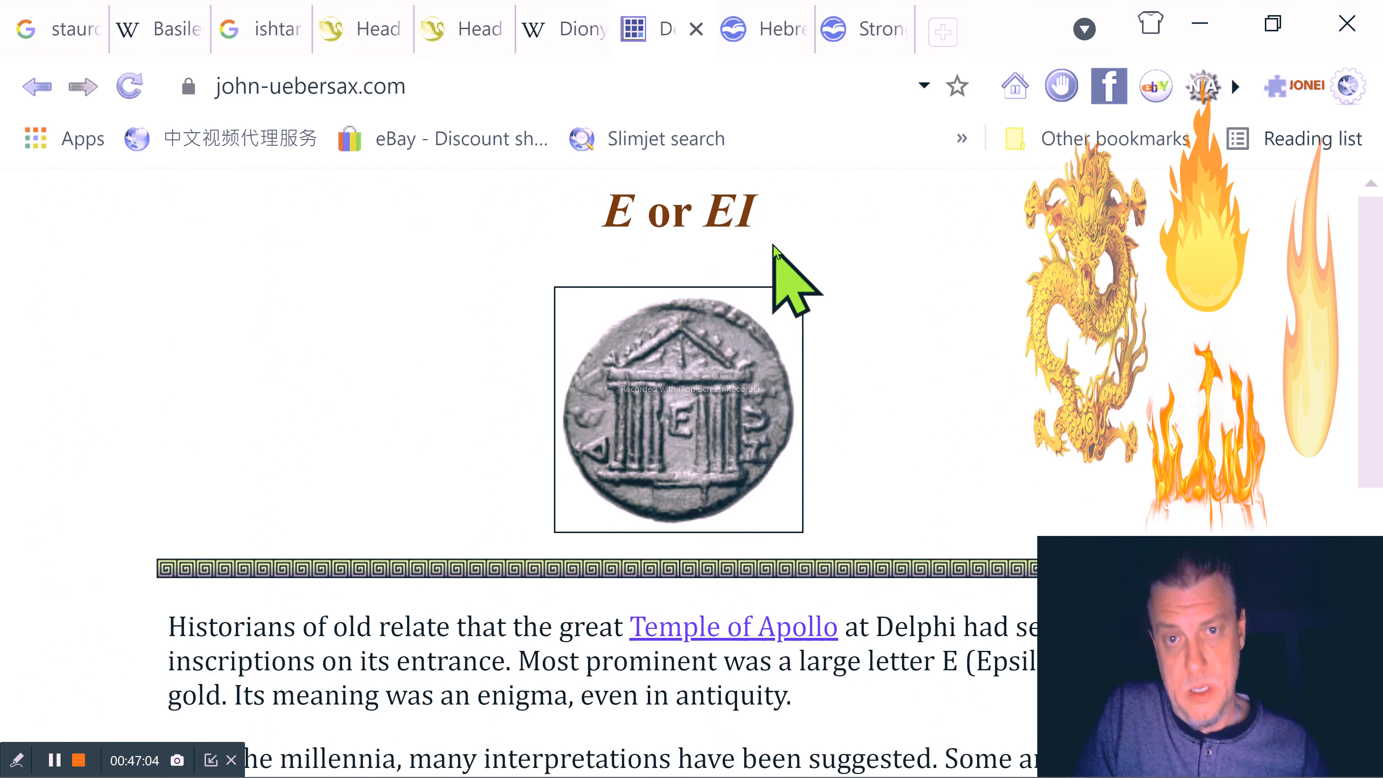
mouse_move(776, 291)
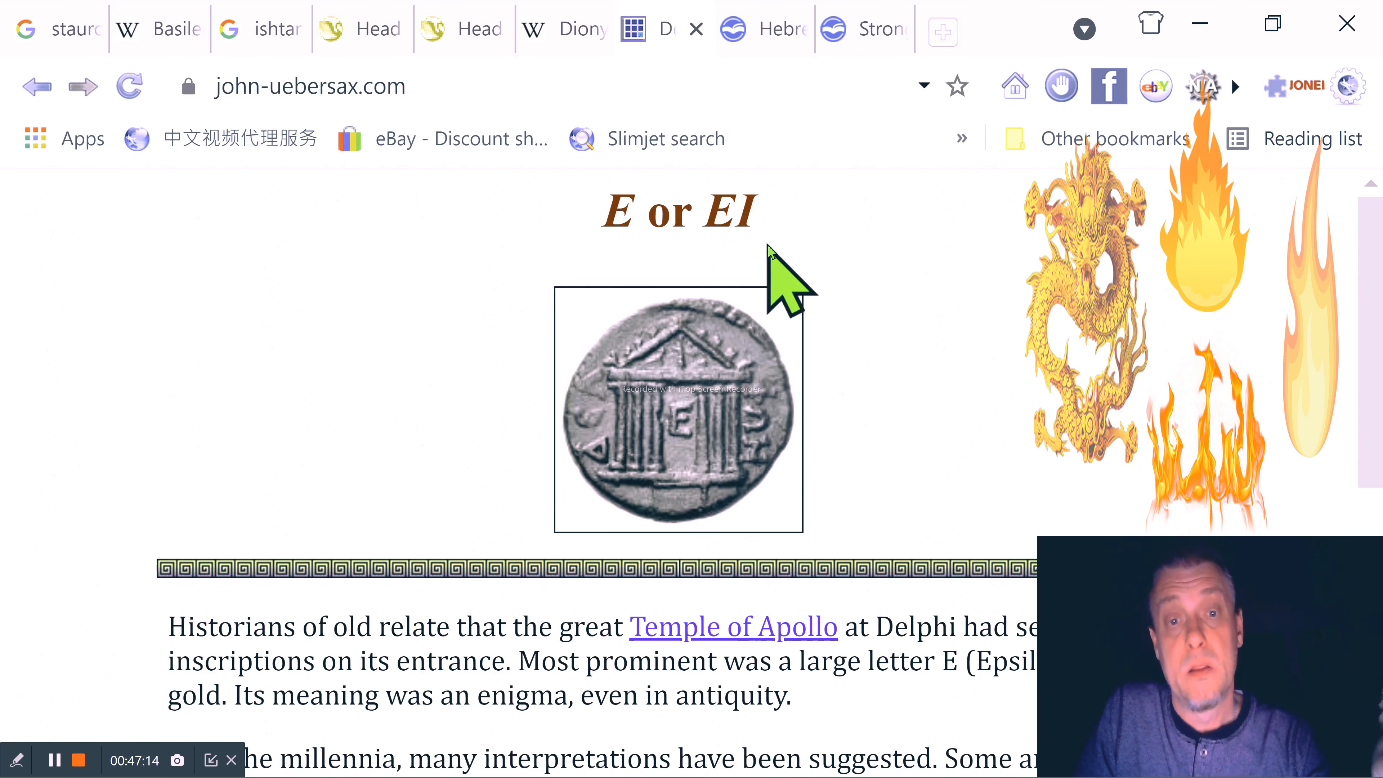
mouse_move(1244, 362)
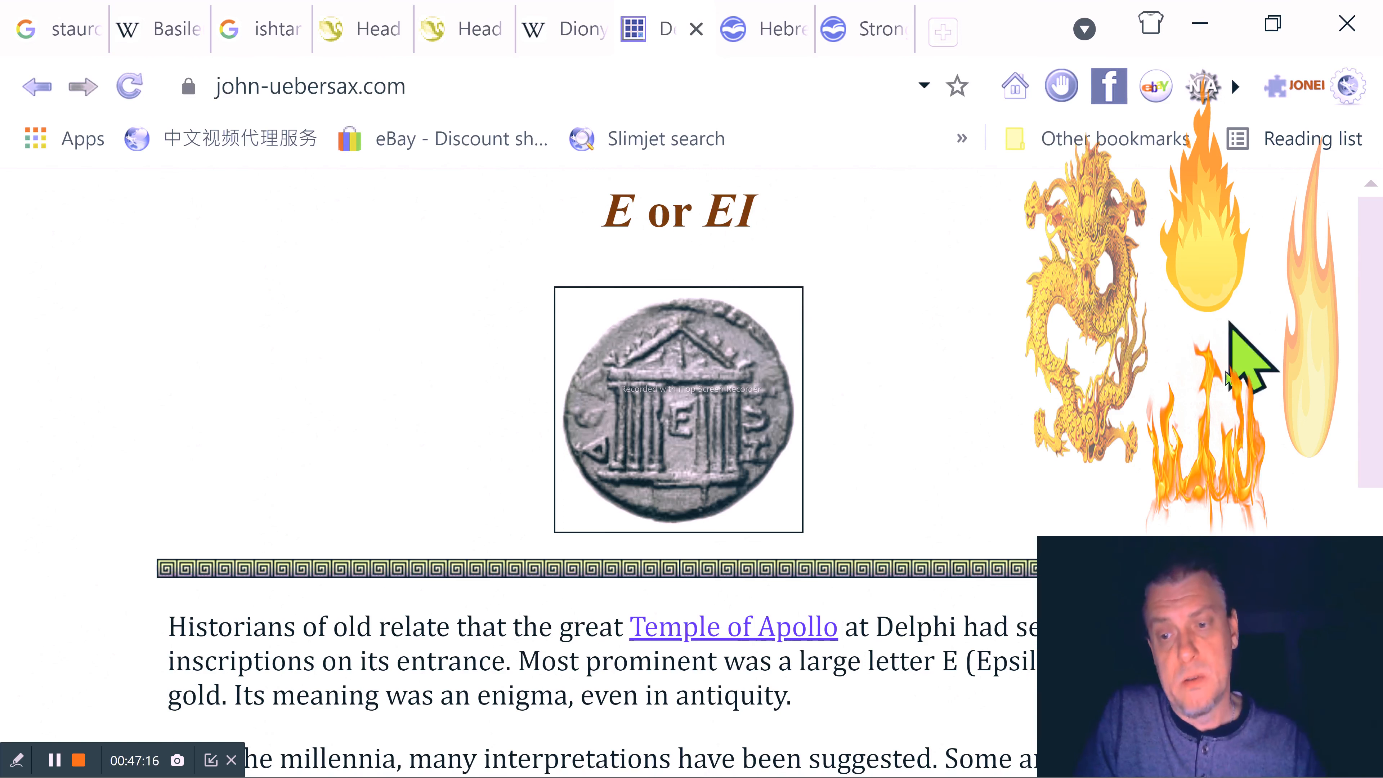
scroll("down", 3)
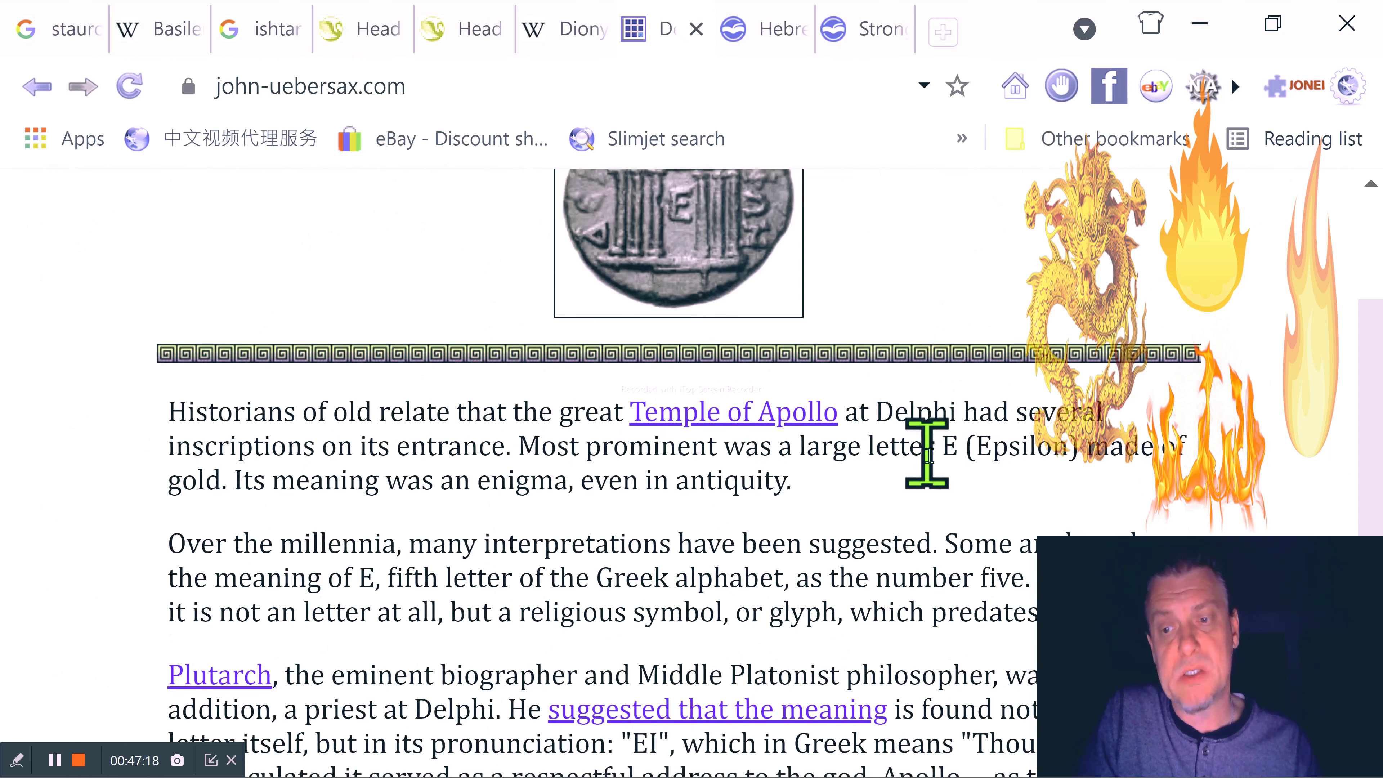
scroll("down", 3)
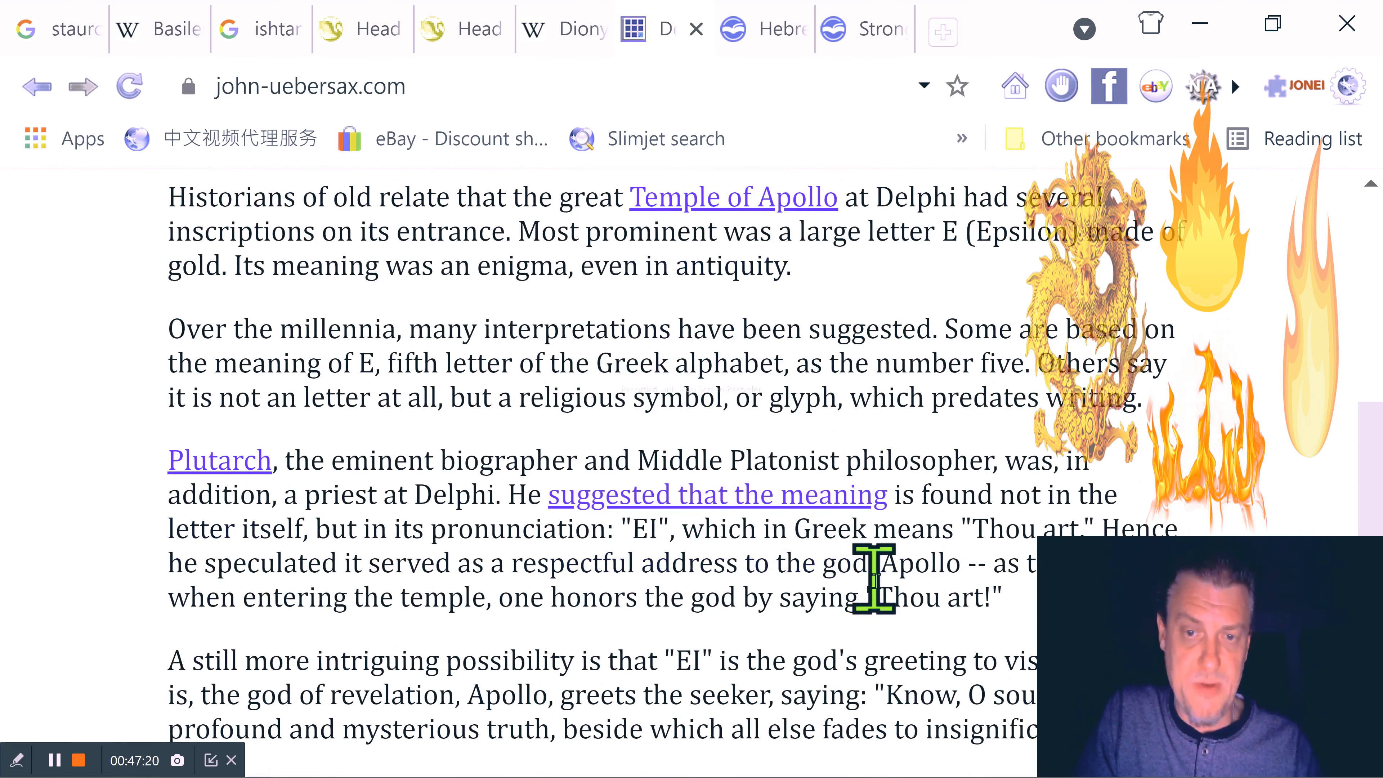
mouse_move(1284, 440)
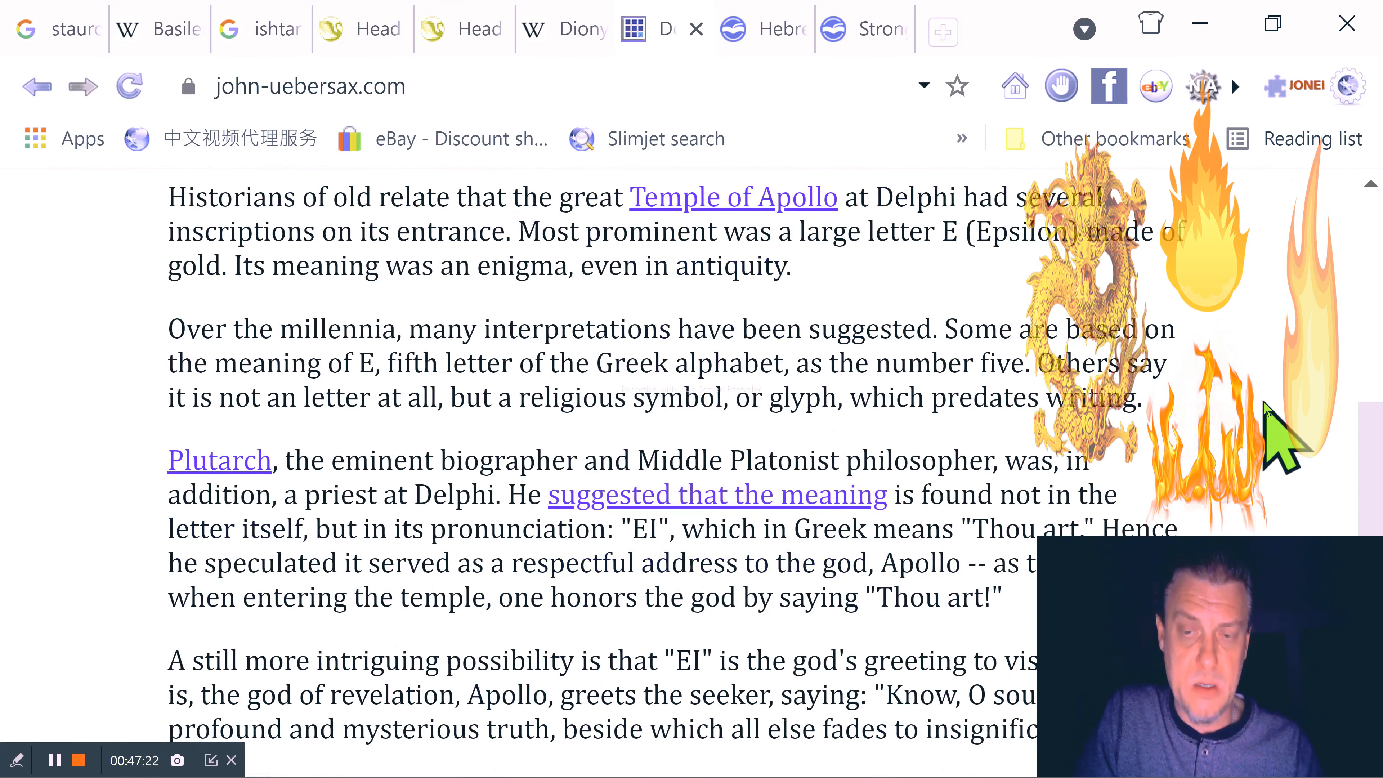
Scroll the E of Delphi page back to the 'E or EI' heading and temple coin image
scroll("up", 3)
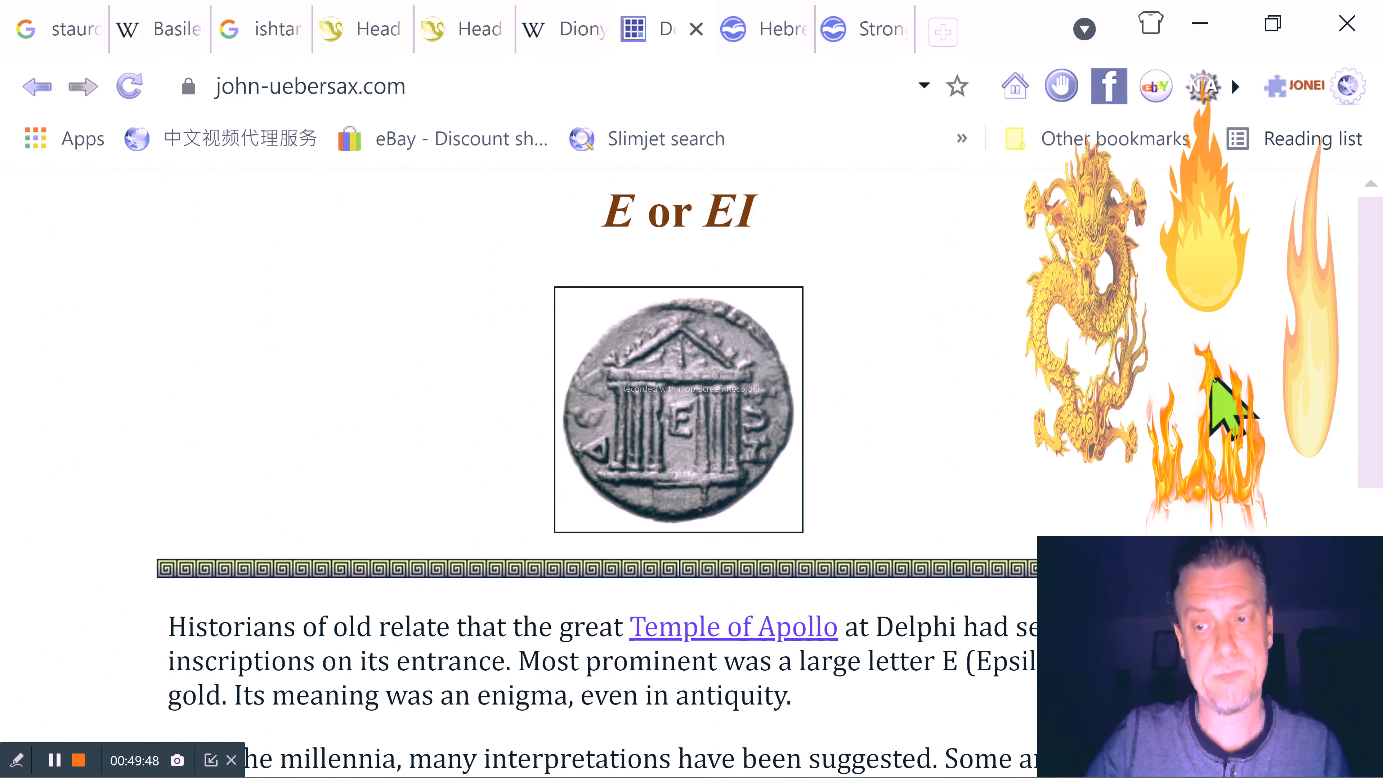
mouse_move(979, 419)
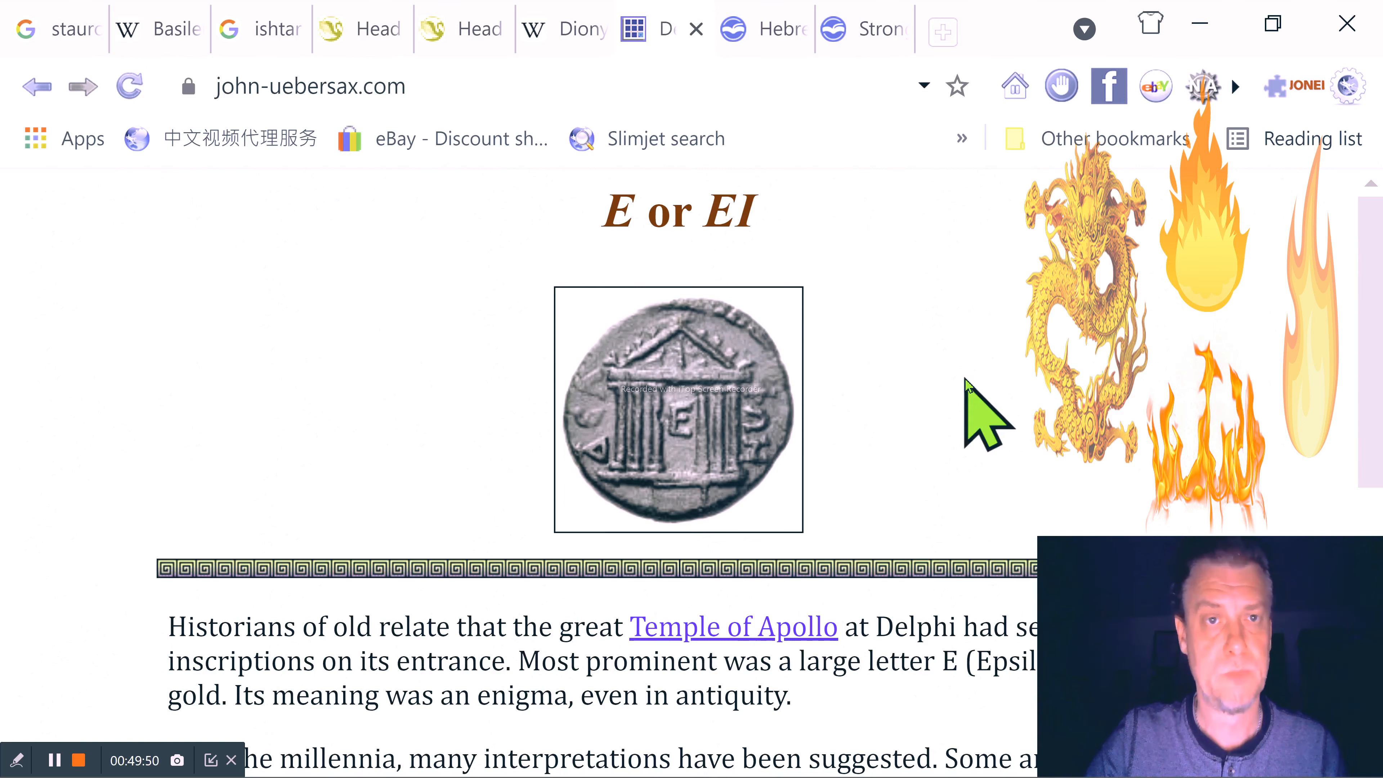
Scroll the asher concordance from the Genesis 14 entries down to Genesis 15:7–17:21
scroll("down", 3)
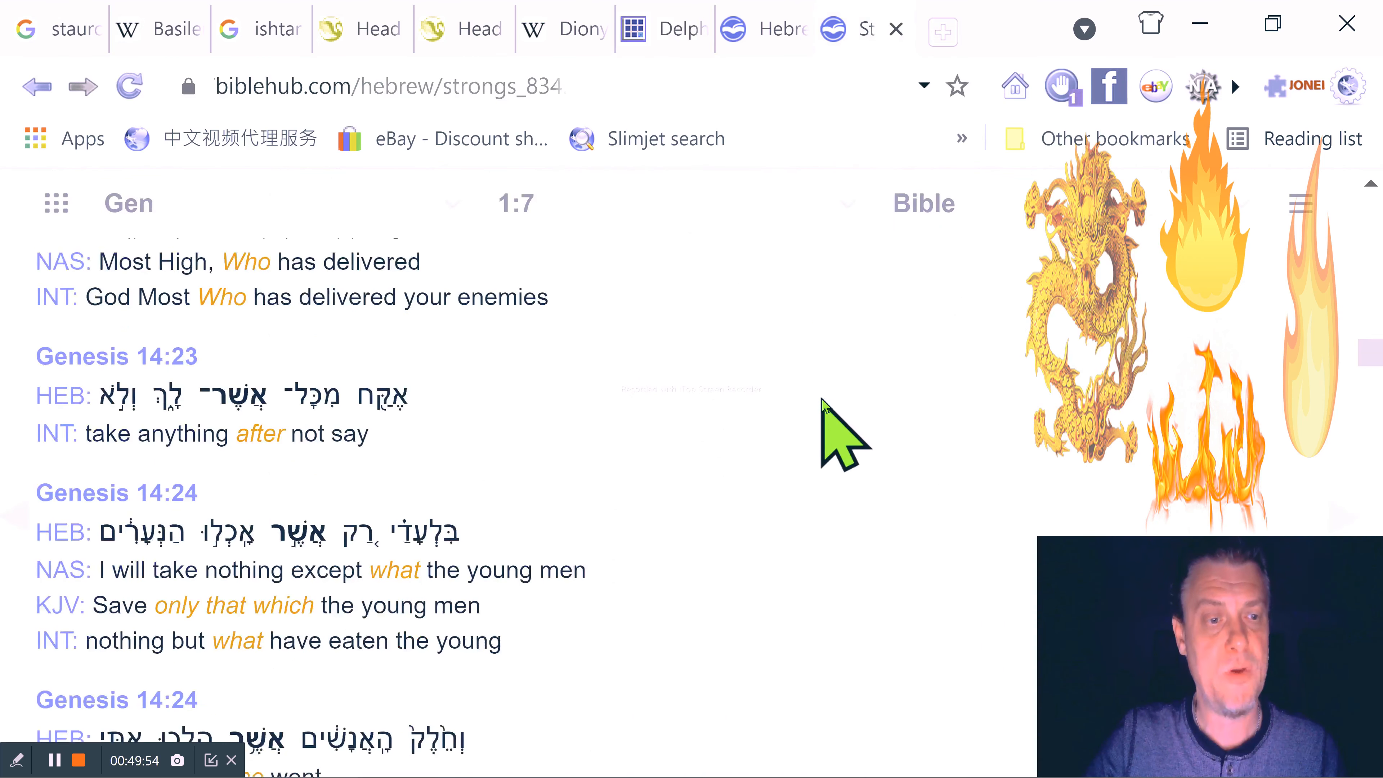
scroll("down", 3)
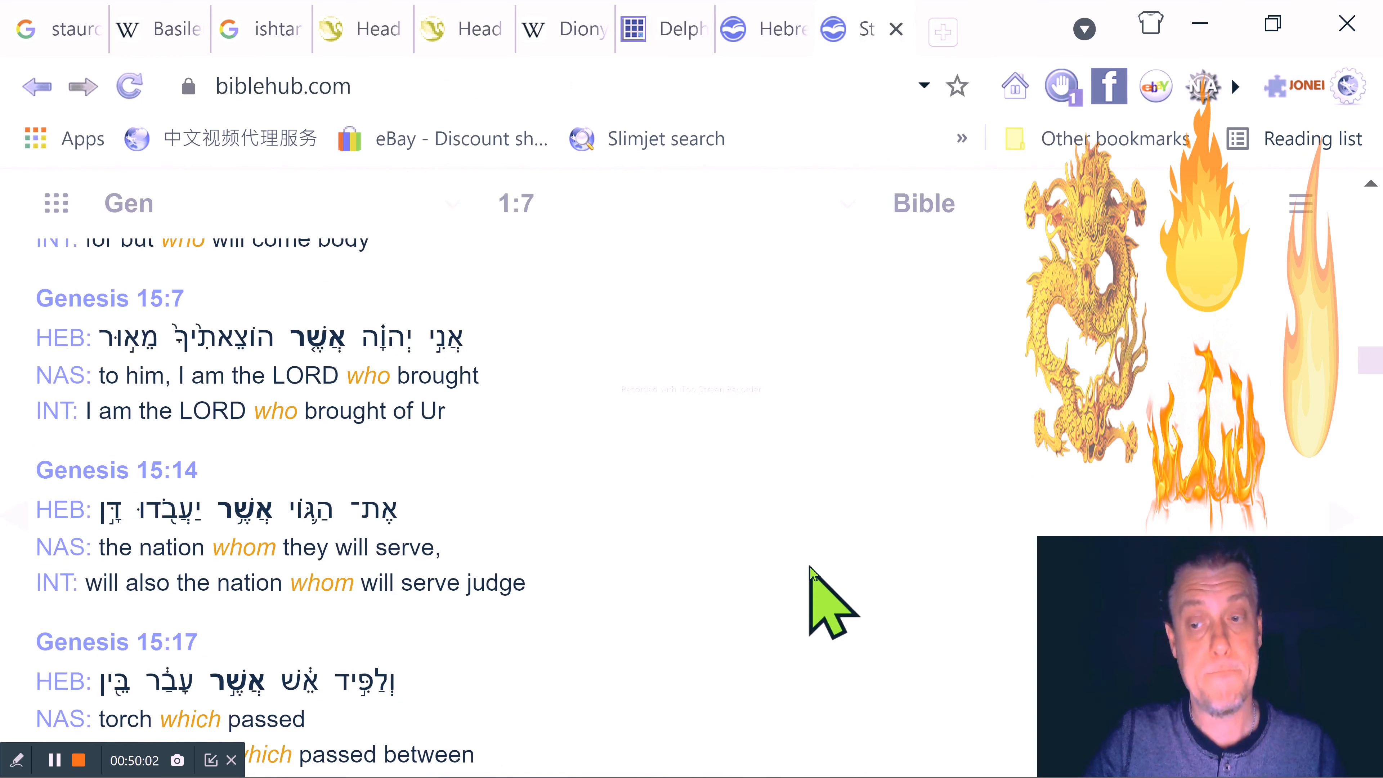
scroll("down", 3)
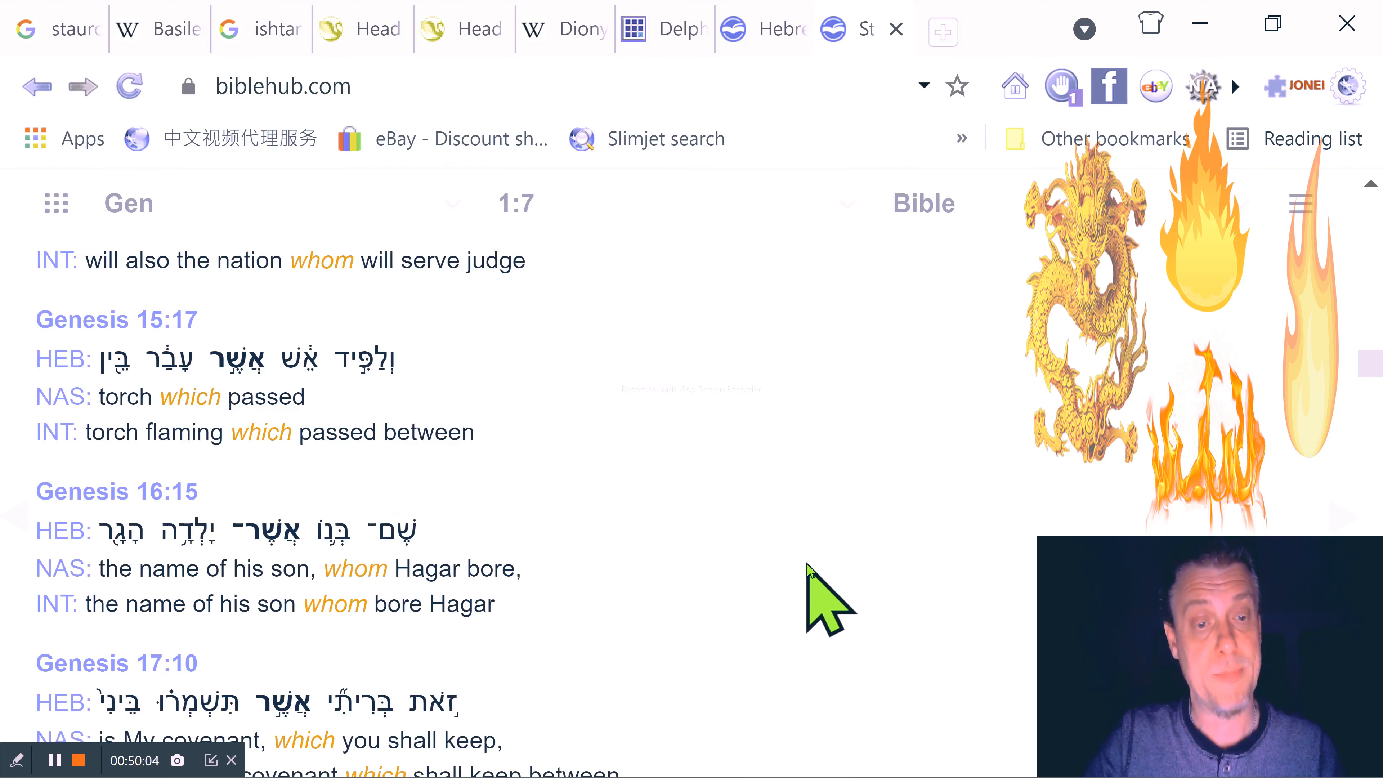
scroll("down", 3)
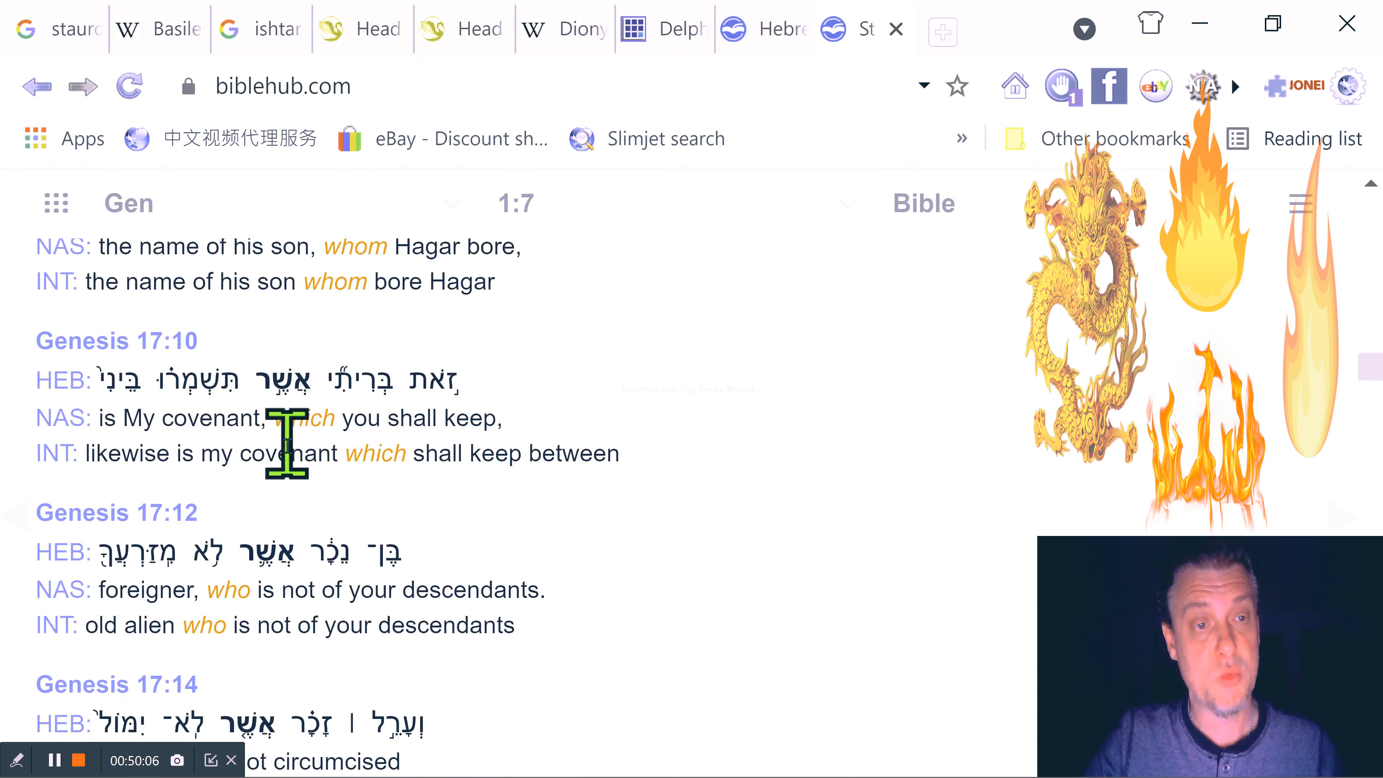
mouse_move(304, 433)
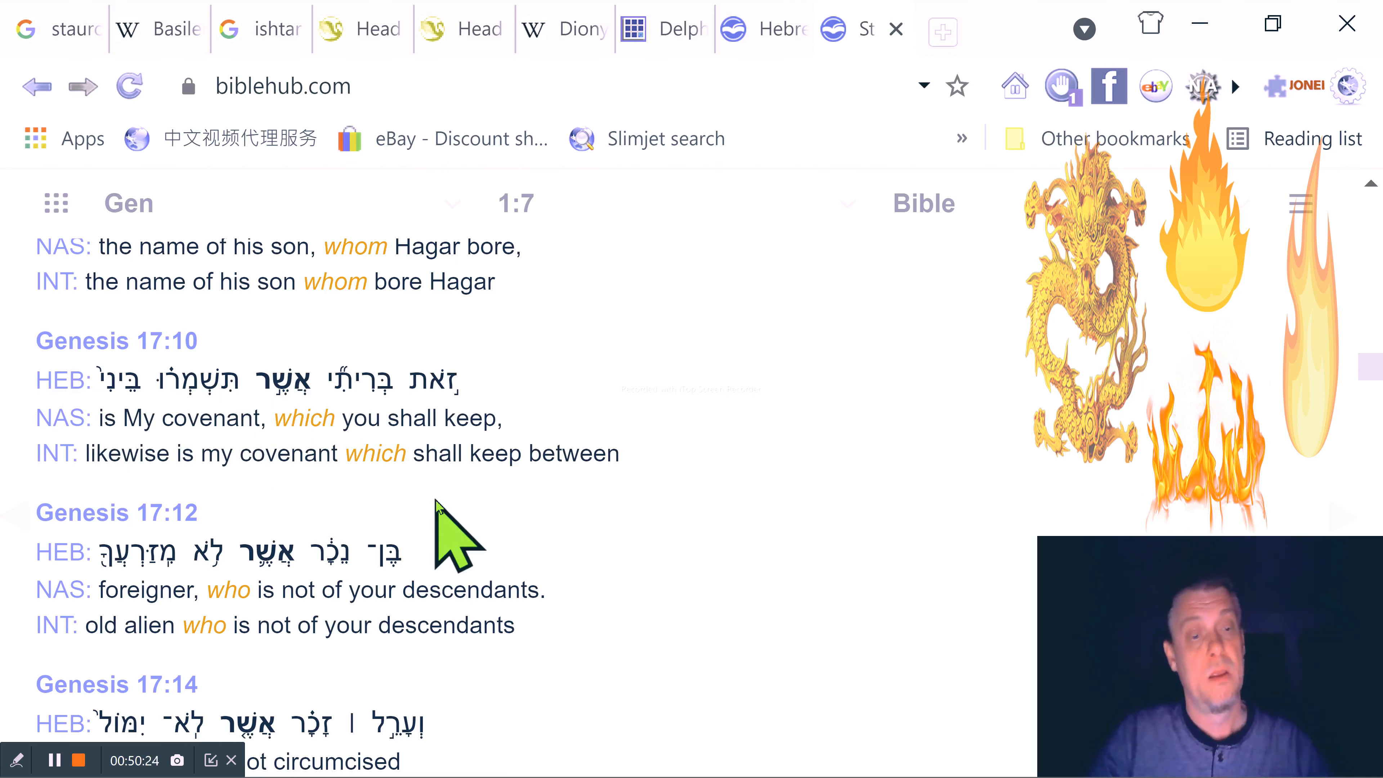
scroll("down", 3)
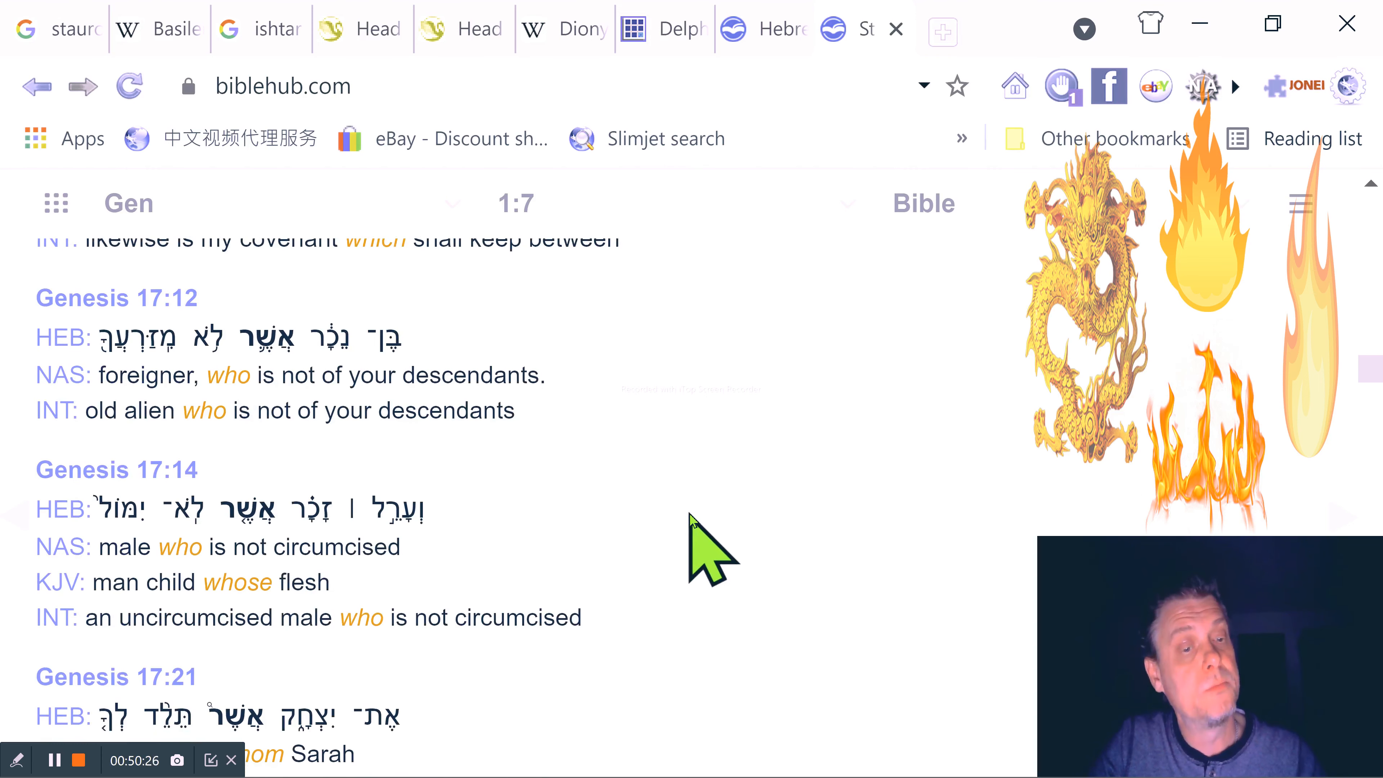
Scroll the concordance further to the Genesis 18:8–18:19 occurrences
scroll("down", 3)
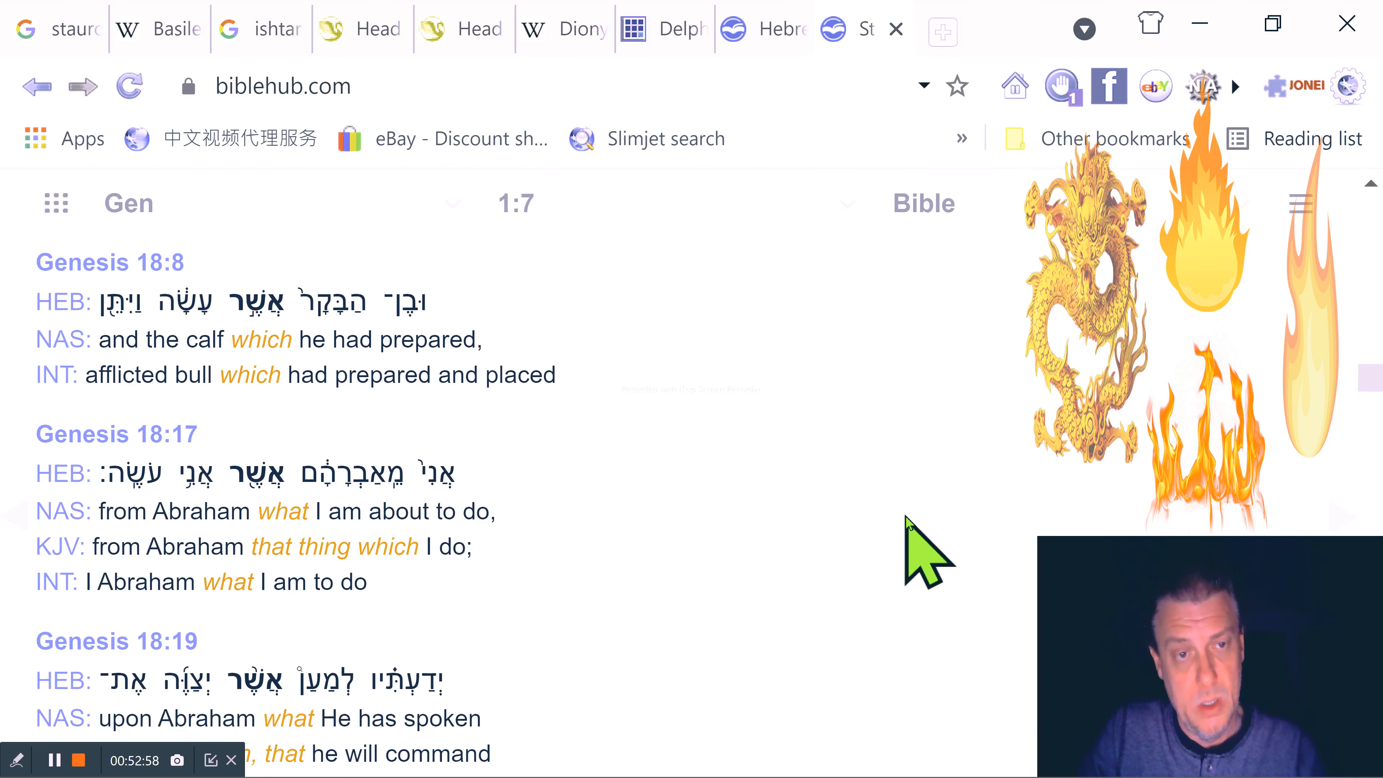
scroll("down", 3)
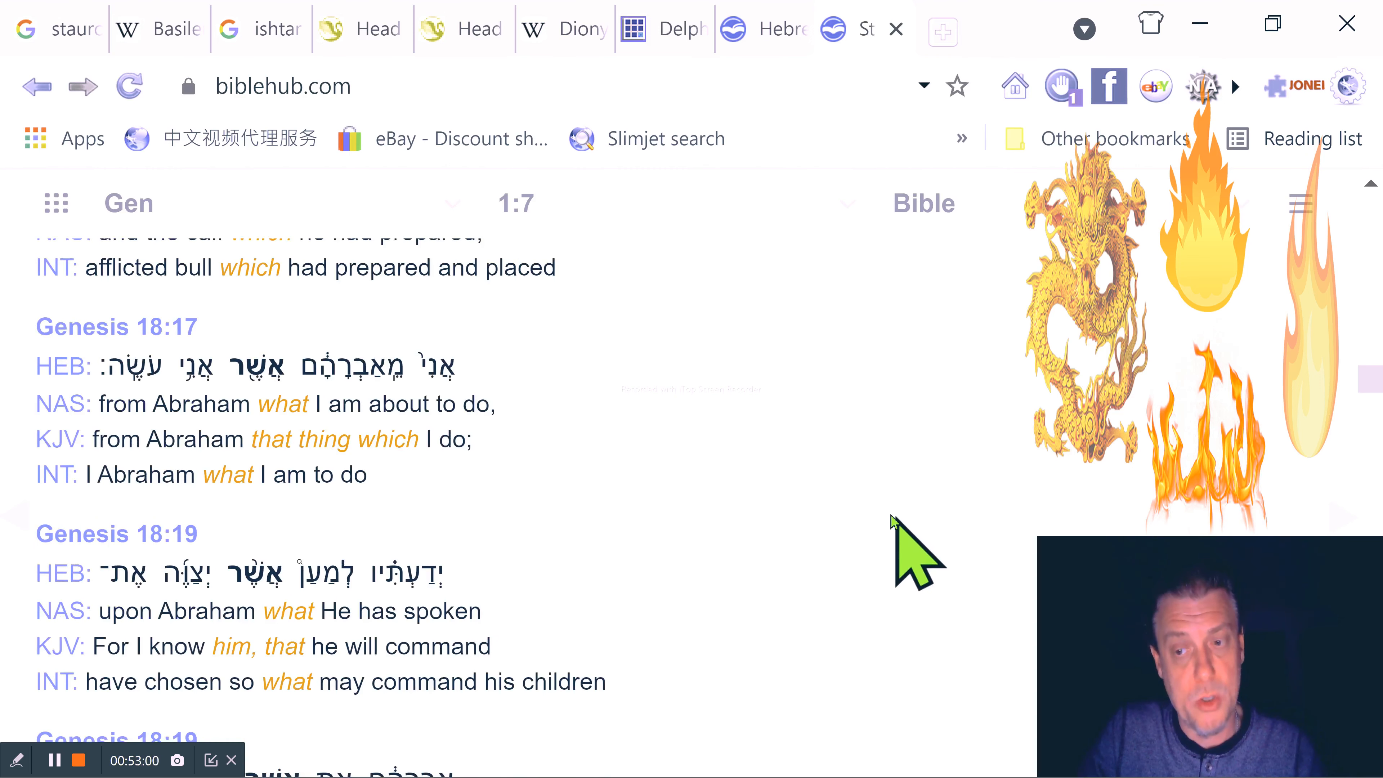
scroll("up", 3)
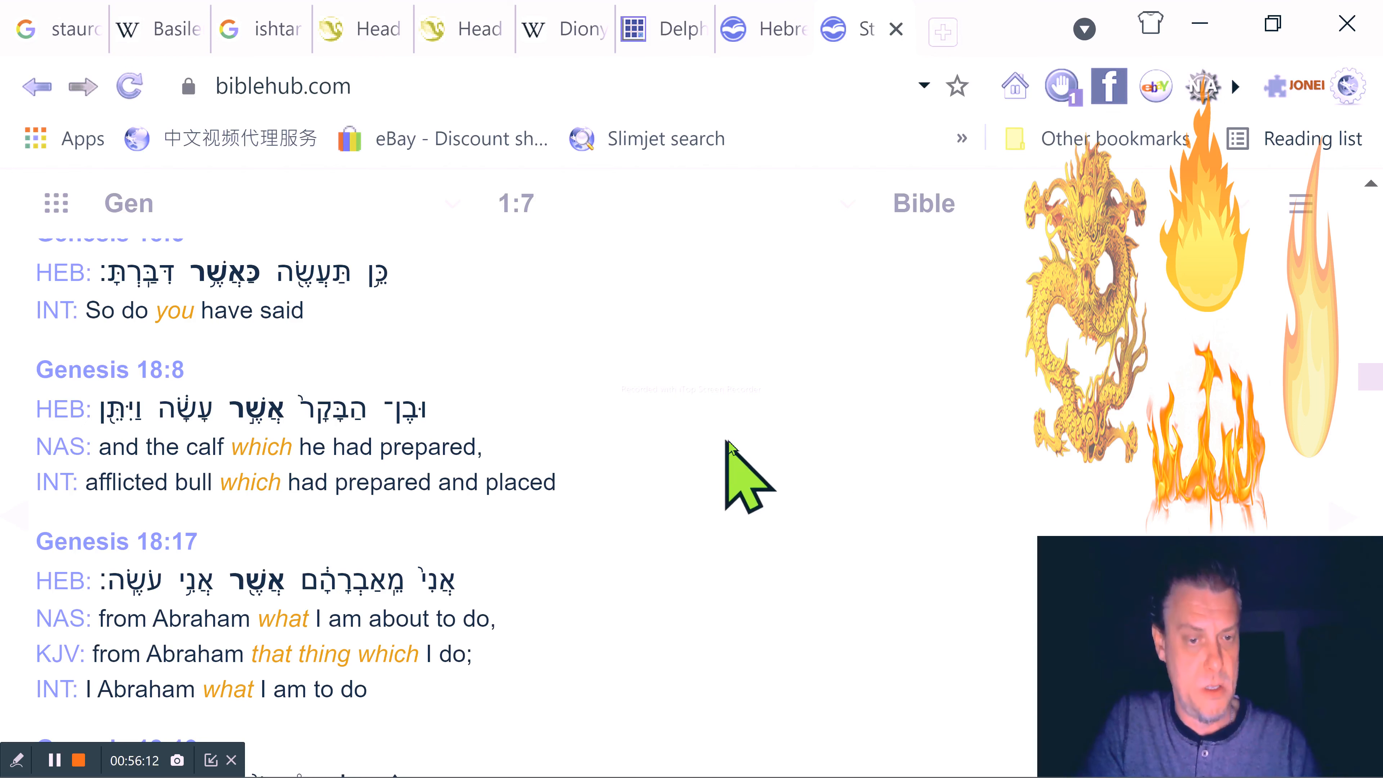
scroll("down", 3)
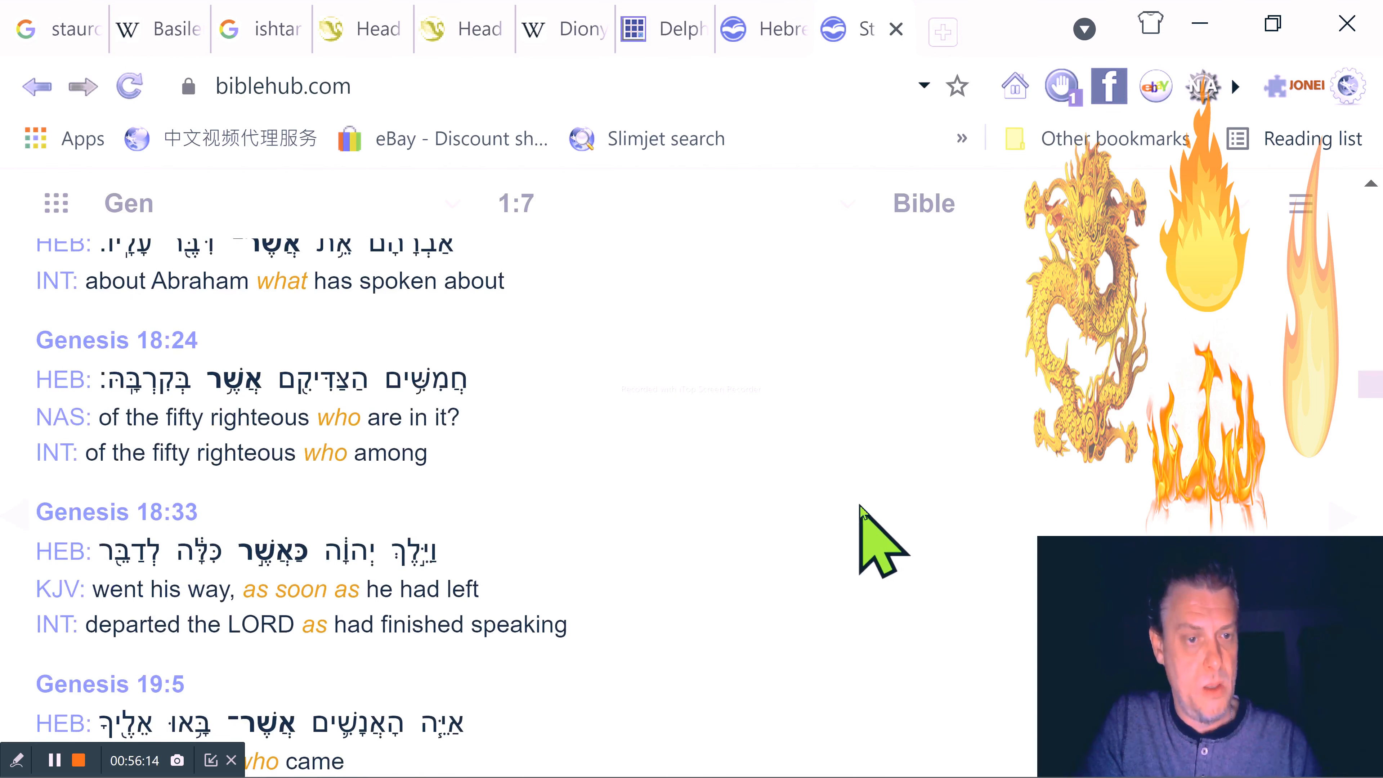